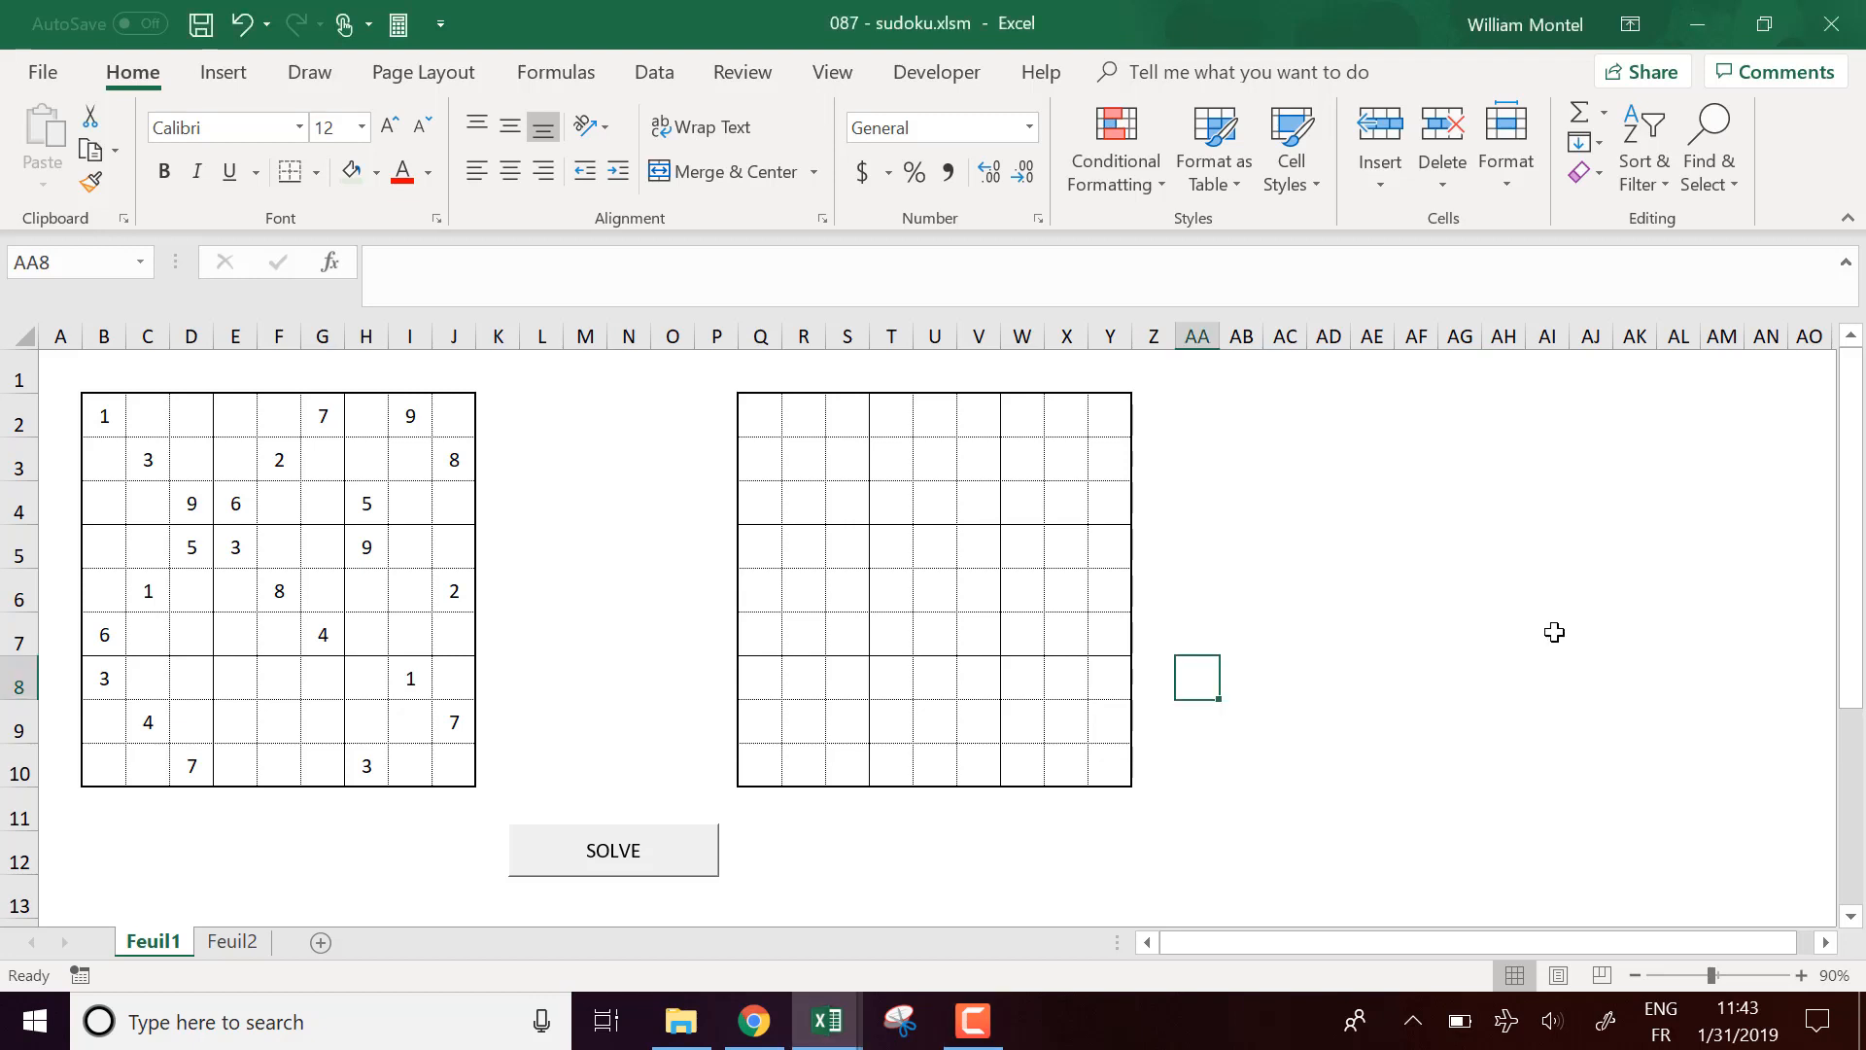
mouse_move(824, 571)
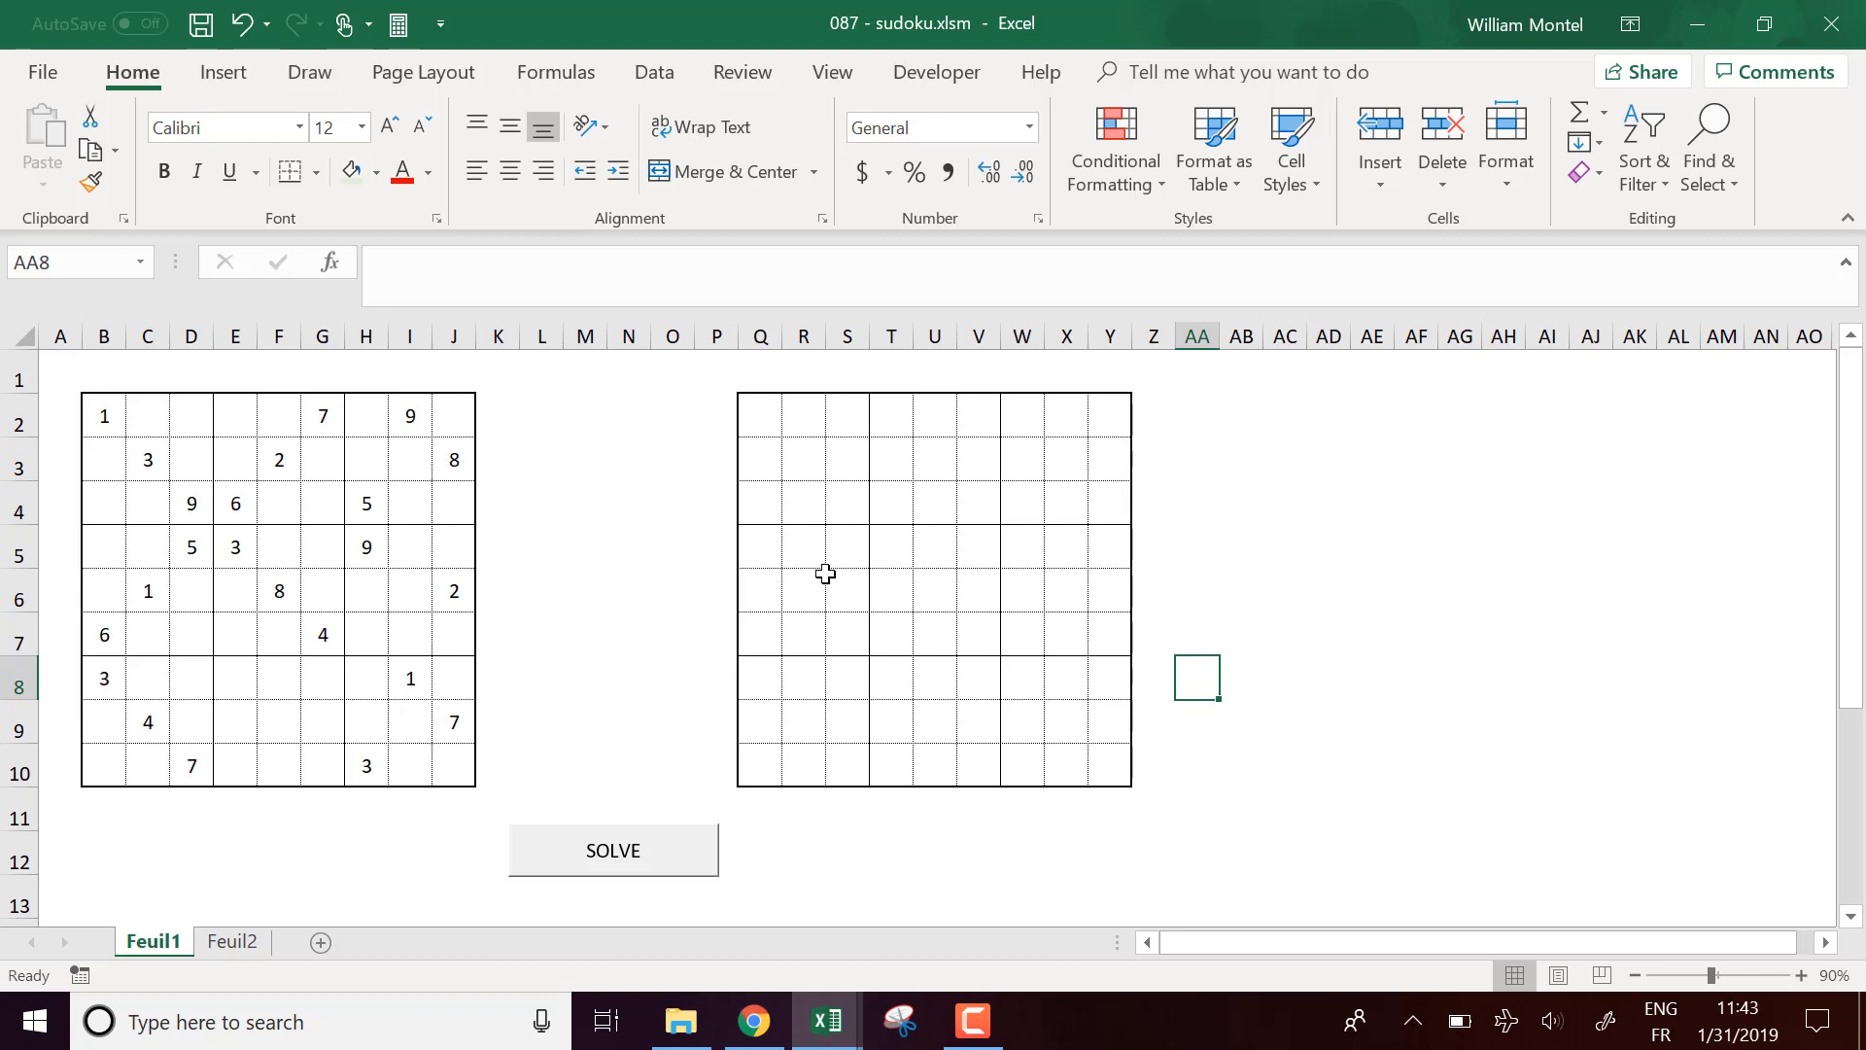
Step: Select the puzzle grid, then its central 3x3 block, and clear that block
left_click(760, 501)
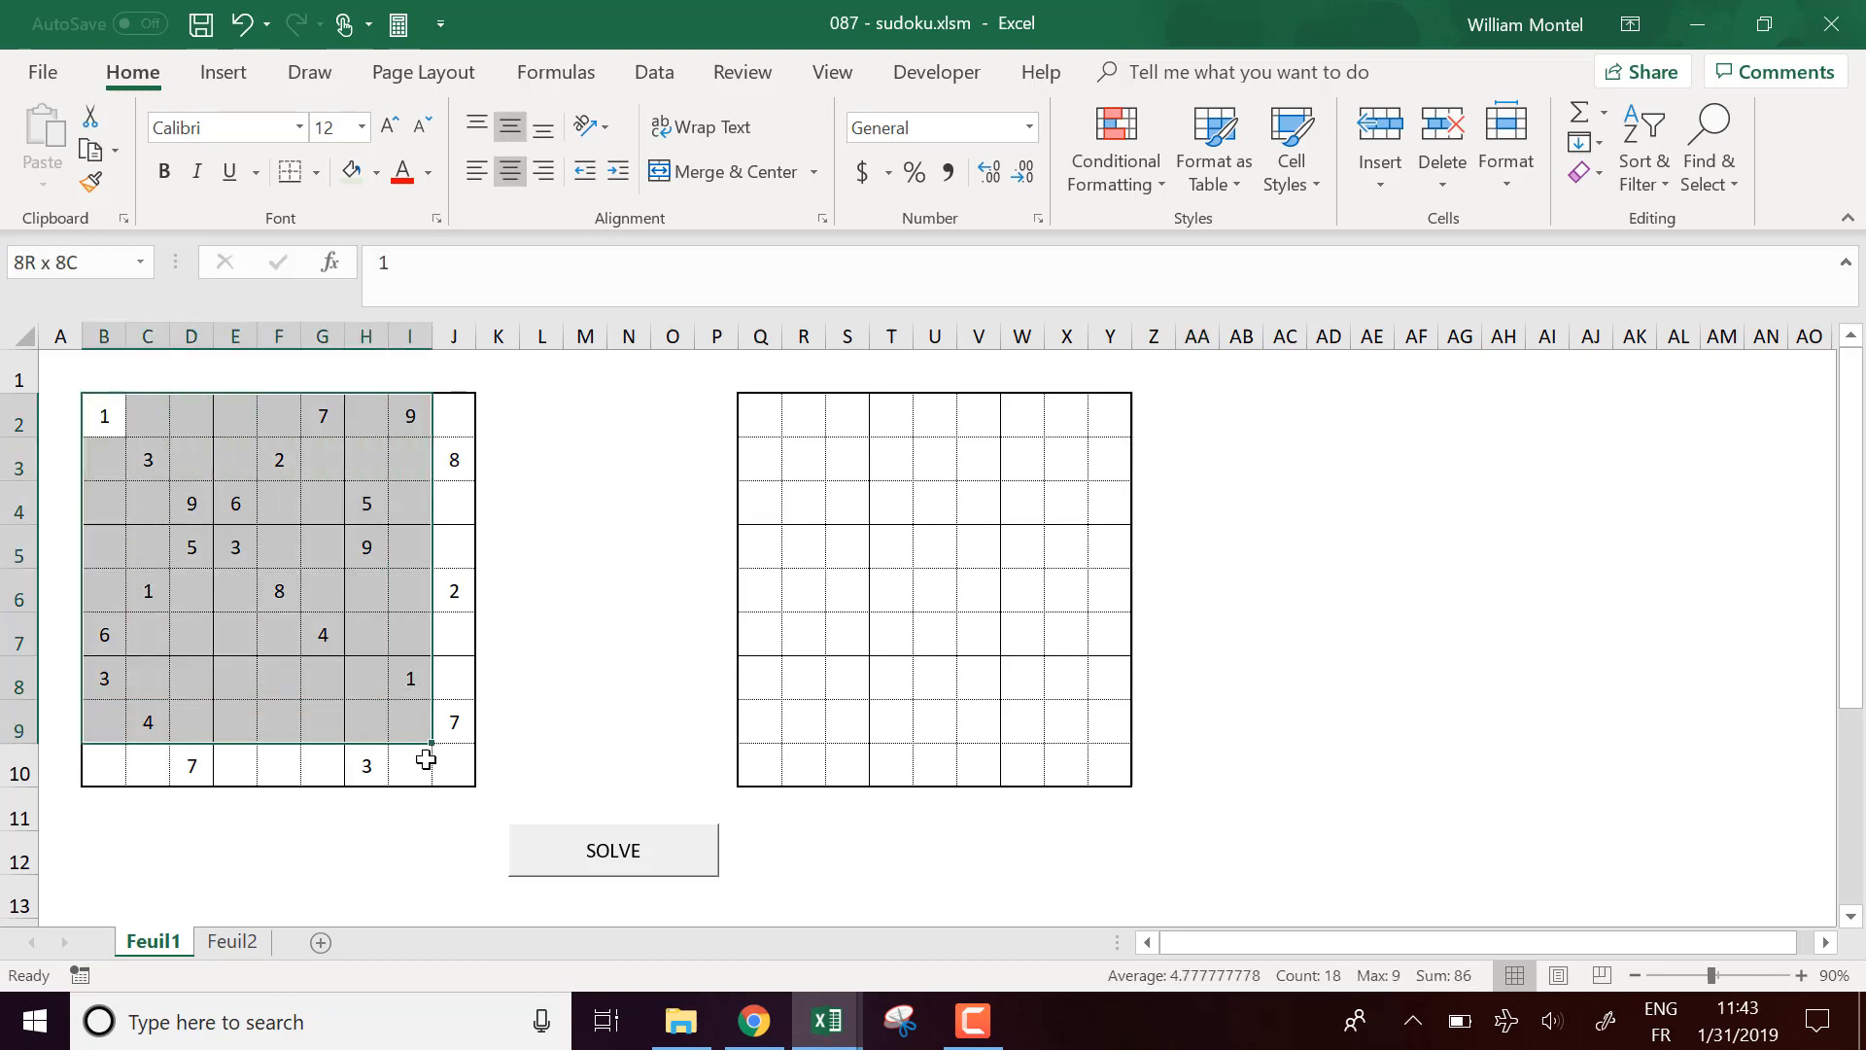
left_click(671, 546)
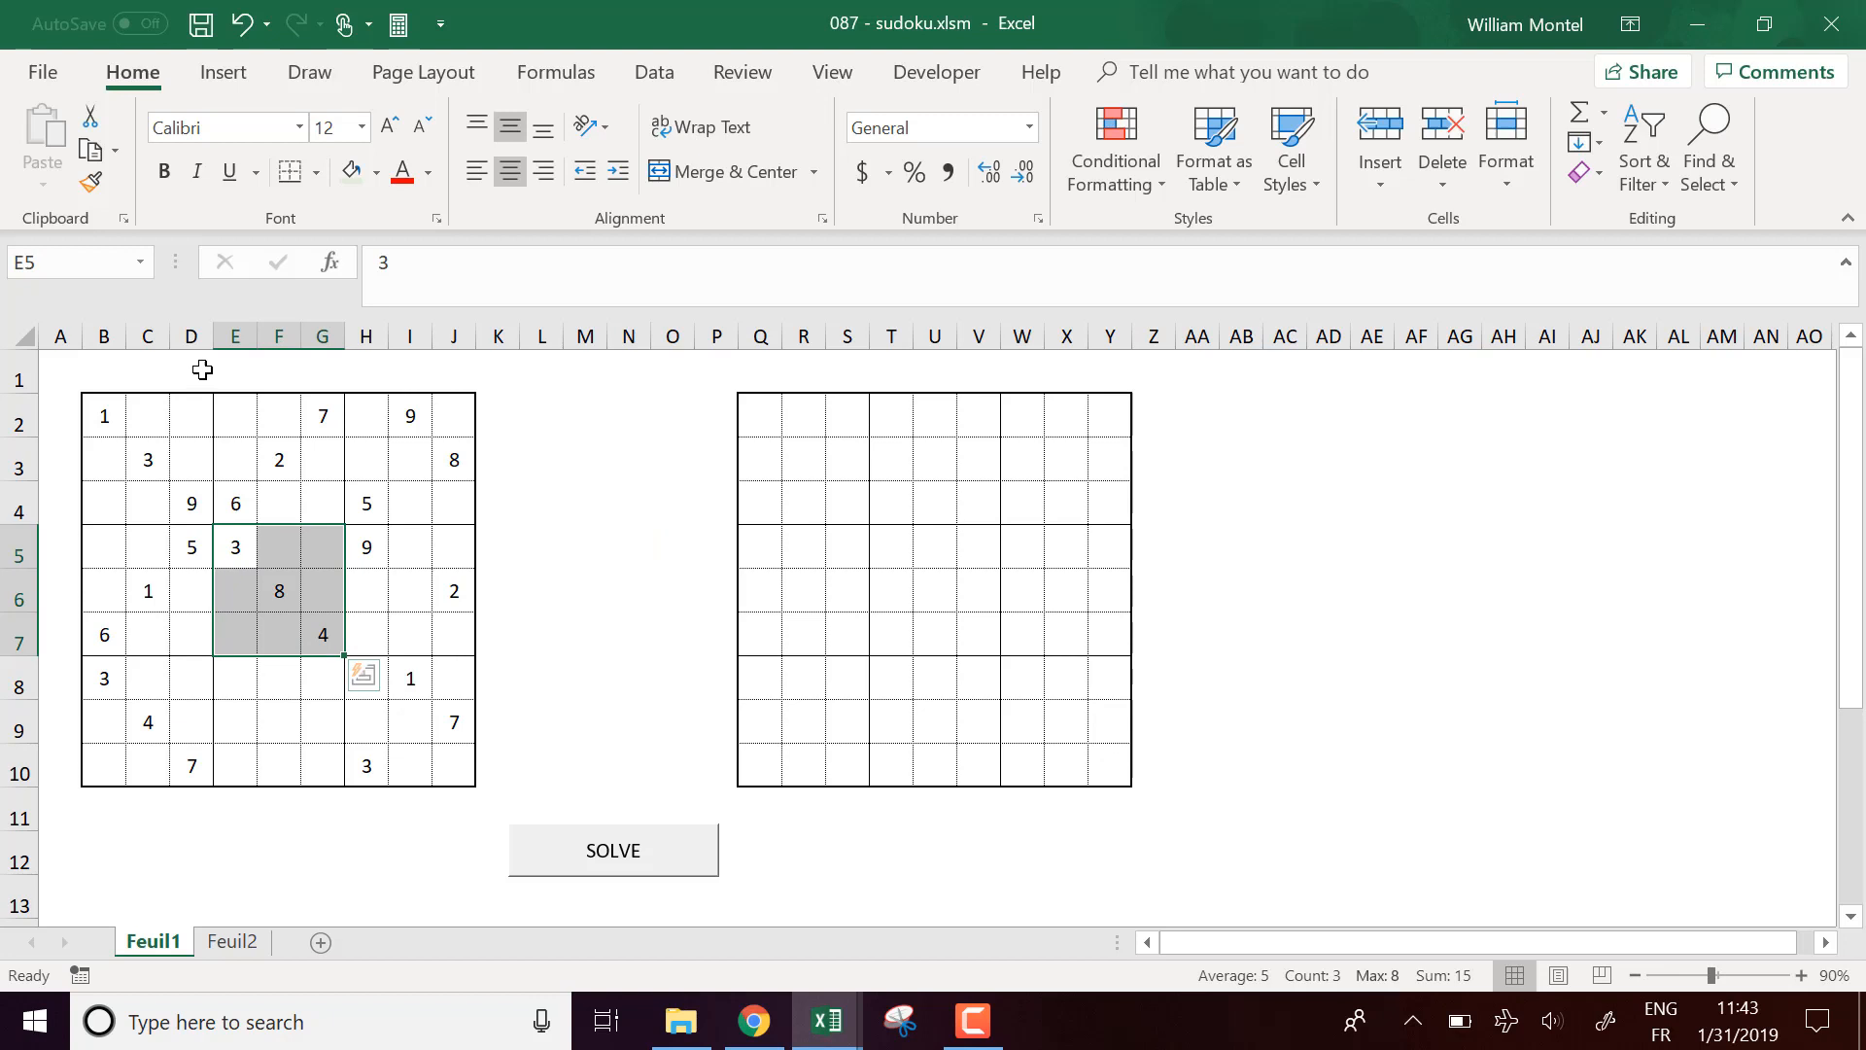
mouse_move(532, 539)
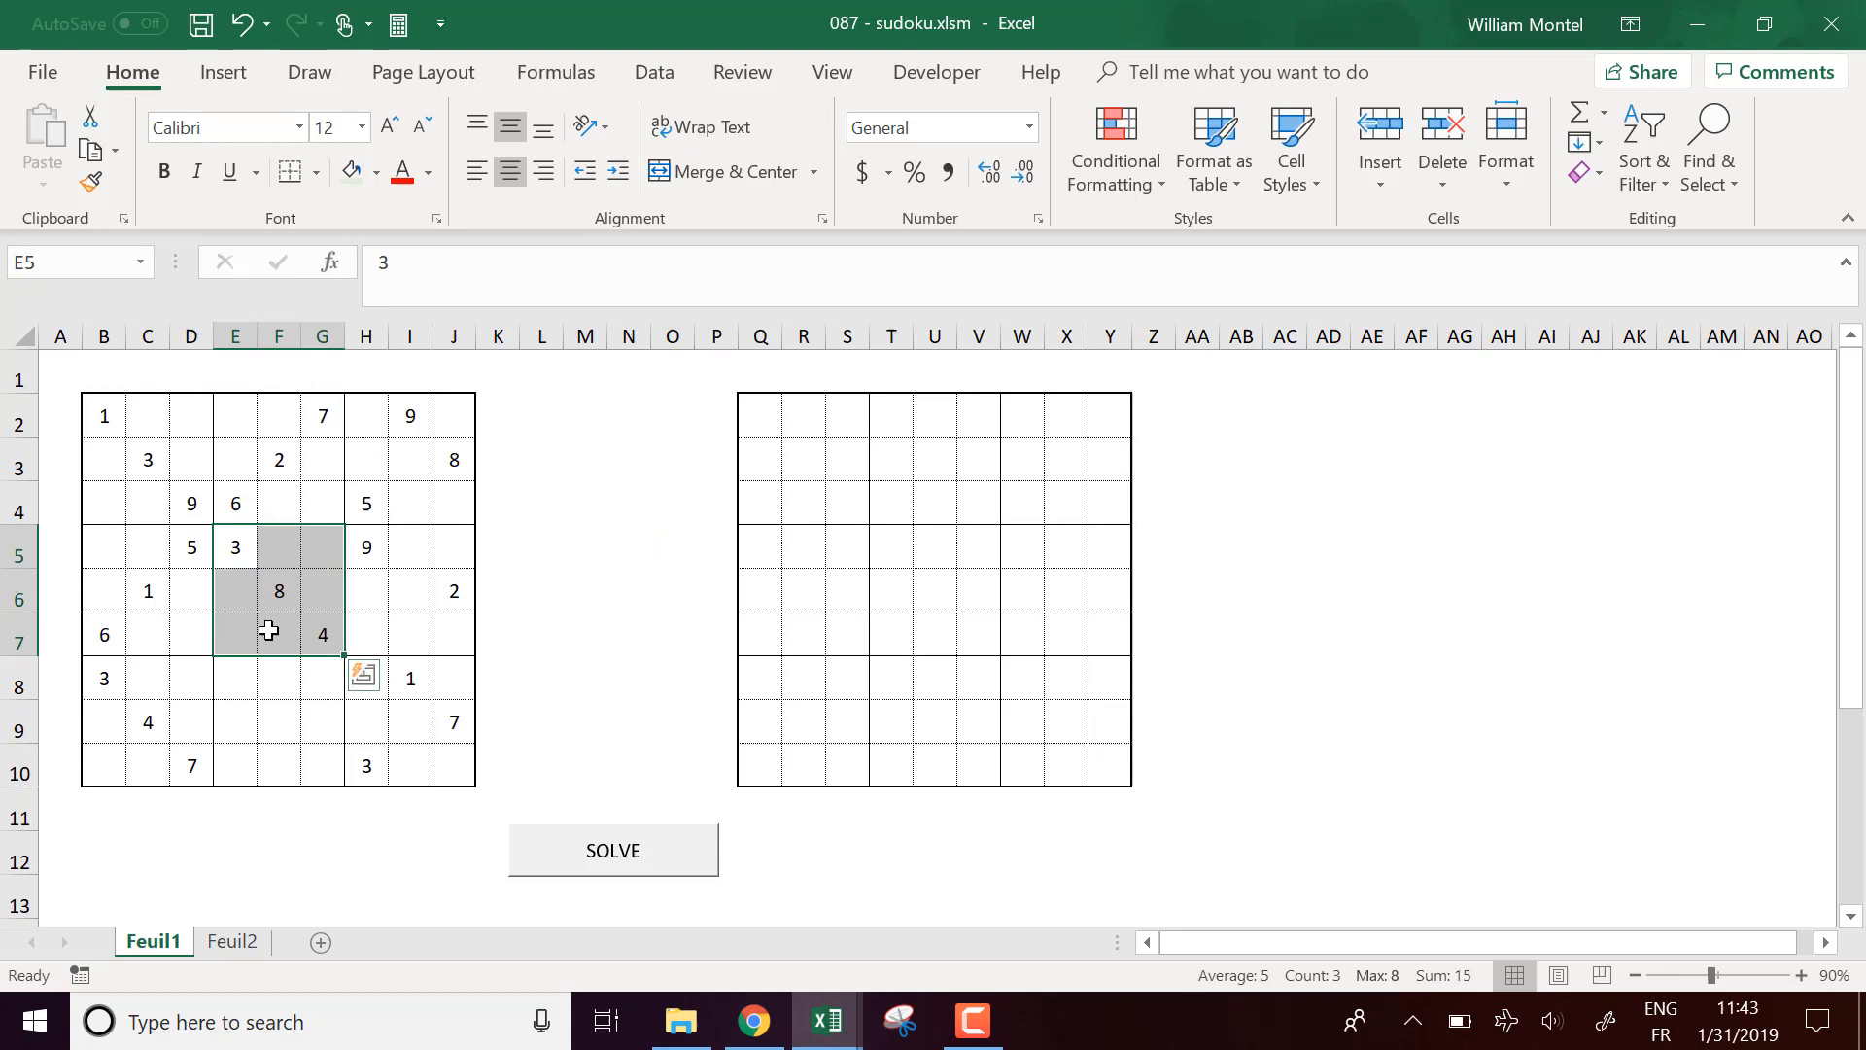
mouse_move(391, 454)
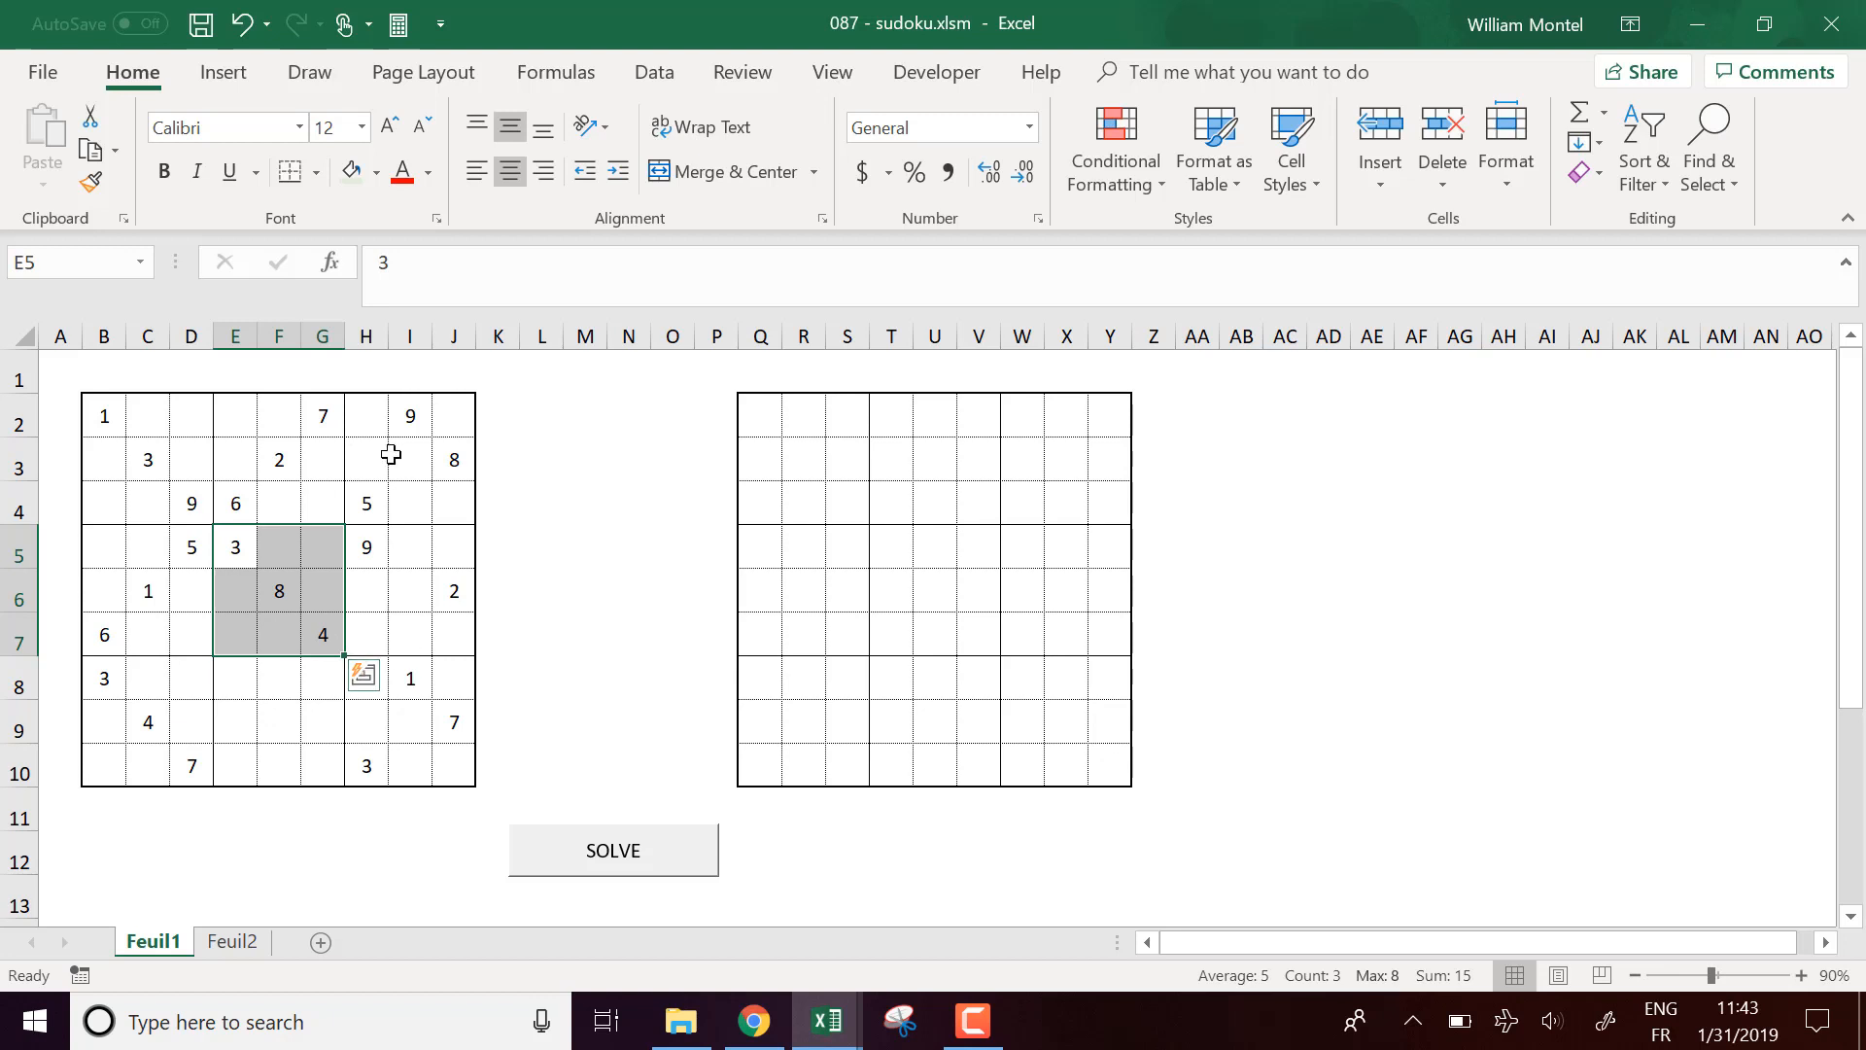
left_click(541, 546)
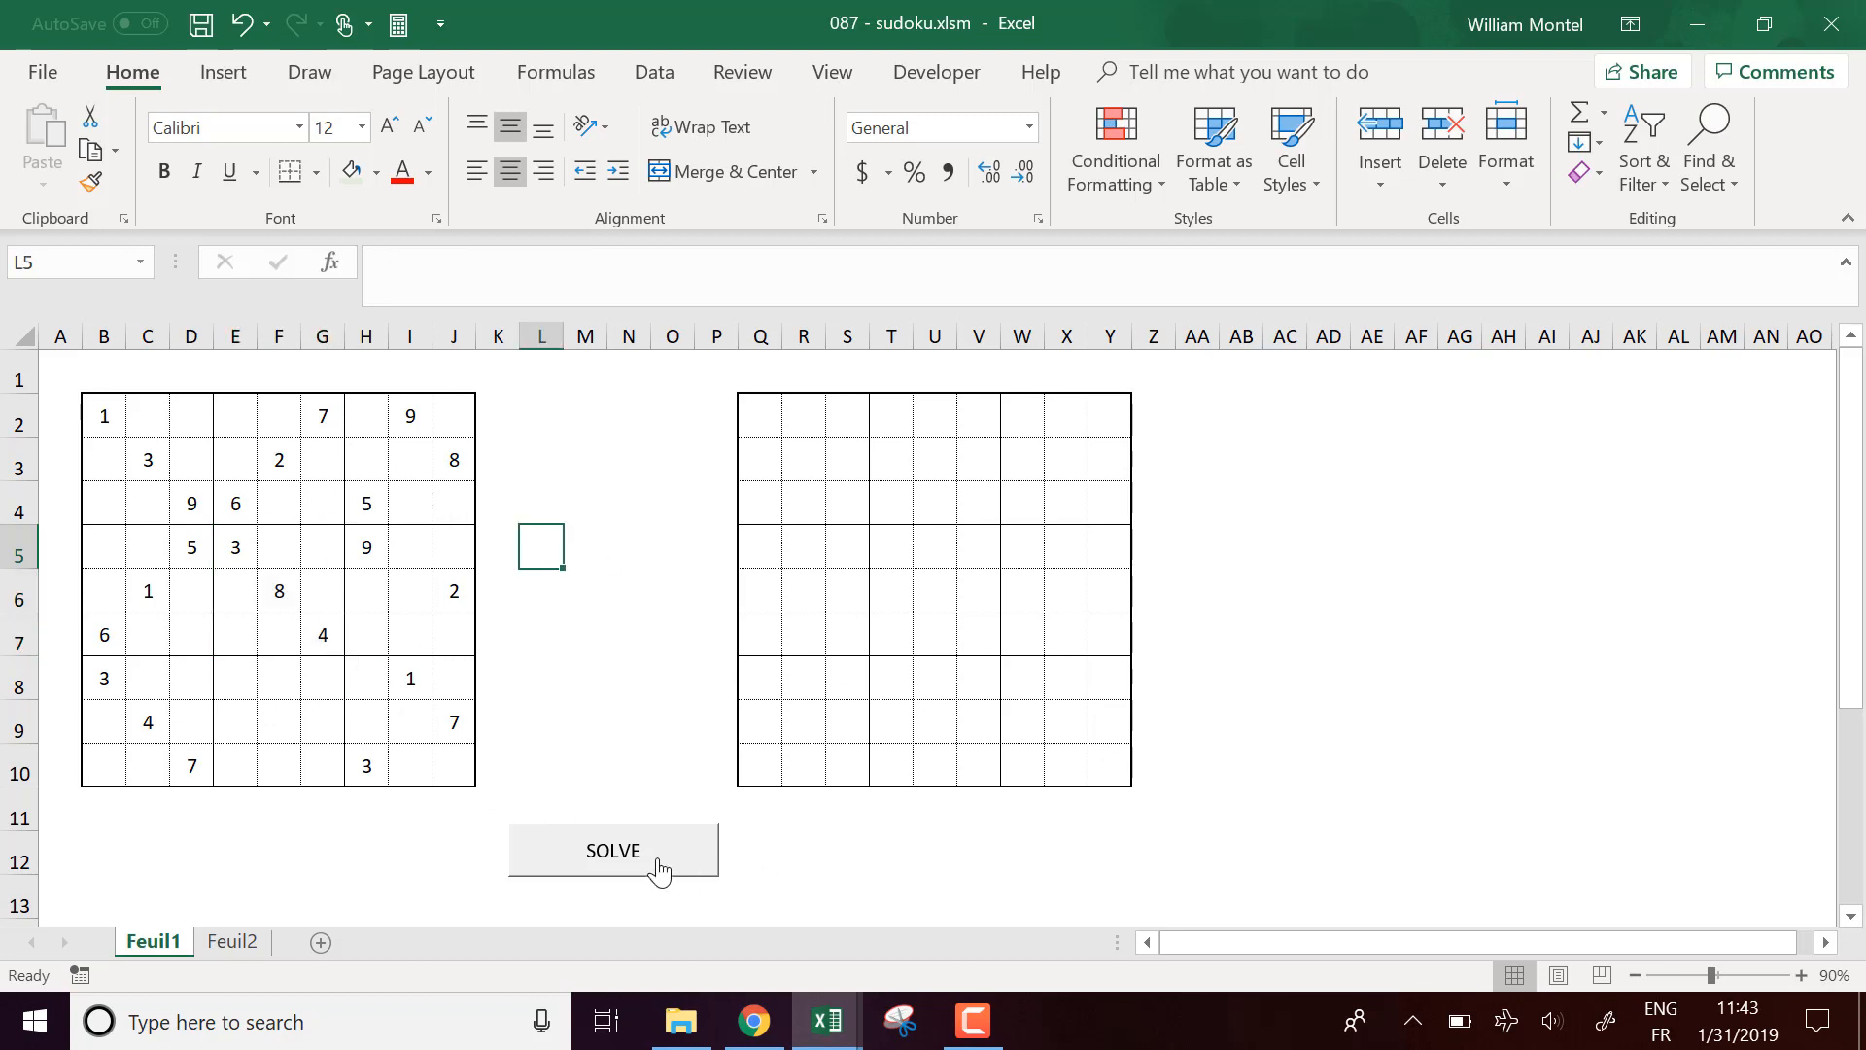
Step: Run the SOLVE macro and acknowledge the 'solution found!' message
left_click(612, 849)
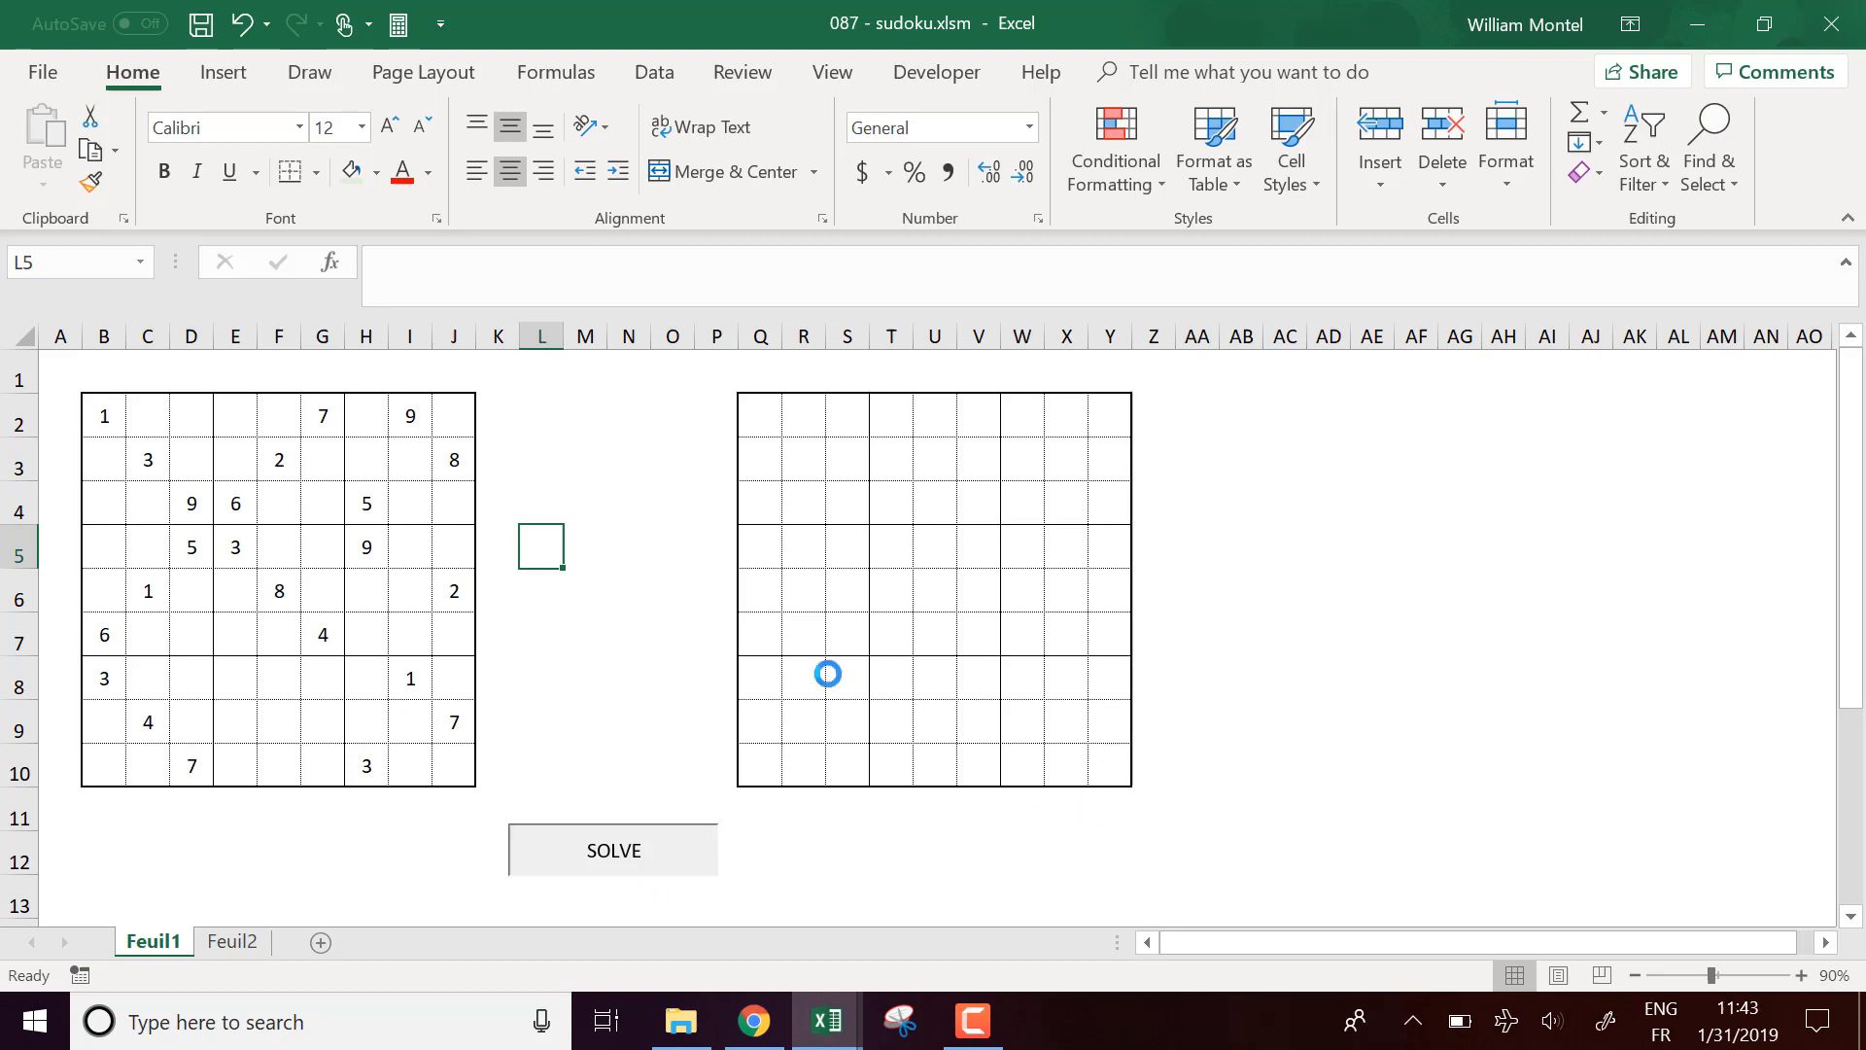
left_click(612, 850)
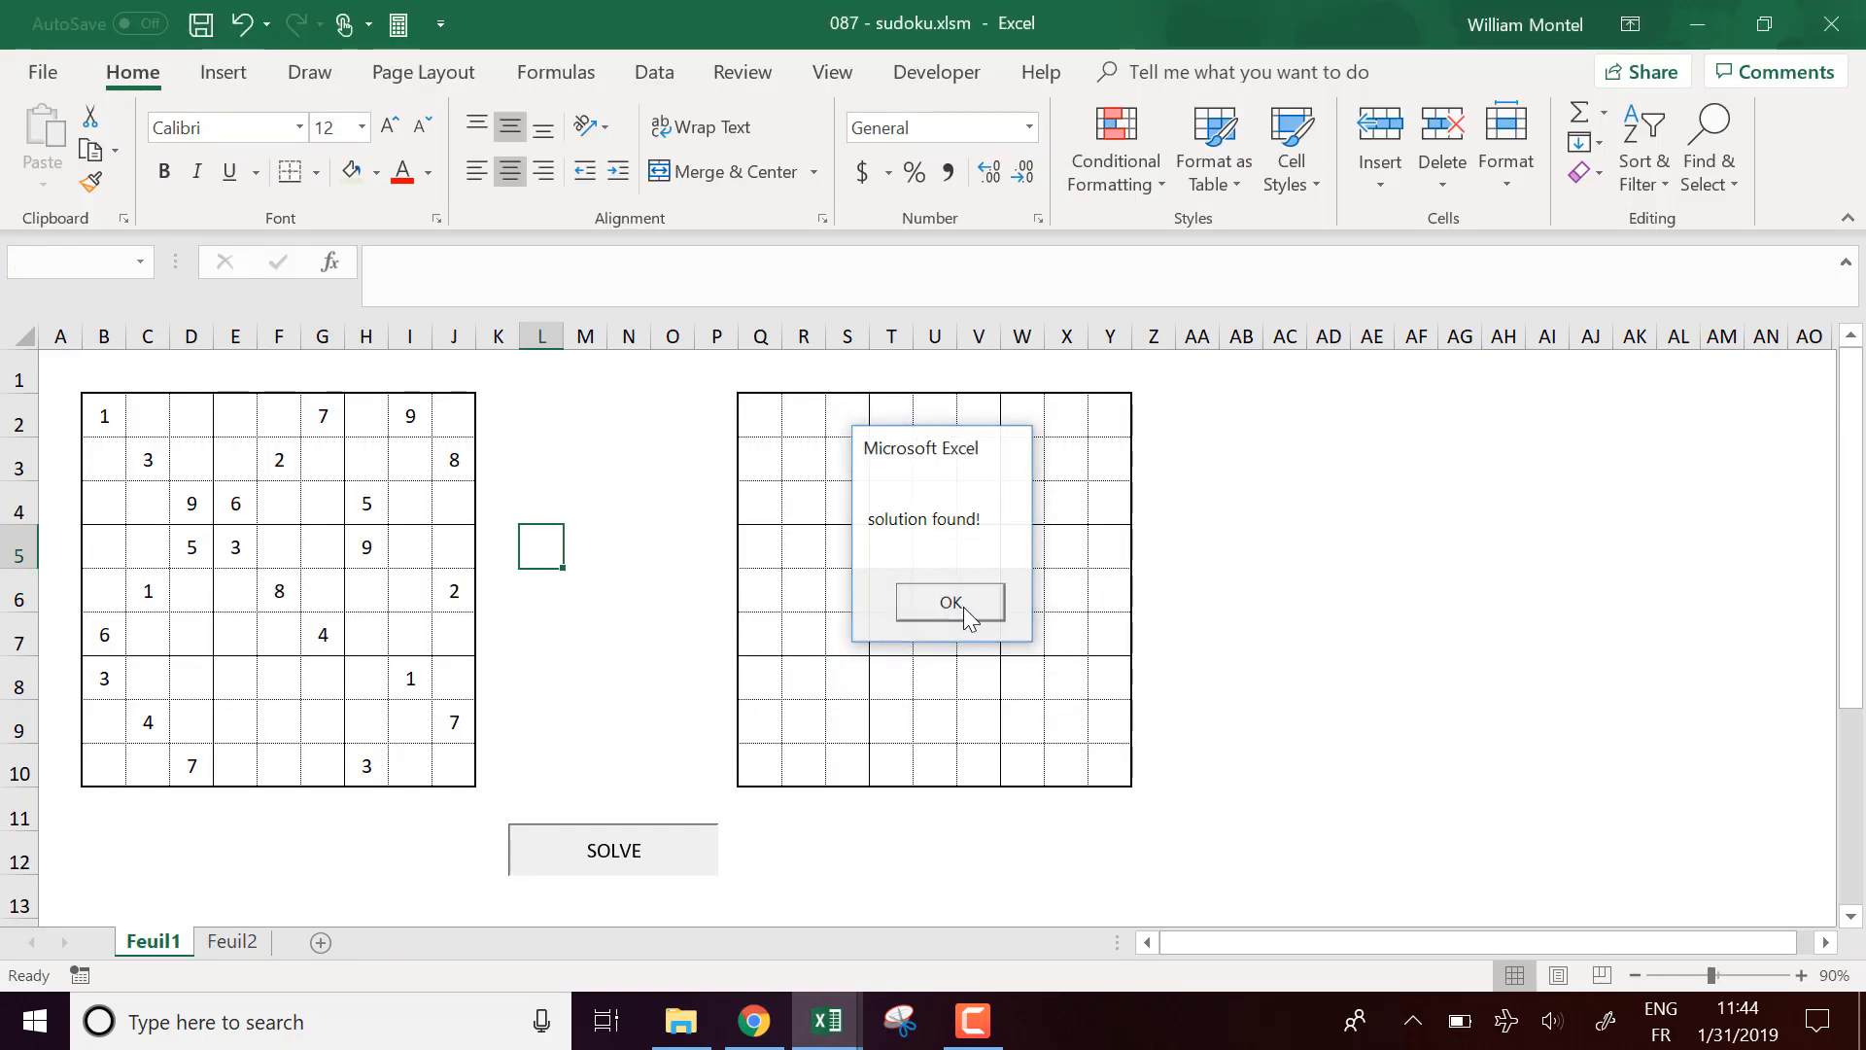
left_click(946, 603)
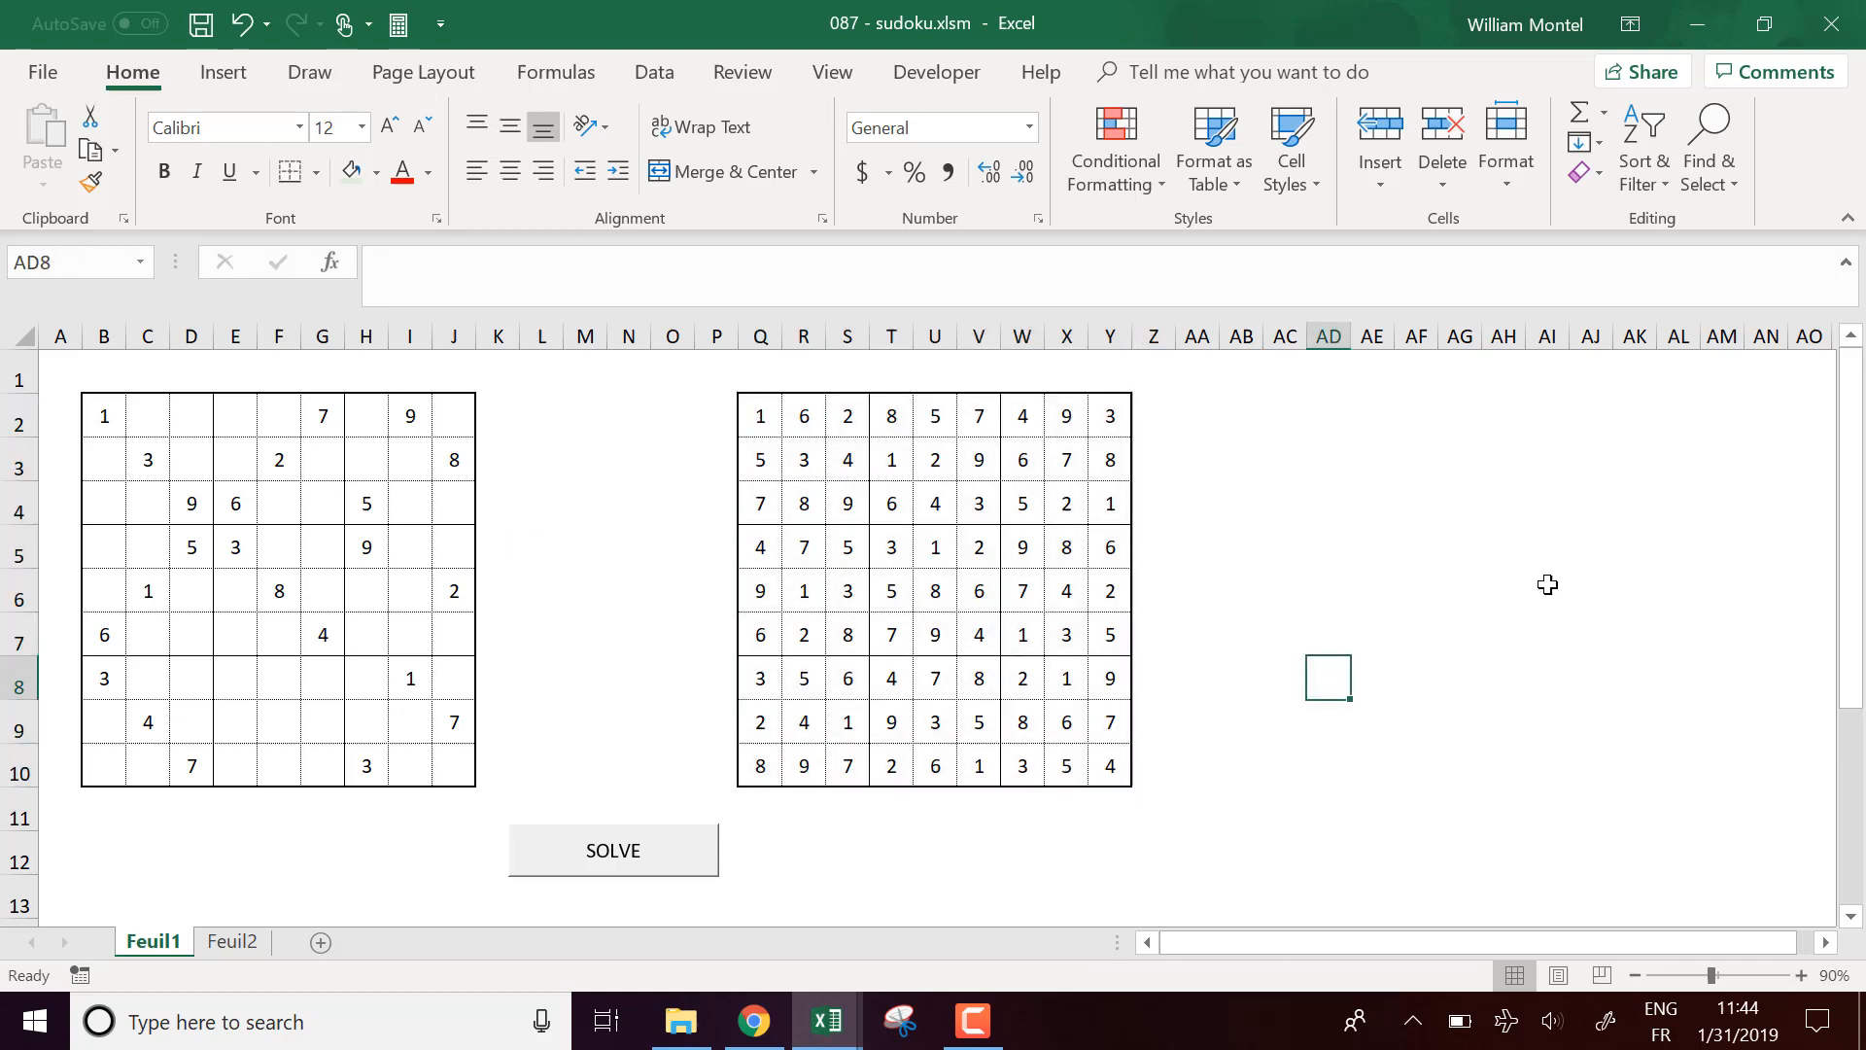
mouse_move(1485, 583)
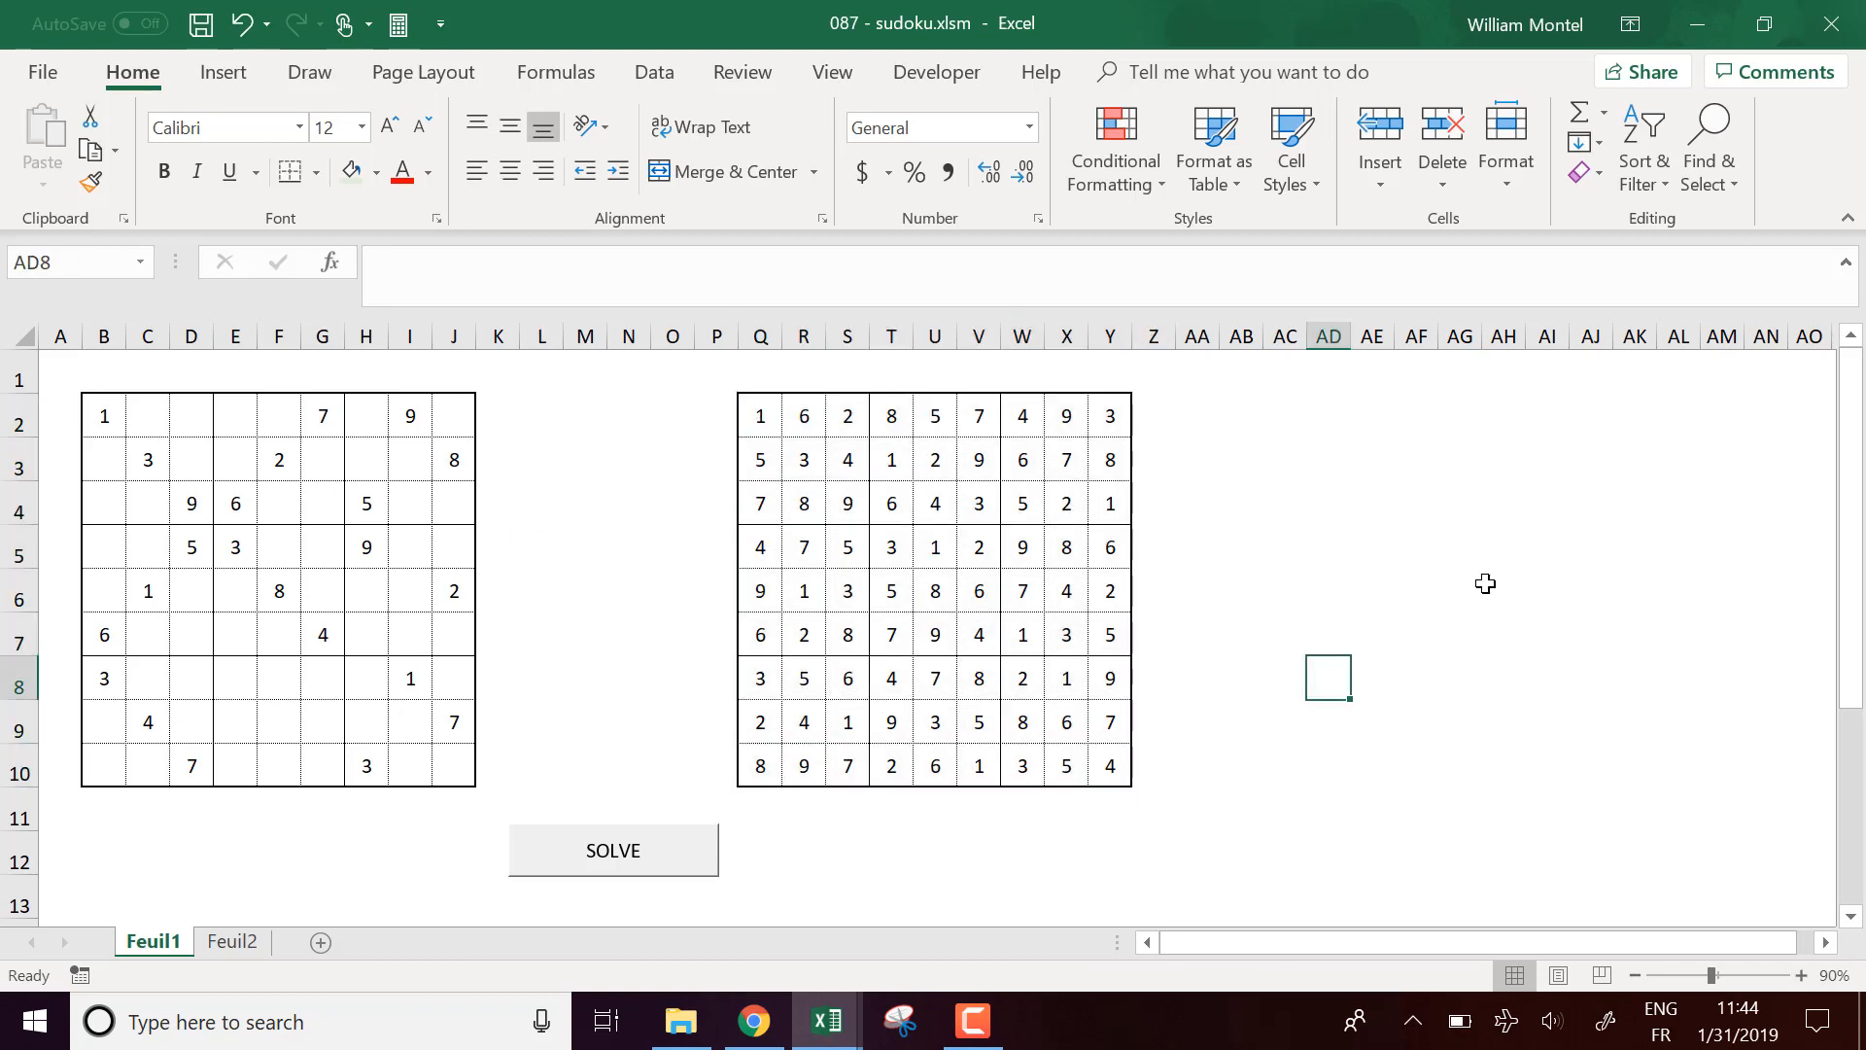
mouse_move(1448, 598)
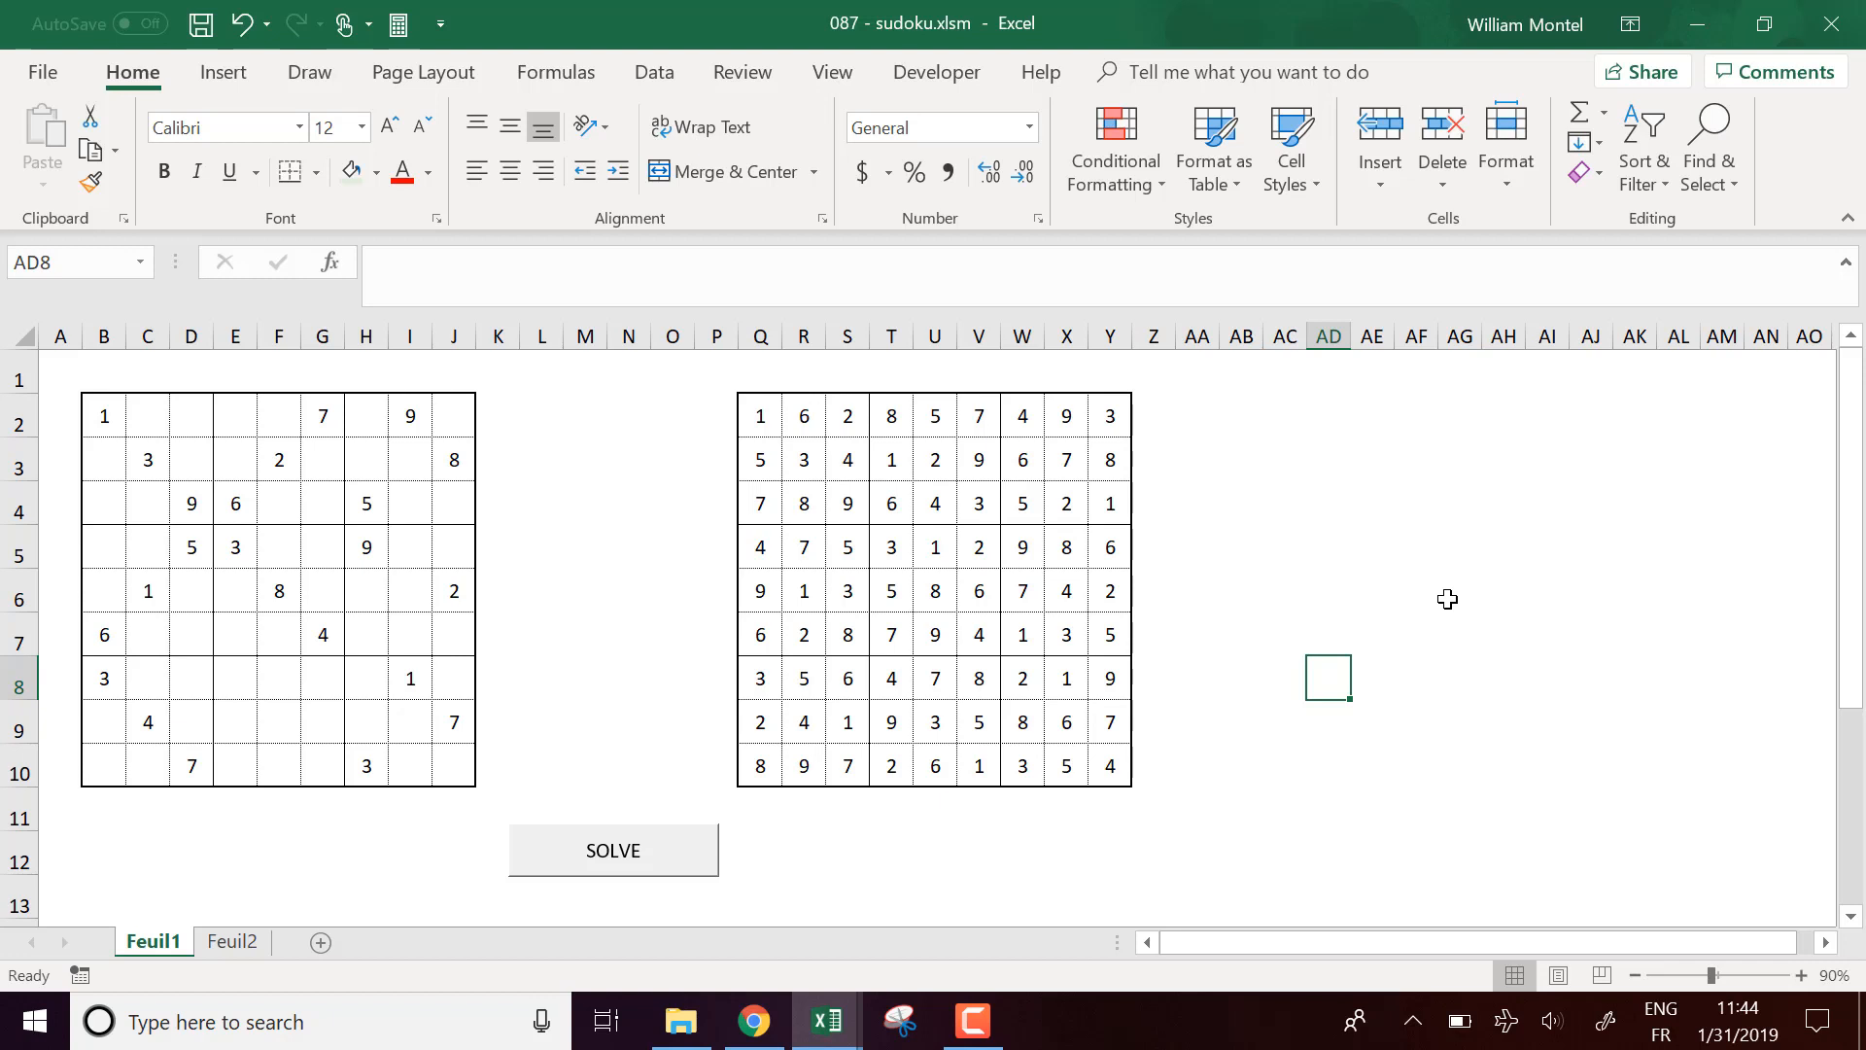
mouse_move(1203, 550)
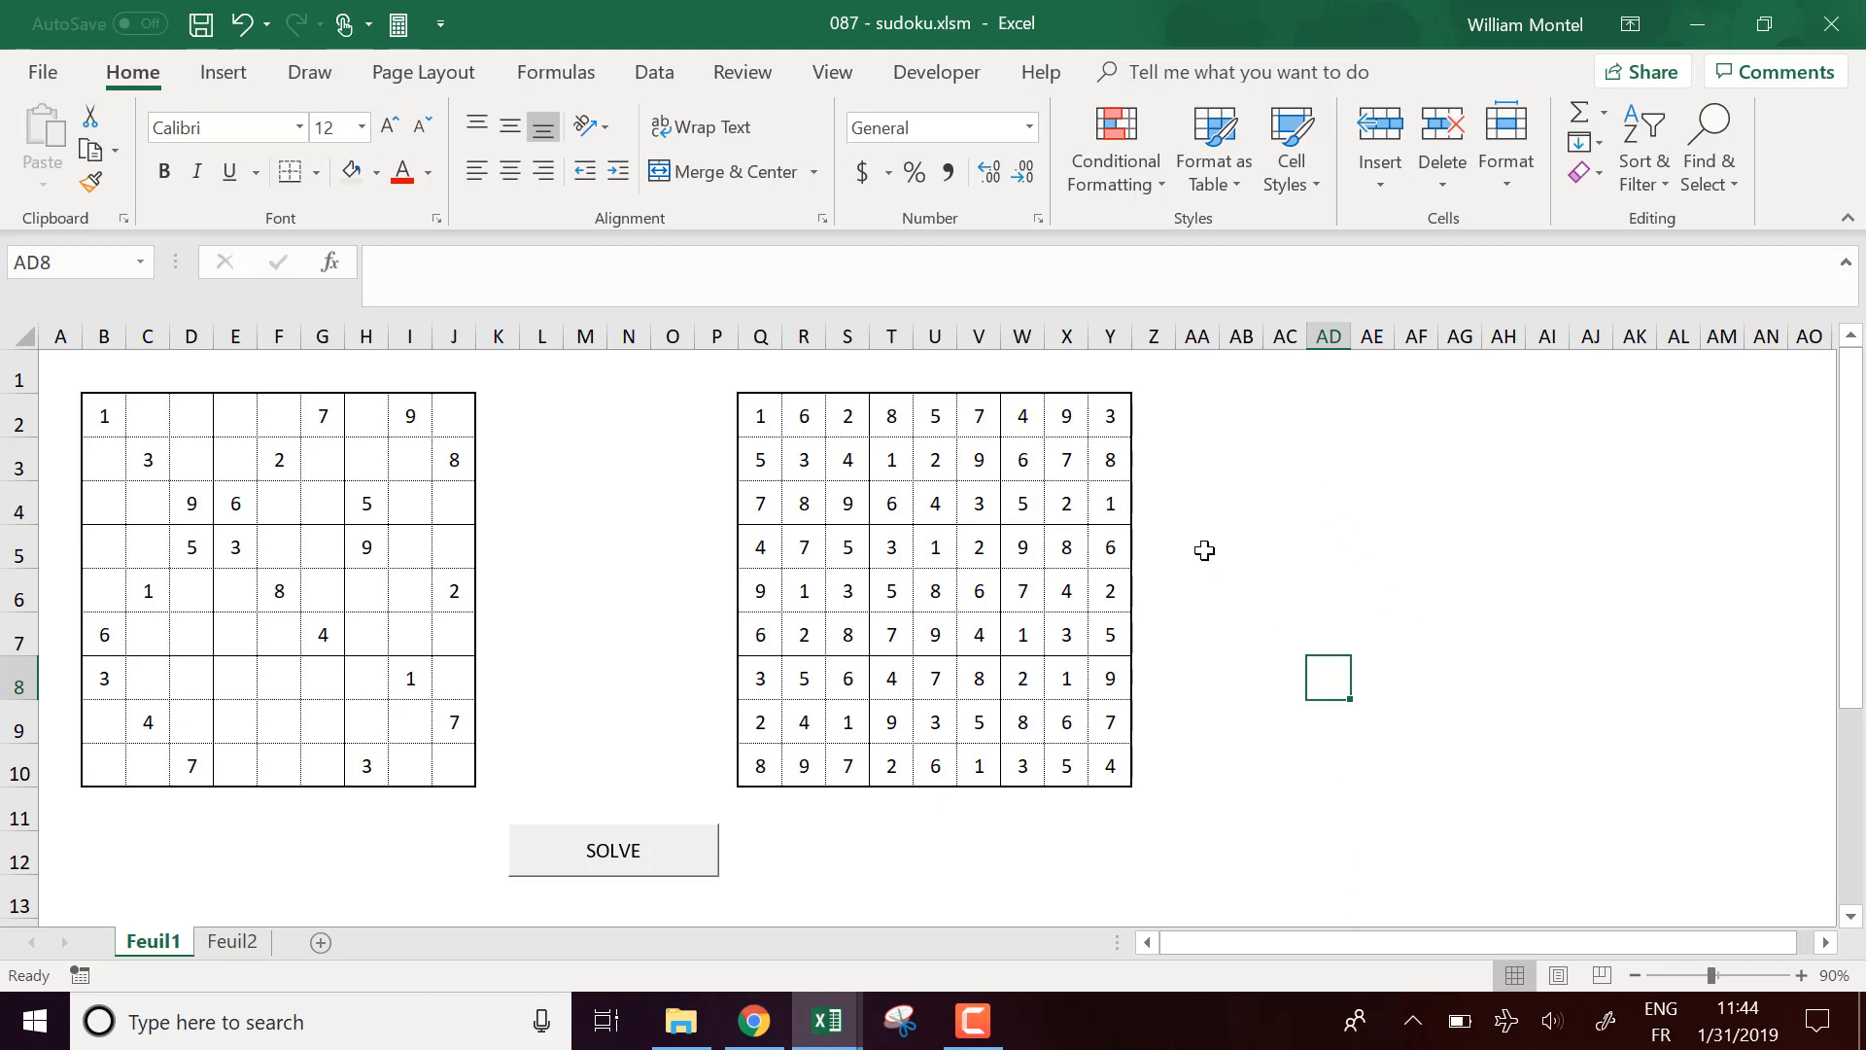
mouse_move(1472, 542)
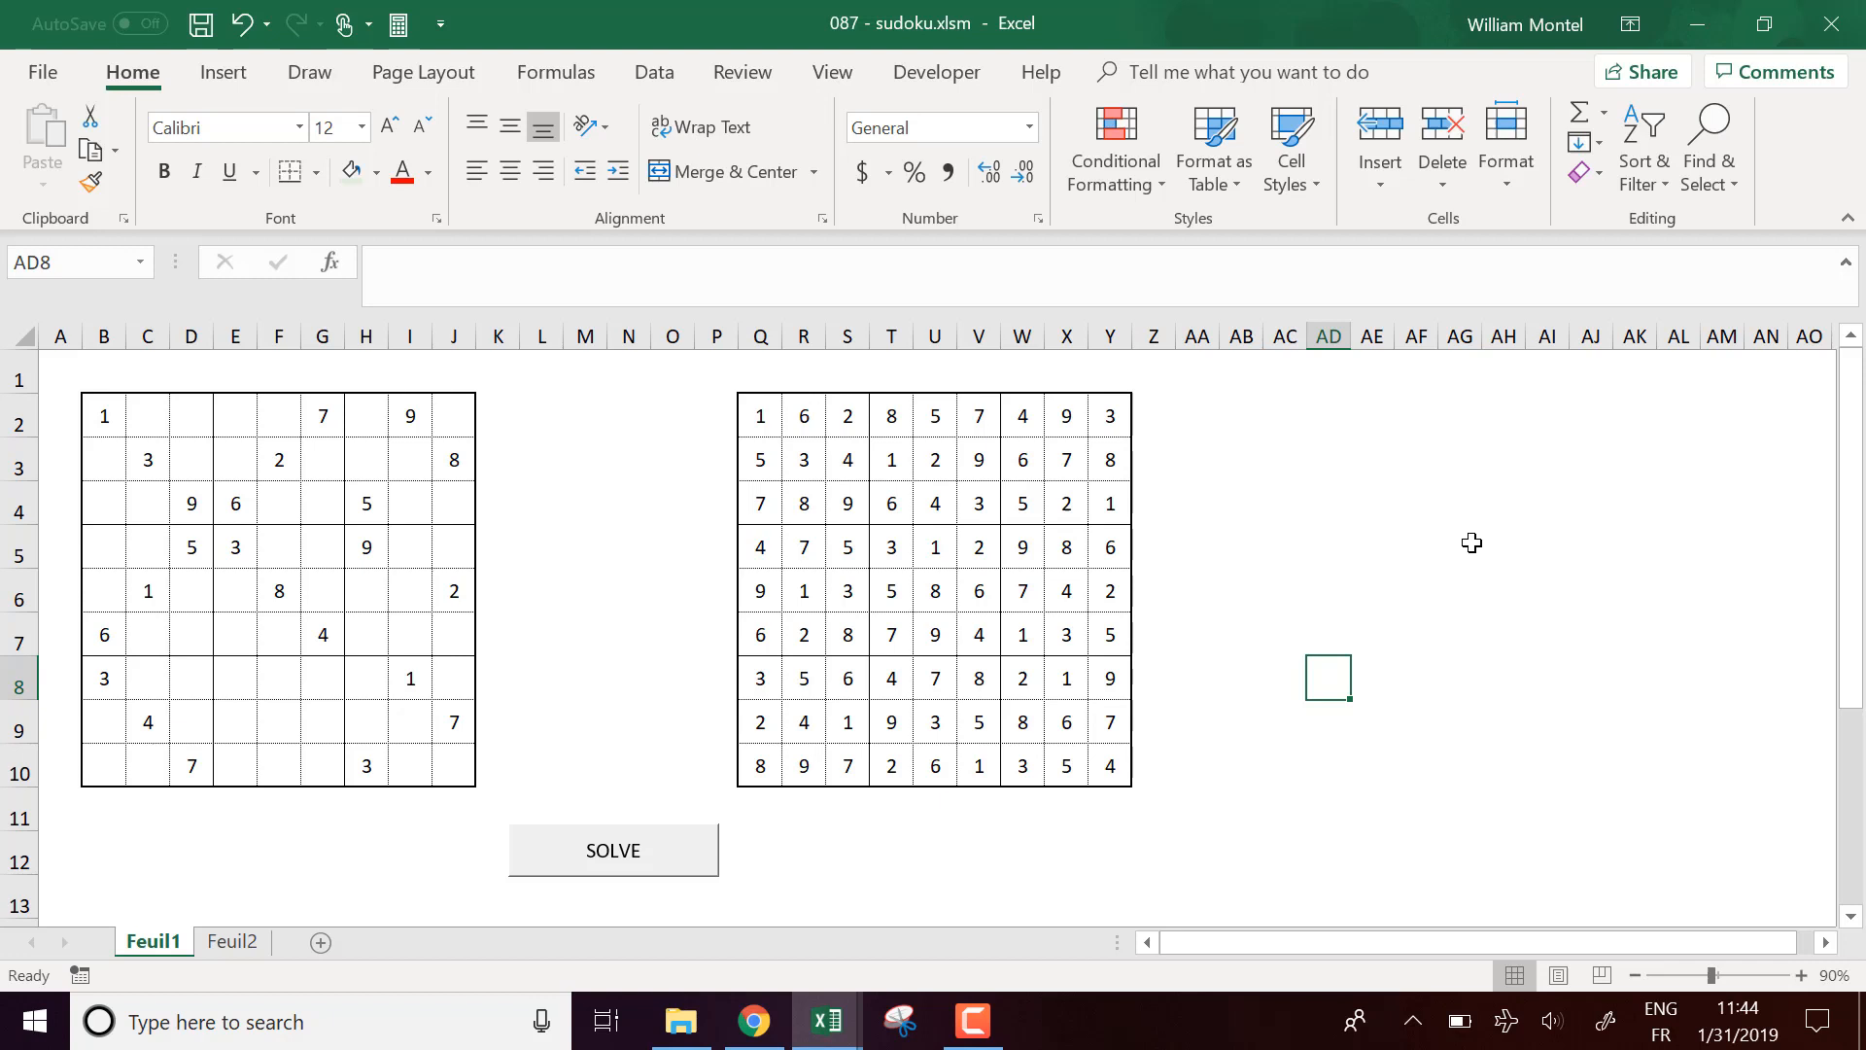
mouse_move(1048, 655)
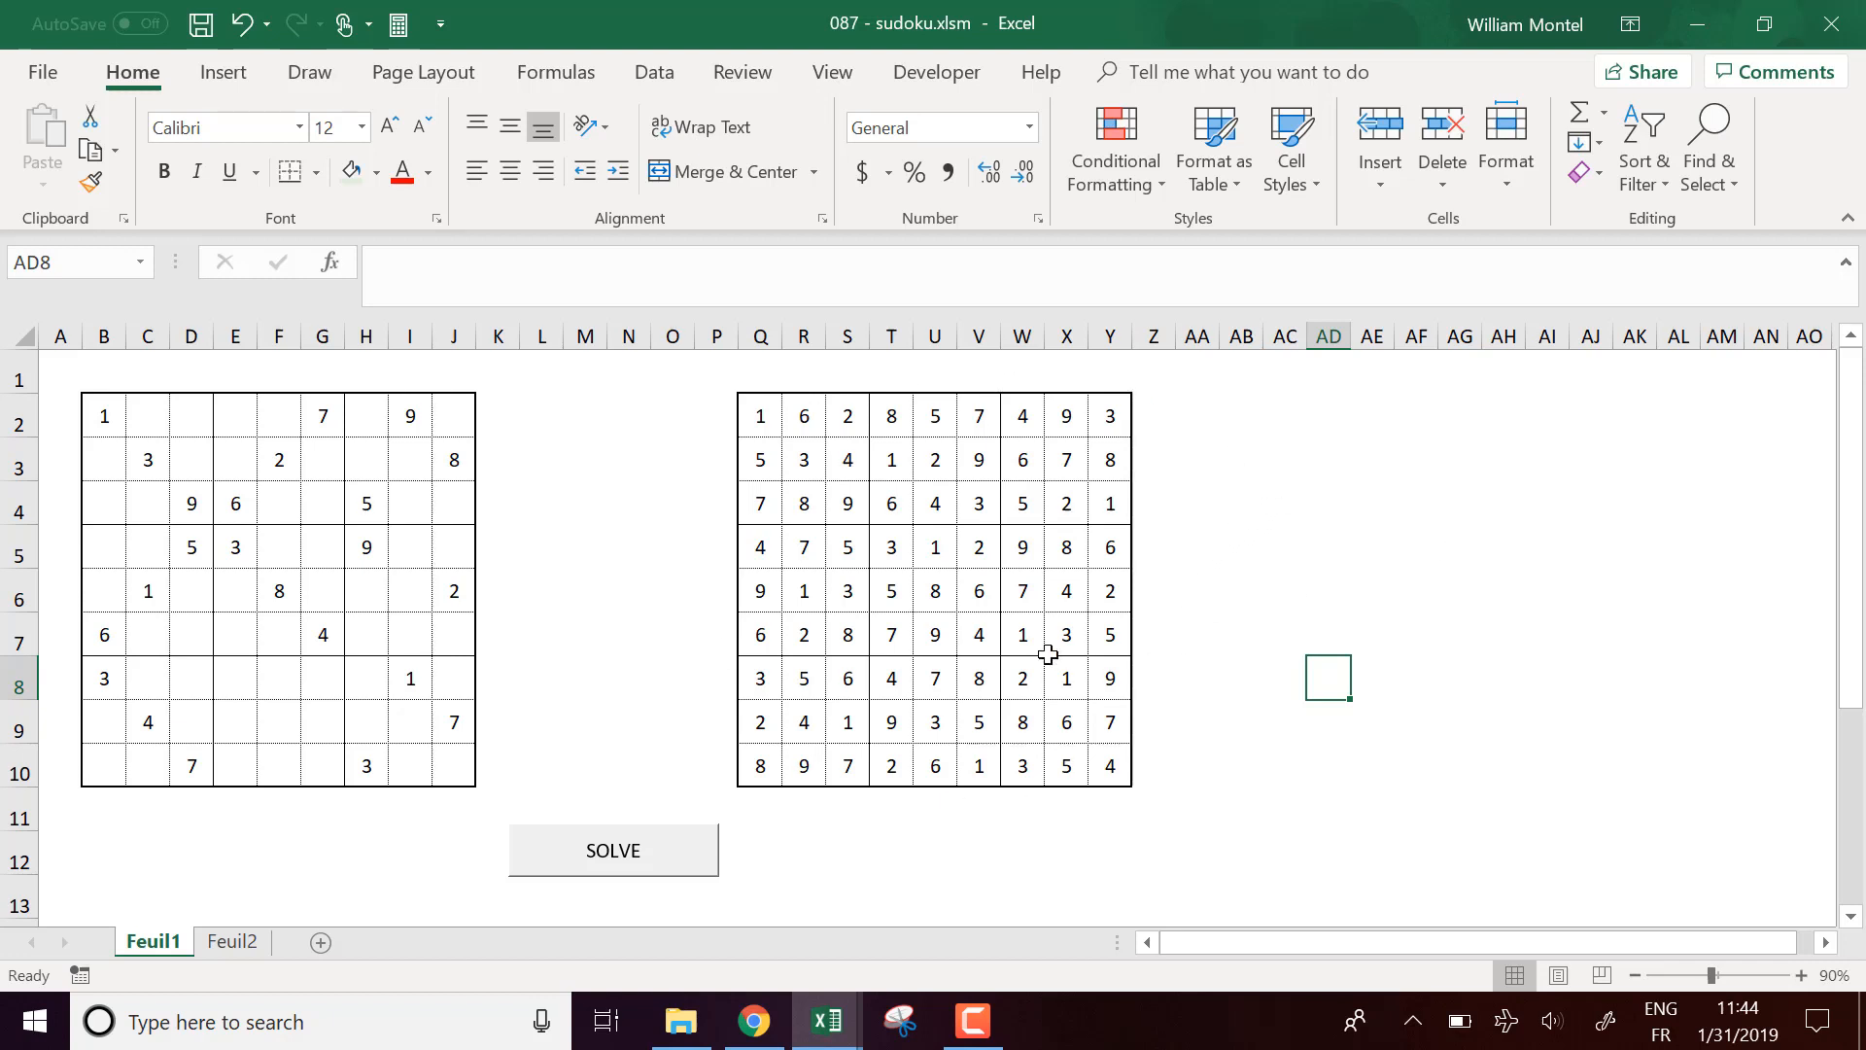
mouse_move(1054, 651)
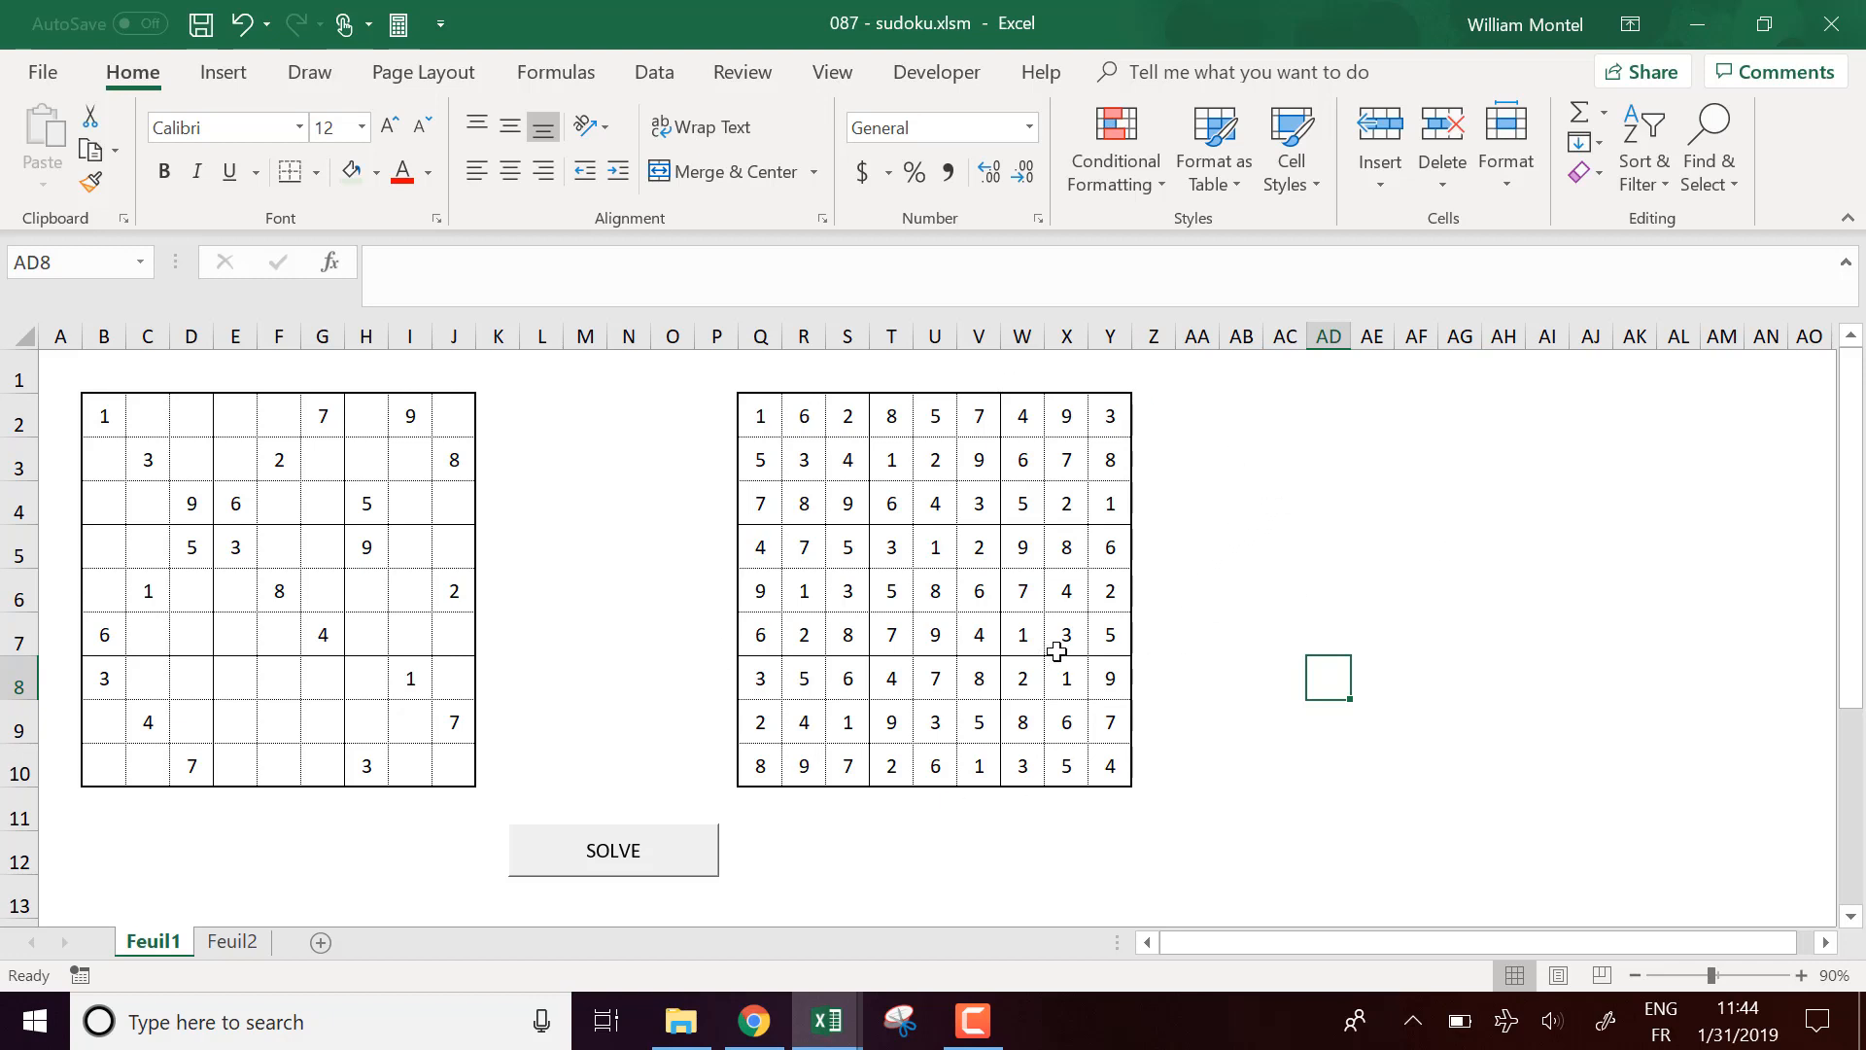
mouse_move(632, 571)
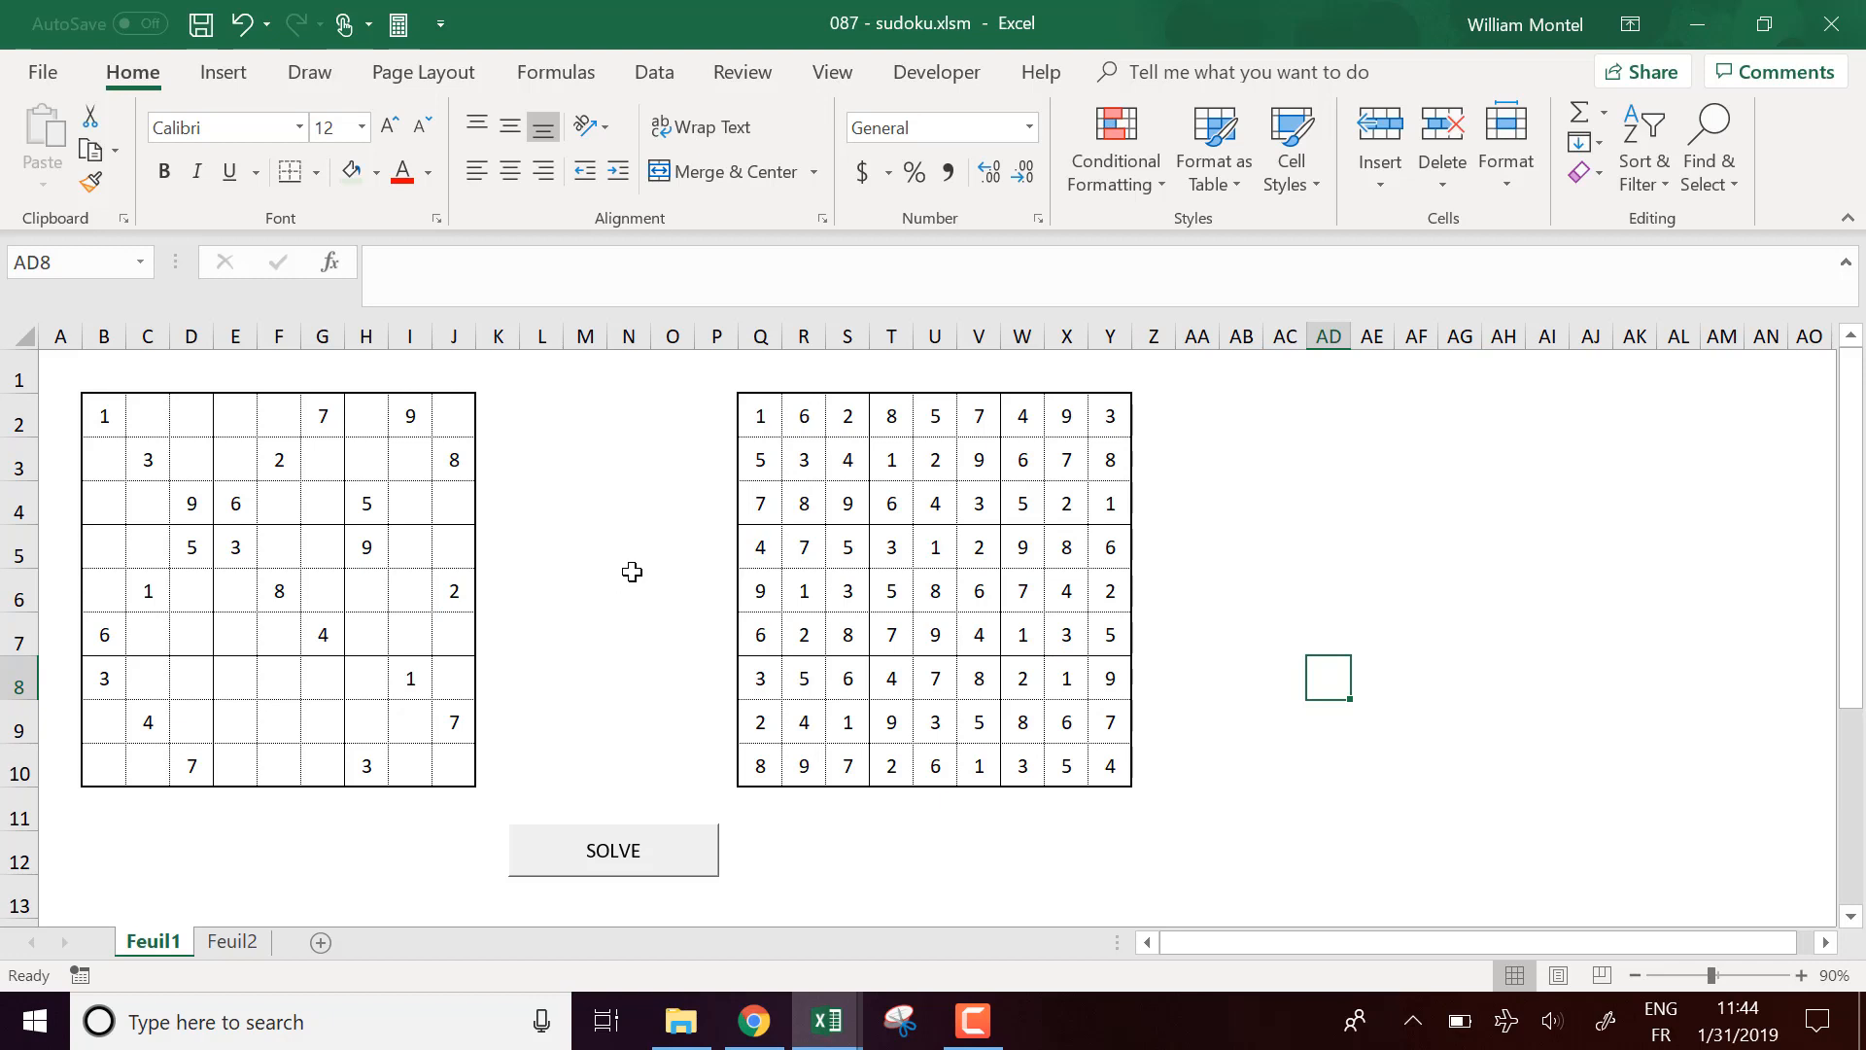
mouse_move(636, 456)
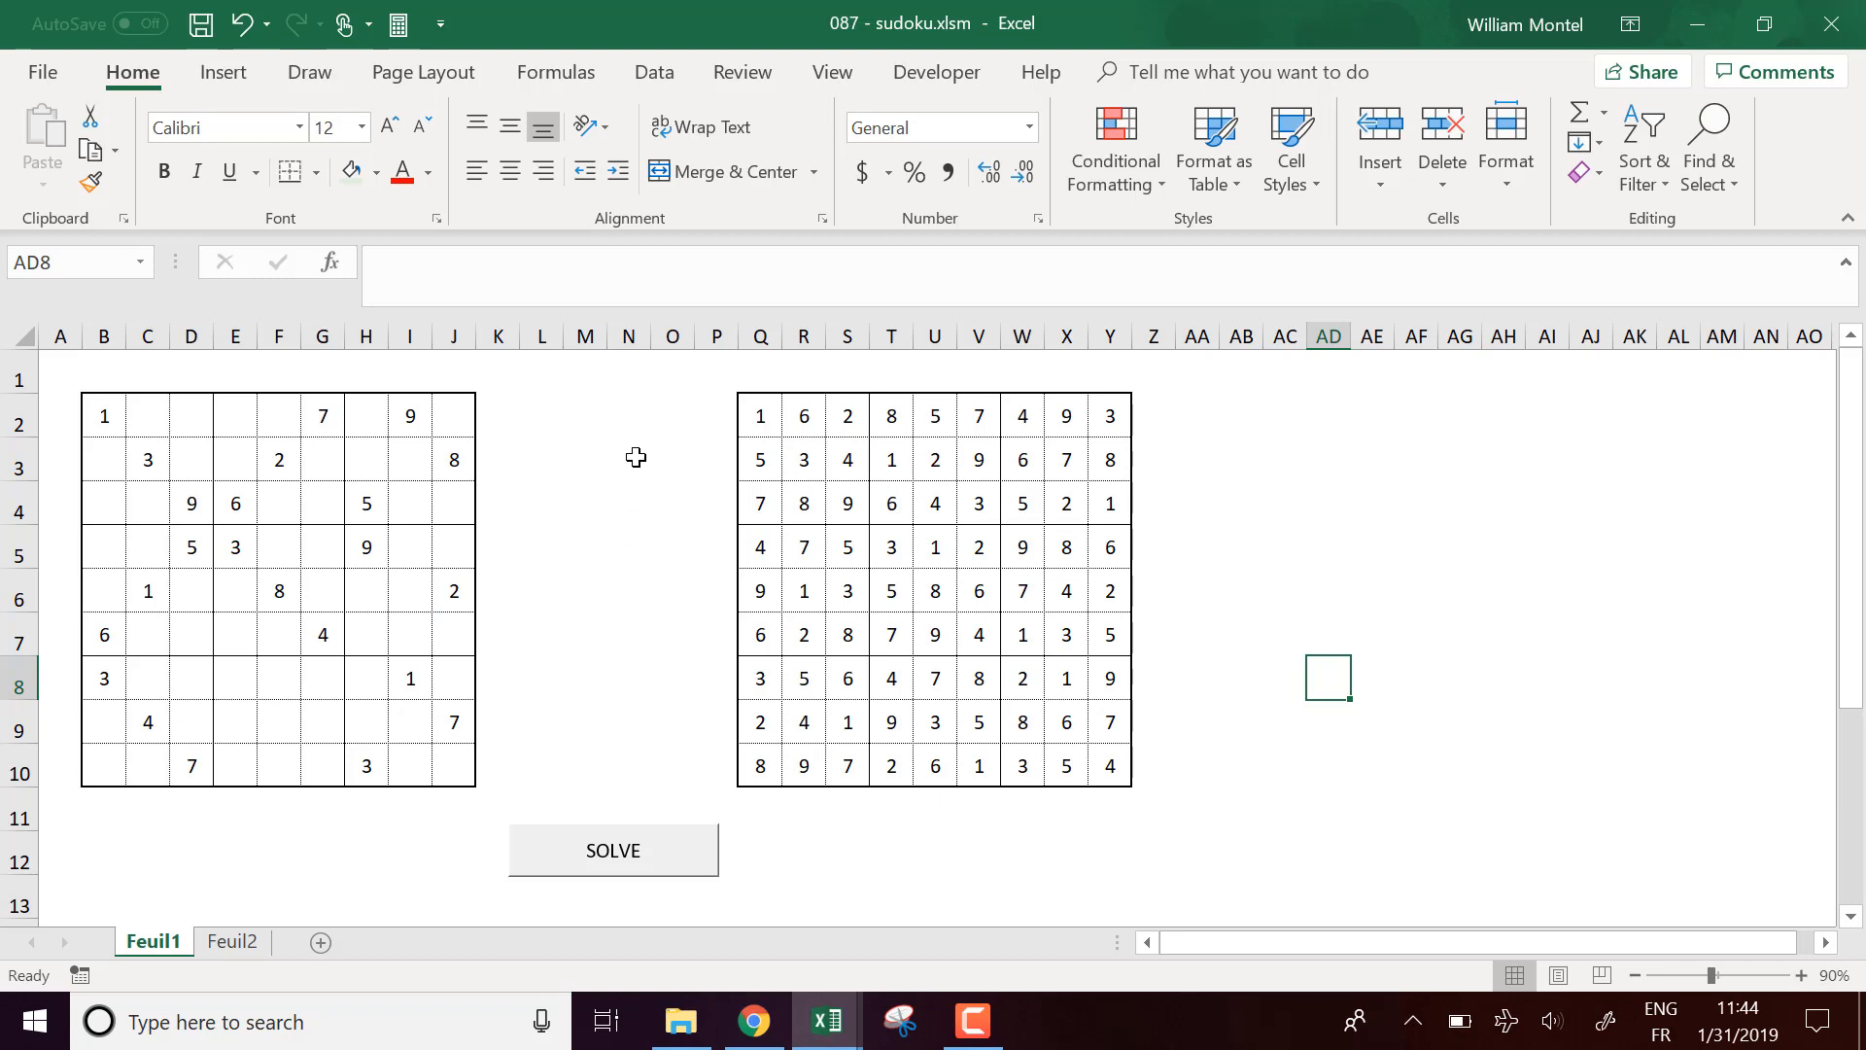
left_click(628, 501)
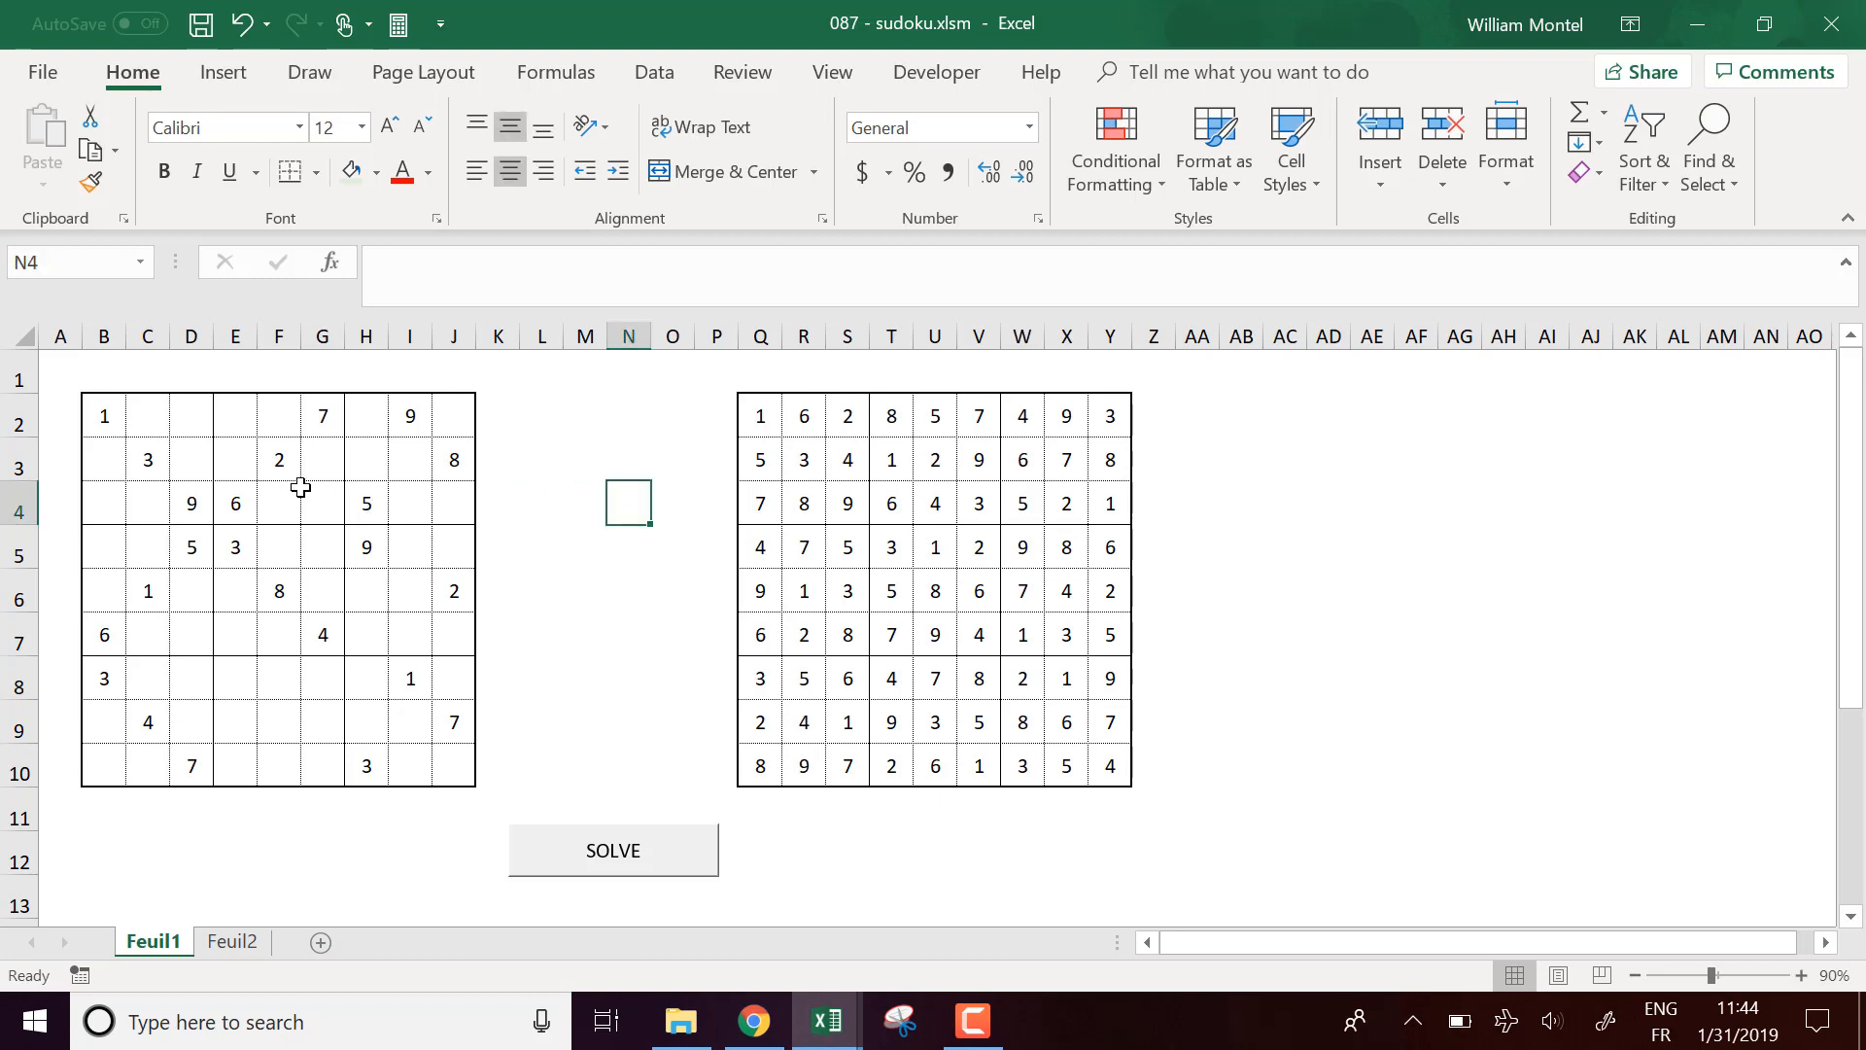
mouse_move(595, 712)
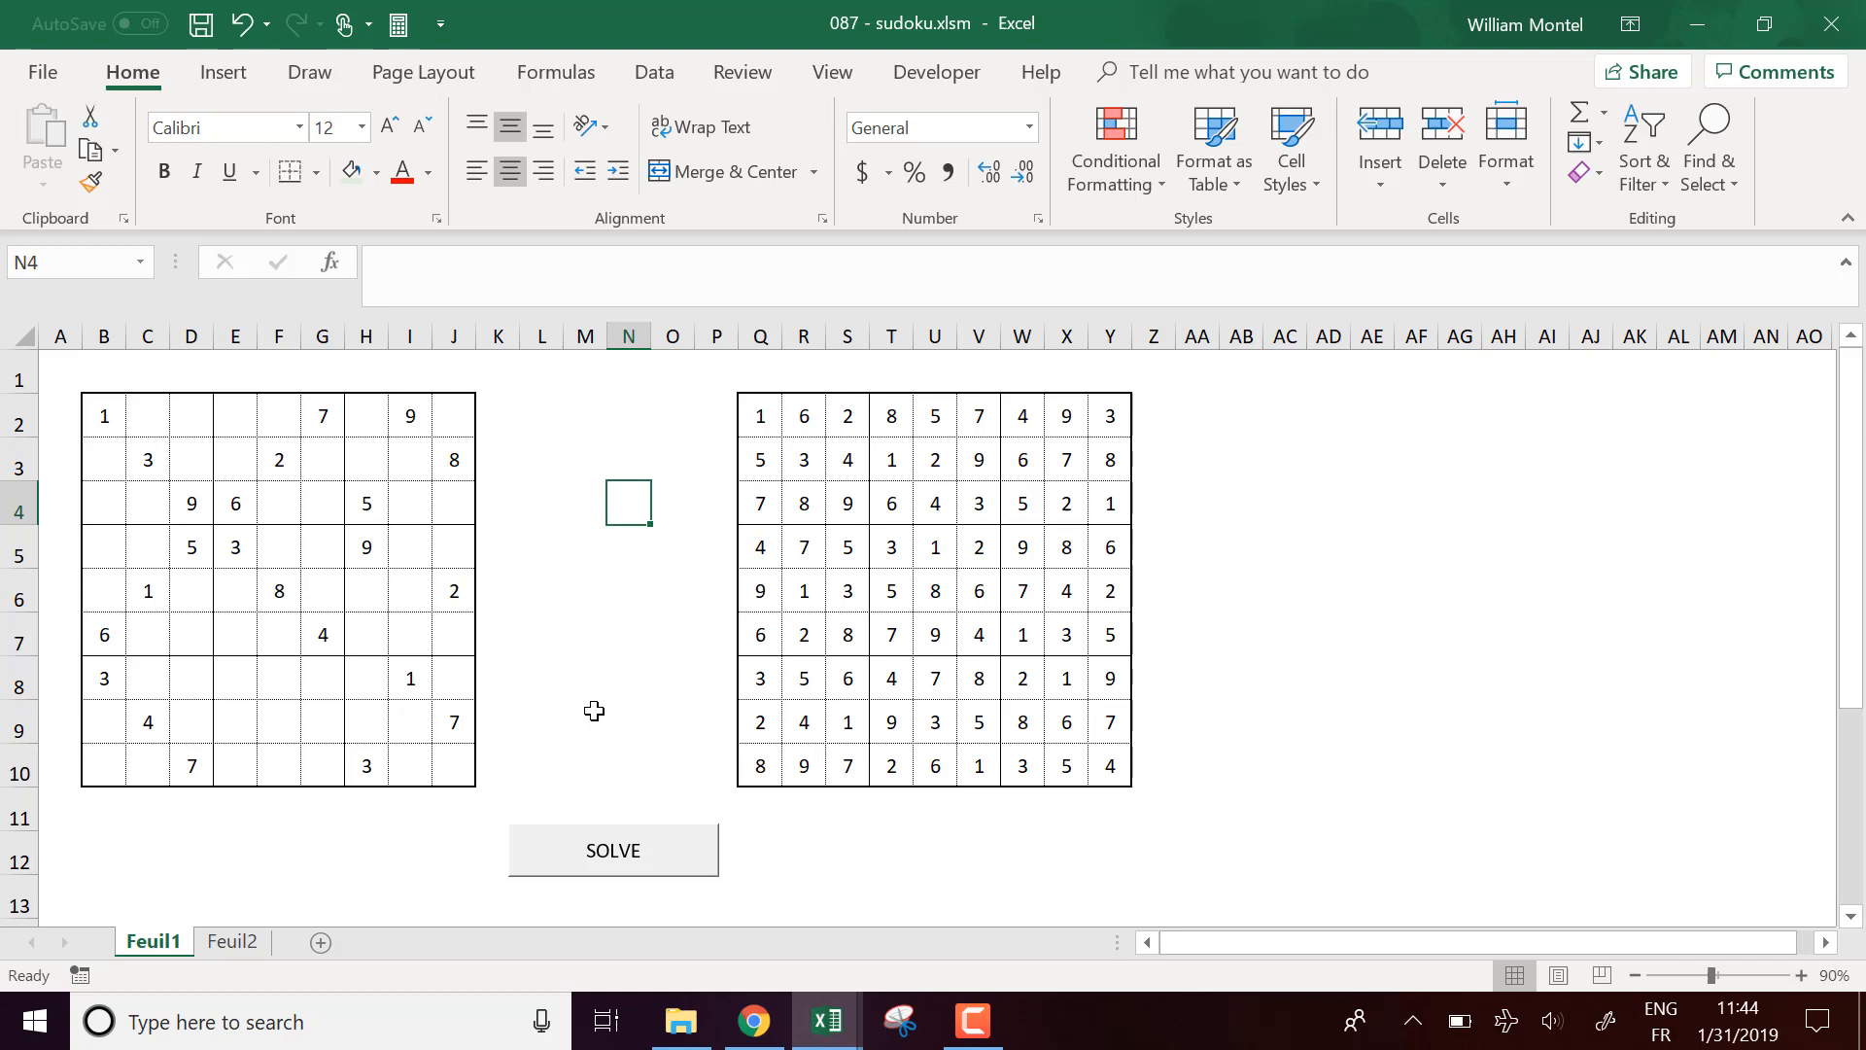
mouse_move(105, 418)
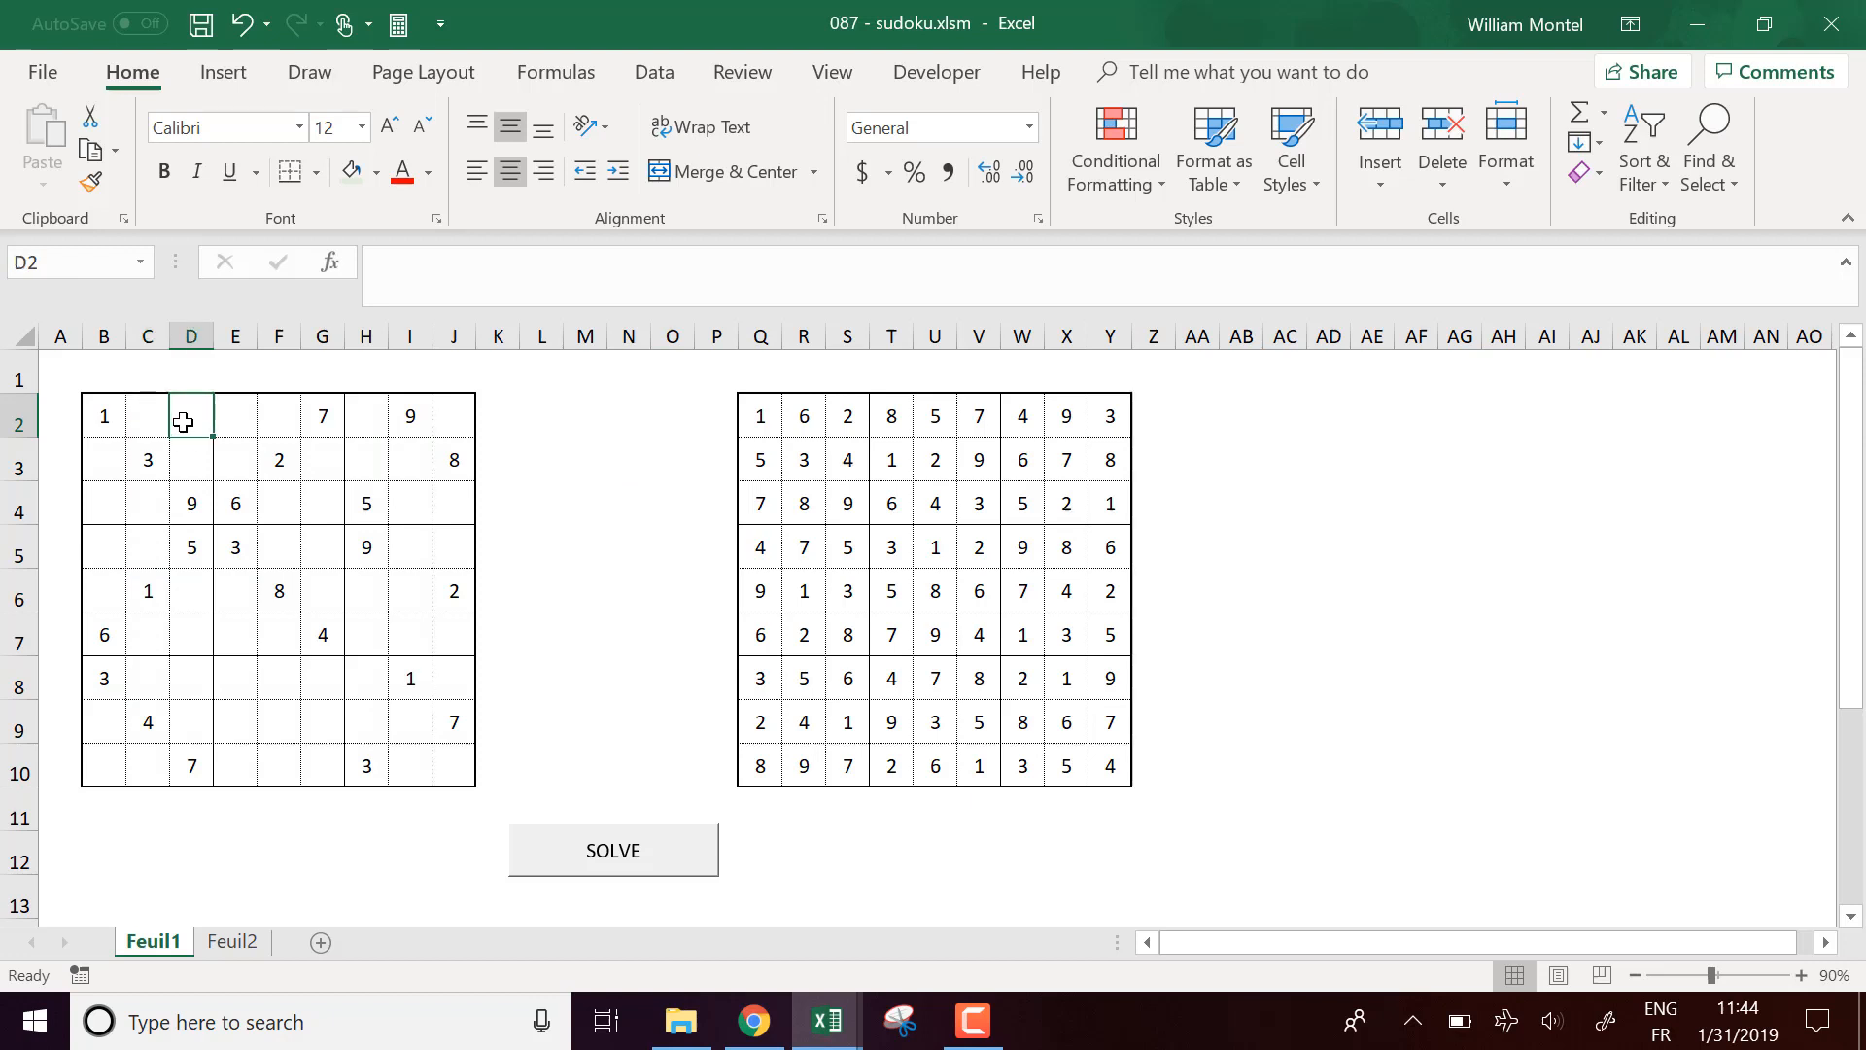
mouse_move(199, 420)
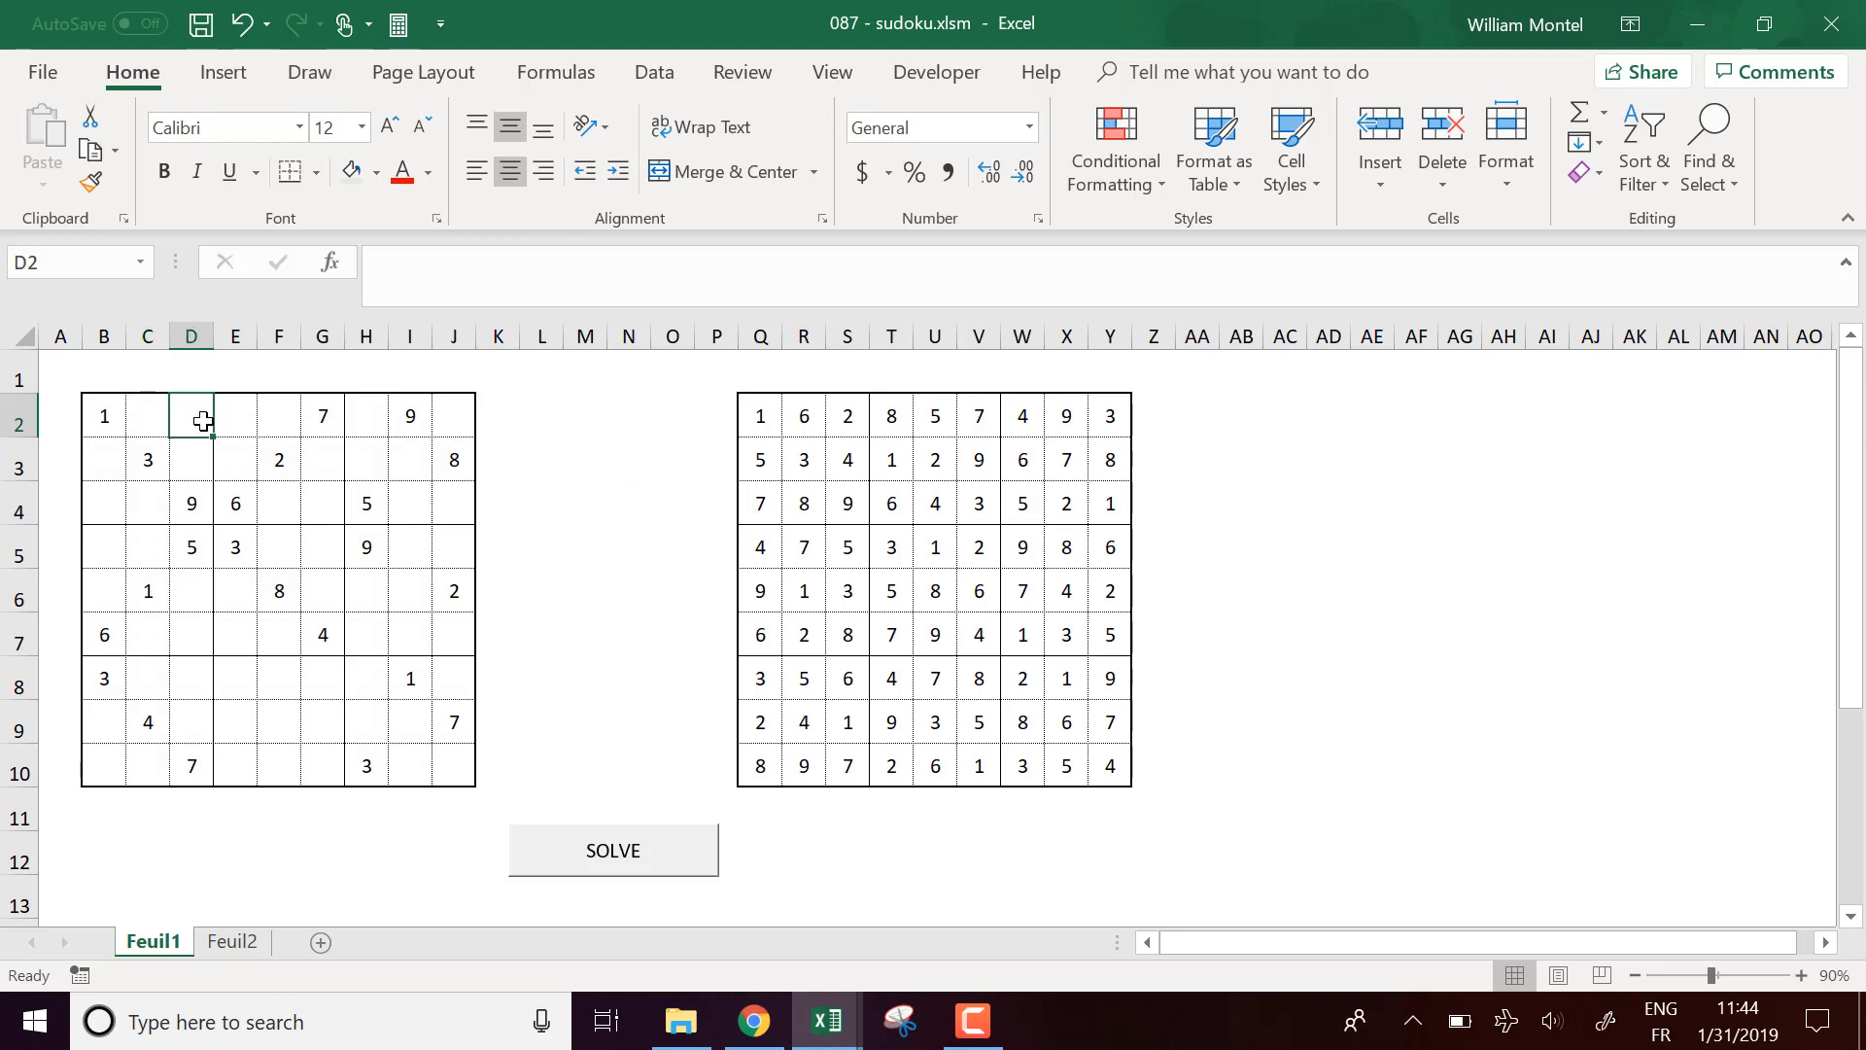
mouse_move(192, 416)
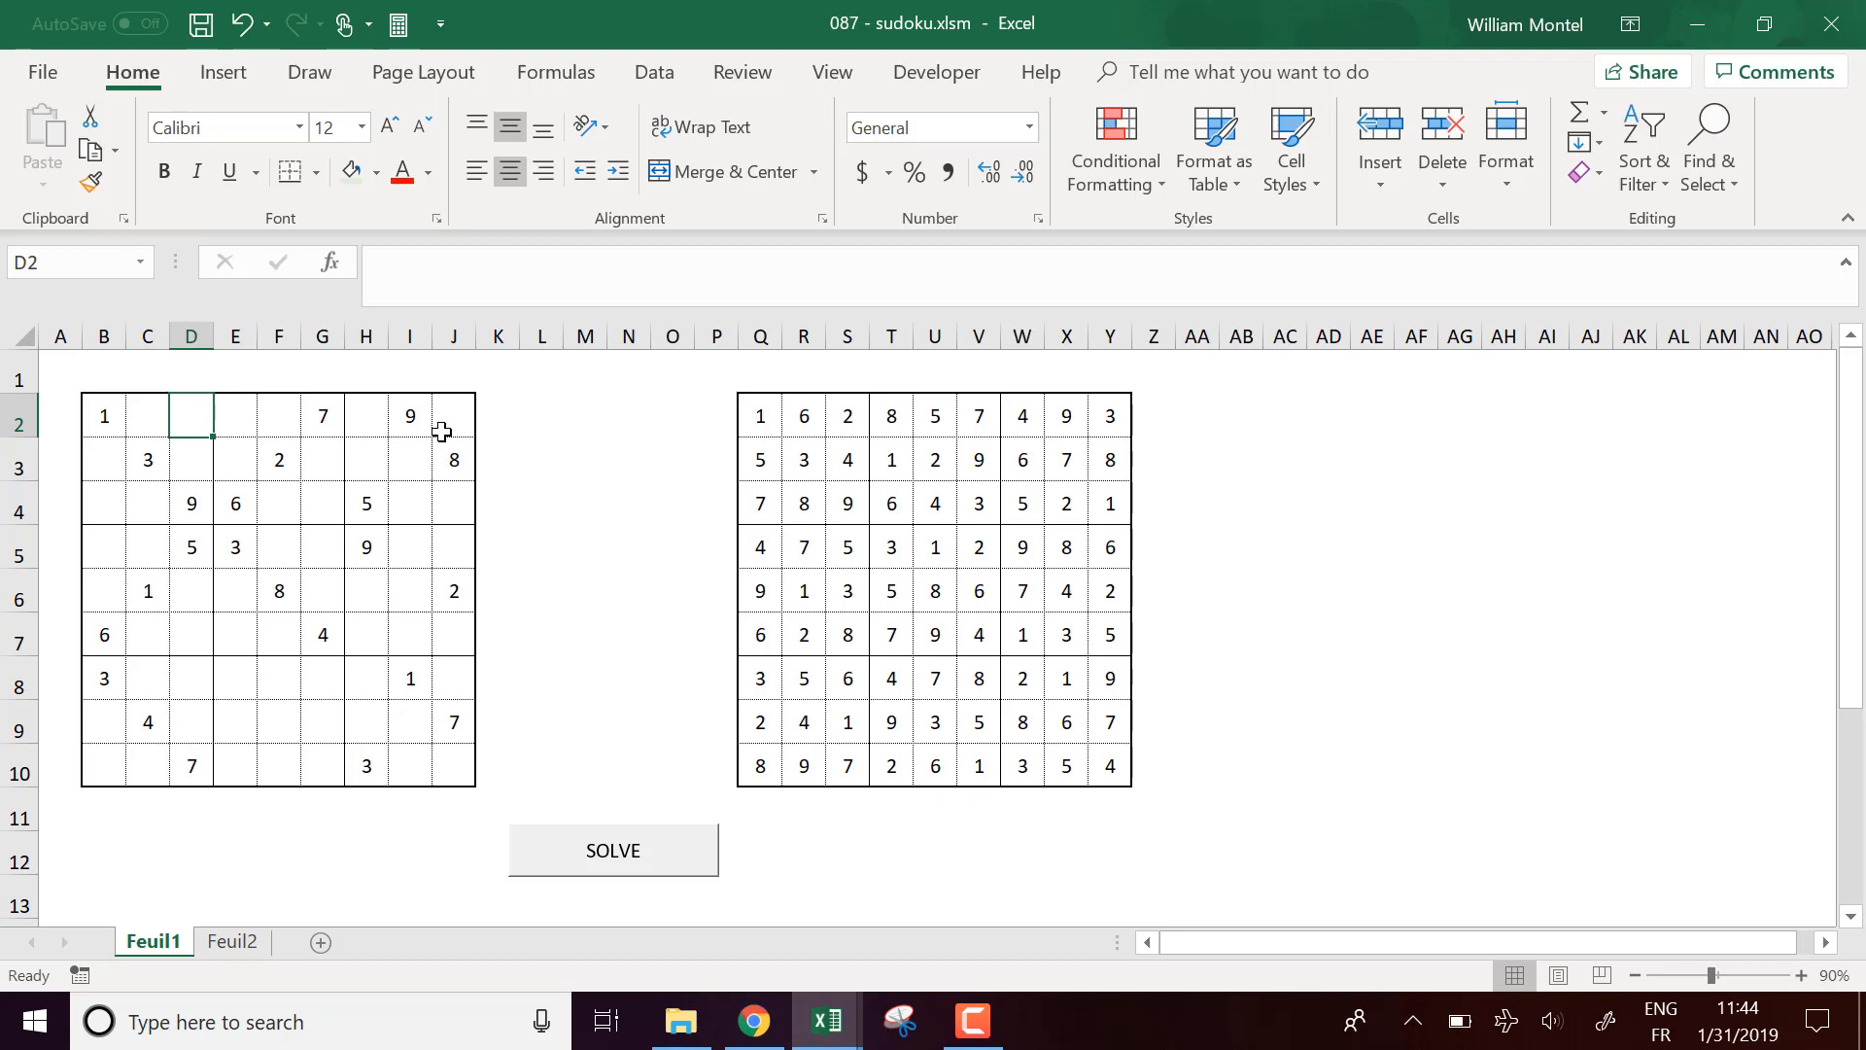
left_click(103, 416)
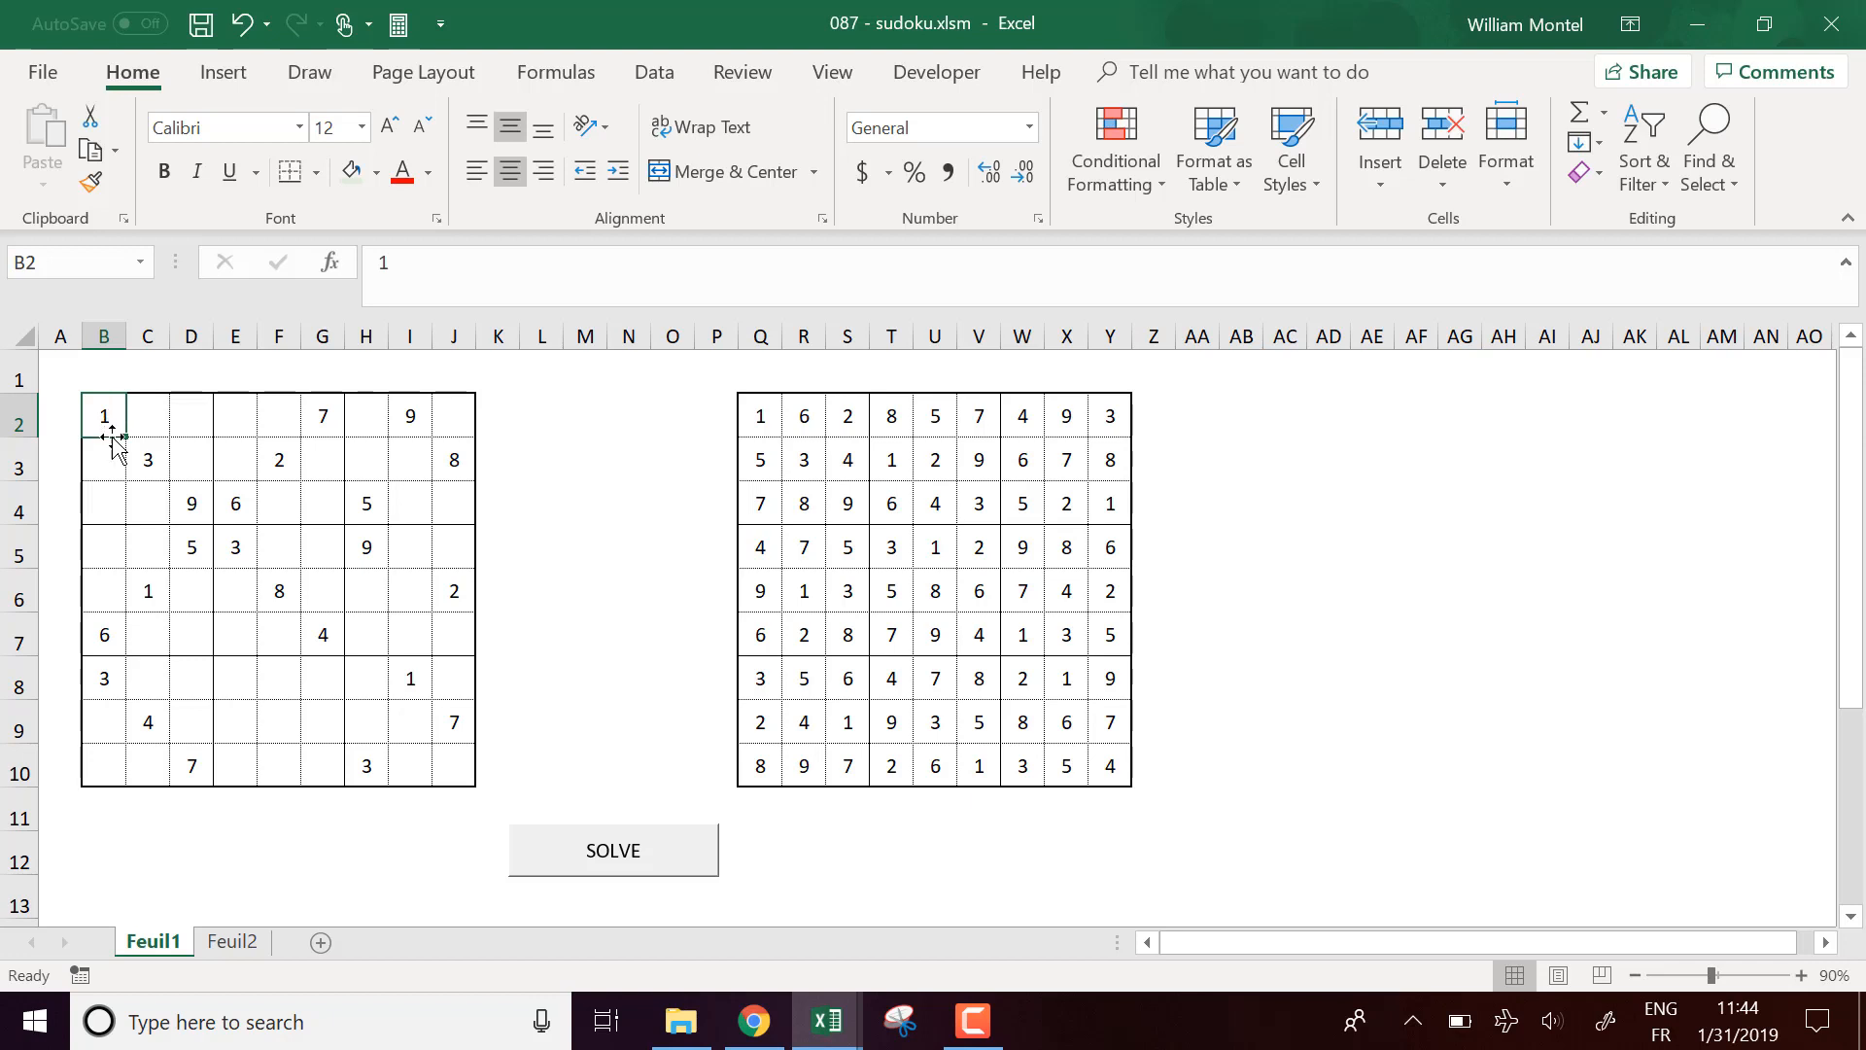
mouse_move(117, 433)
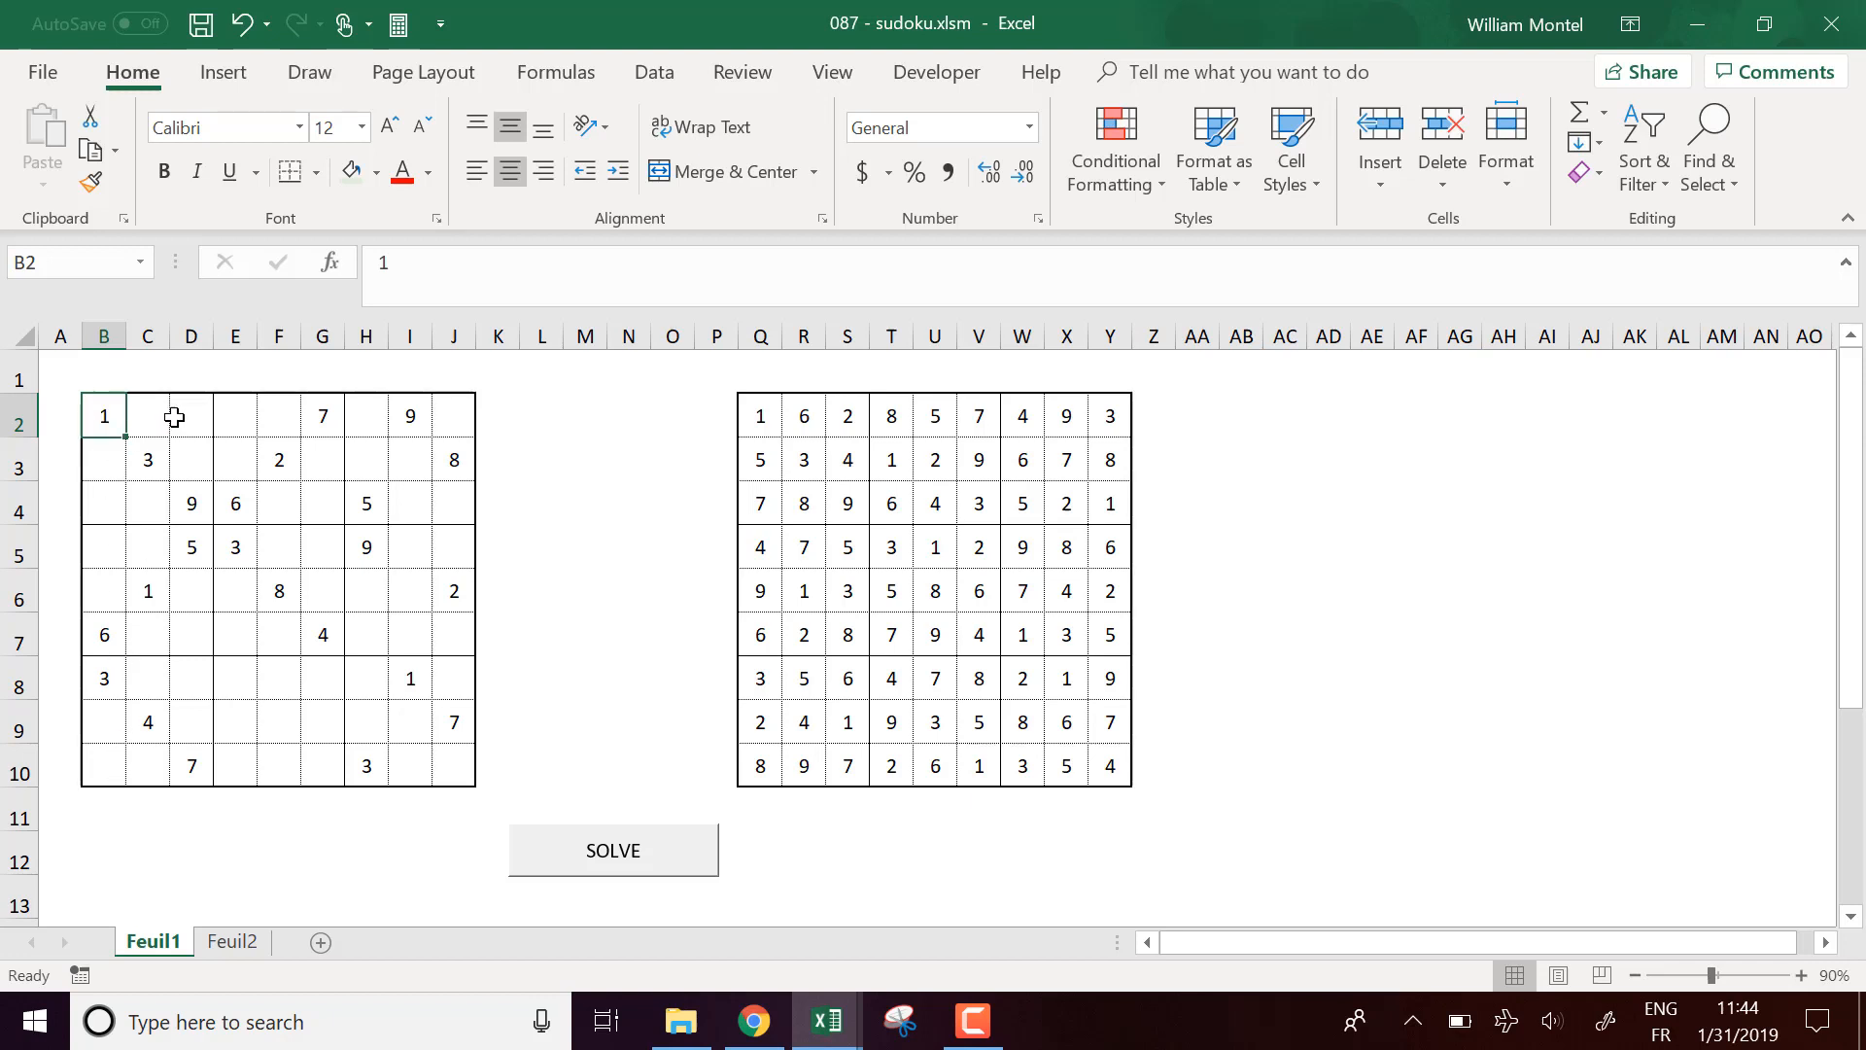
mouse_move(463, 416)
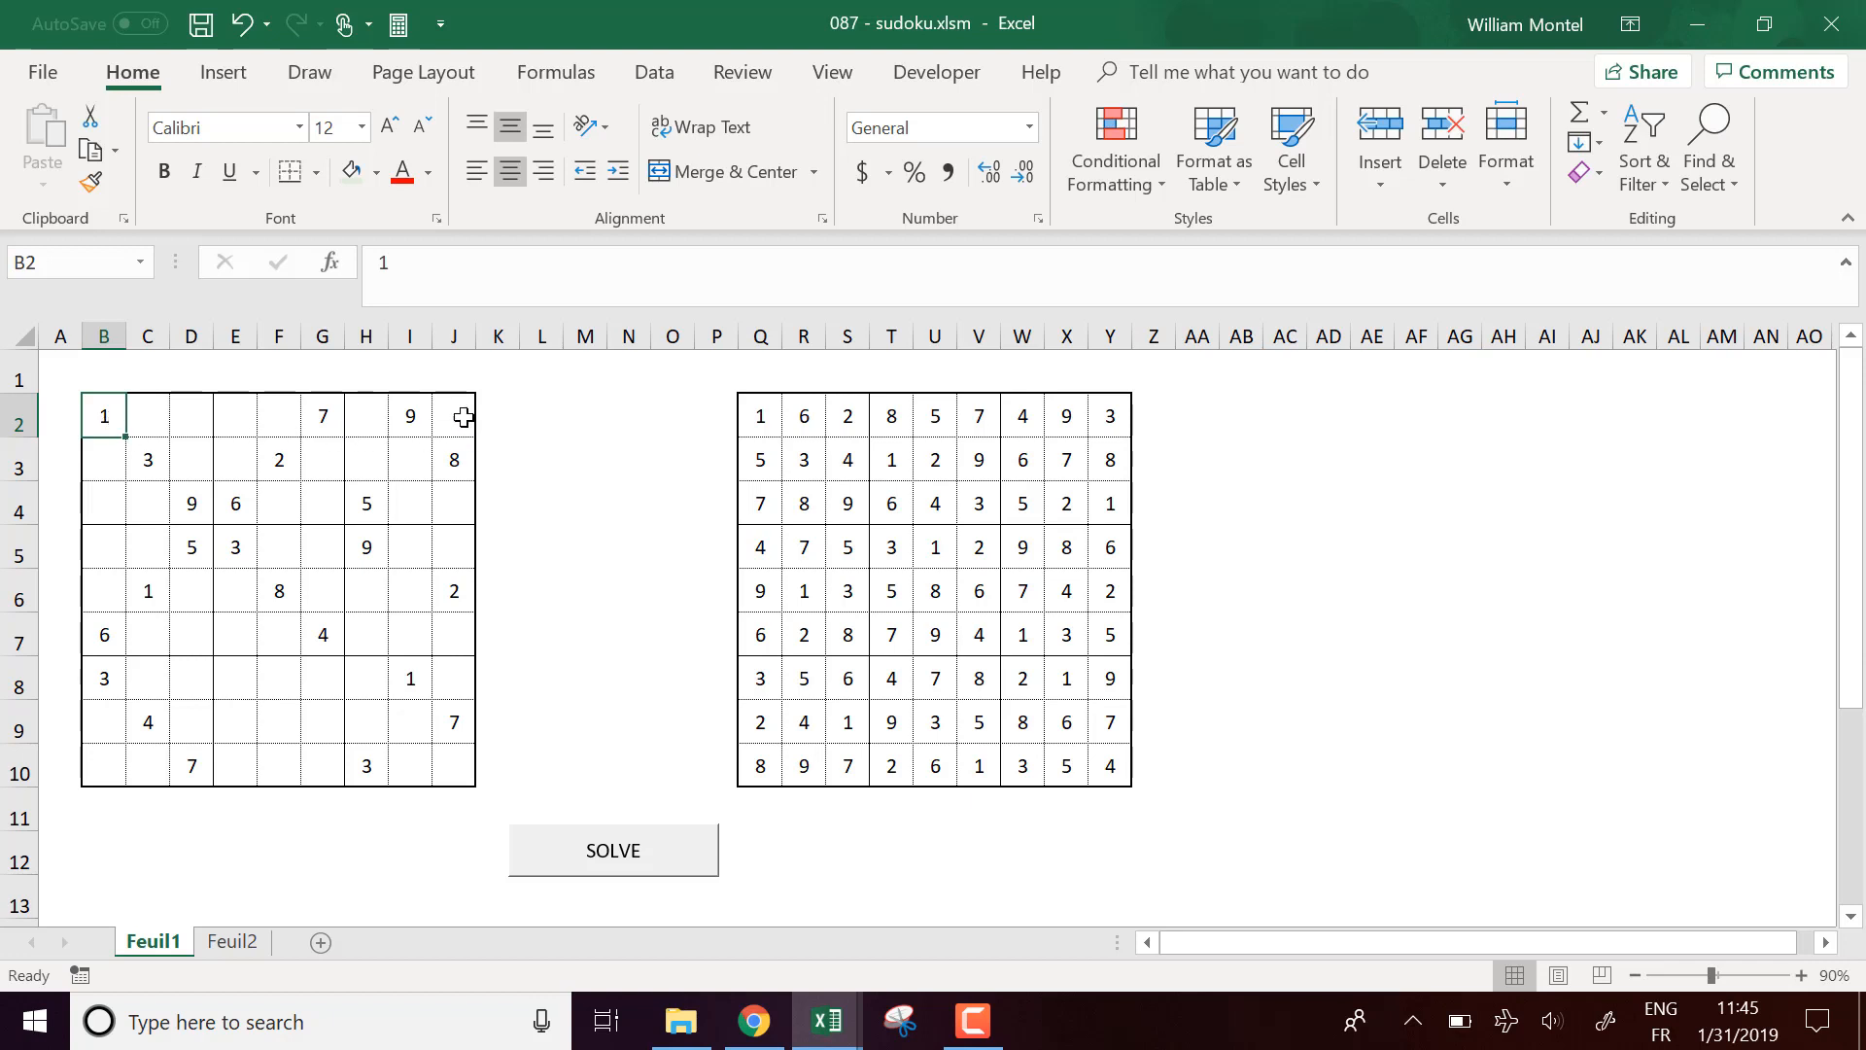
mouse_move(447, 420)
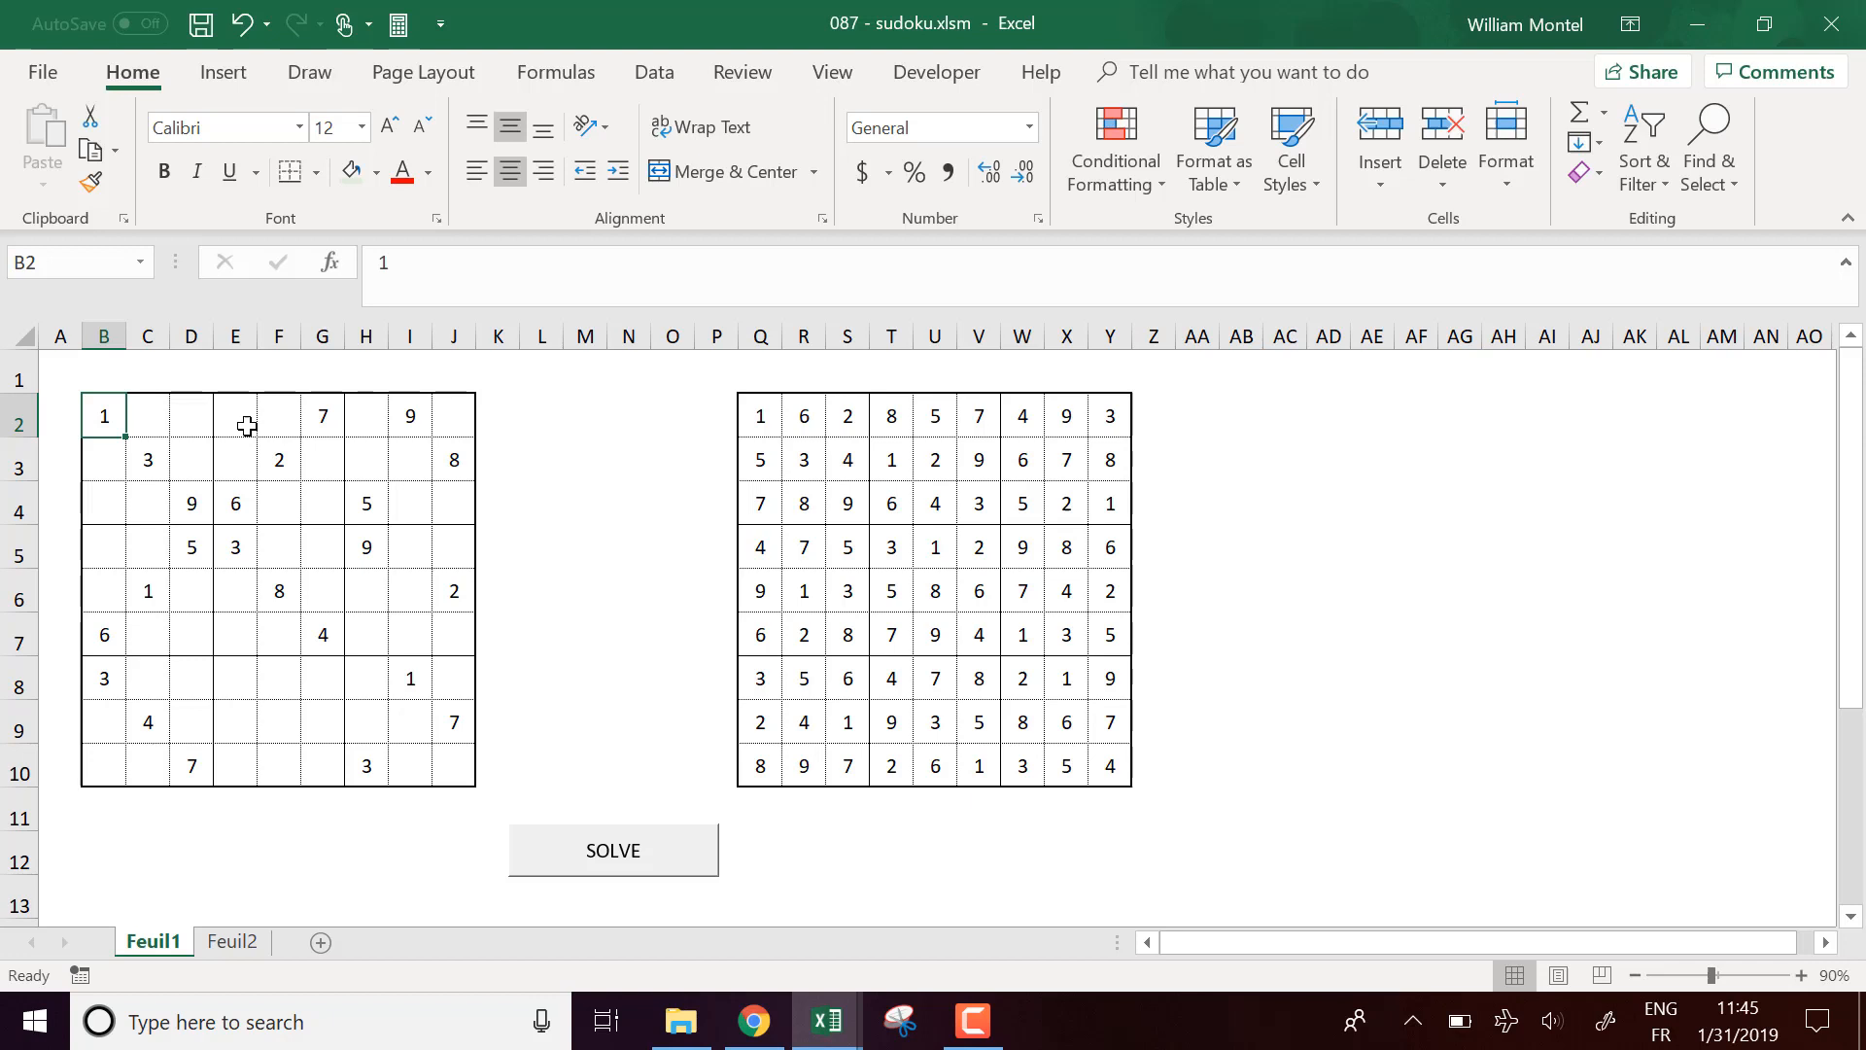
mouse_move(151, 416)
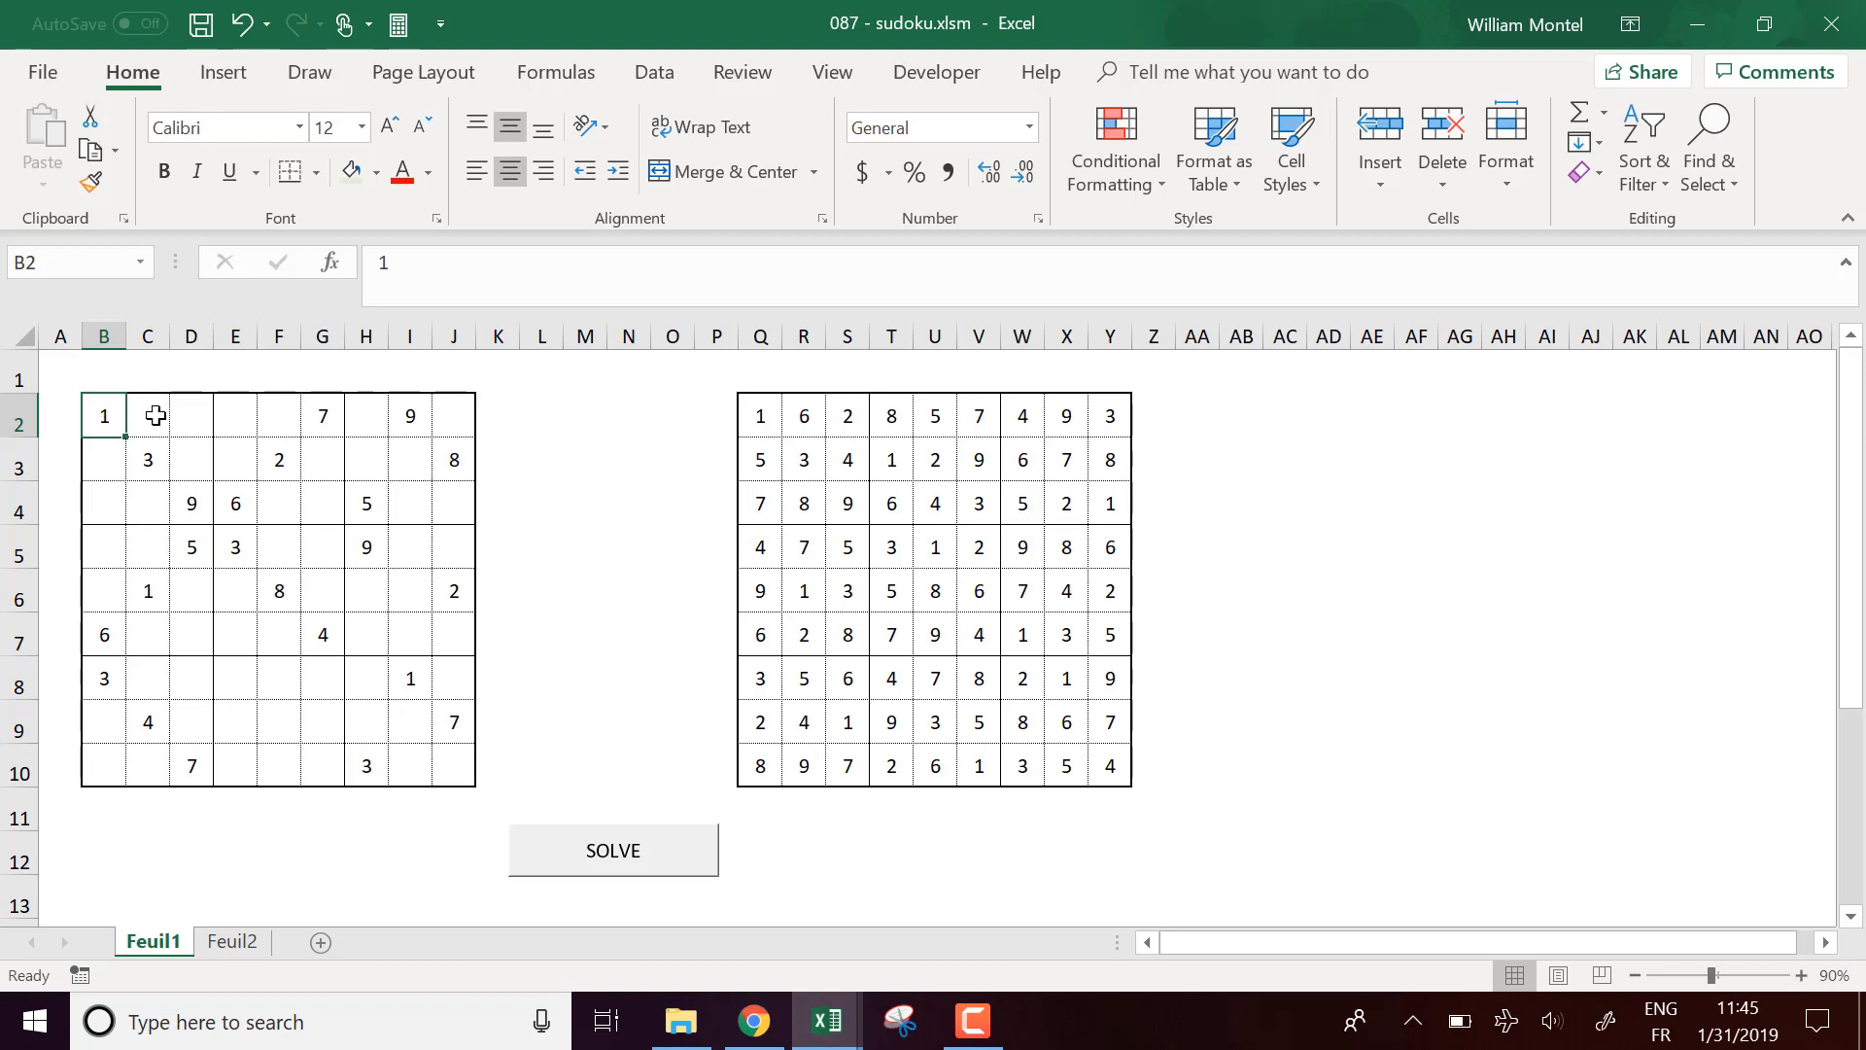
left_click_drag(147, 415, 453, 416)
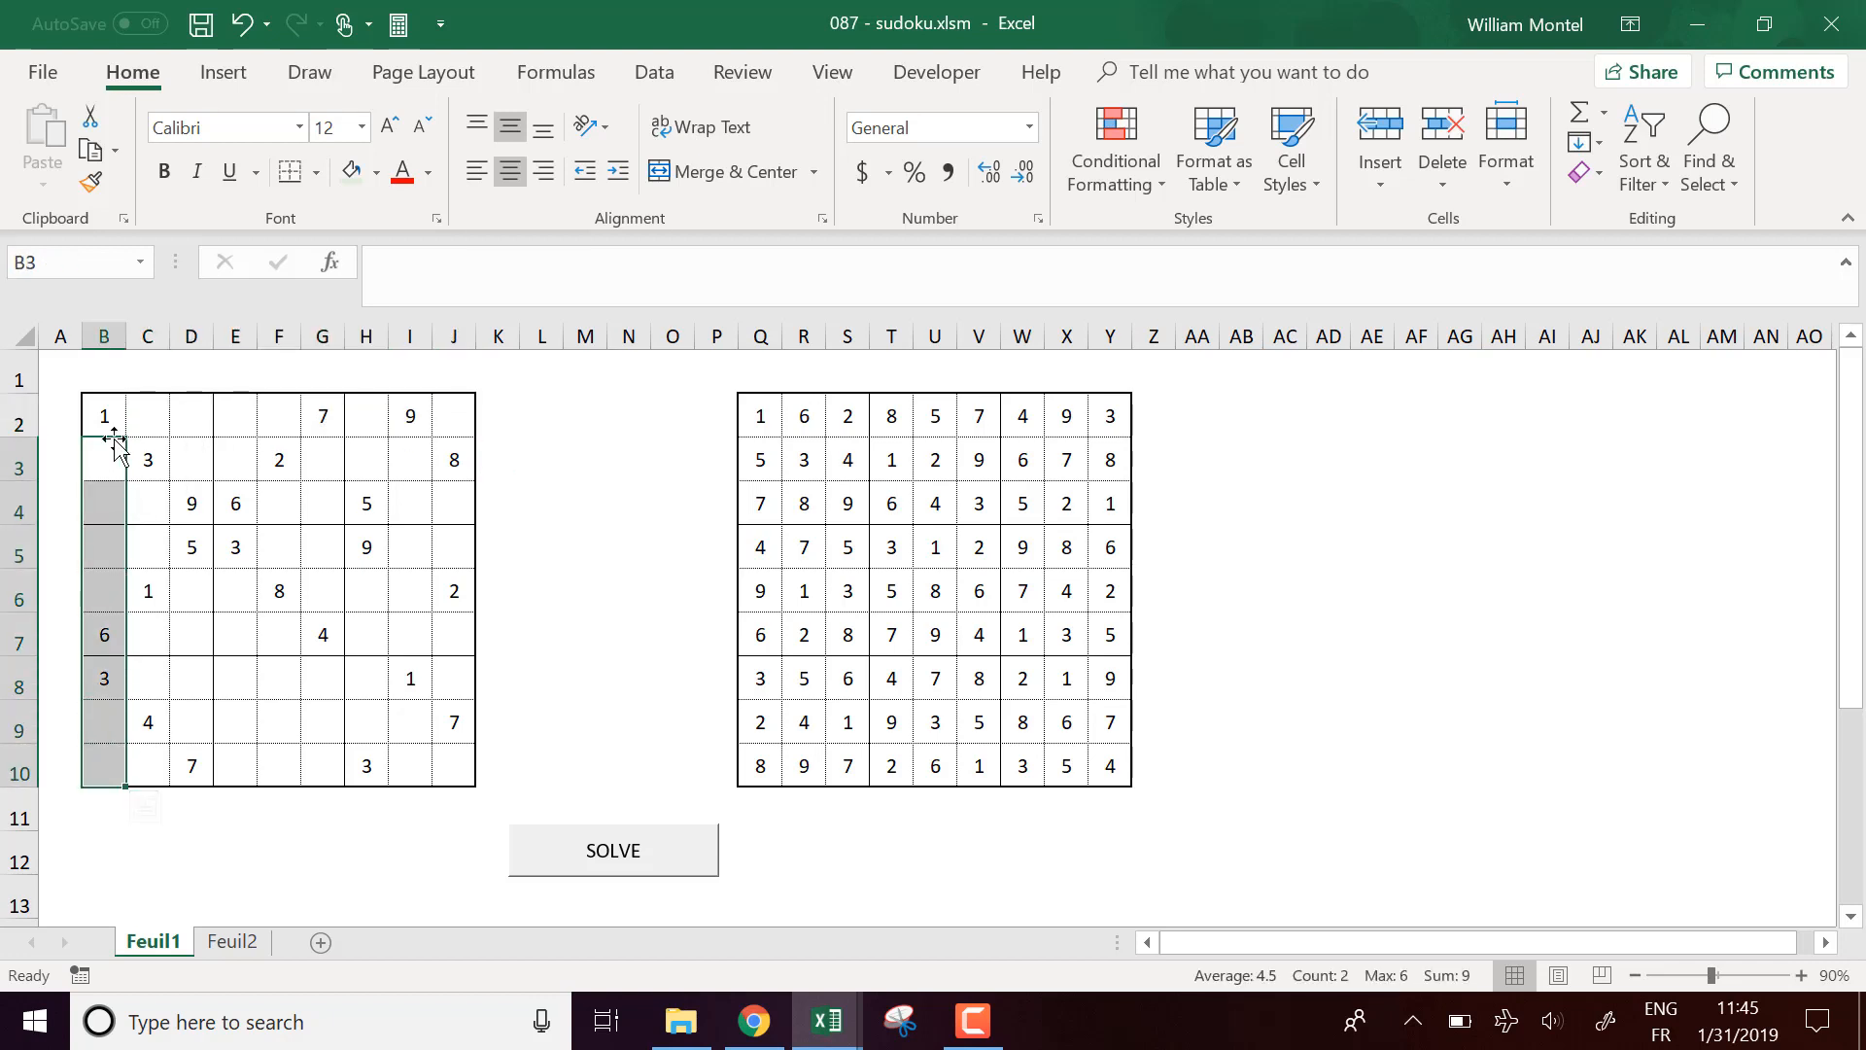
left_click(191, 459)
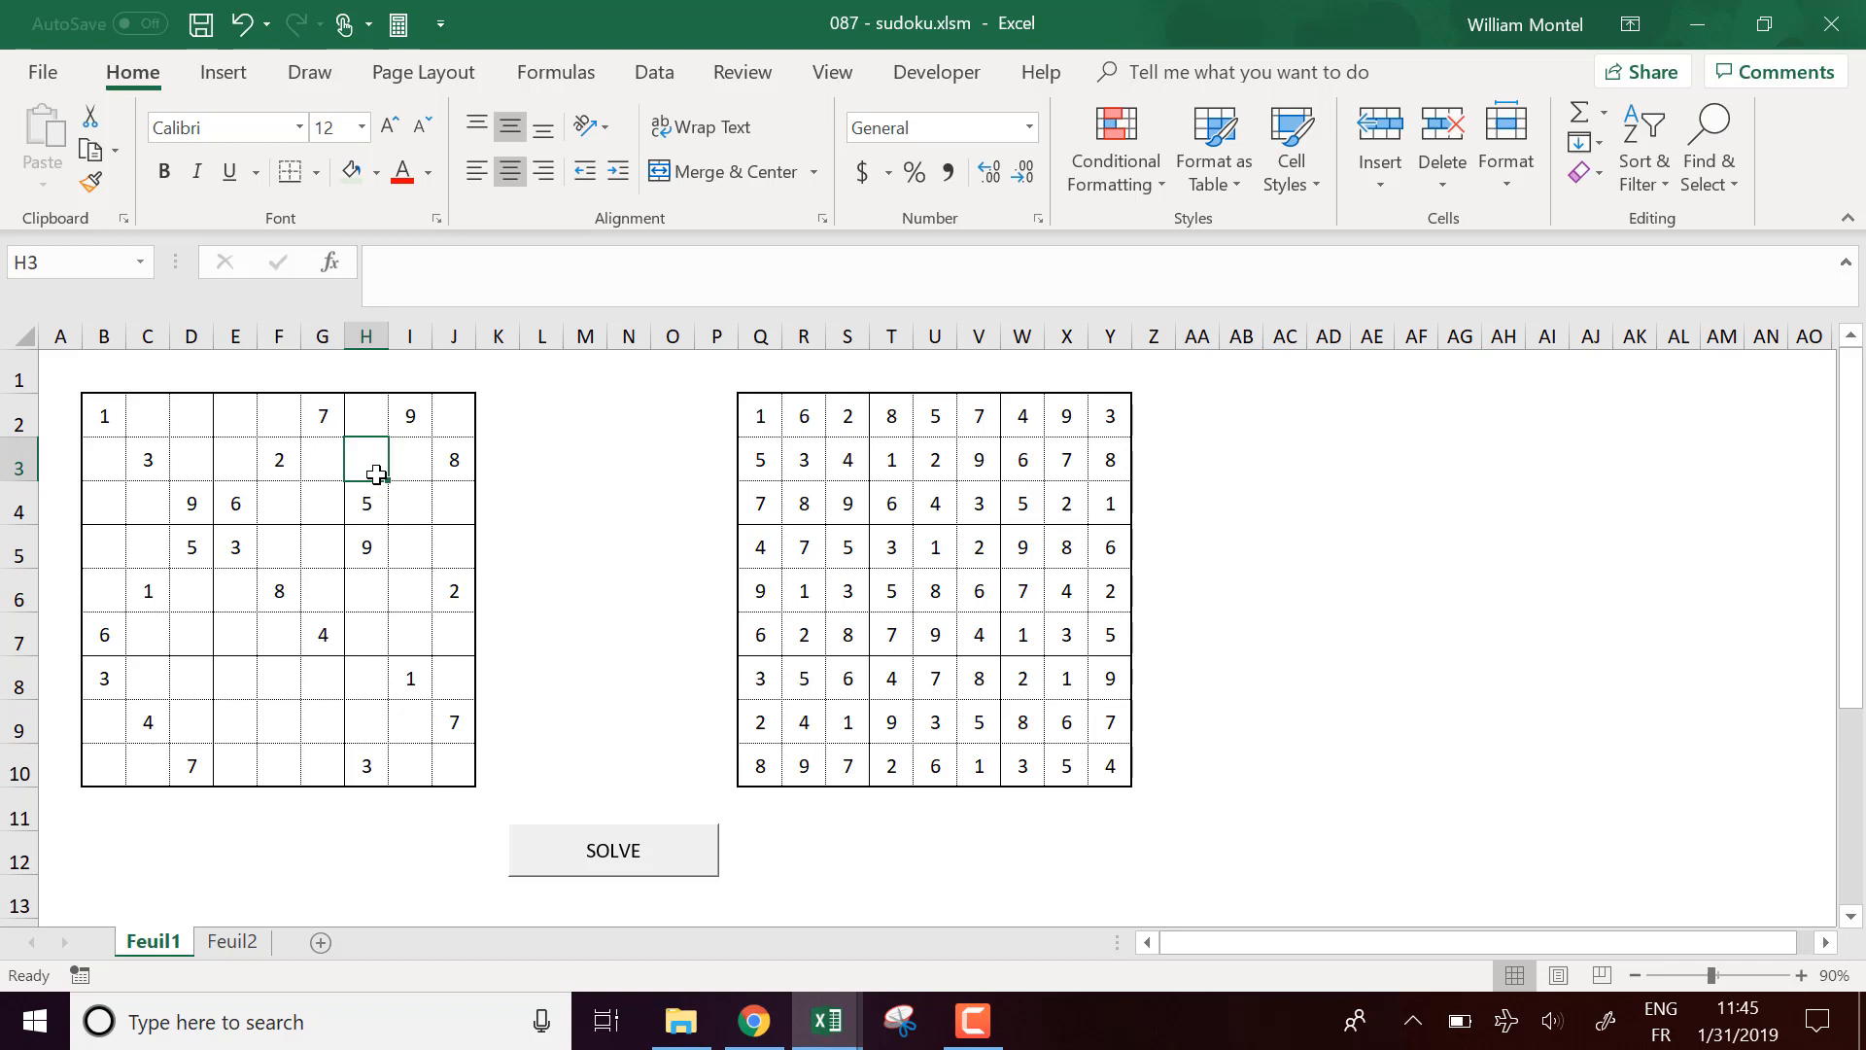
mouse_move(151, 449)
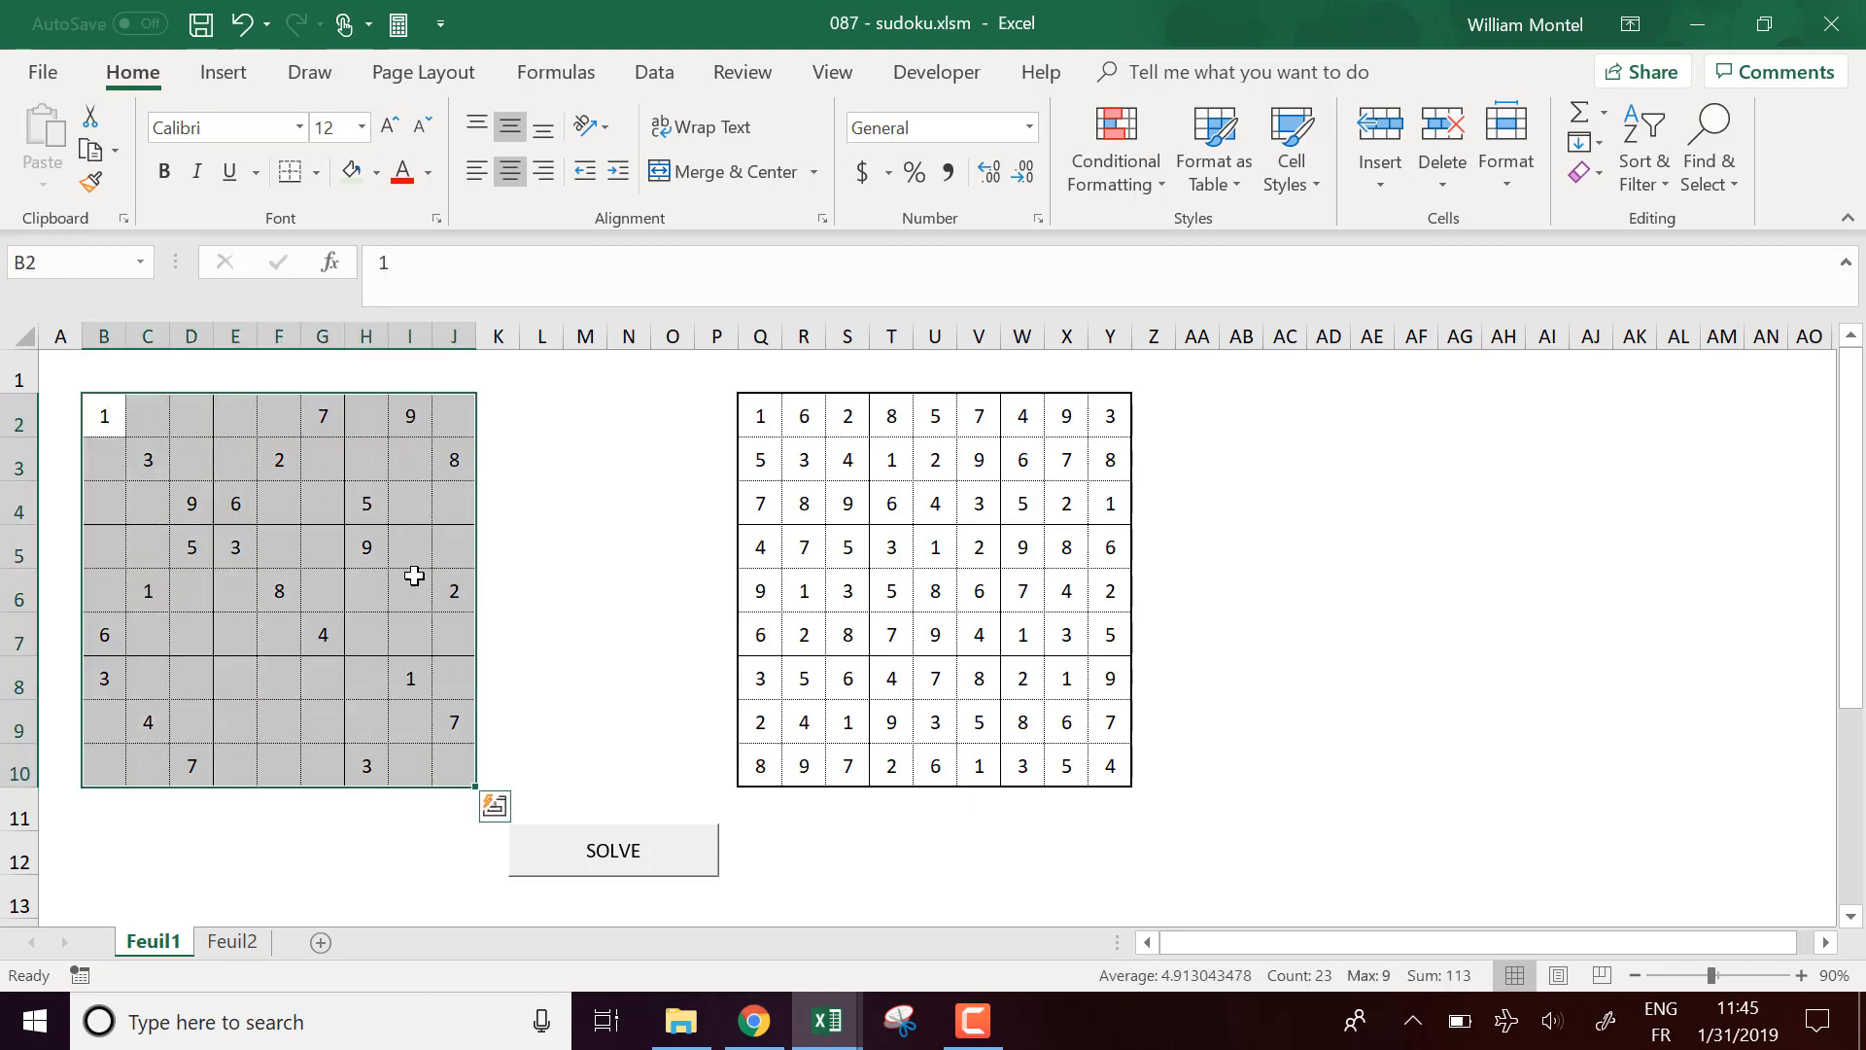
mouse_move(361, 505)
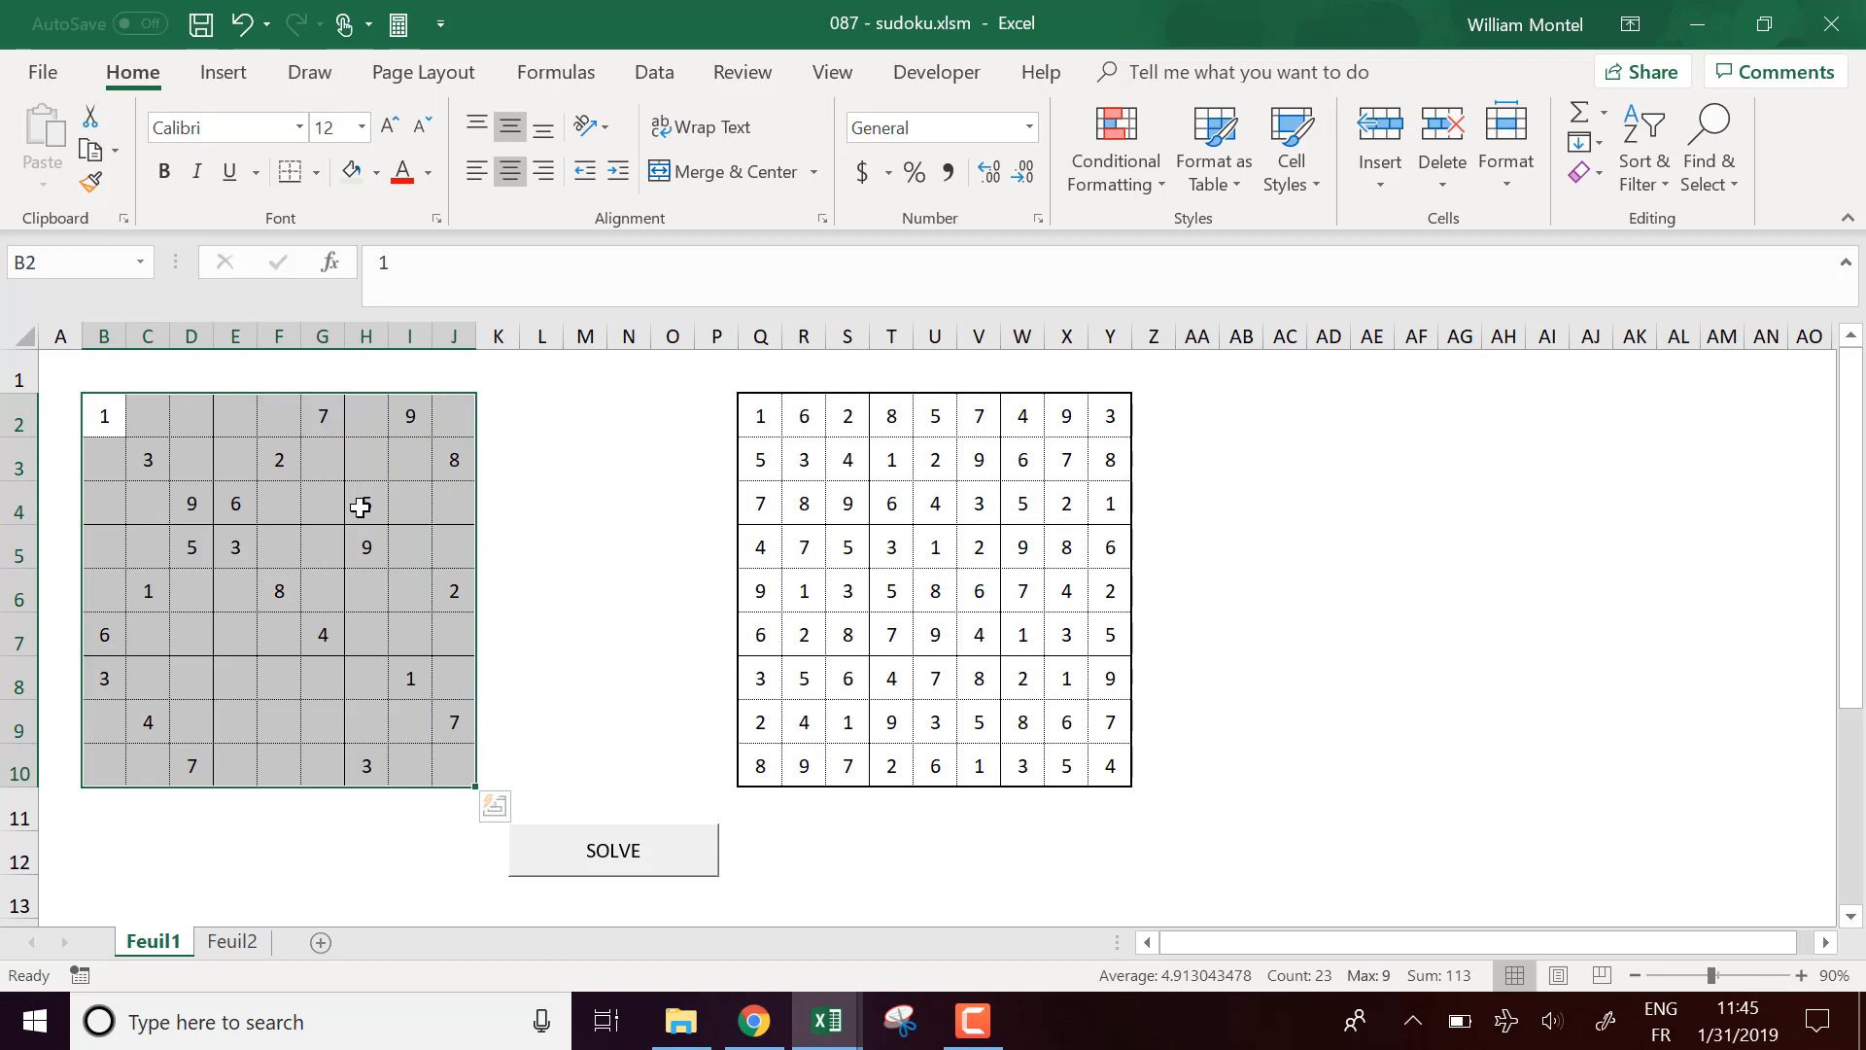
mouse_move(368, 502)
type("5")
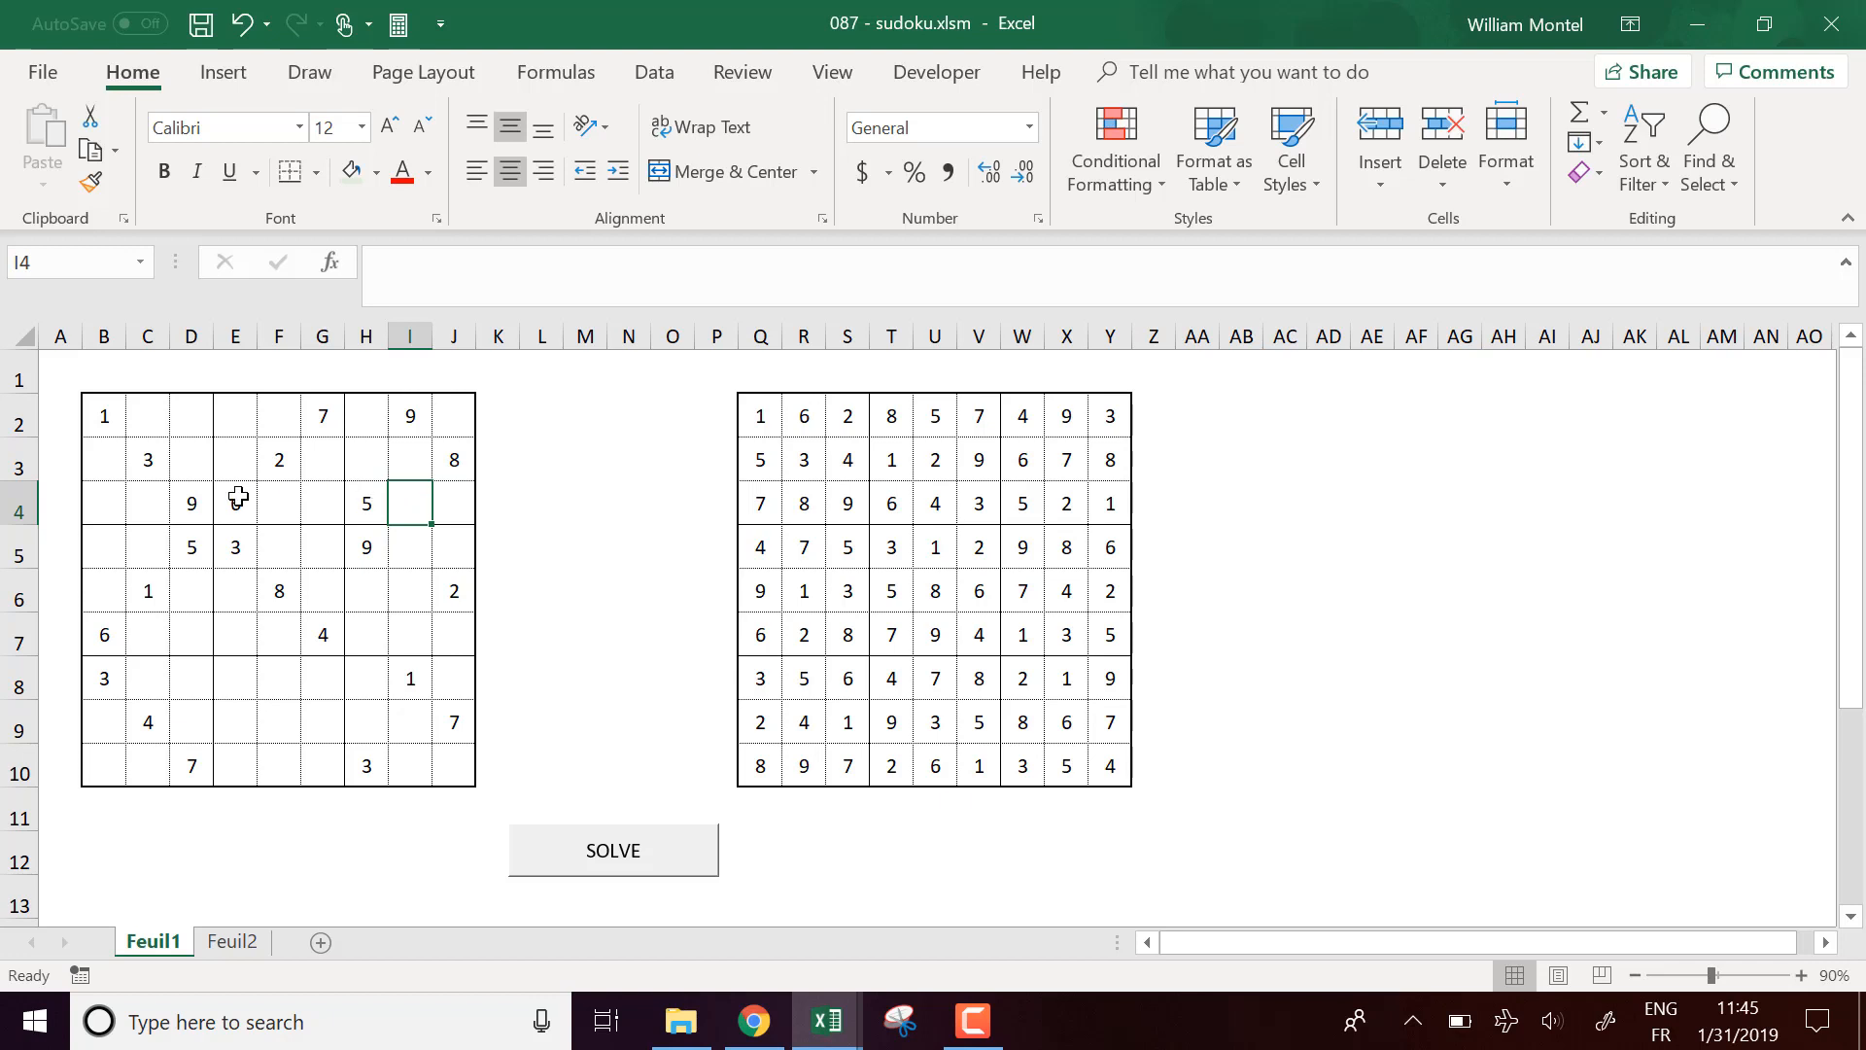
left_click(146, 416)
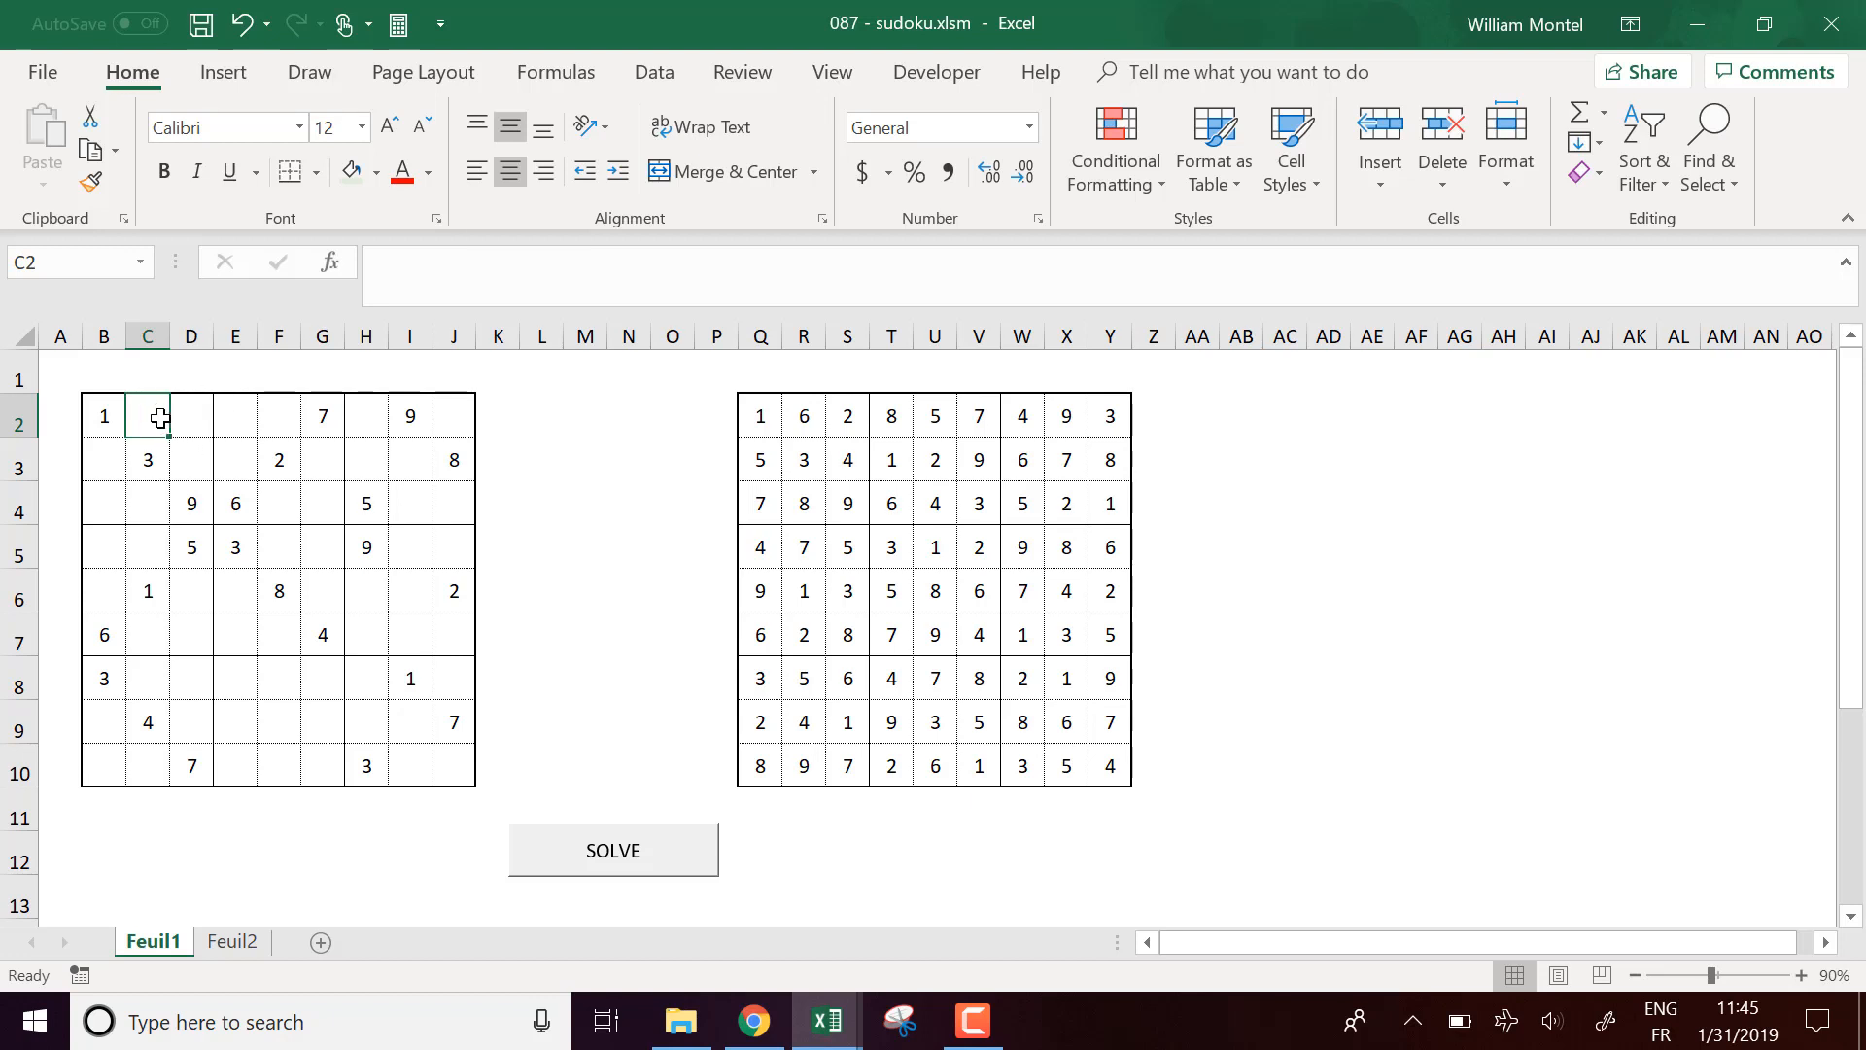
mouse_move(1222, 393)
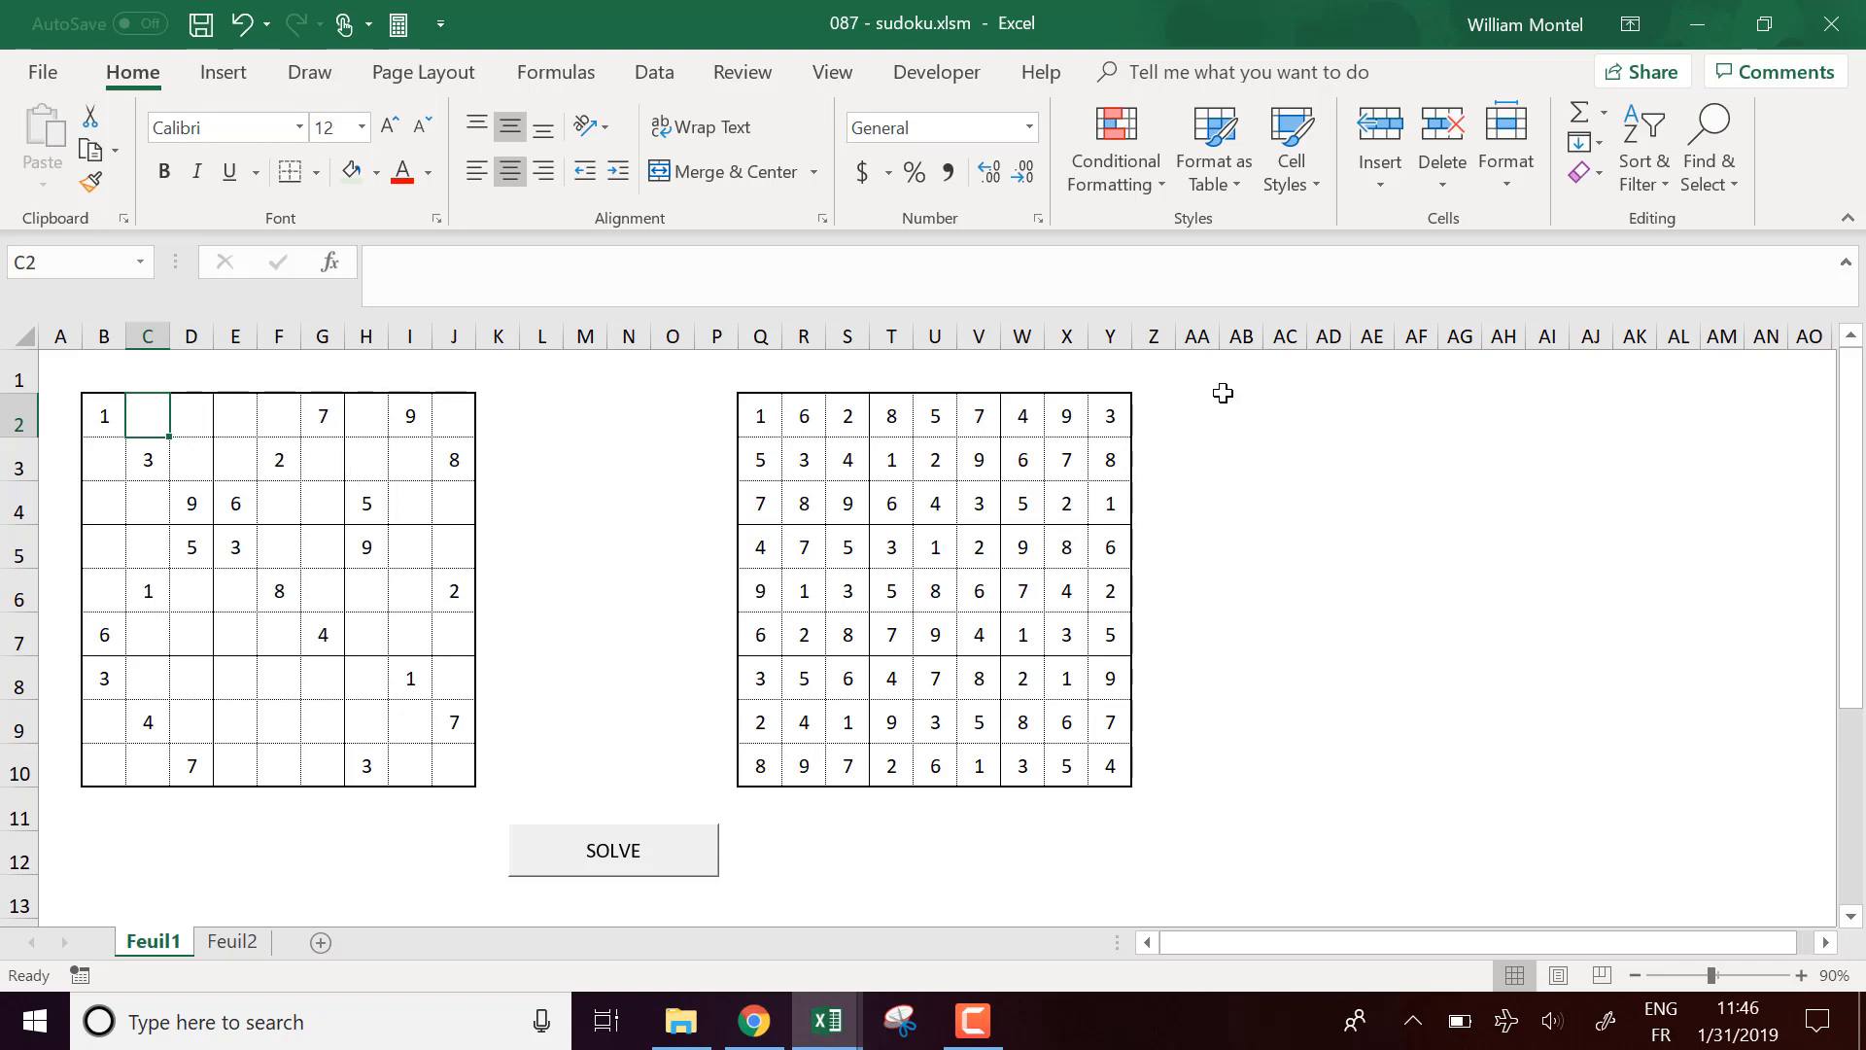
mouse_move(173, 426)
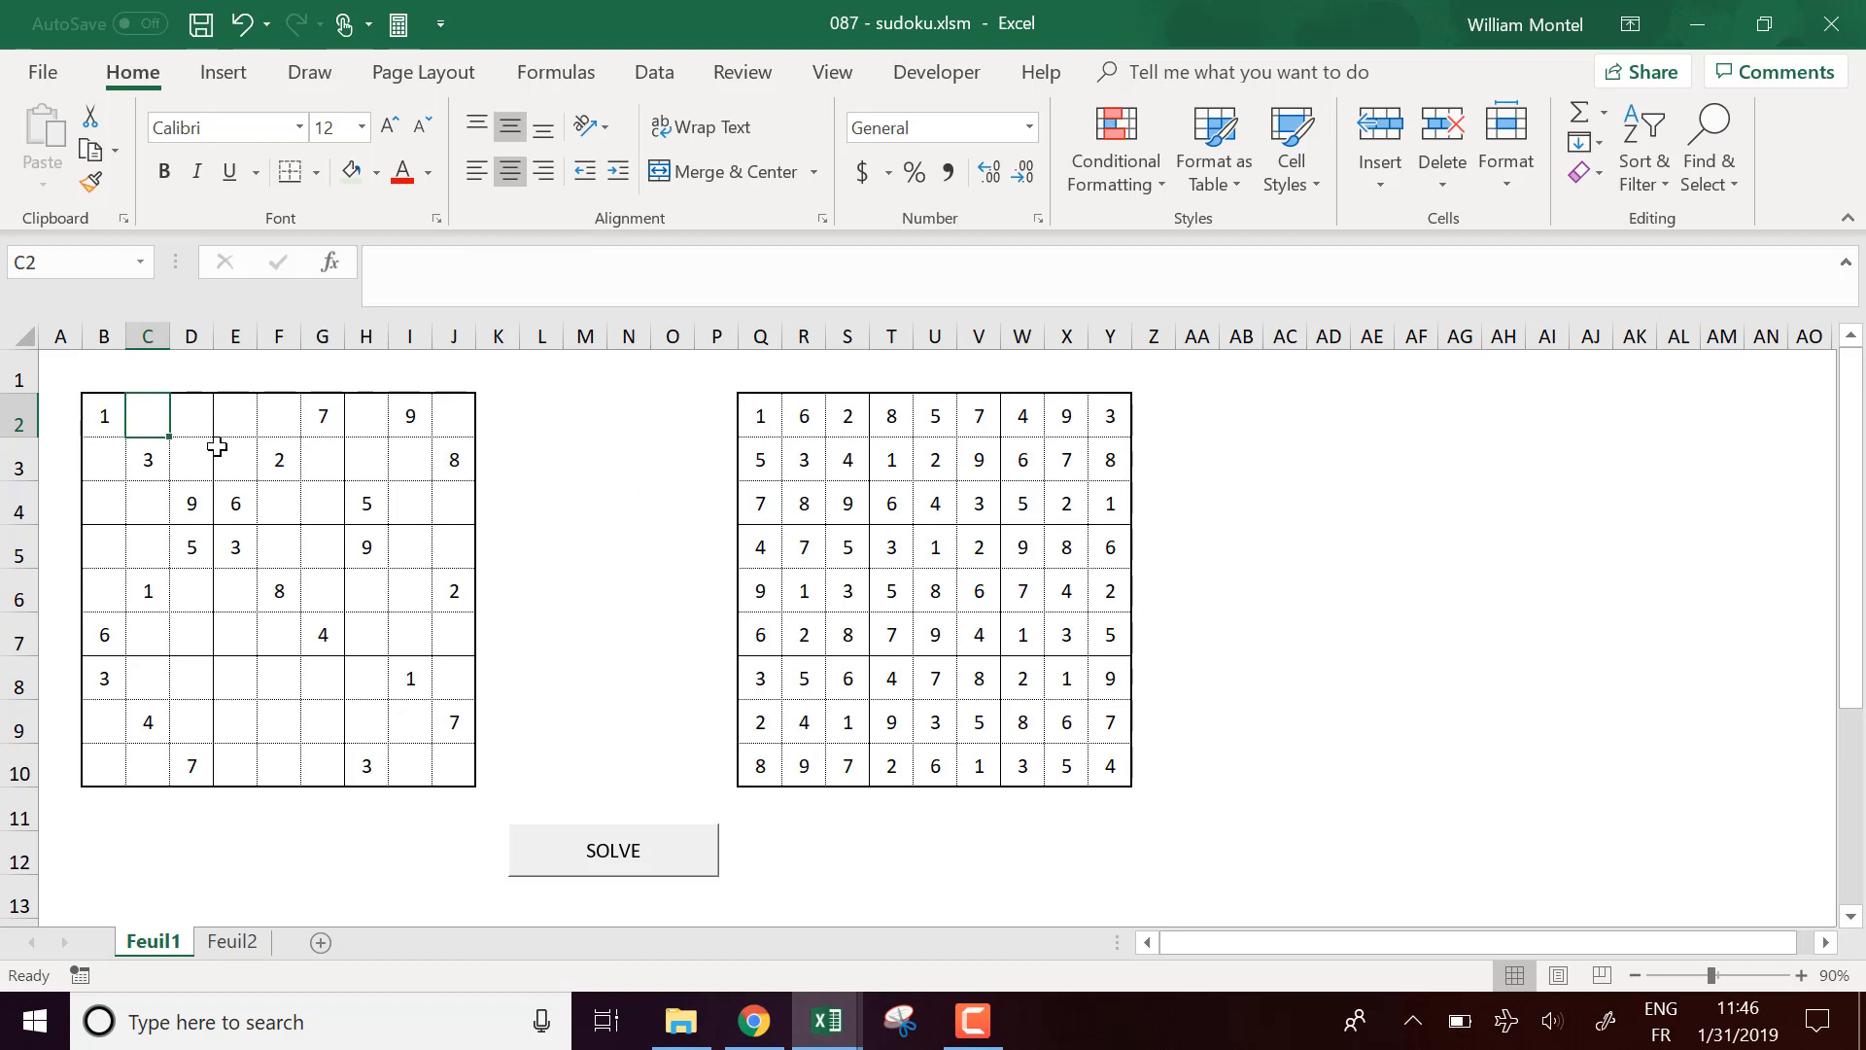
mouse_move(241, 432)
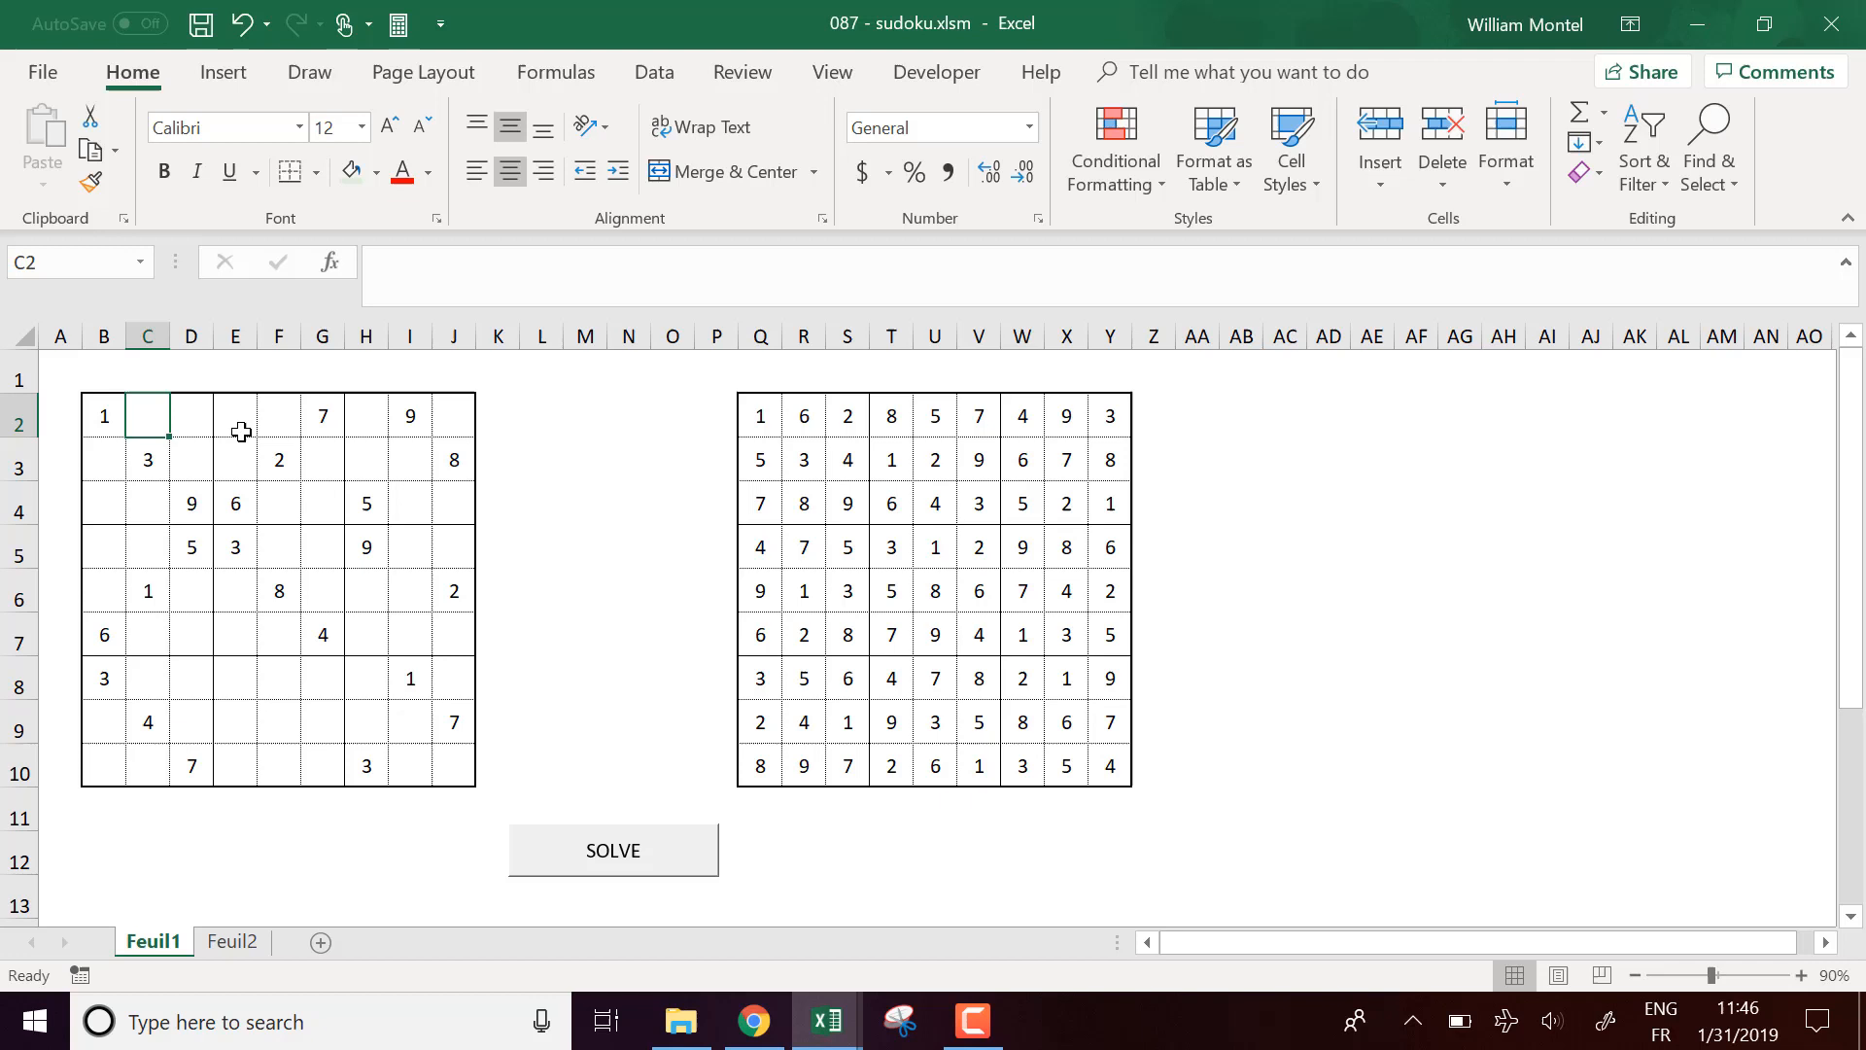
mouse_move(208, 431)
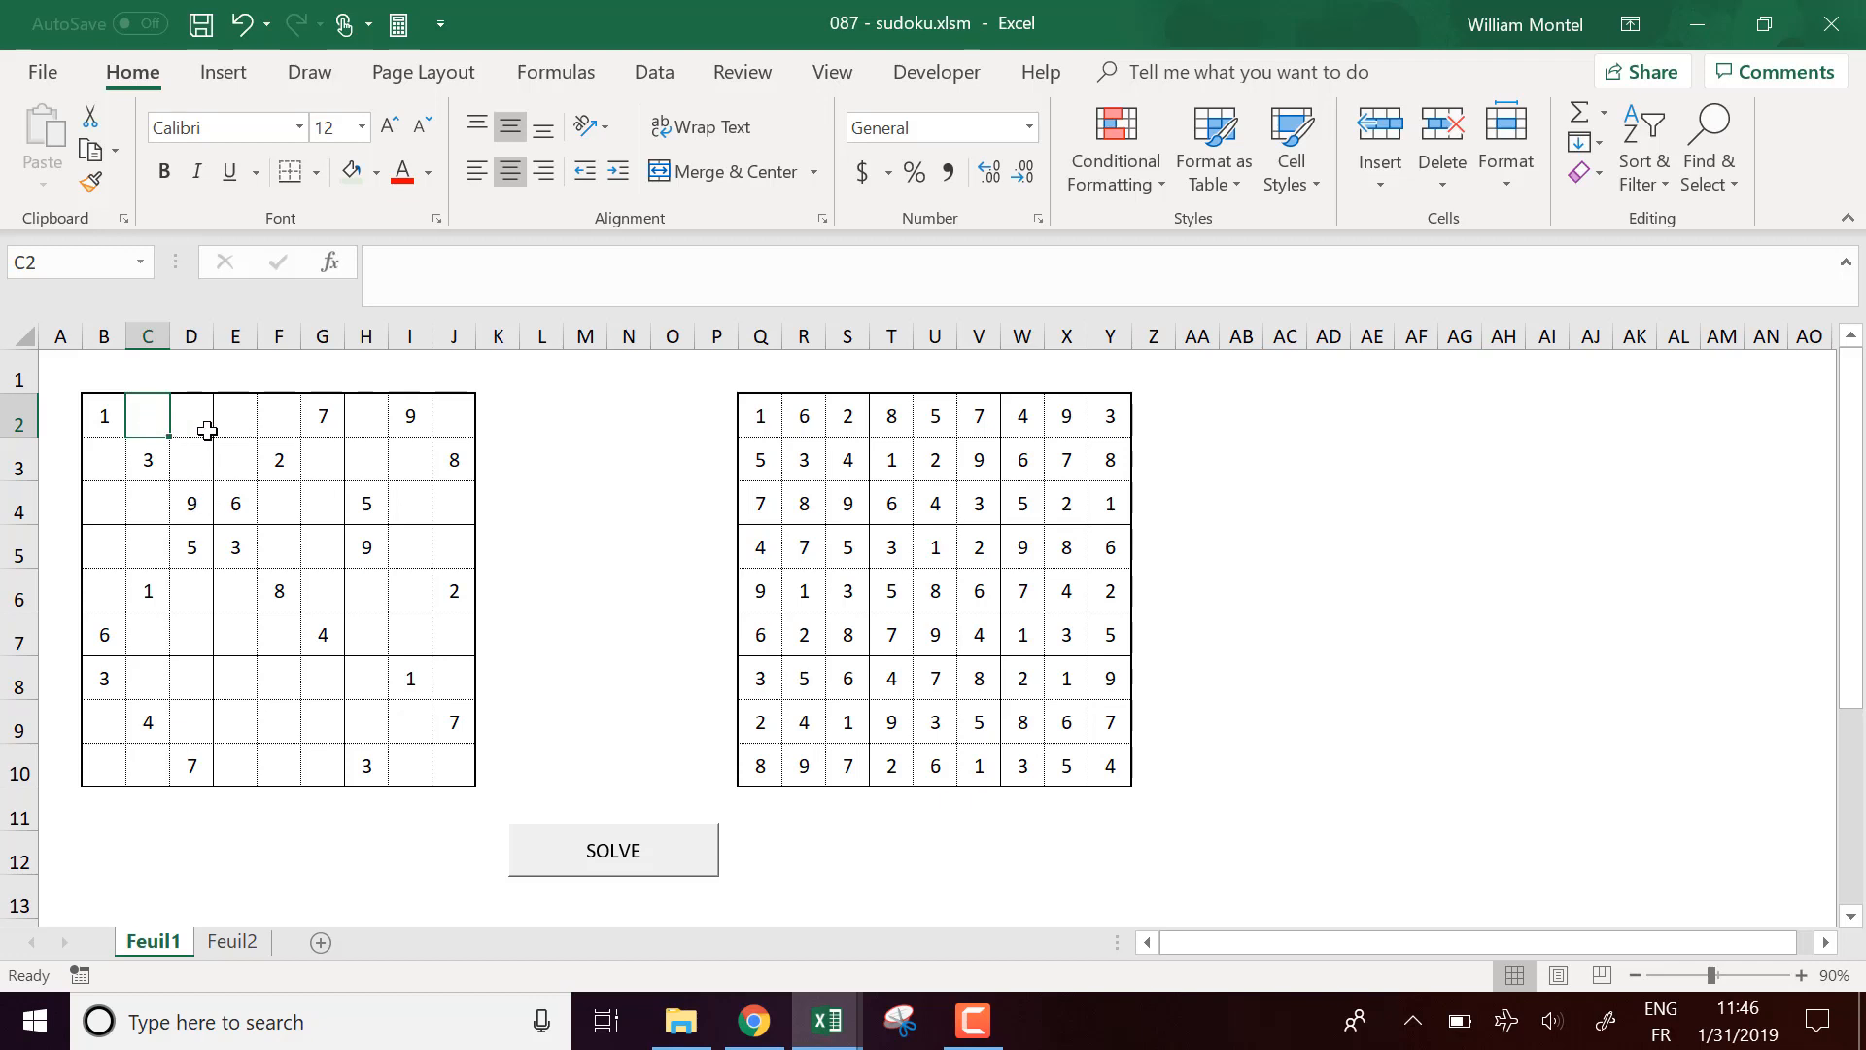
mouse_move(198, 428)
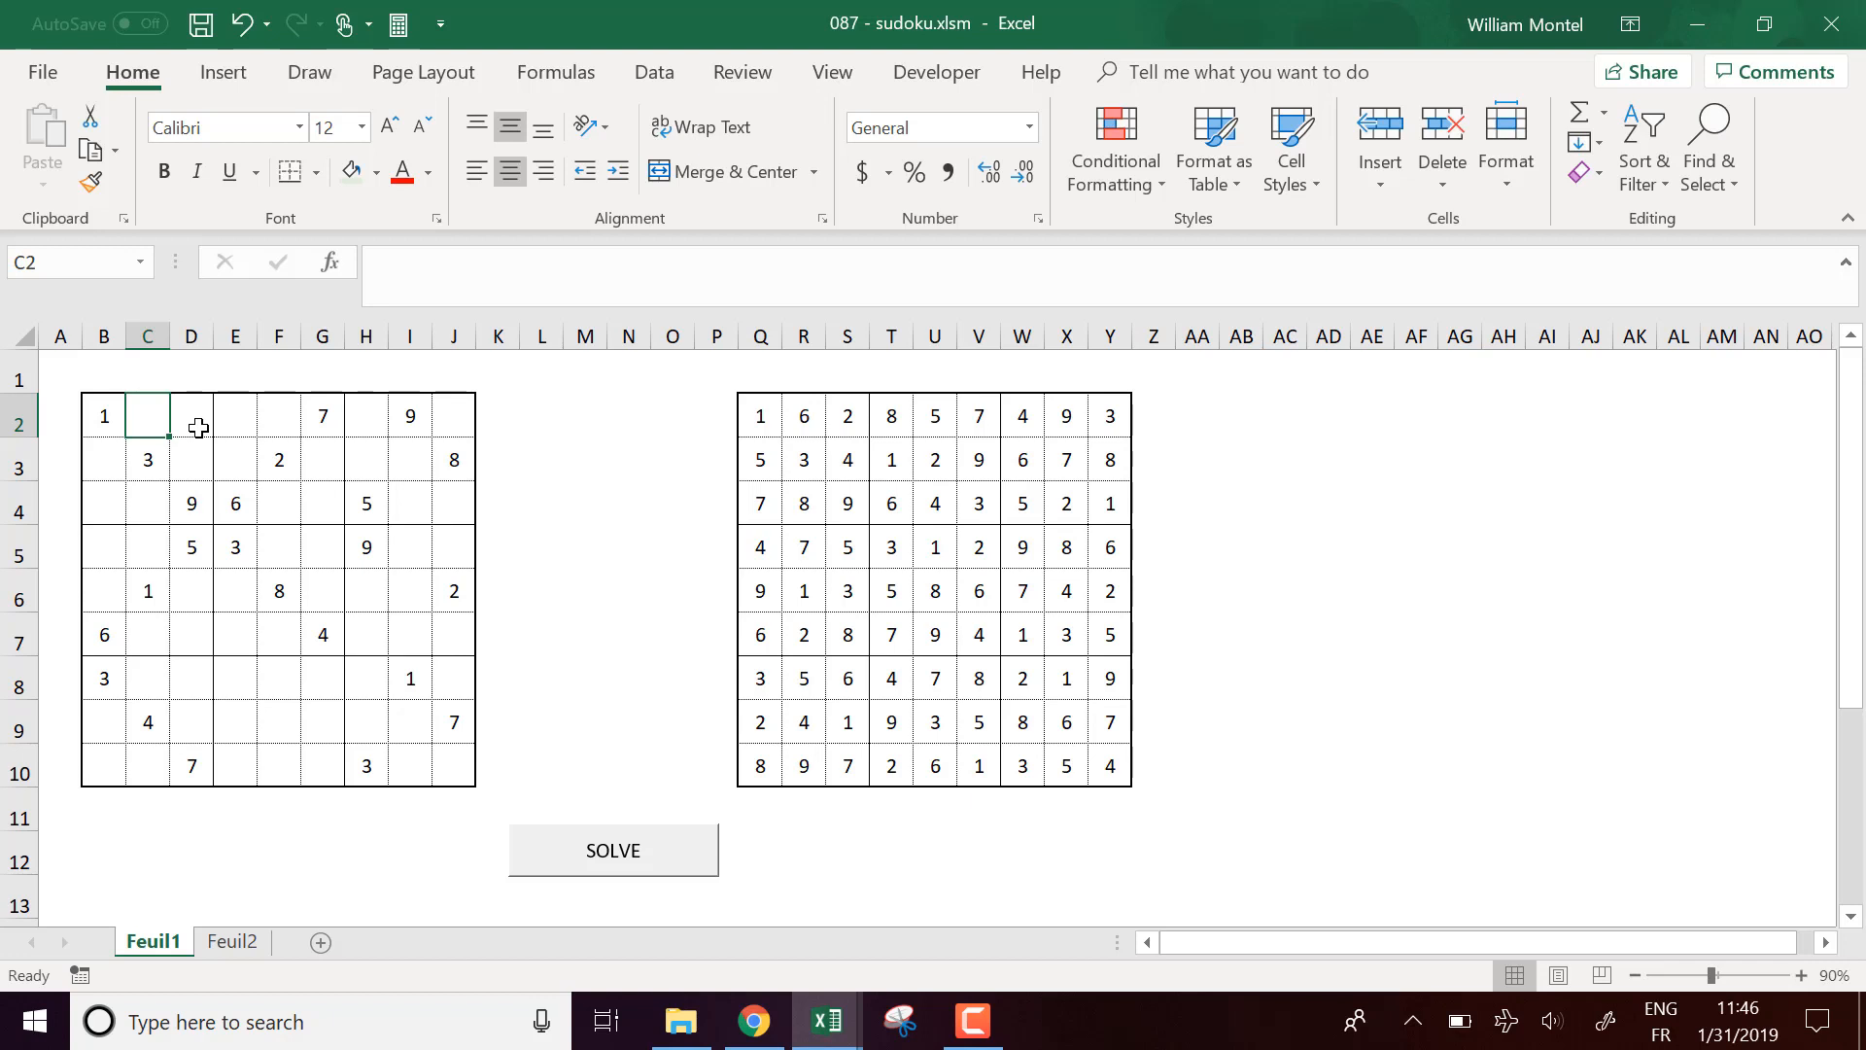
Step: From the SOLVE button's Assign Macro dialog, edit Macro_Sudoku in the VBA editor
right_click(613, 849)
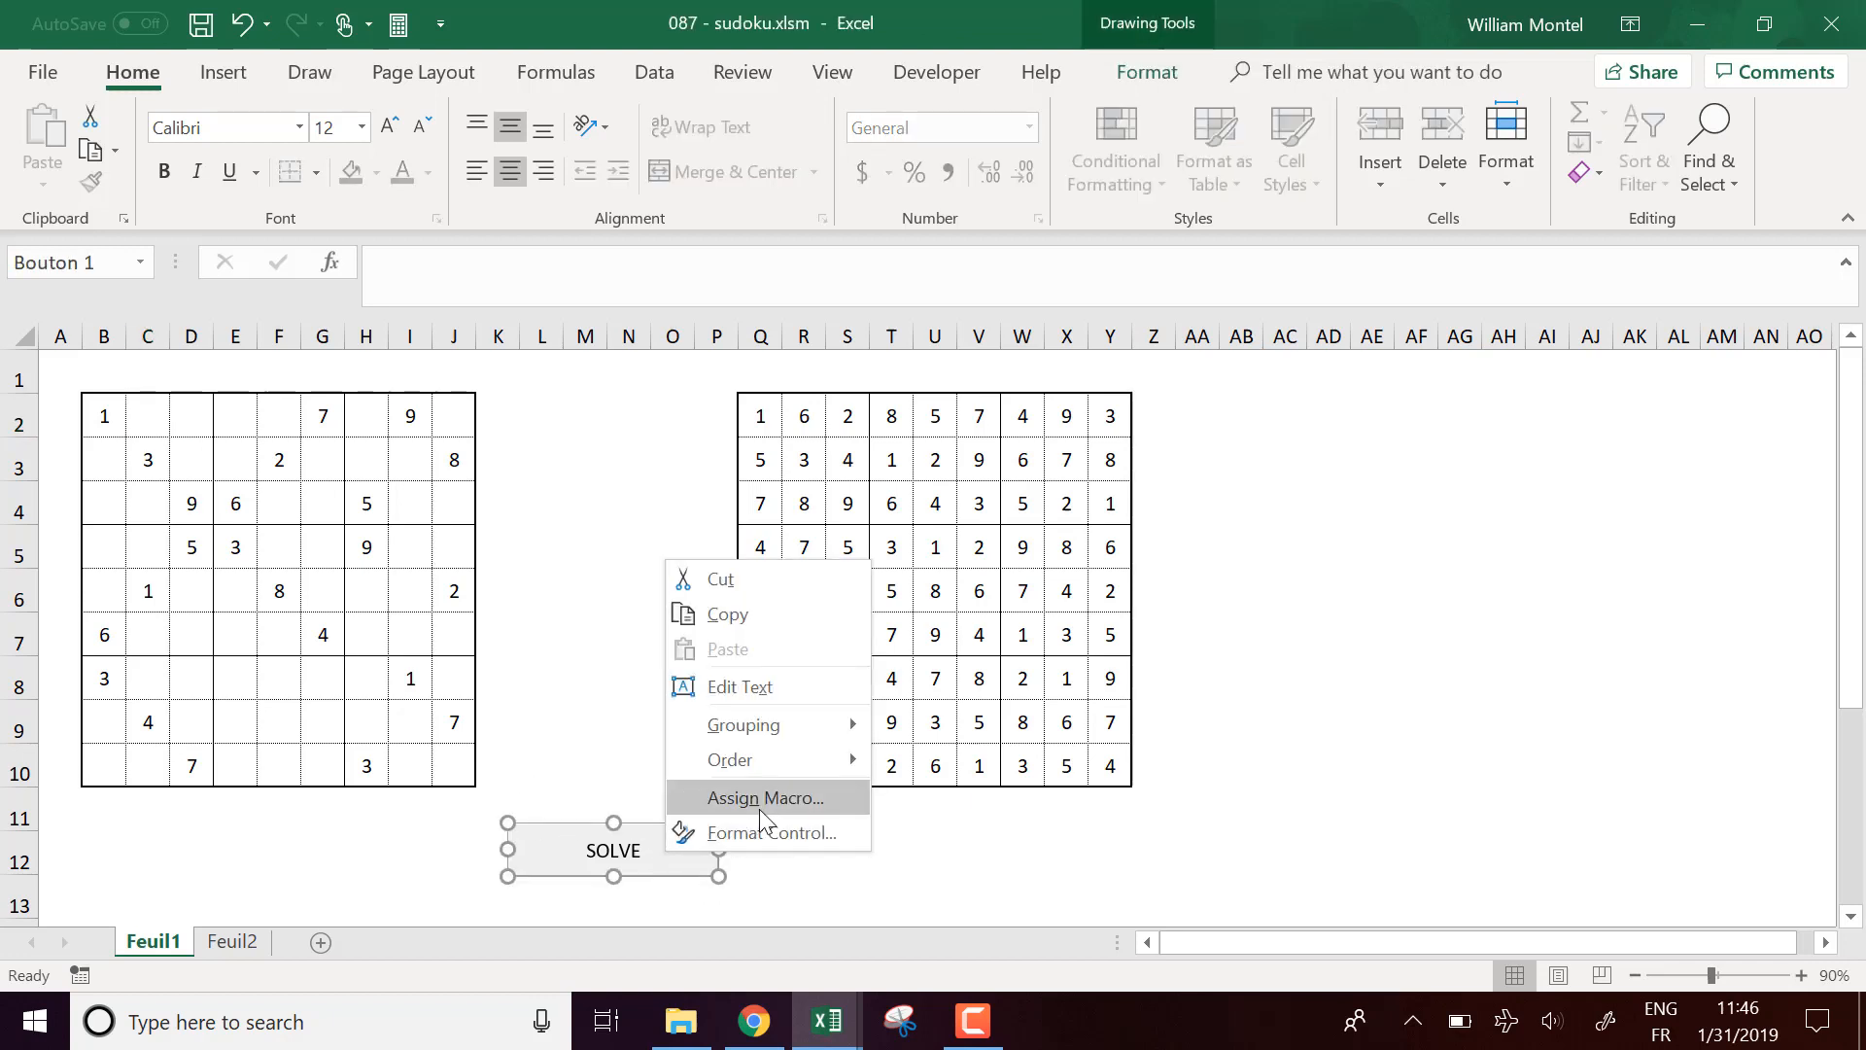
left_click(762, 797)
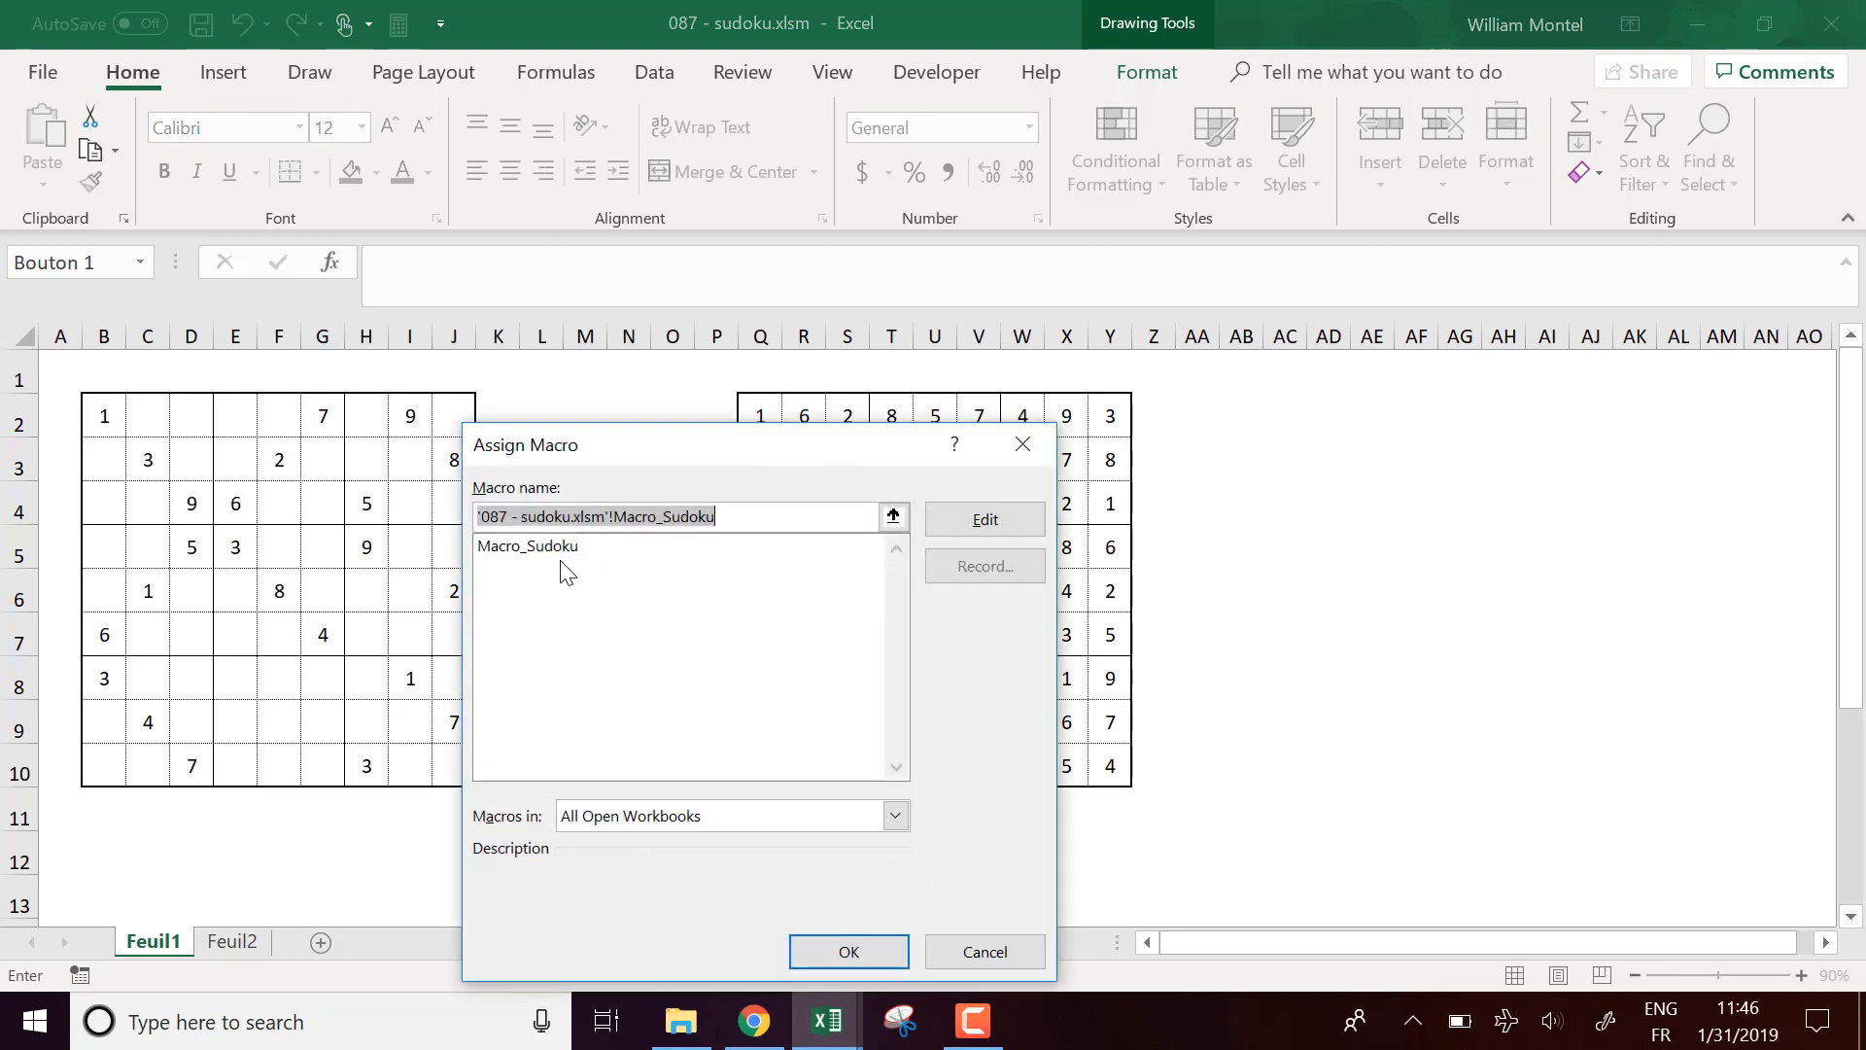
left_click(983, 519)
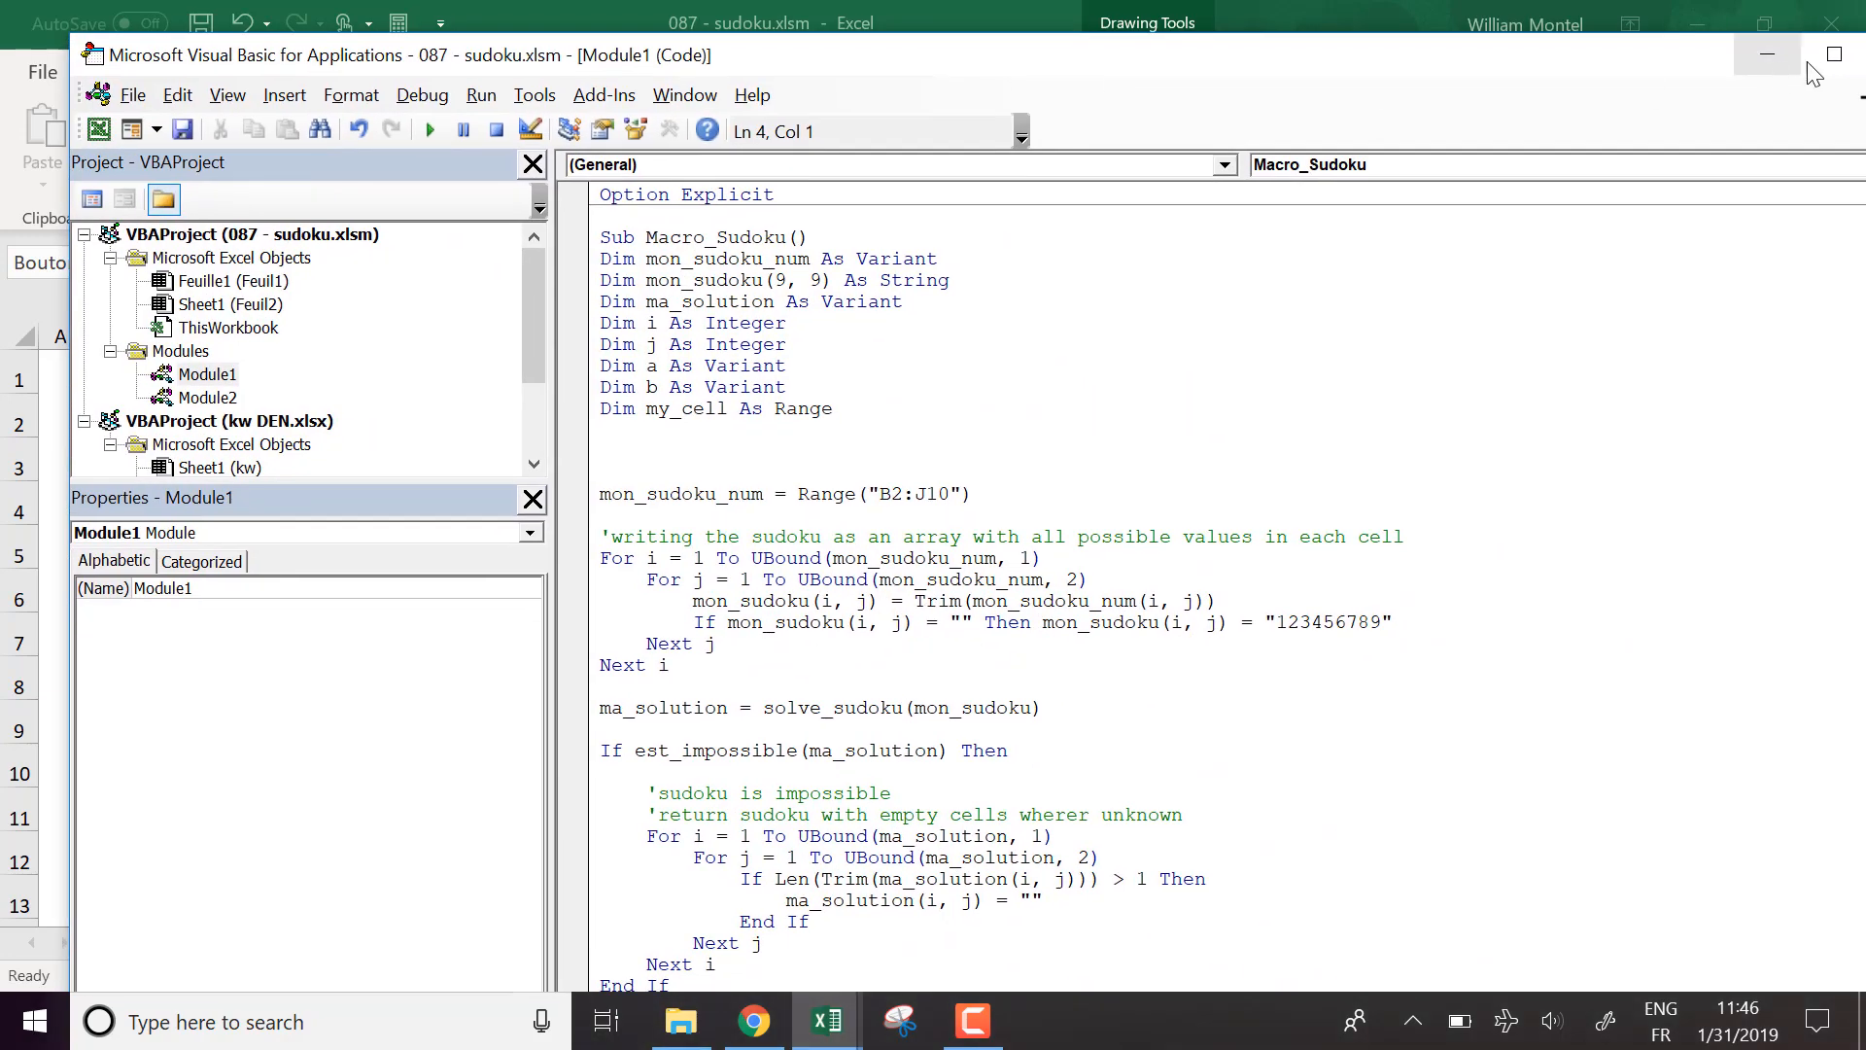
Step: Maximize the VBA editor and scroll through the code down to the solve_sudoku function
left_click(1832, 54)
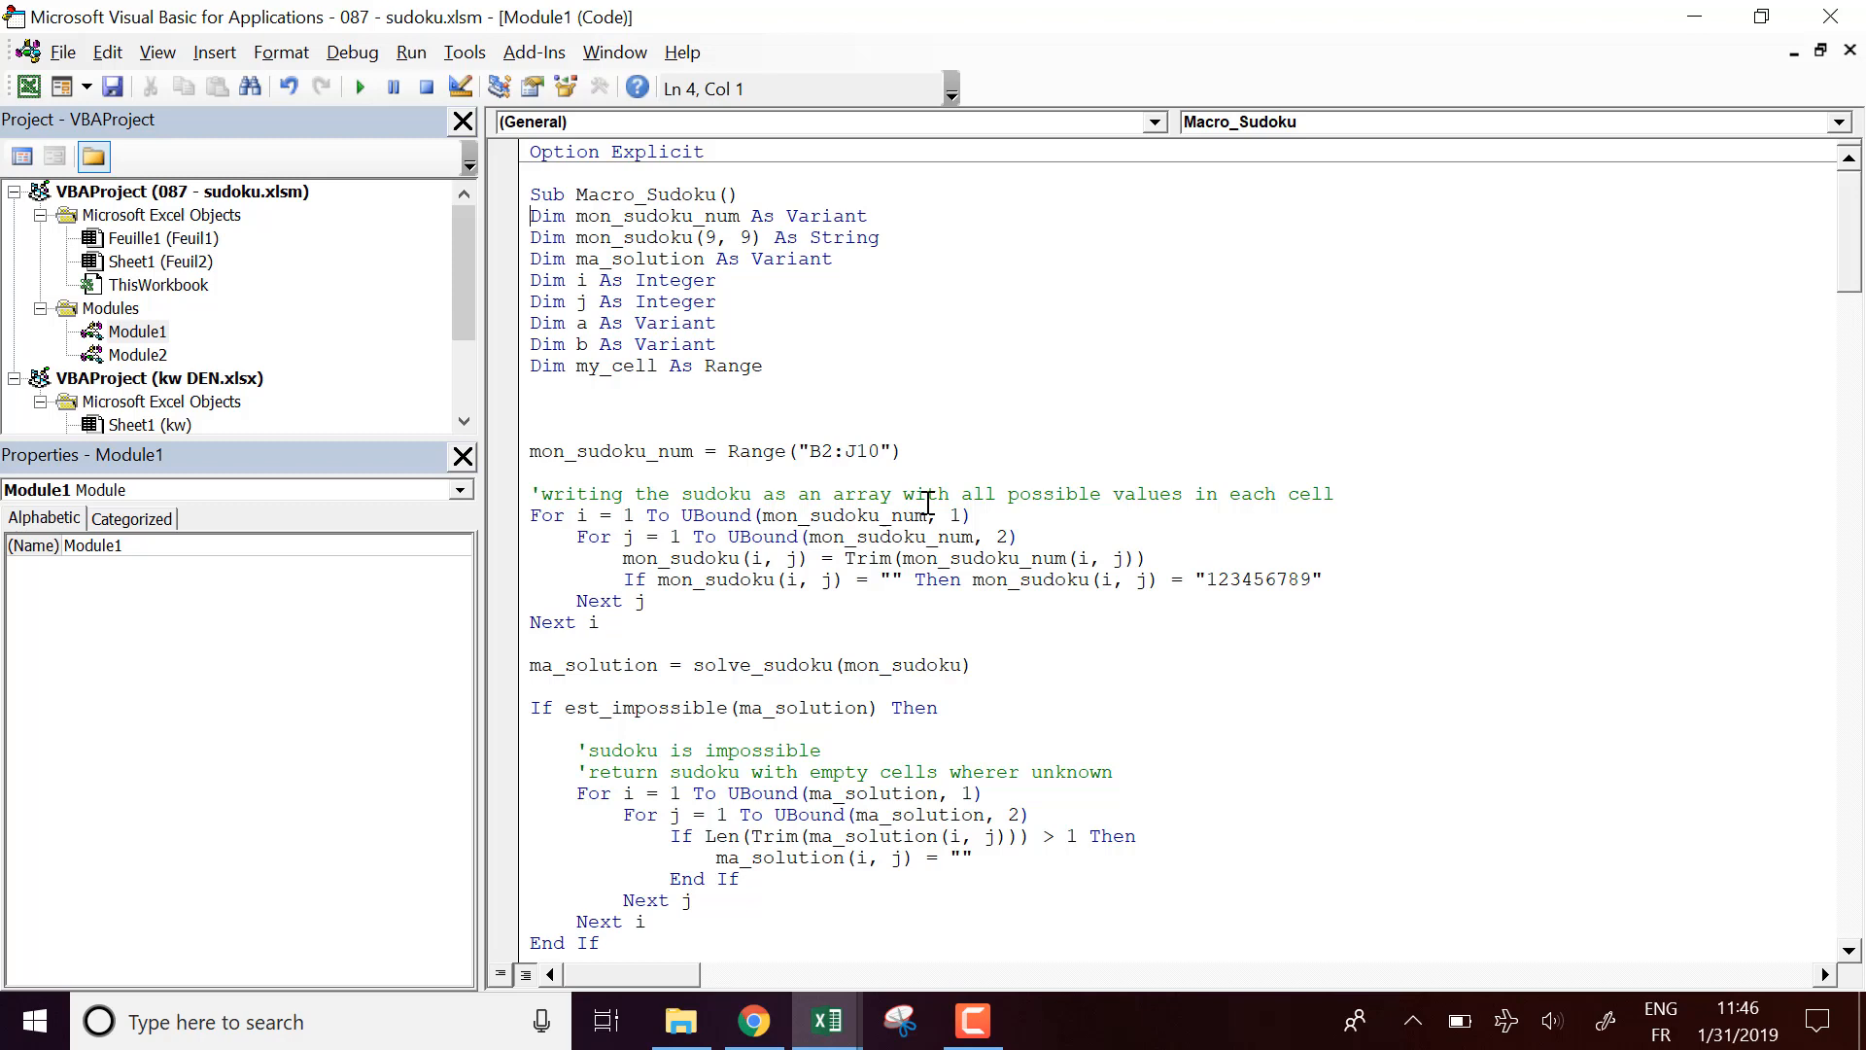
scroll("down", 3)
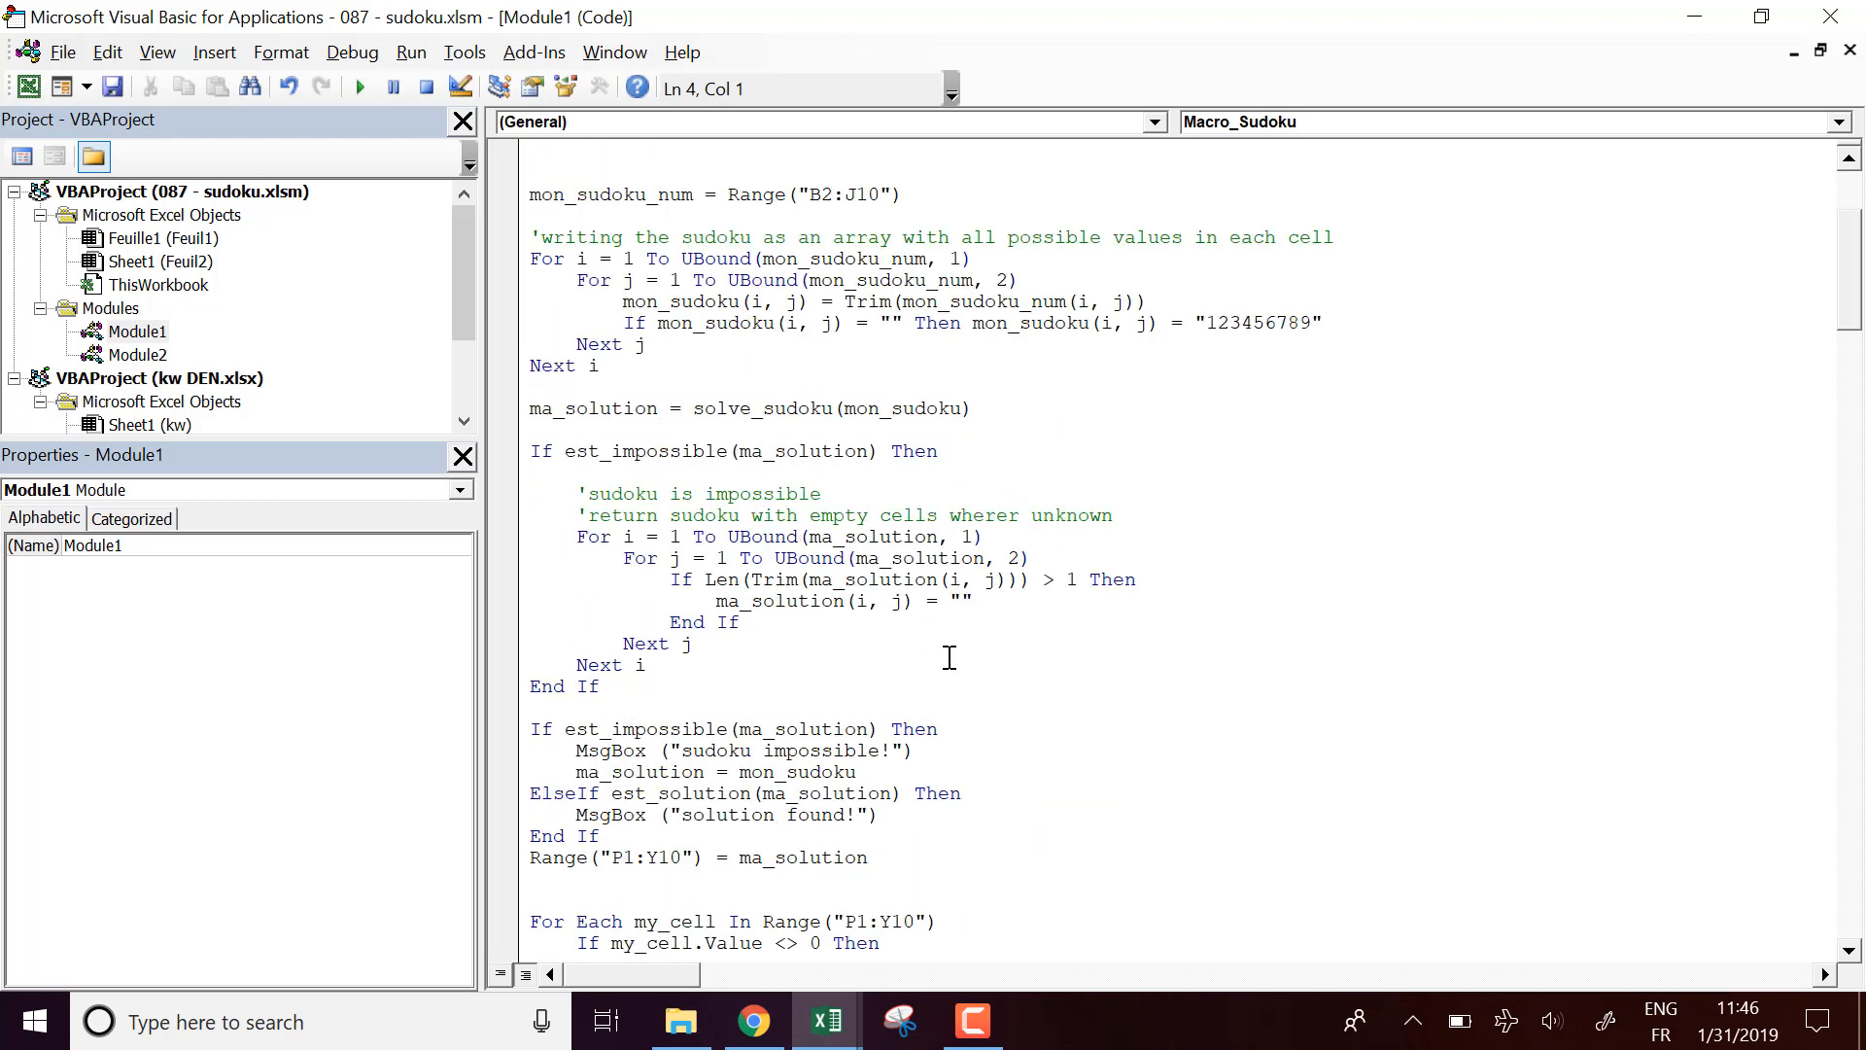
scroll("down", 3)
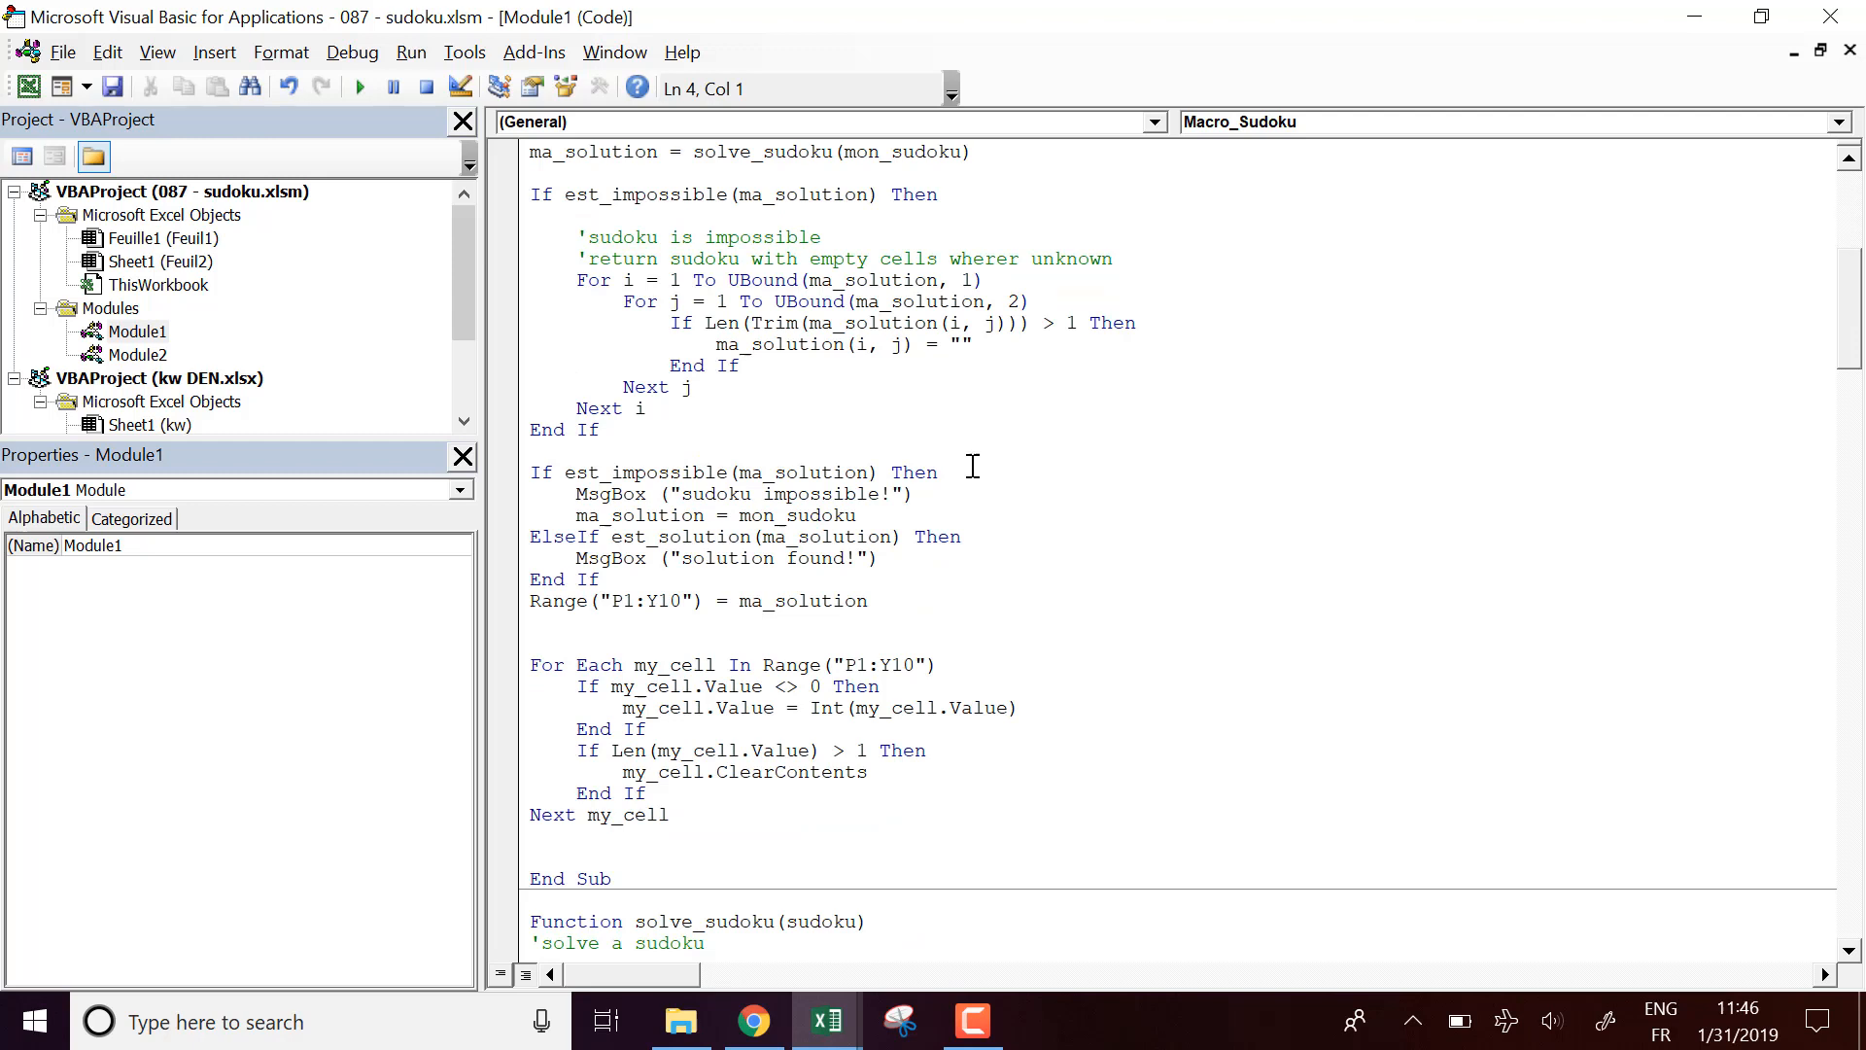
scroll("down", 3)
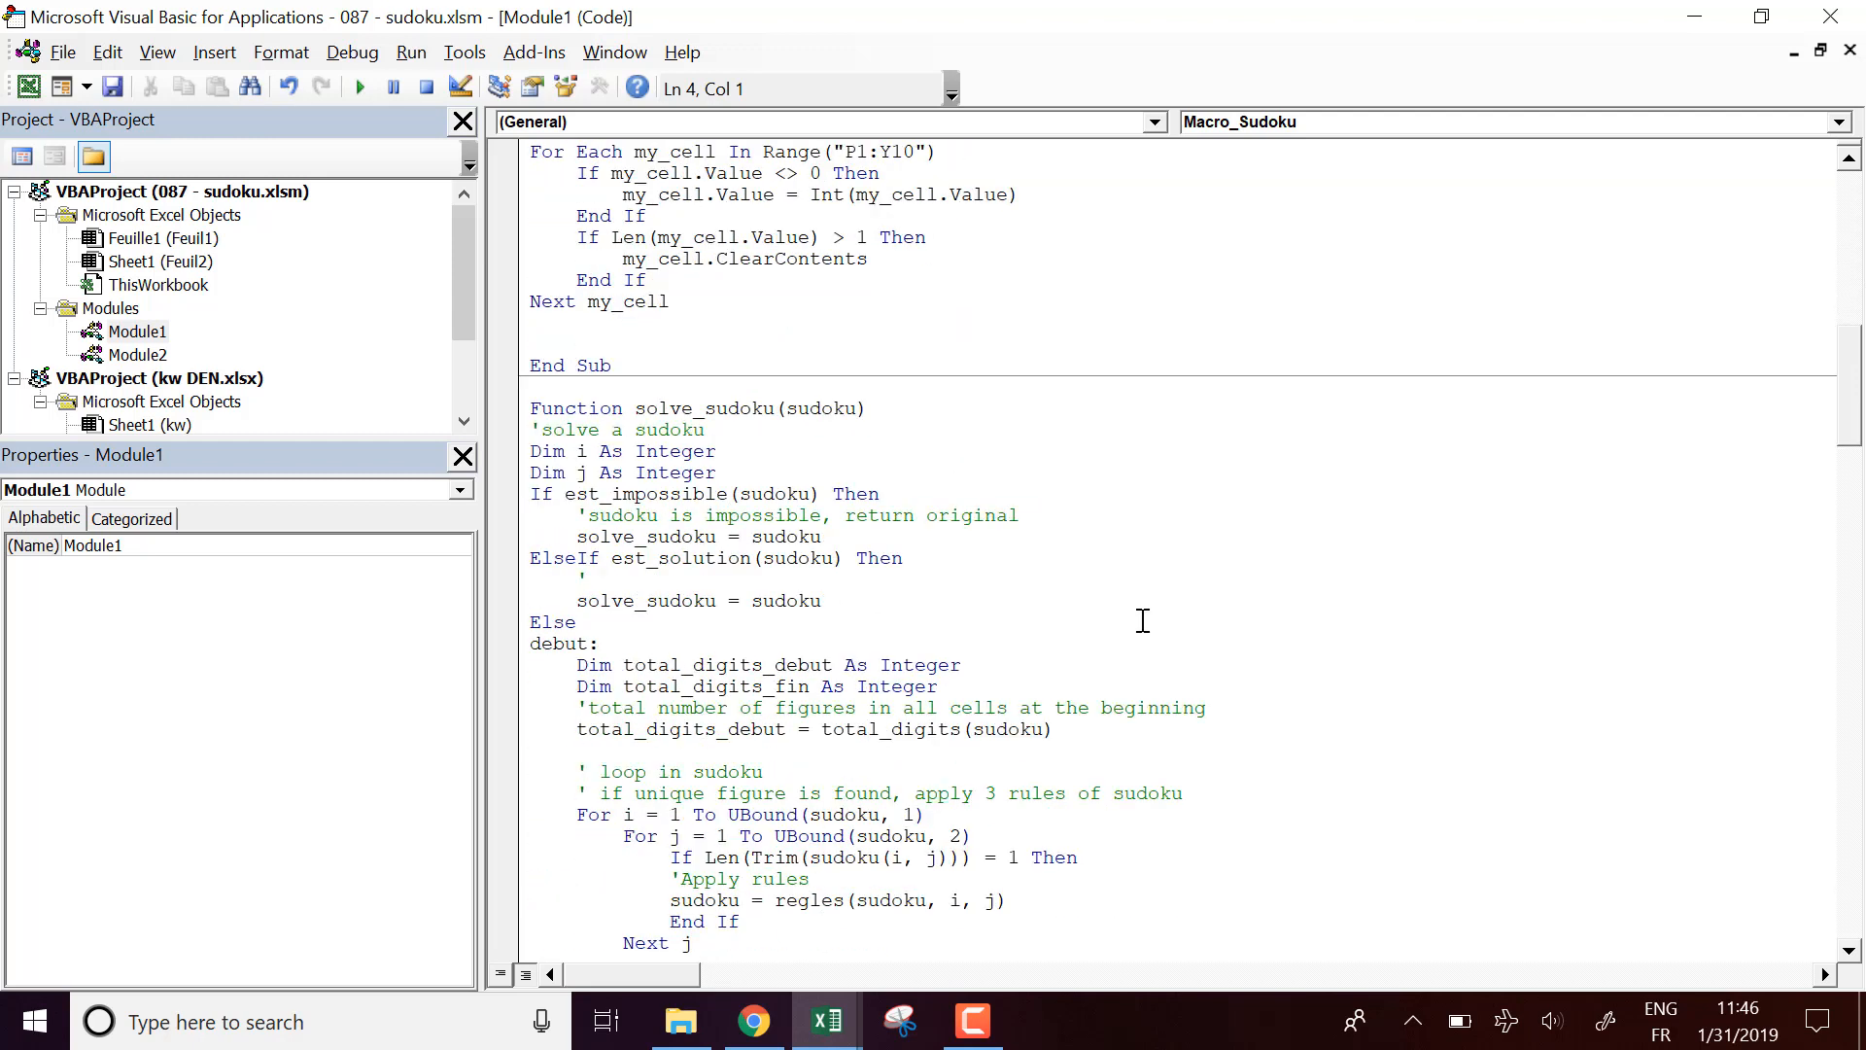
scroll("down", 3)
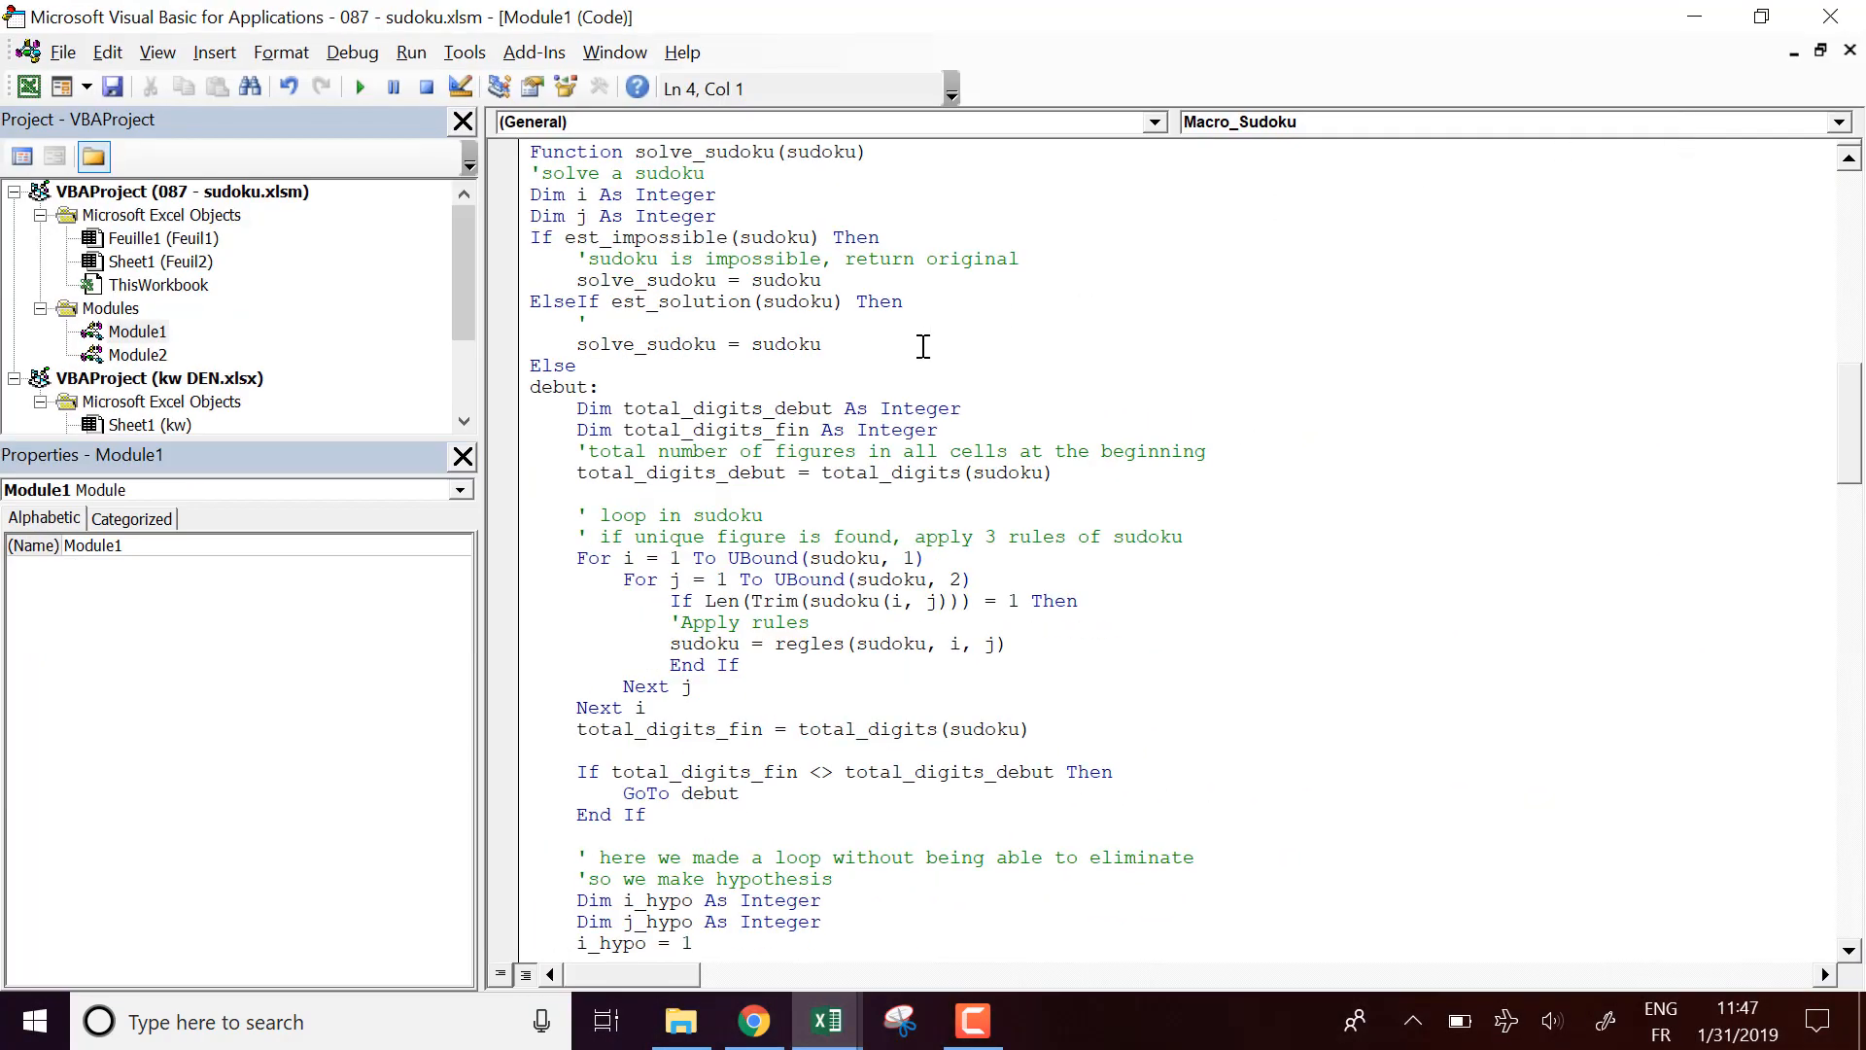
mouse_move(869, 560)
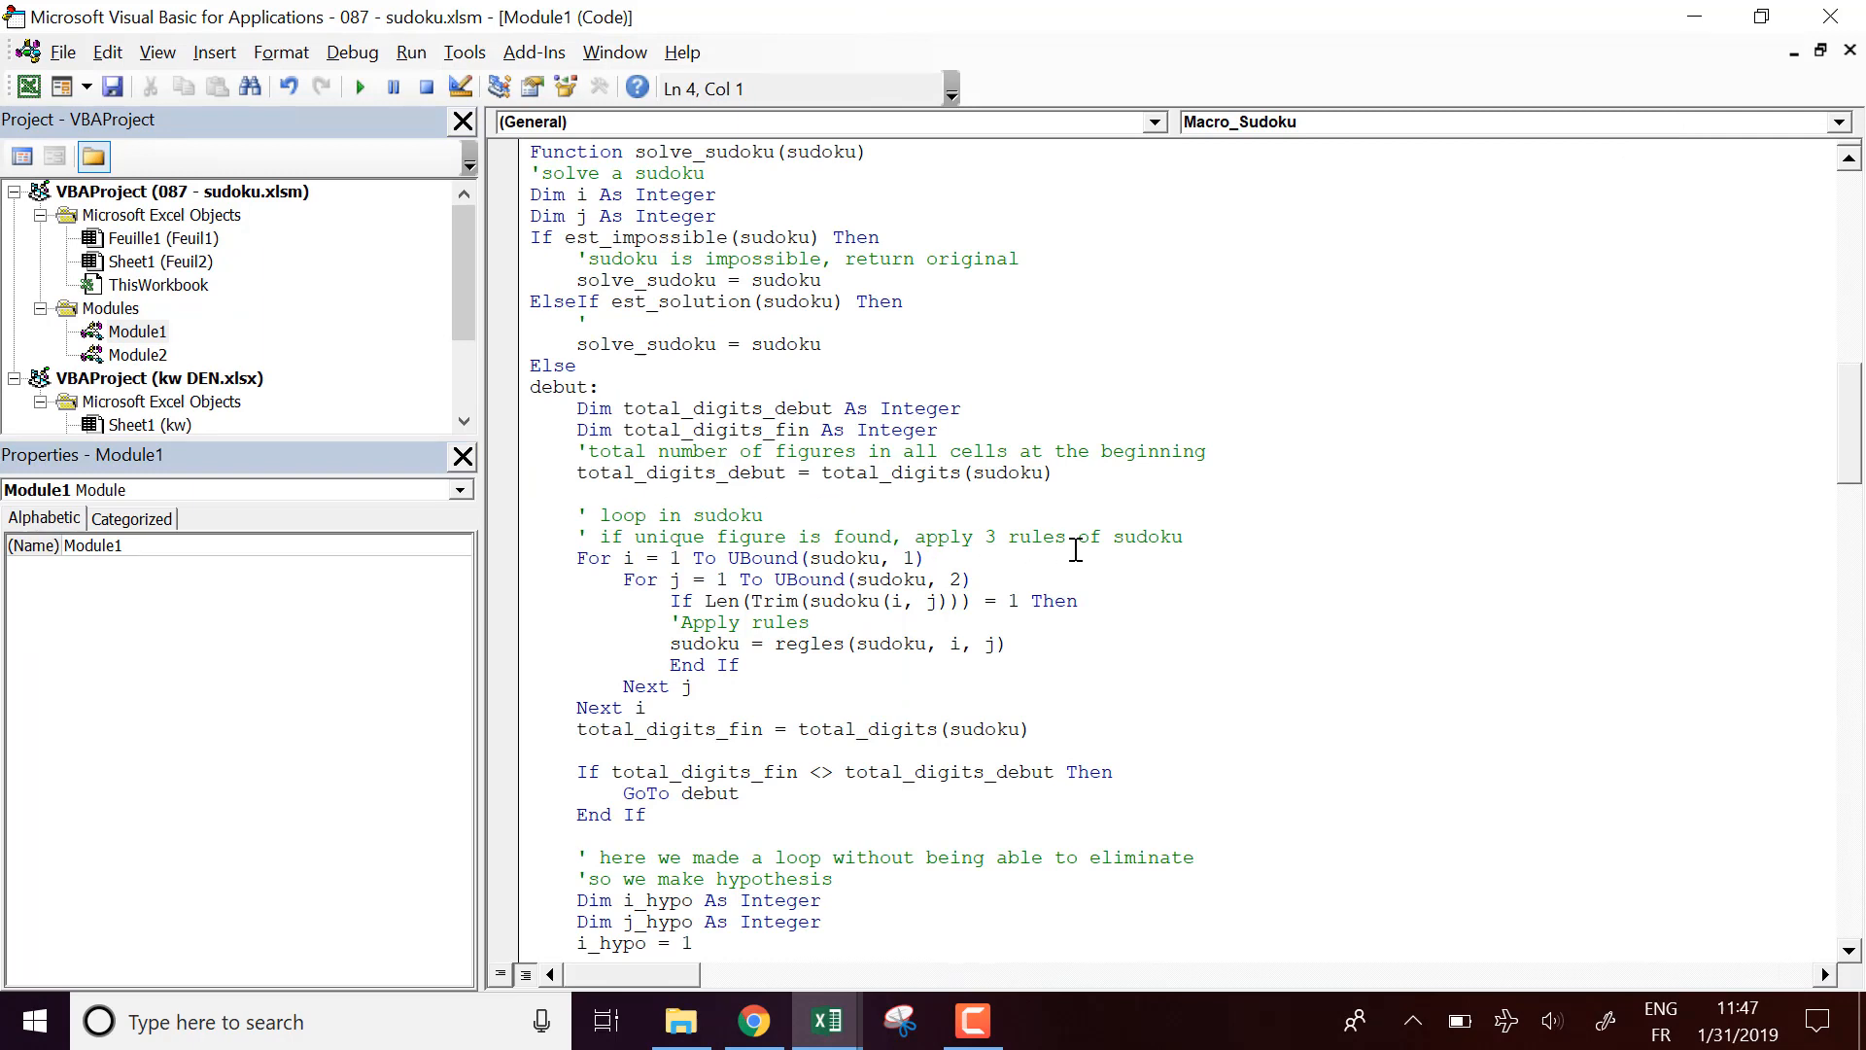
mouse_move(762, 505)
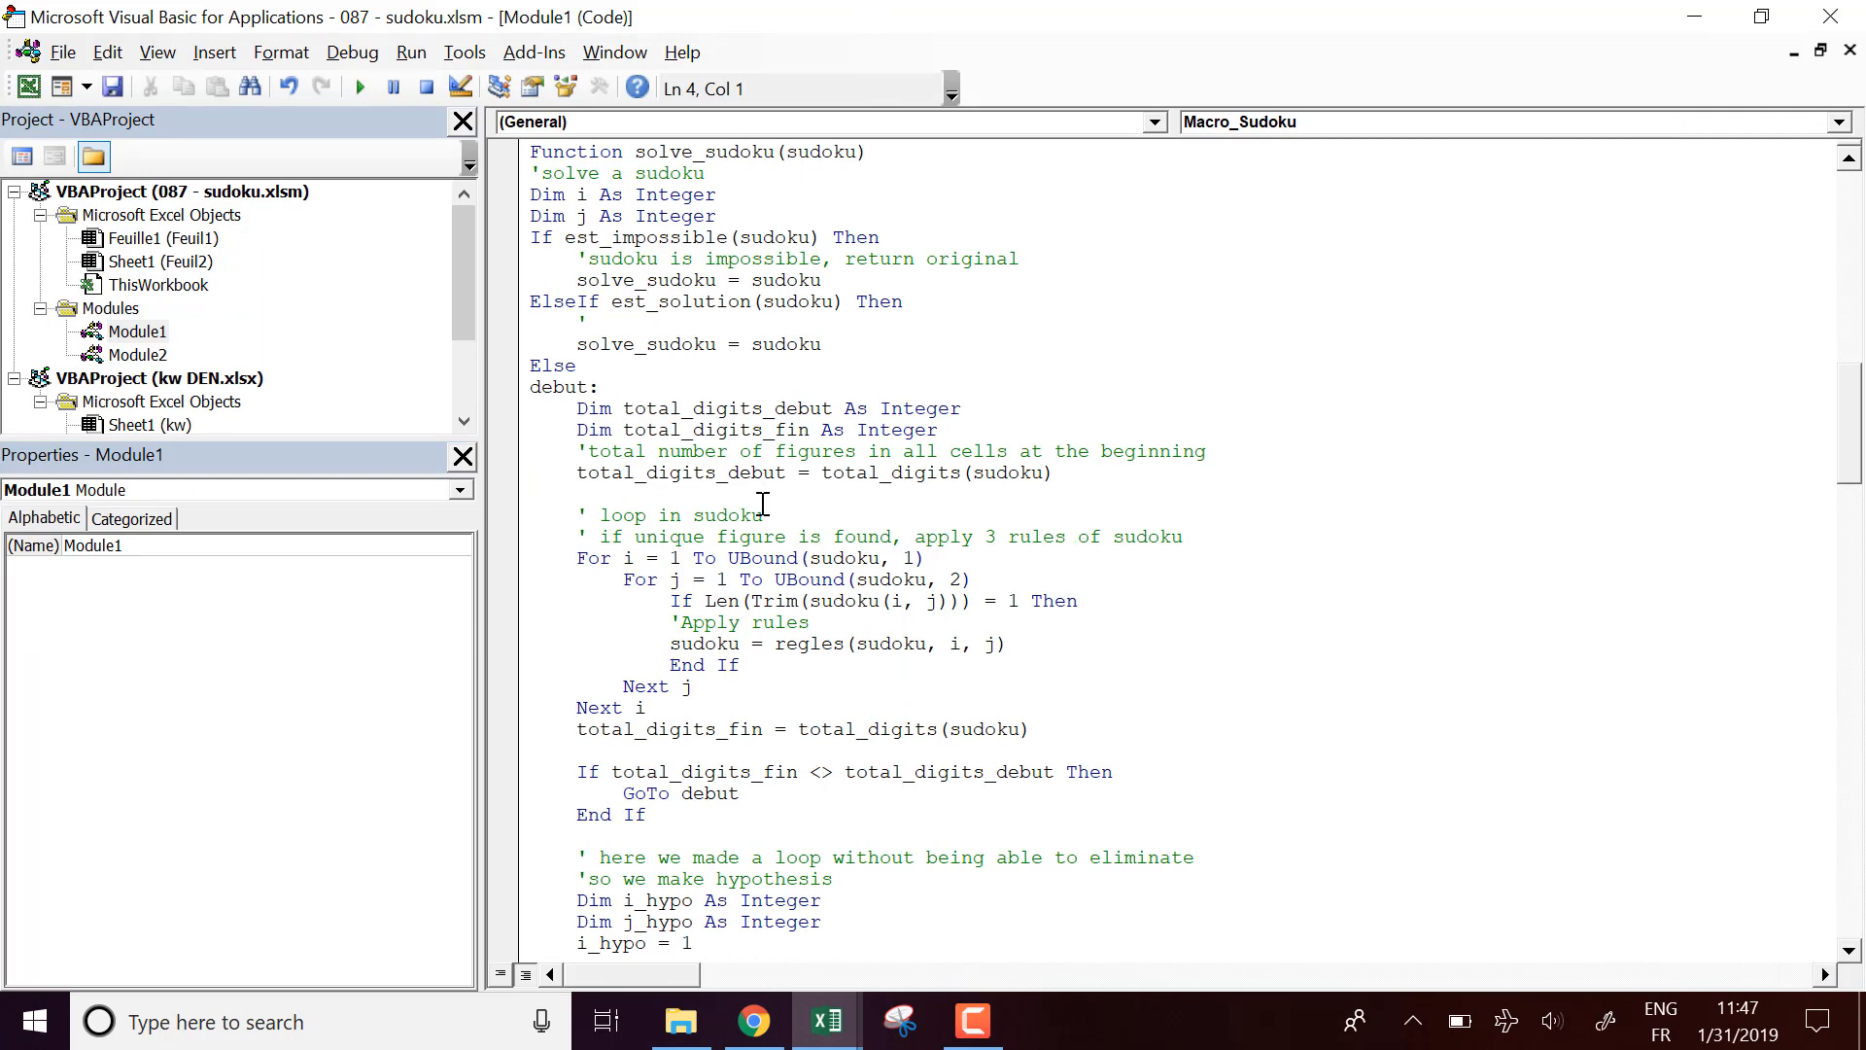
mouse_move(830, 577)
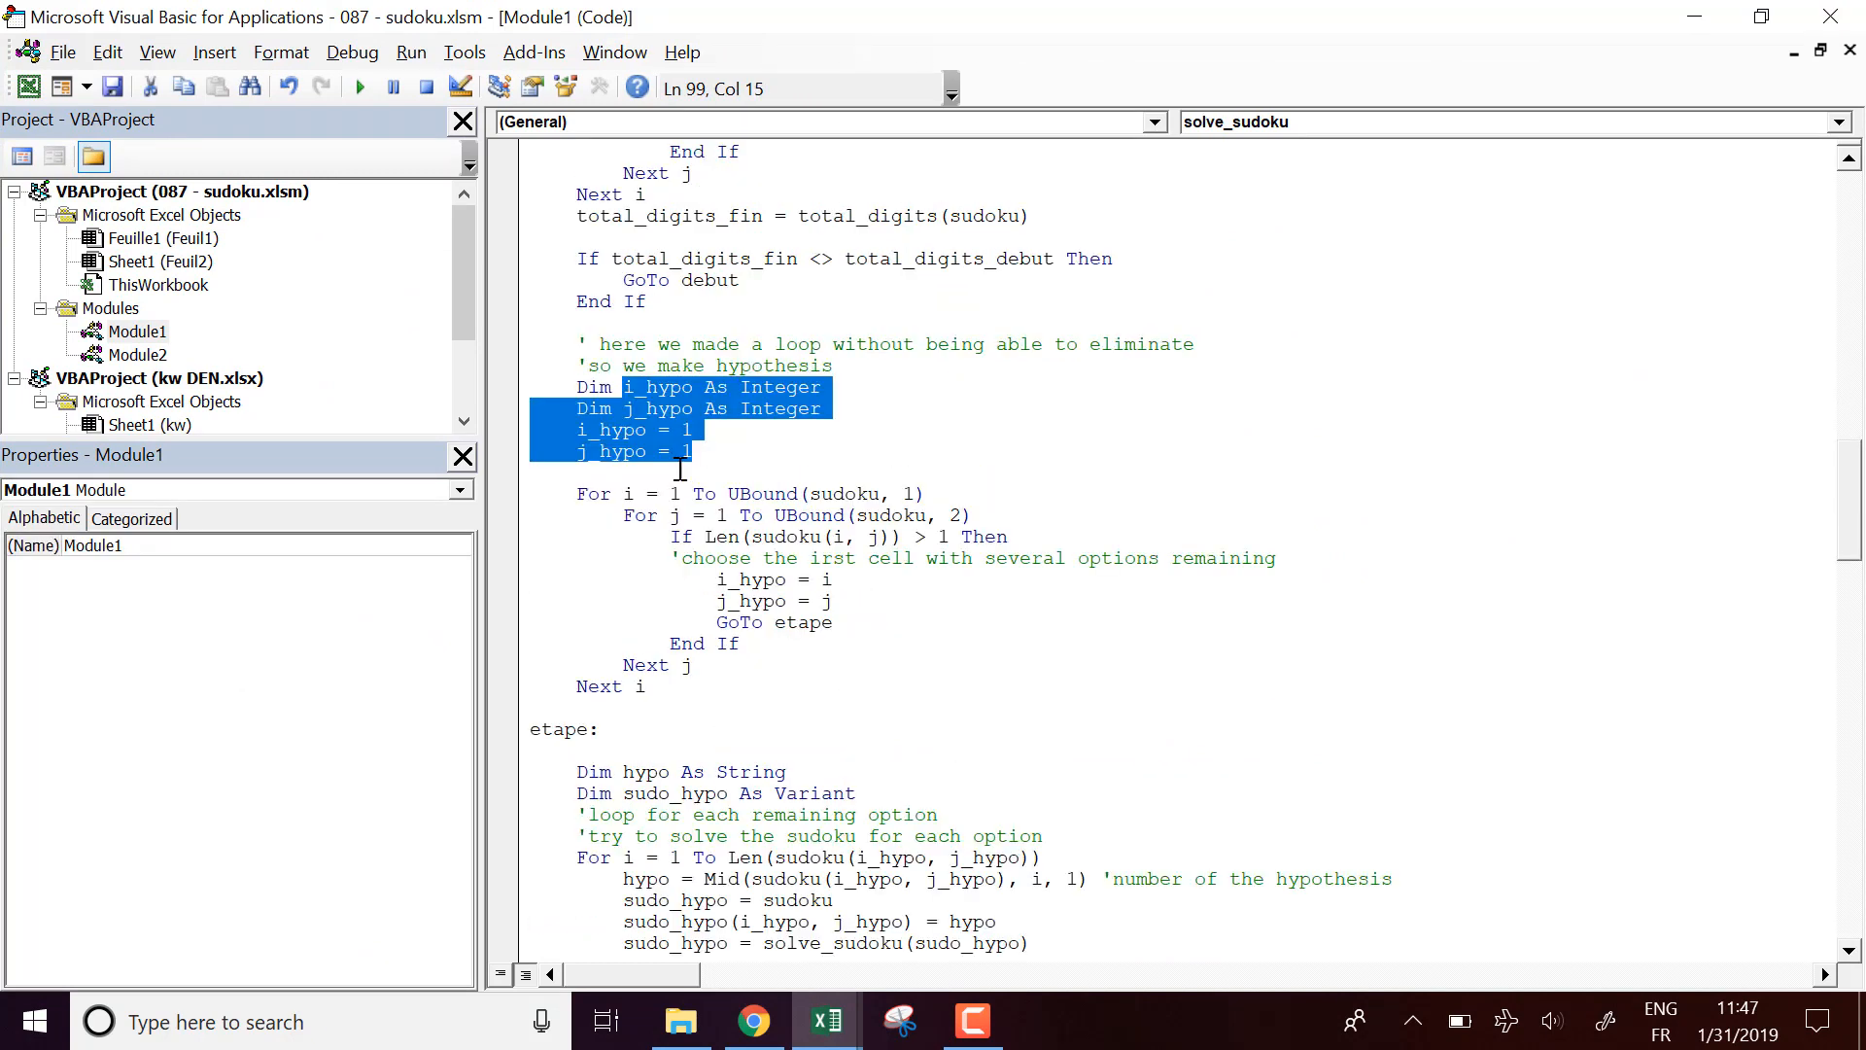
scroll("down", 3)
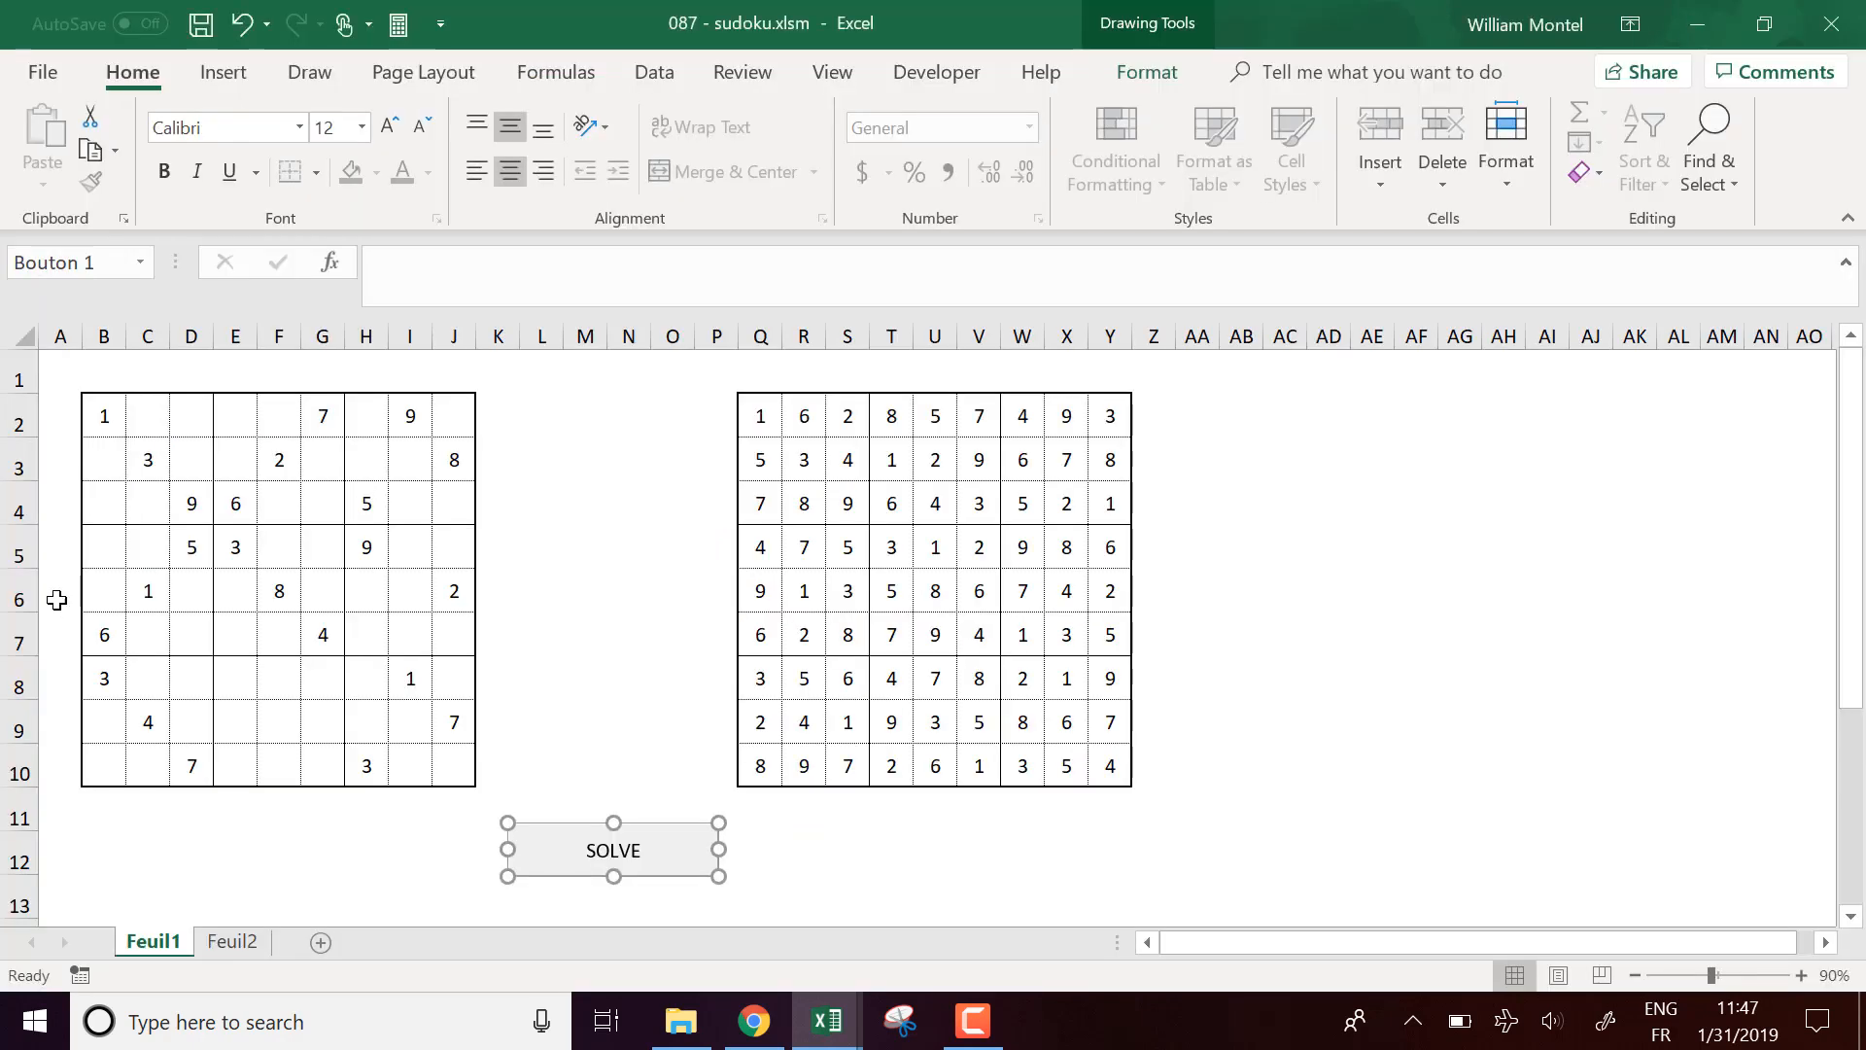
Step: Deselect the SOLVE button and switch to sheet Feuil2 holding the second puzzle
left_click(103, 416)
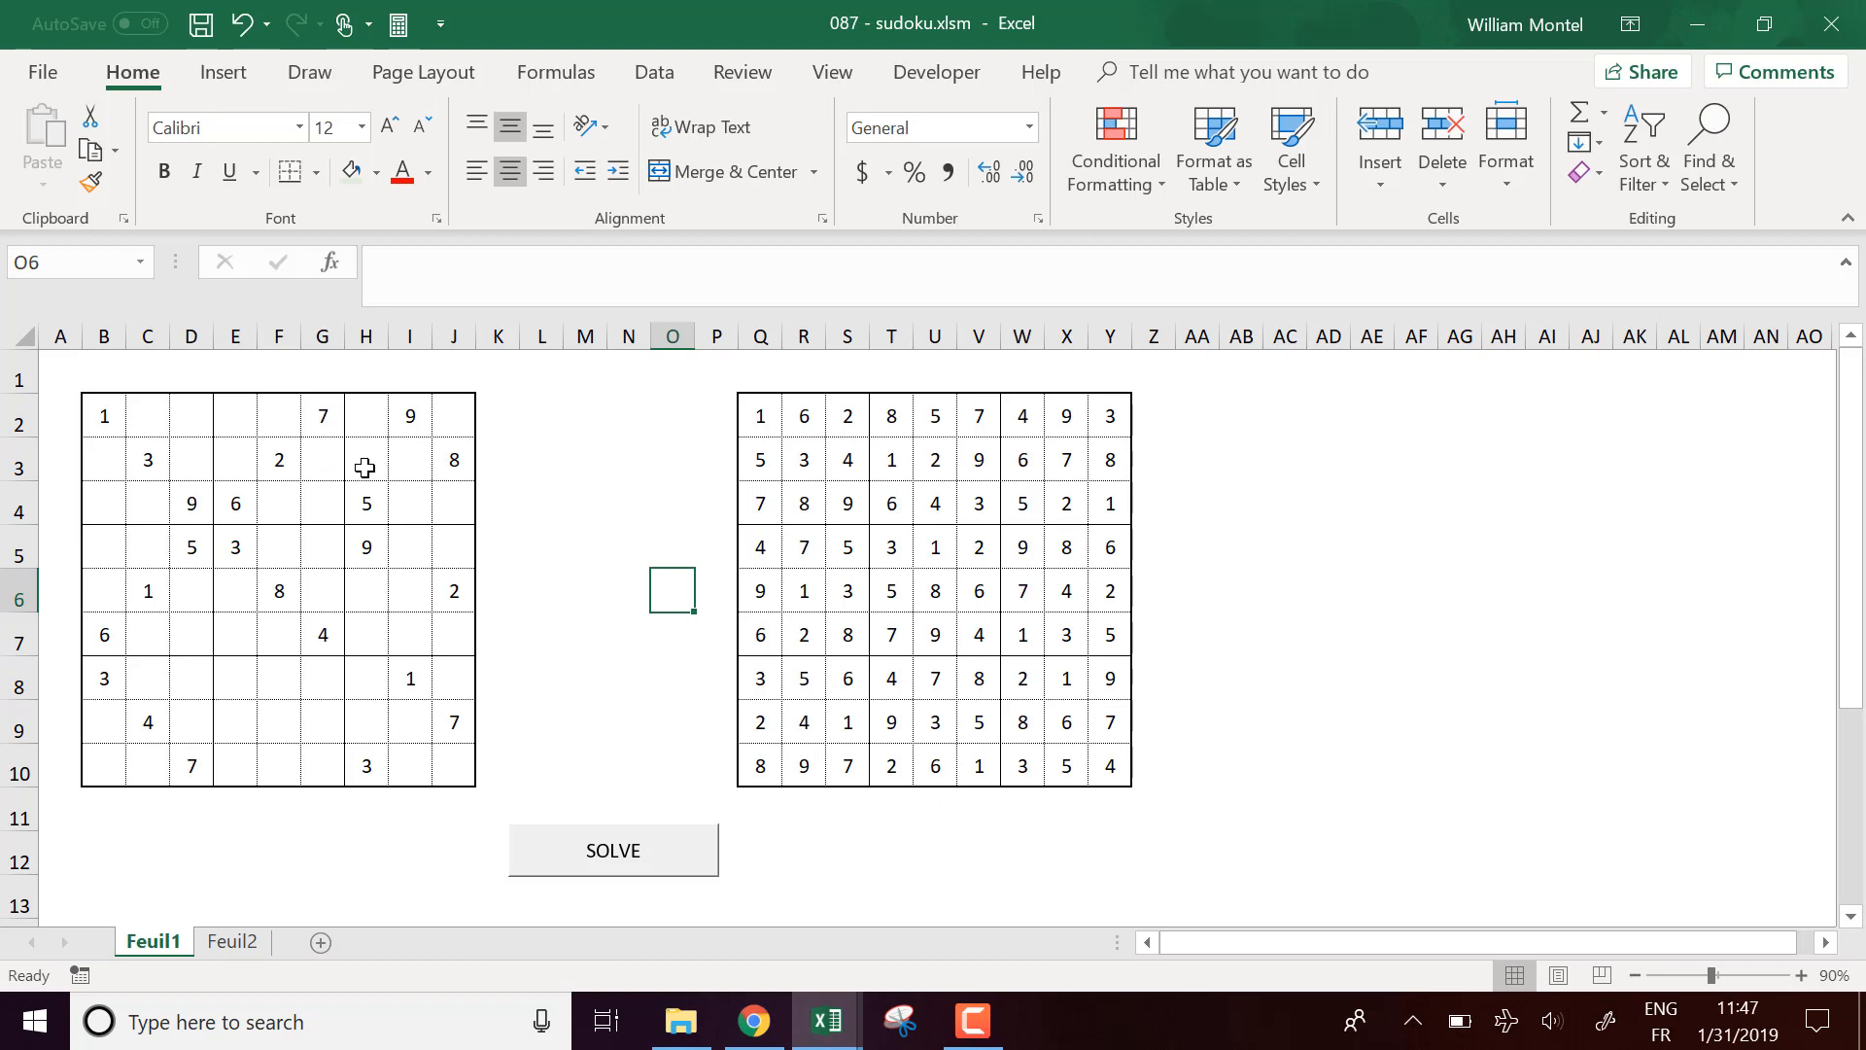
left_click(231, 941)
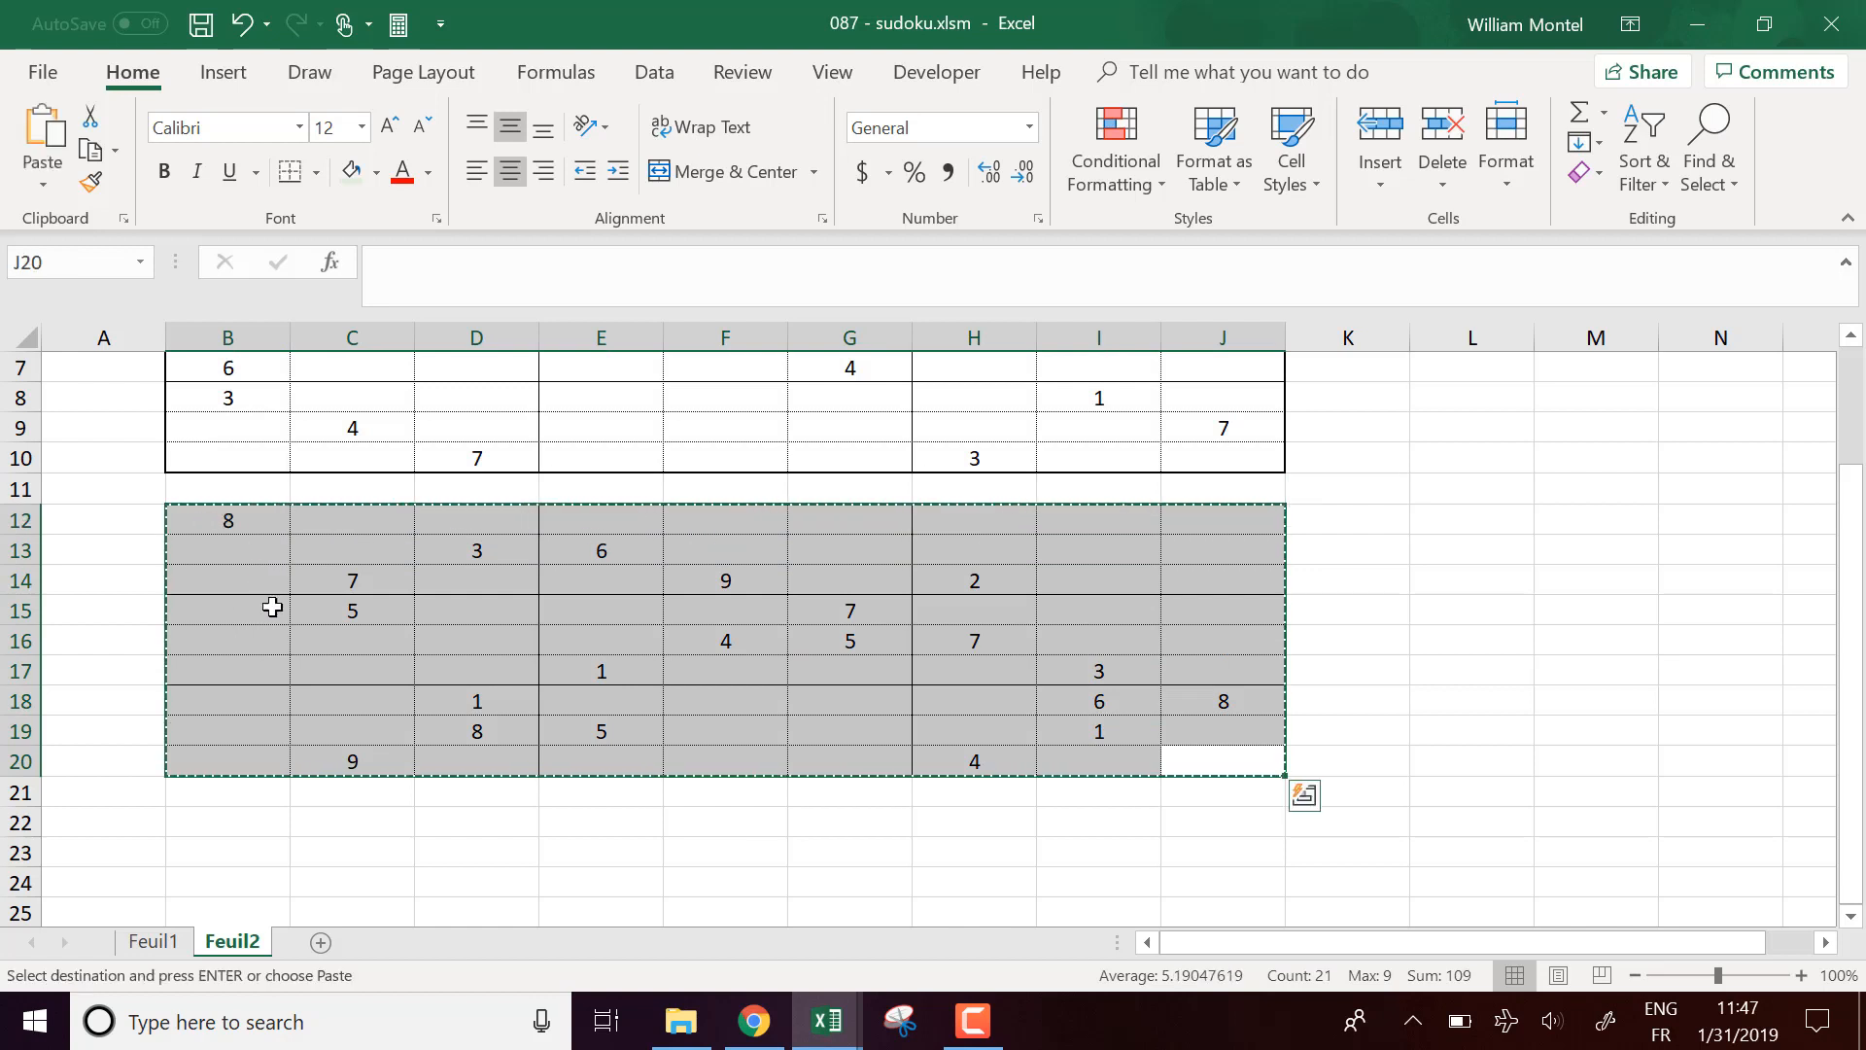
Step: Paste the new puzzle into Feuil1's left grid at B2 and select the old solution Q2:Y10
left_click(152, 941)
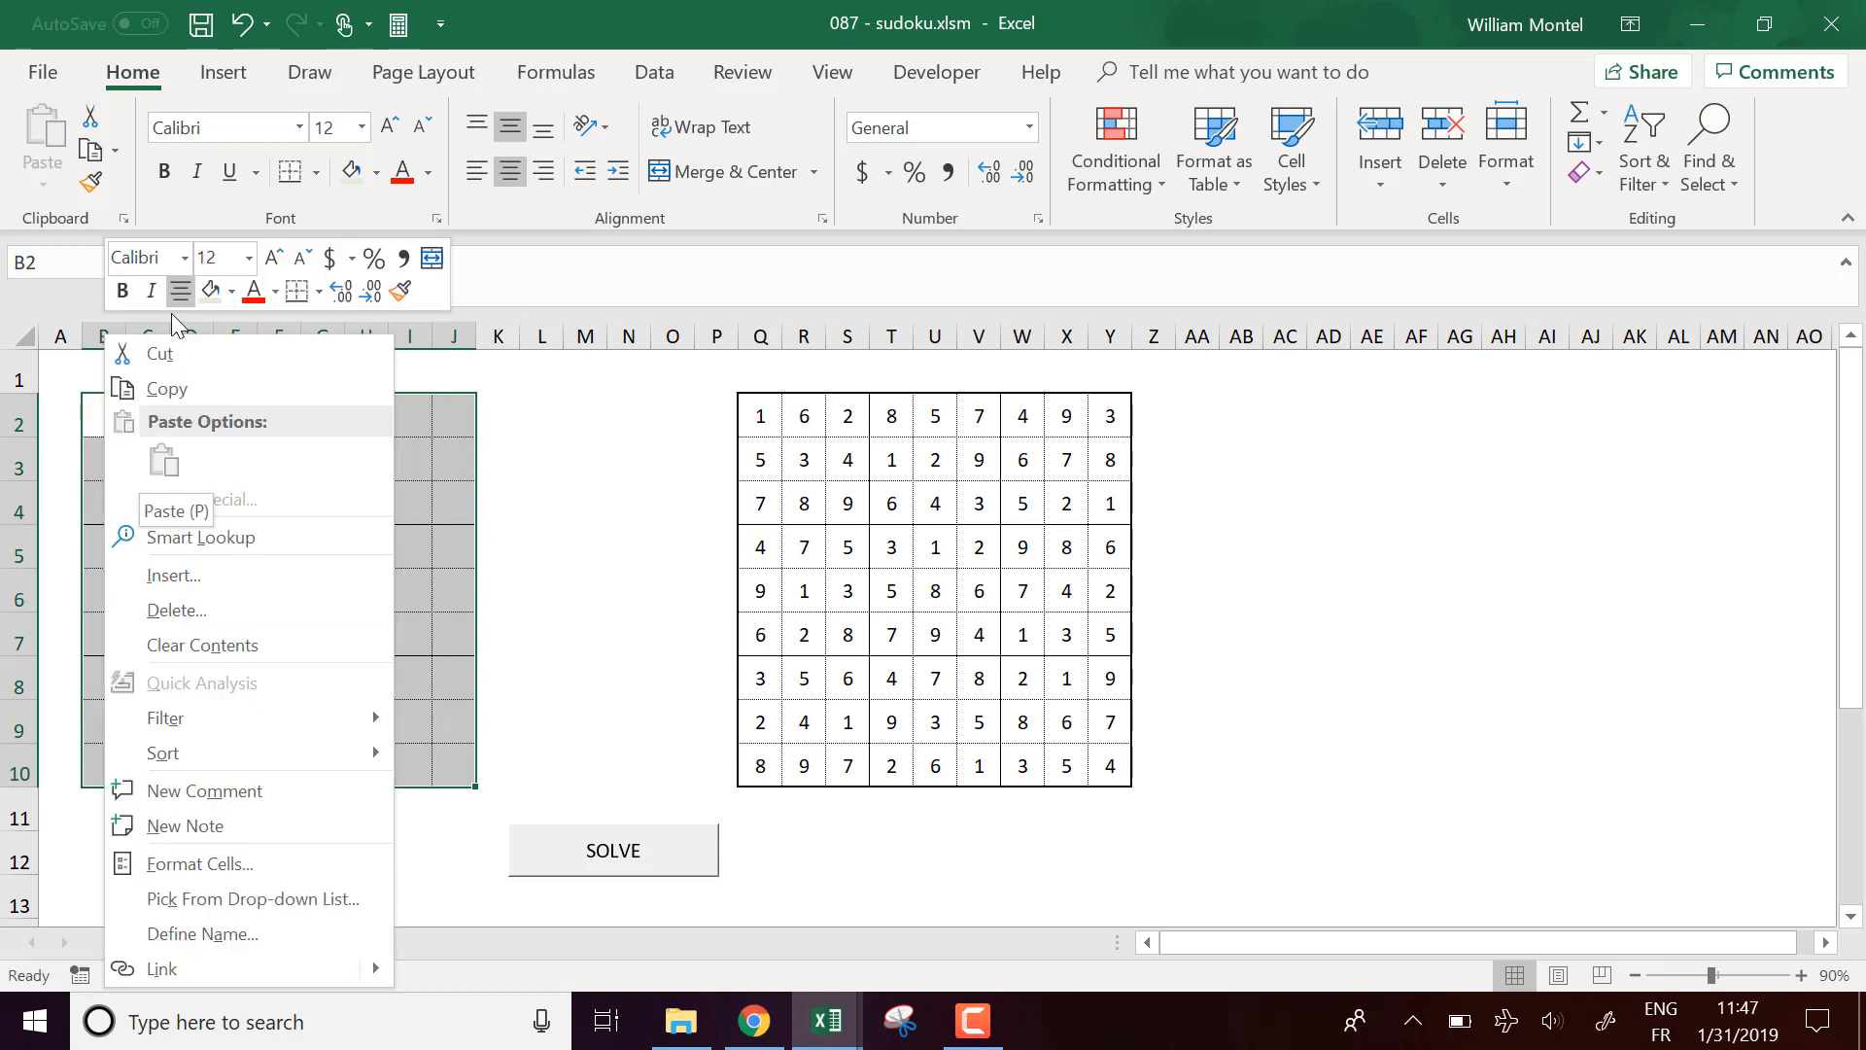
left_click(231, 941)
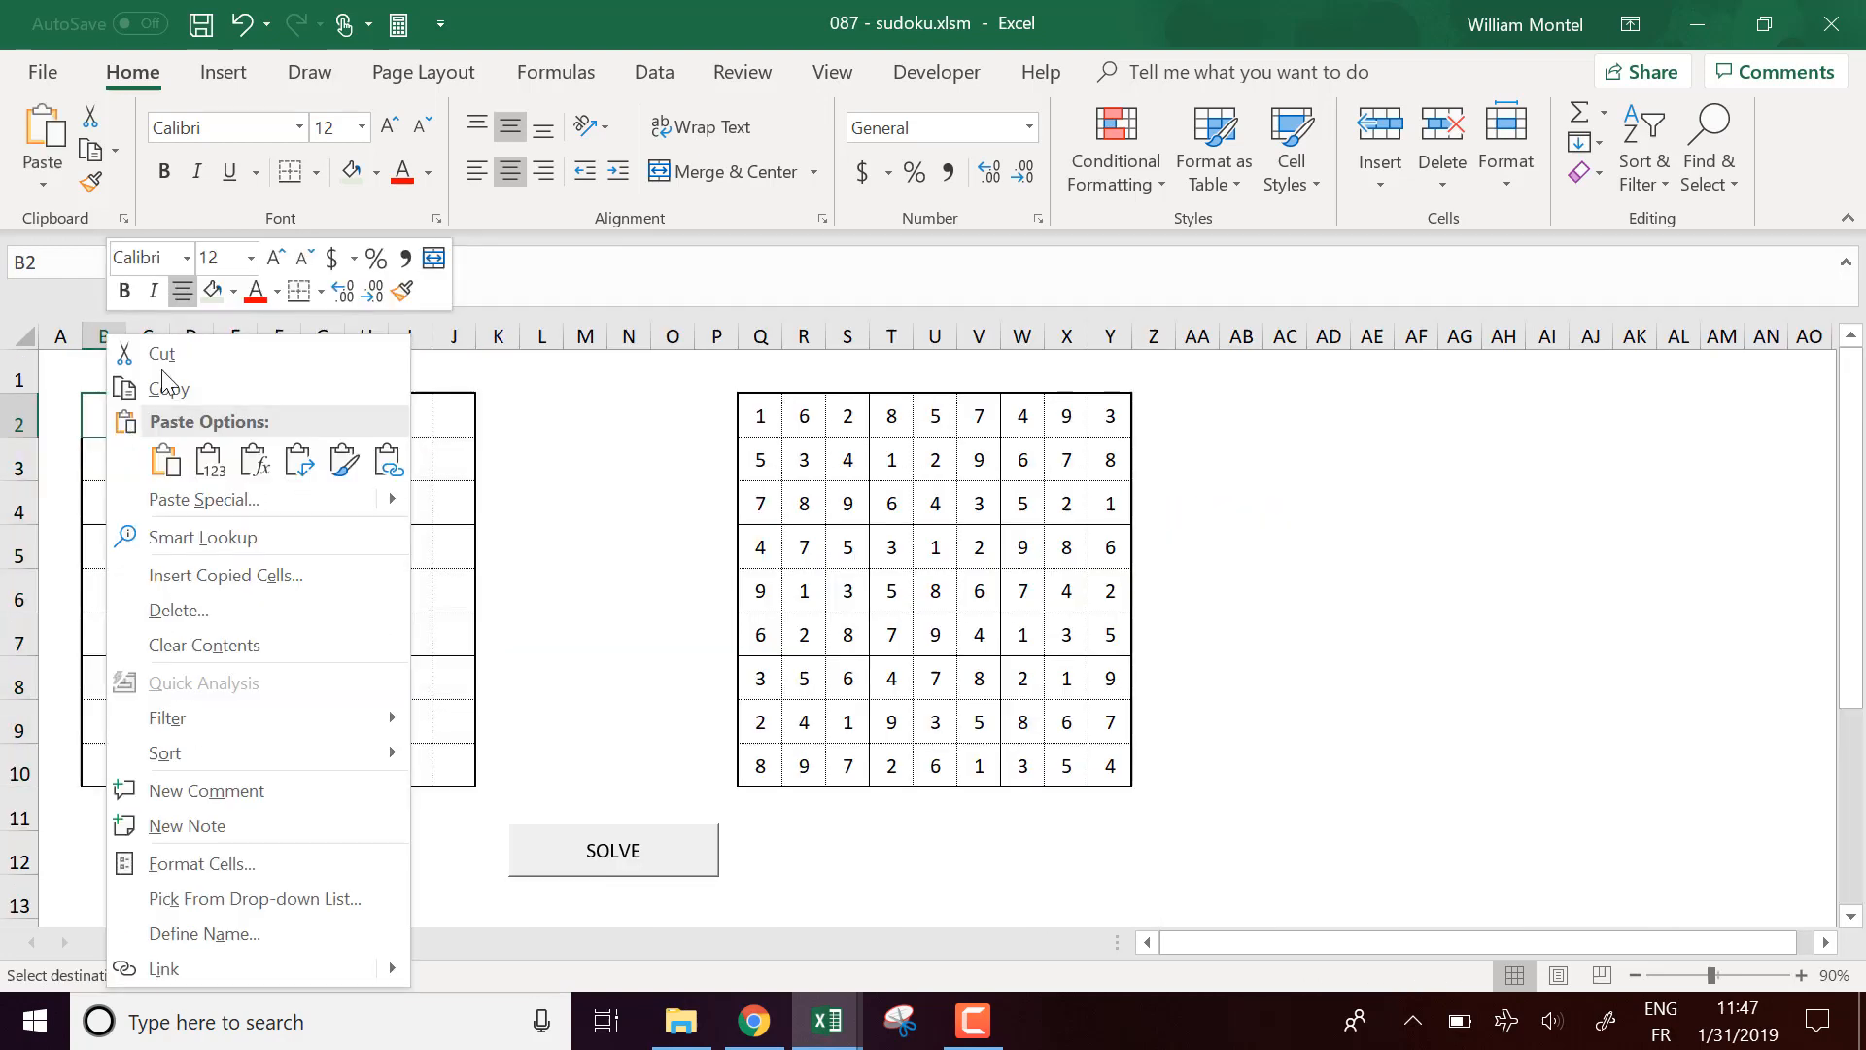
left_click(163, 458)
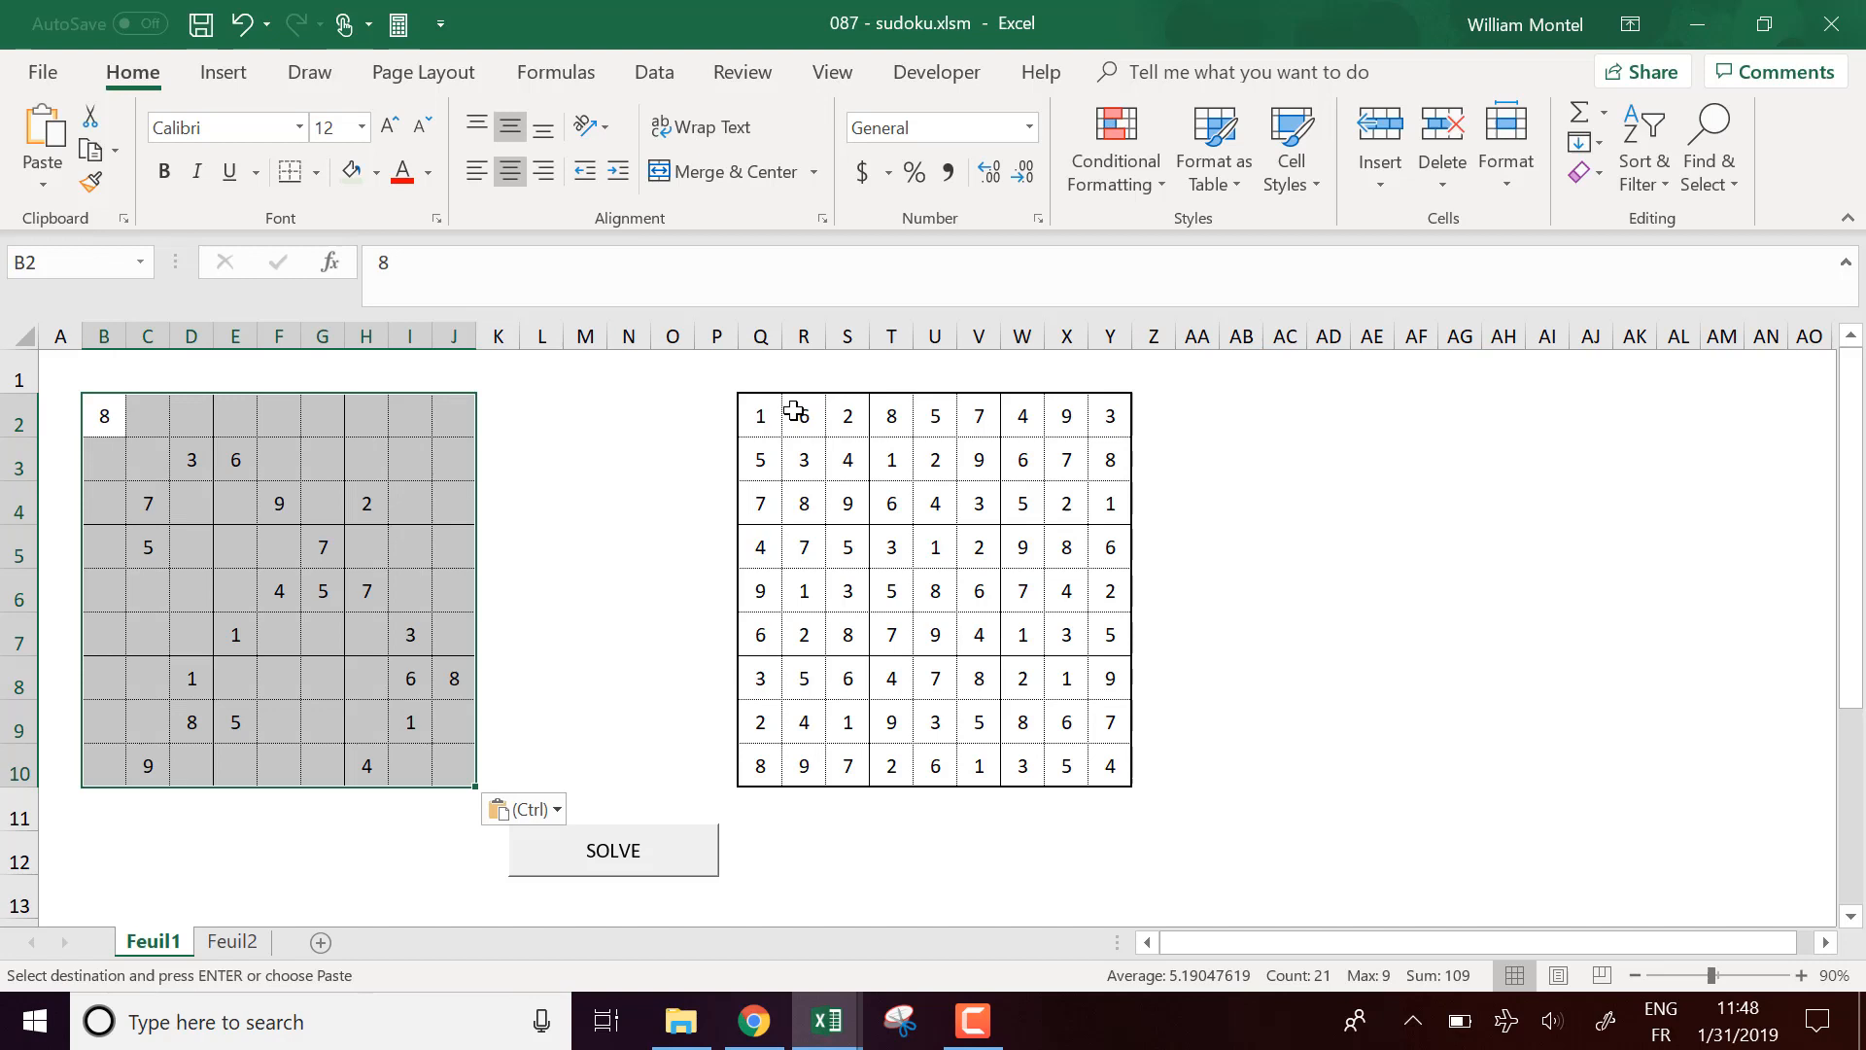
left_click(759, 414)
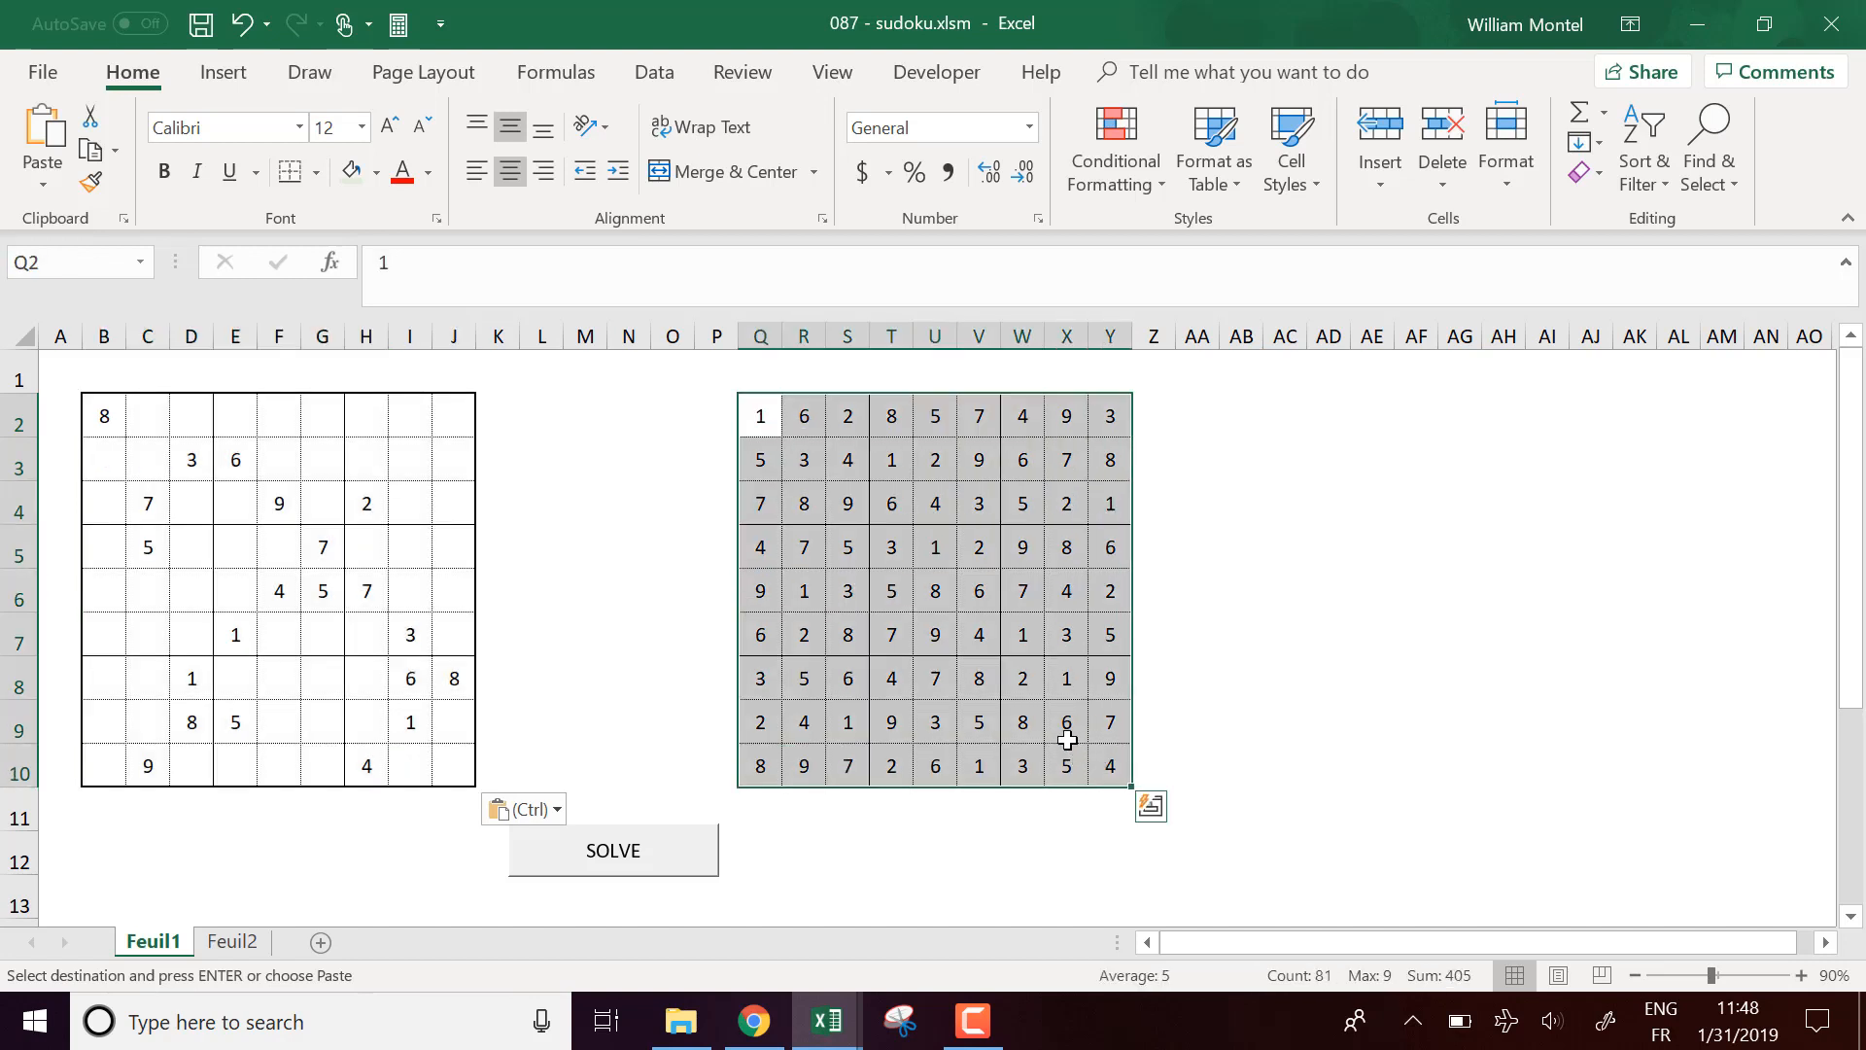
Step: Run the SOLVE macro on the new puzzle and acknowledge 'solution found!'
left_click(612, 850)
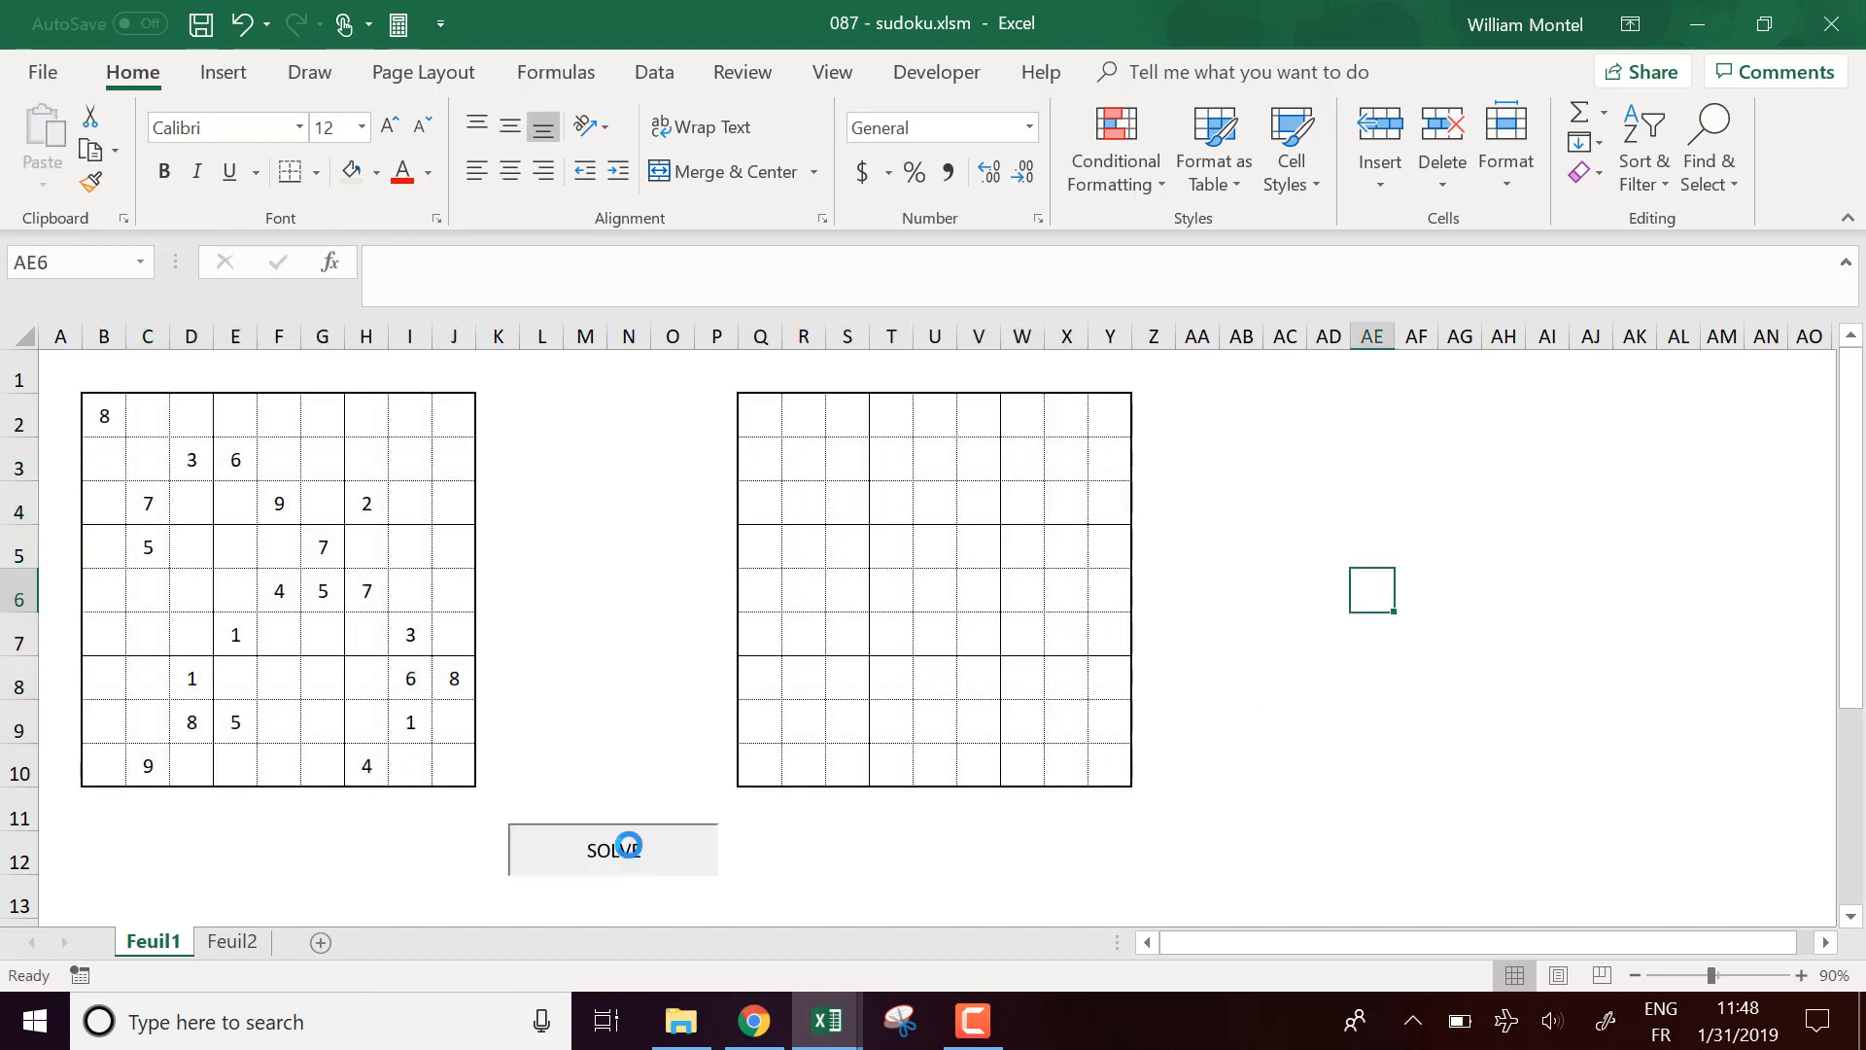
left_click(612, 850)
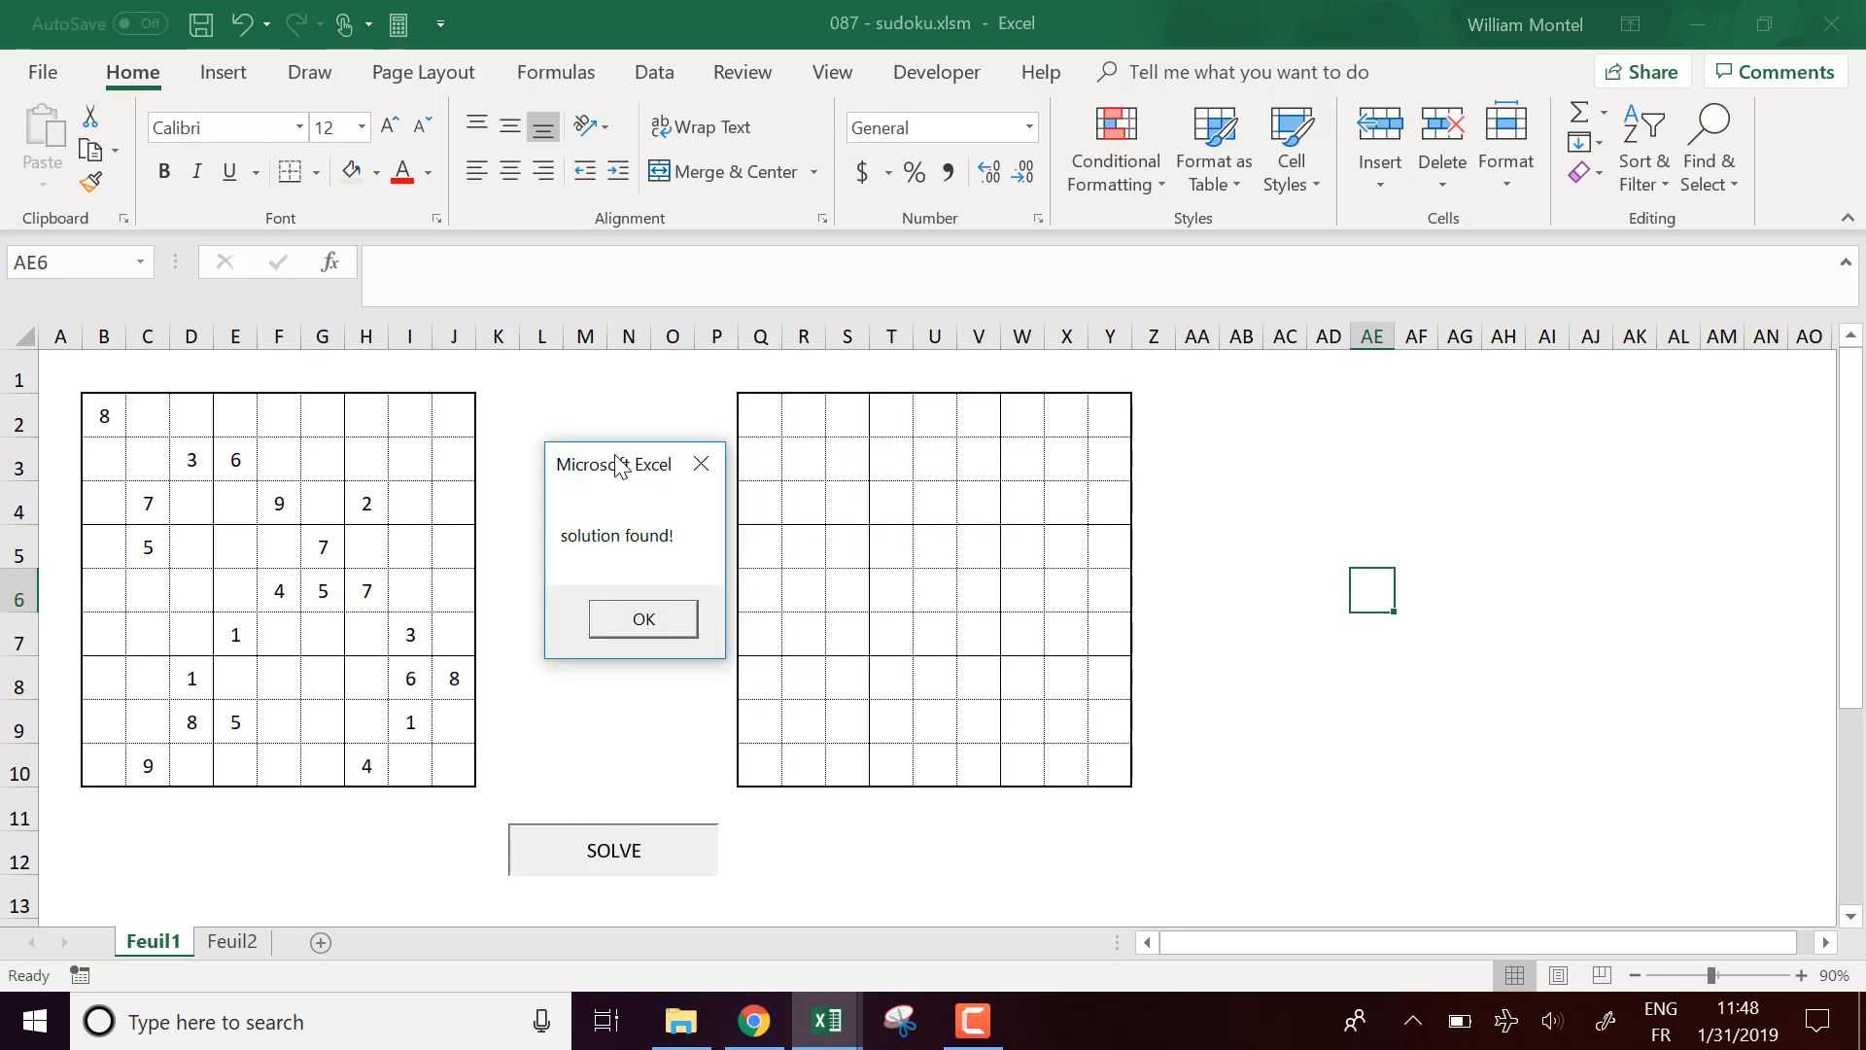
left_click(641, 618)
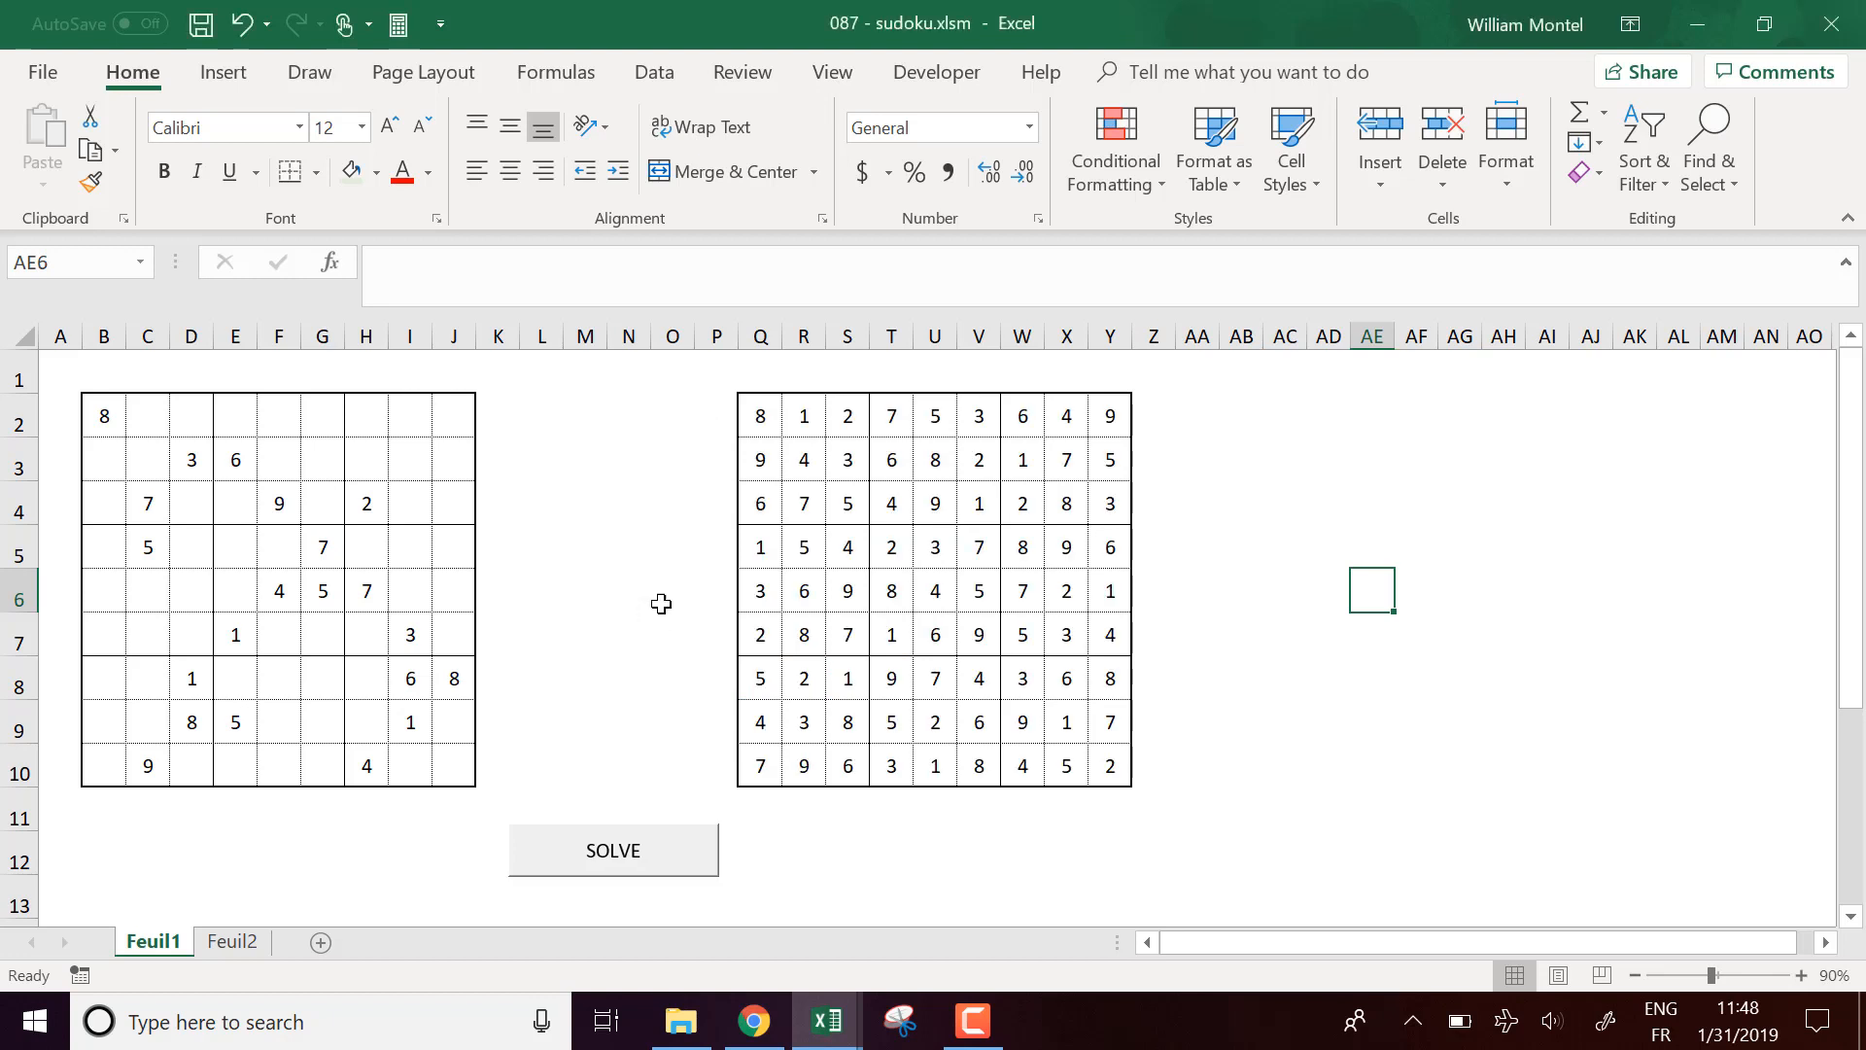
left_click_drag(760, 416, 1108, 765)
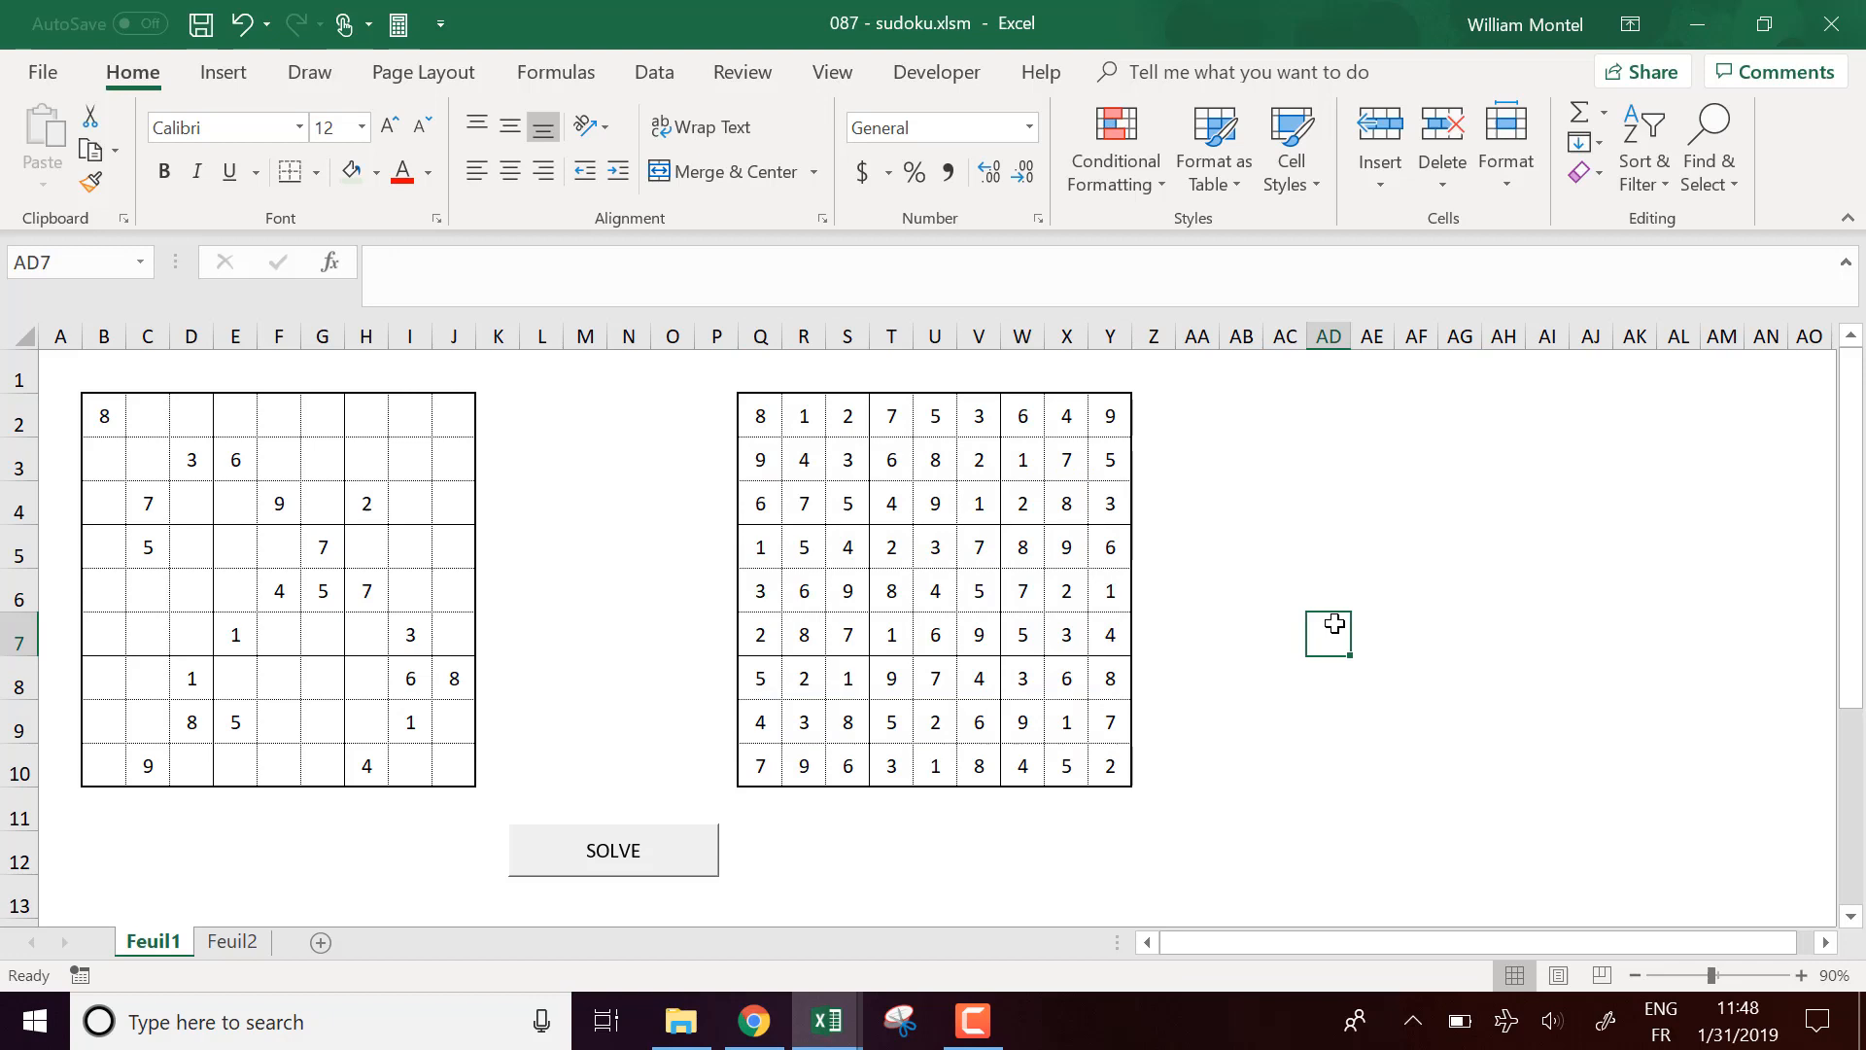
mouse_move(1275, 655)
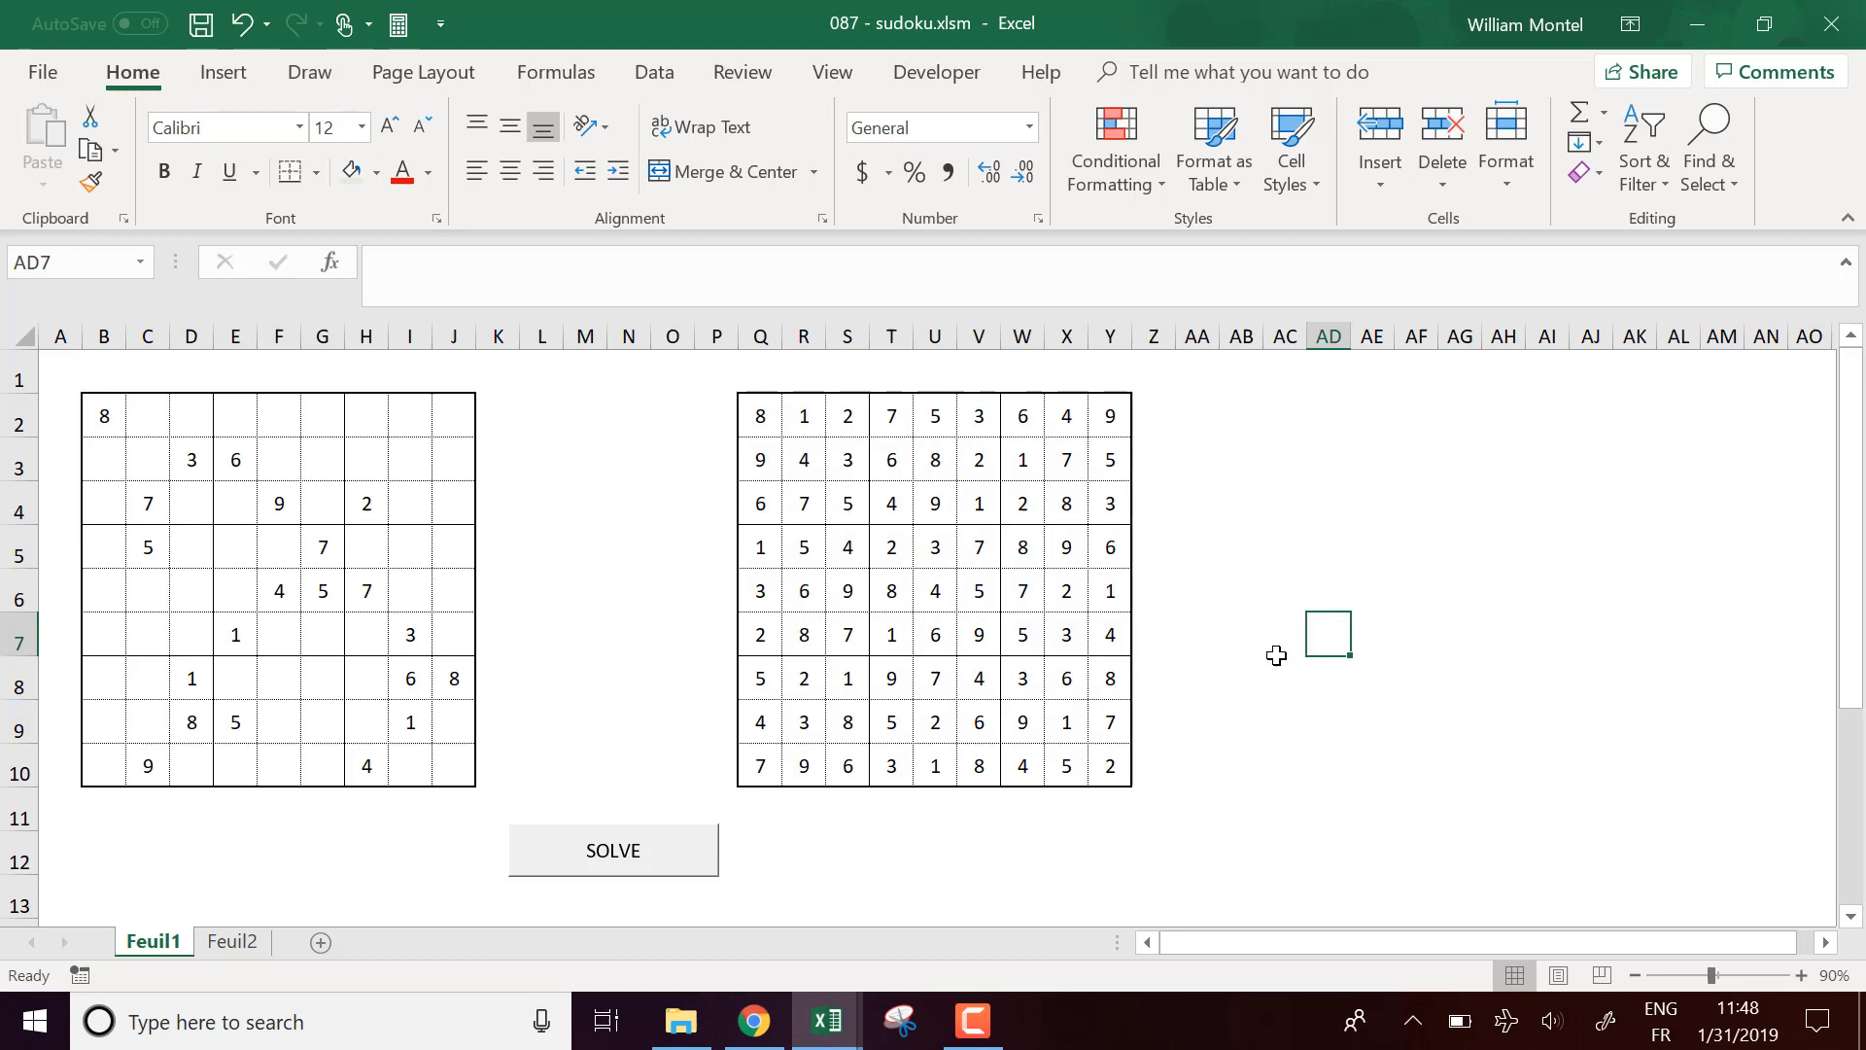
mouse_move(1137, 542)
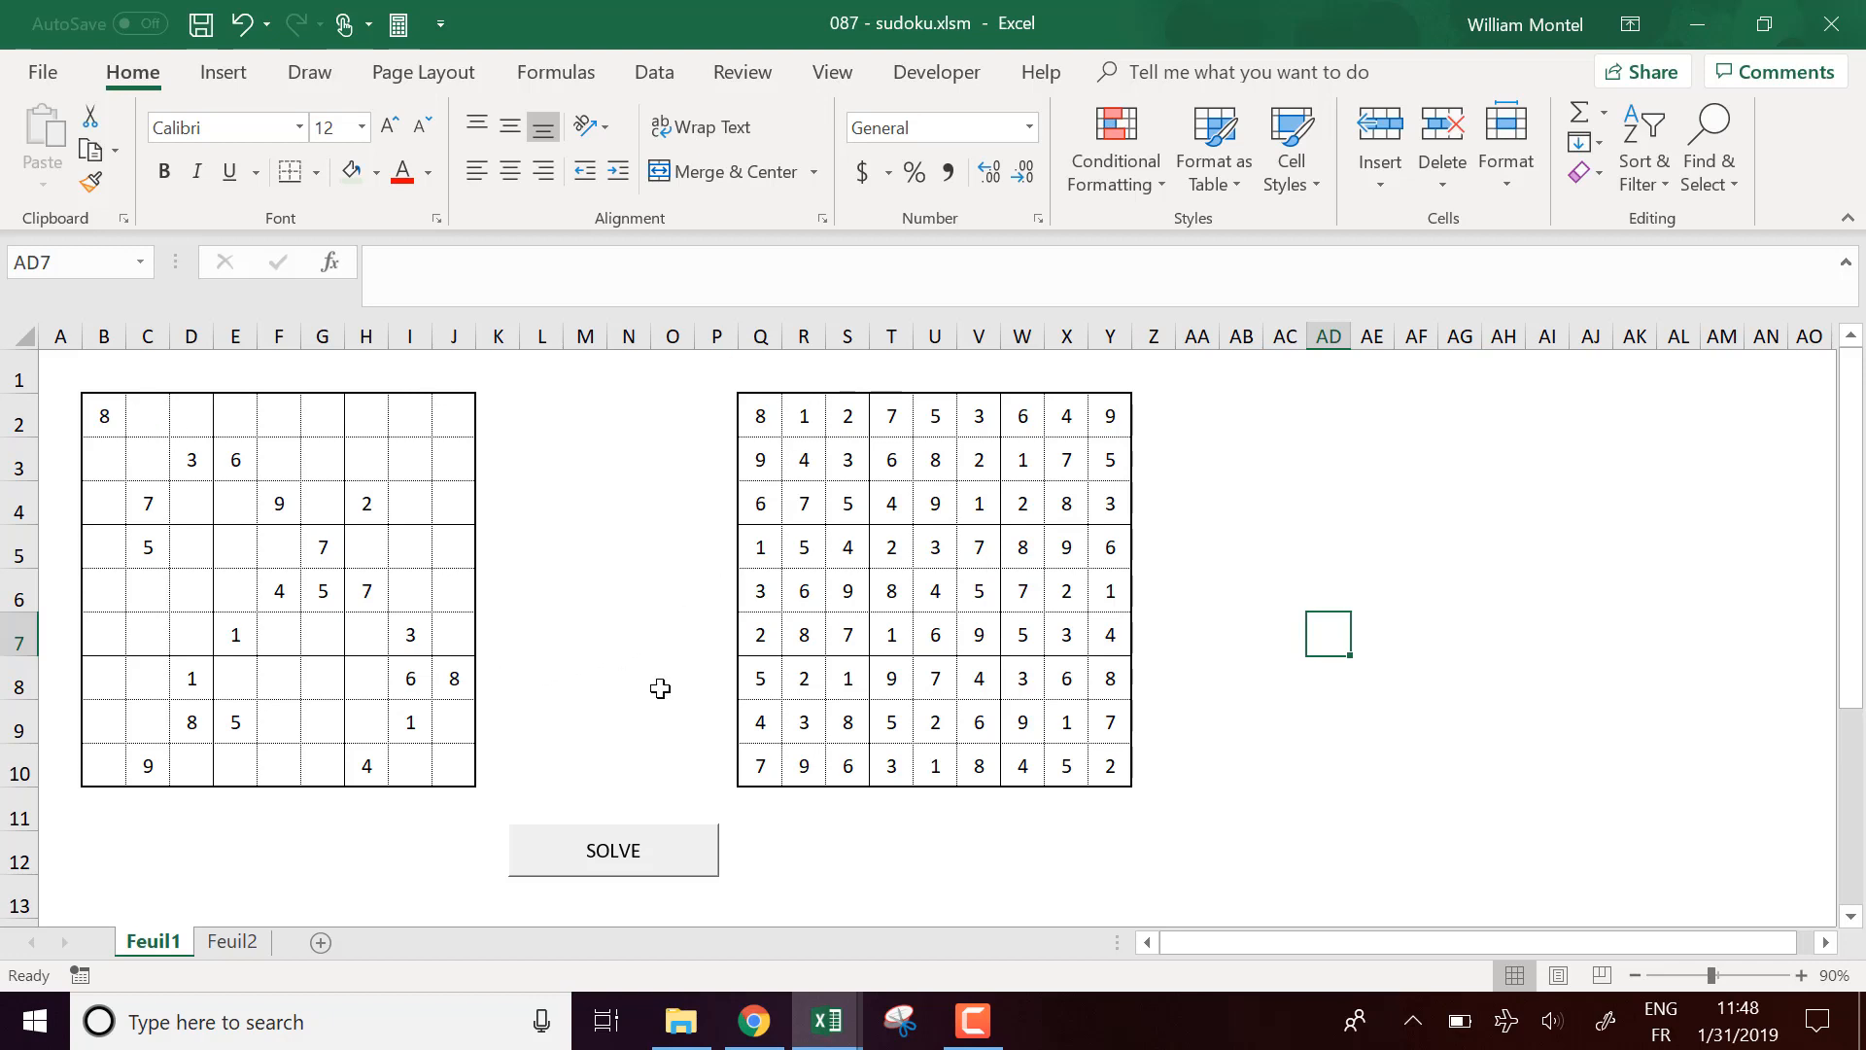
mouse_move(1083, 631)
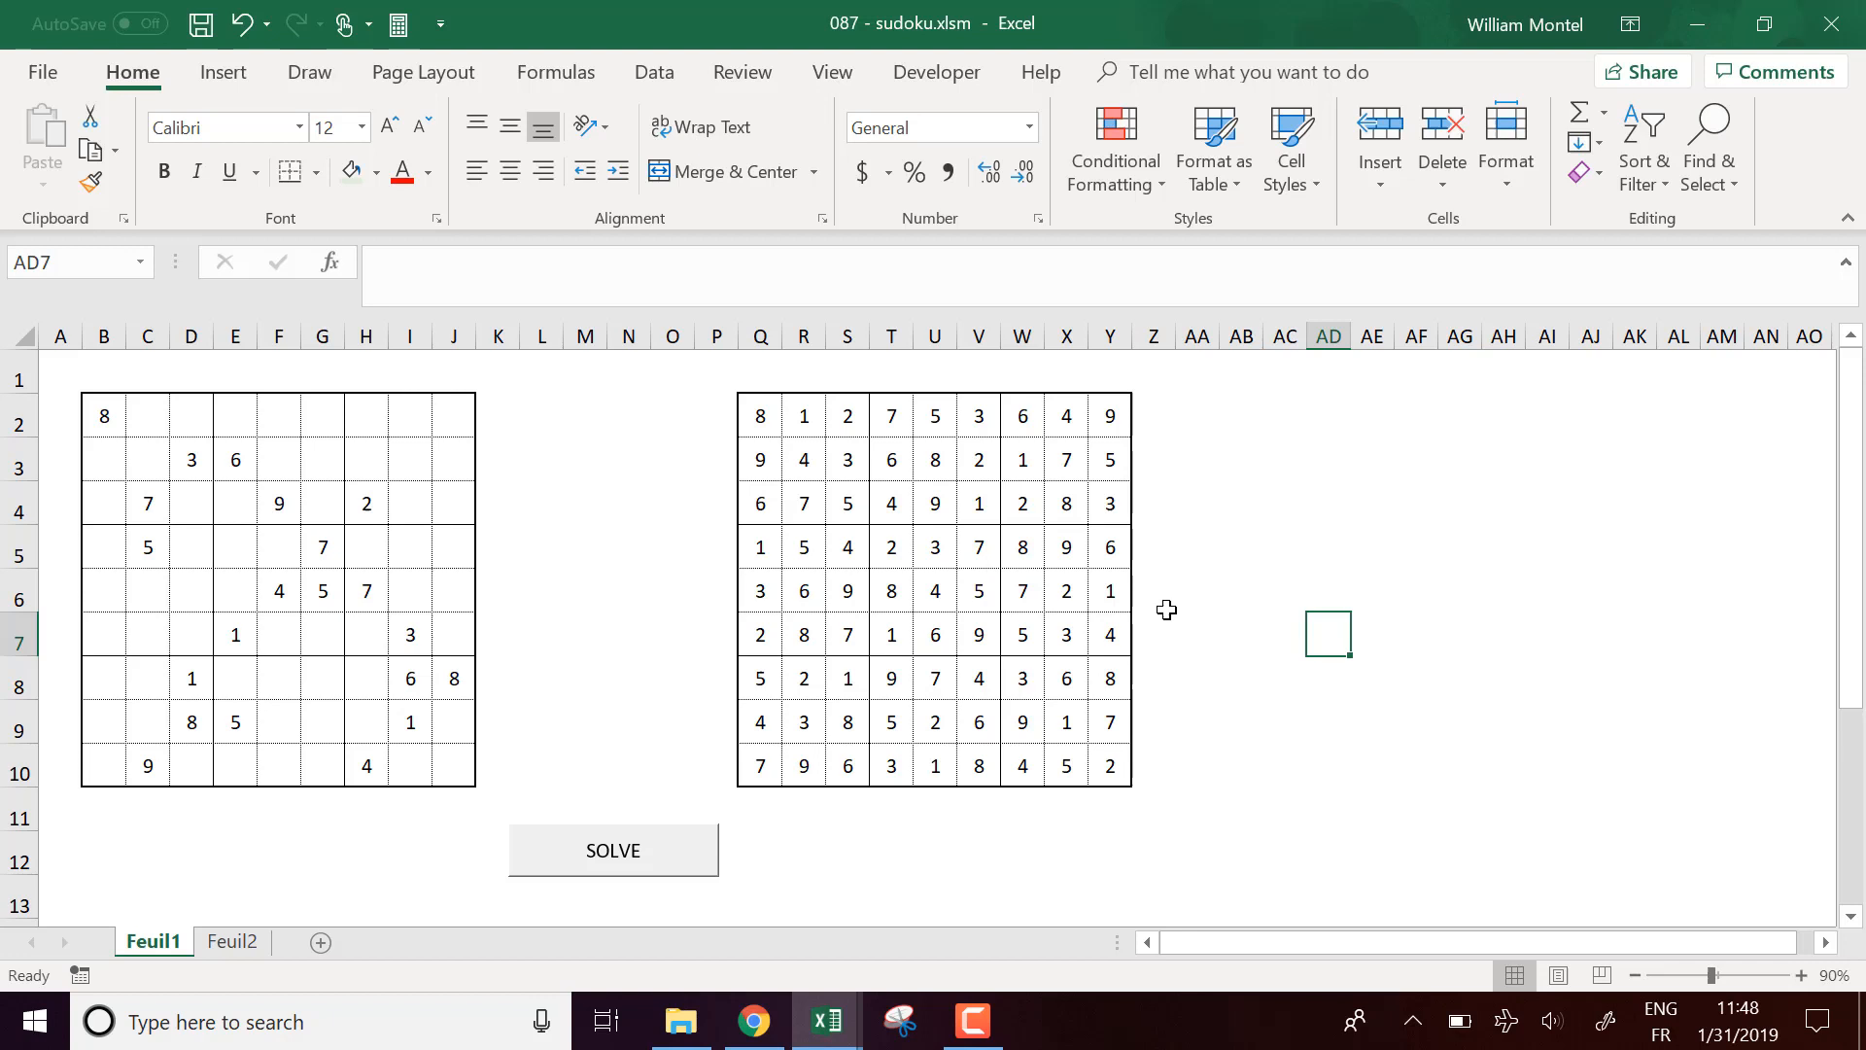
mouse_move(764, 414)
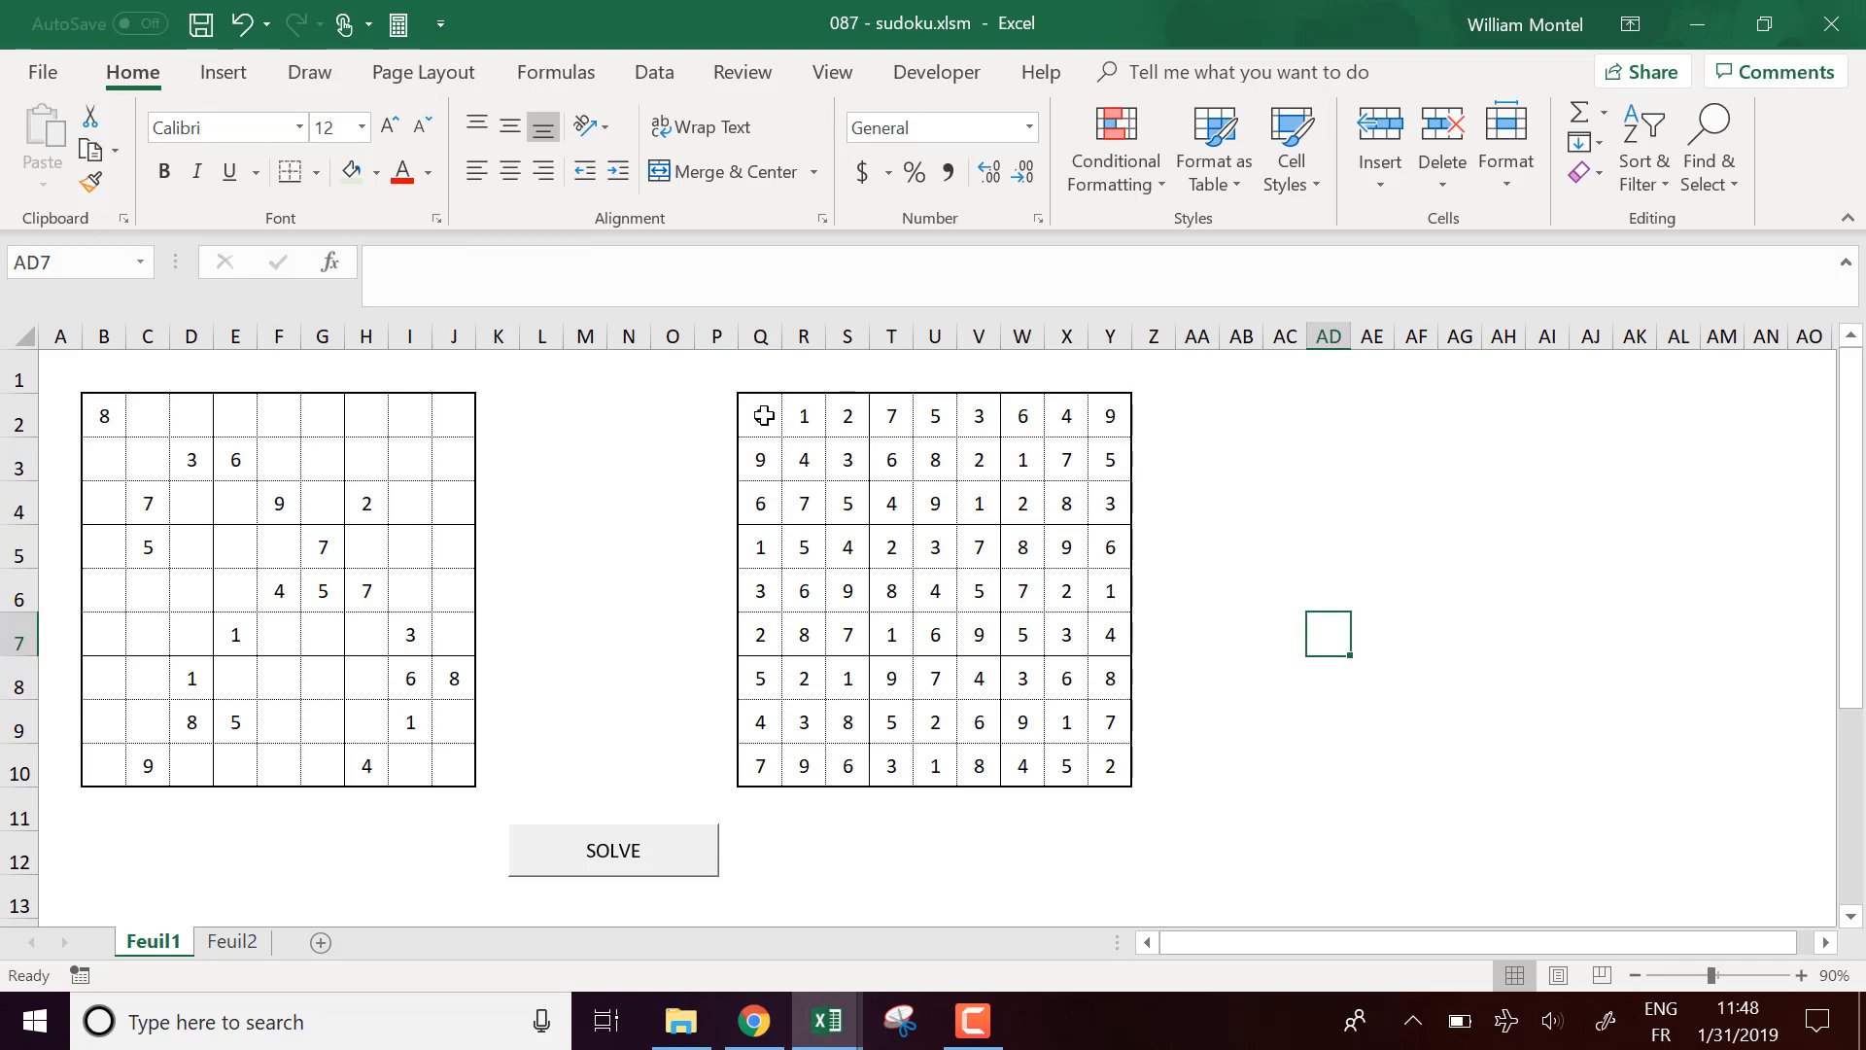
left_click_drag(760, 414, 1115, 765)
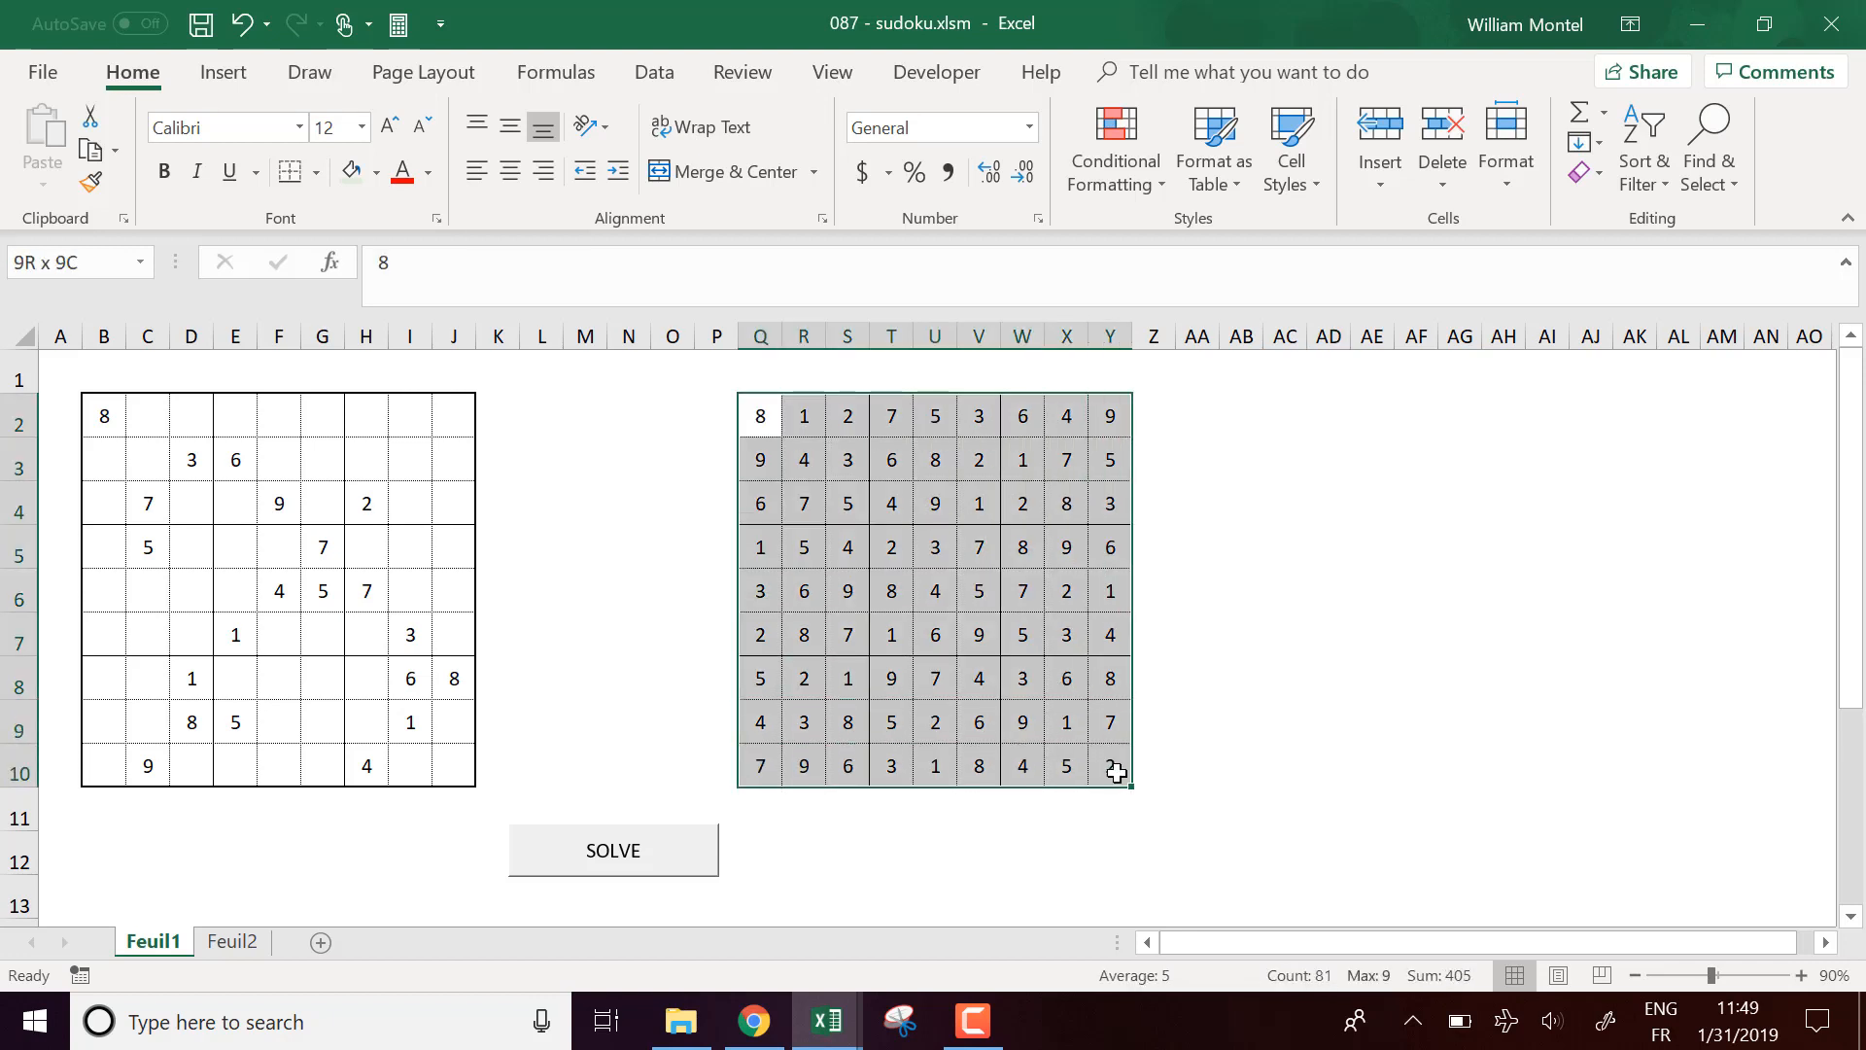
left_click(1415, 591)
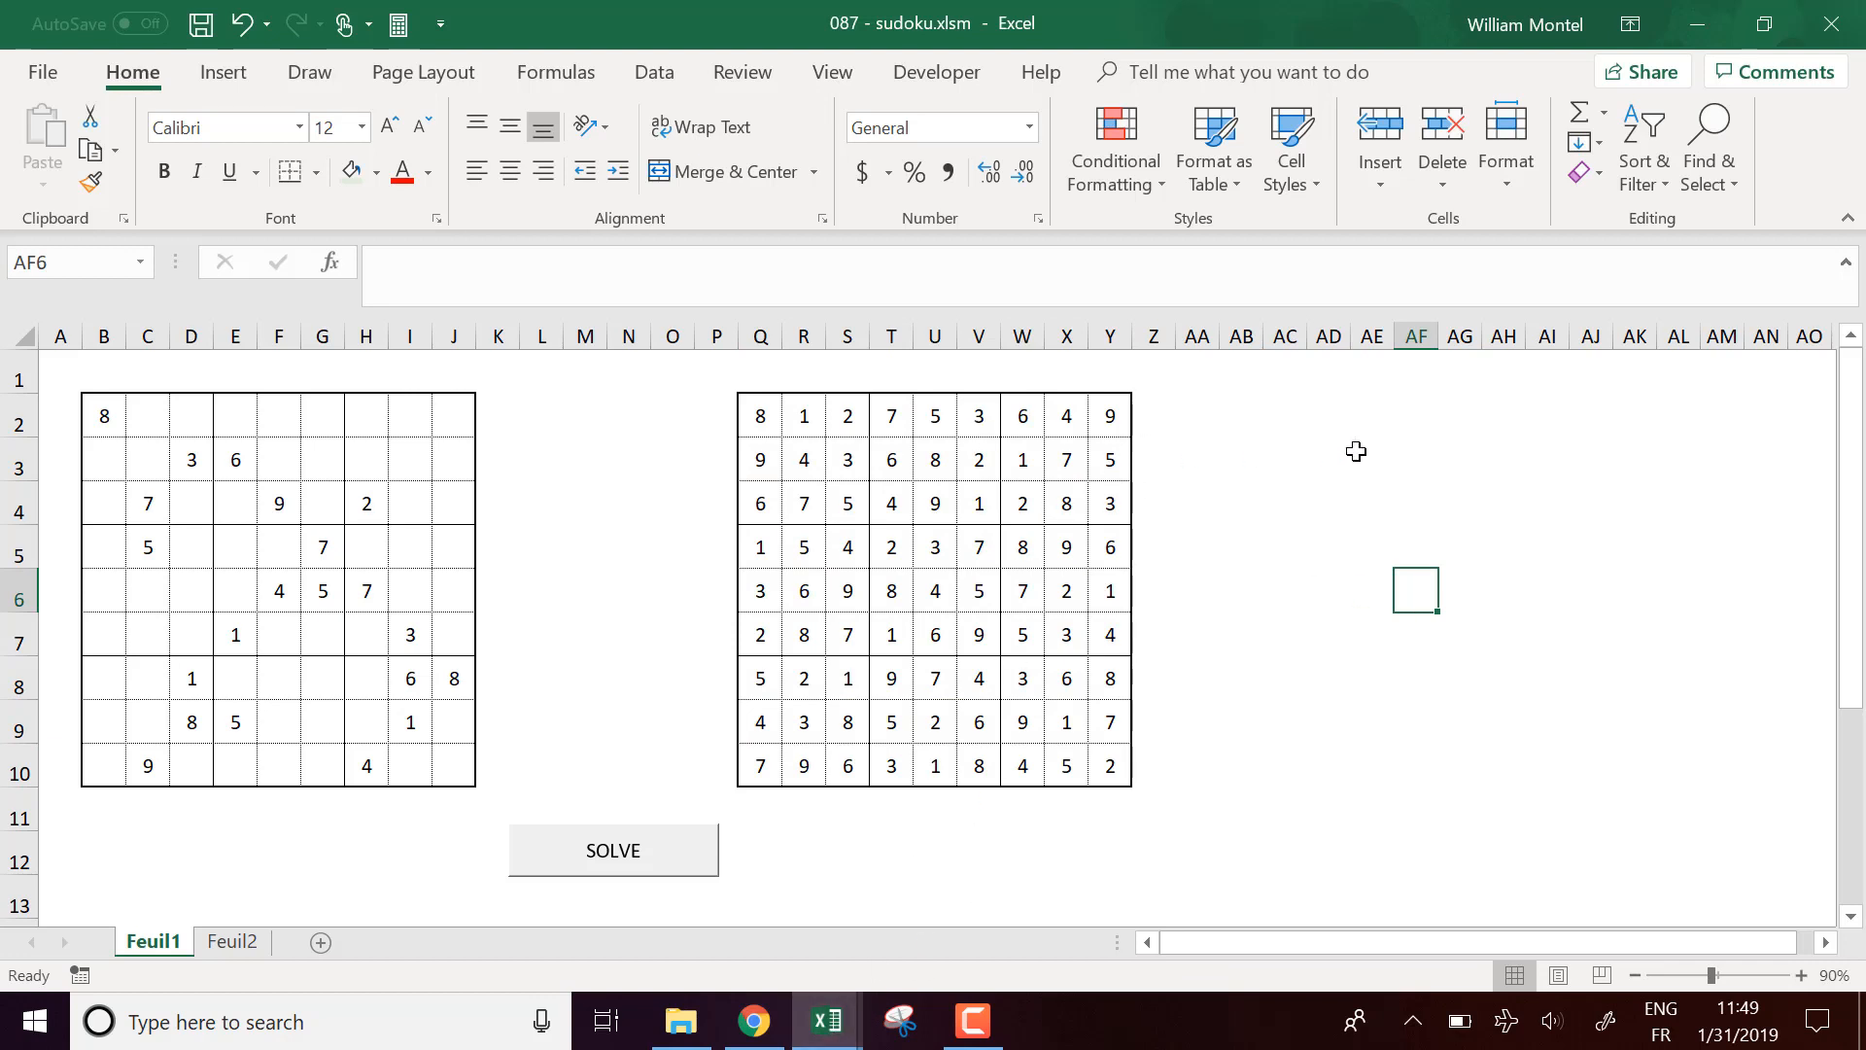
left_click(1370, 459)
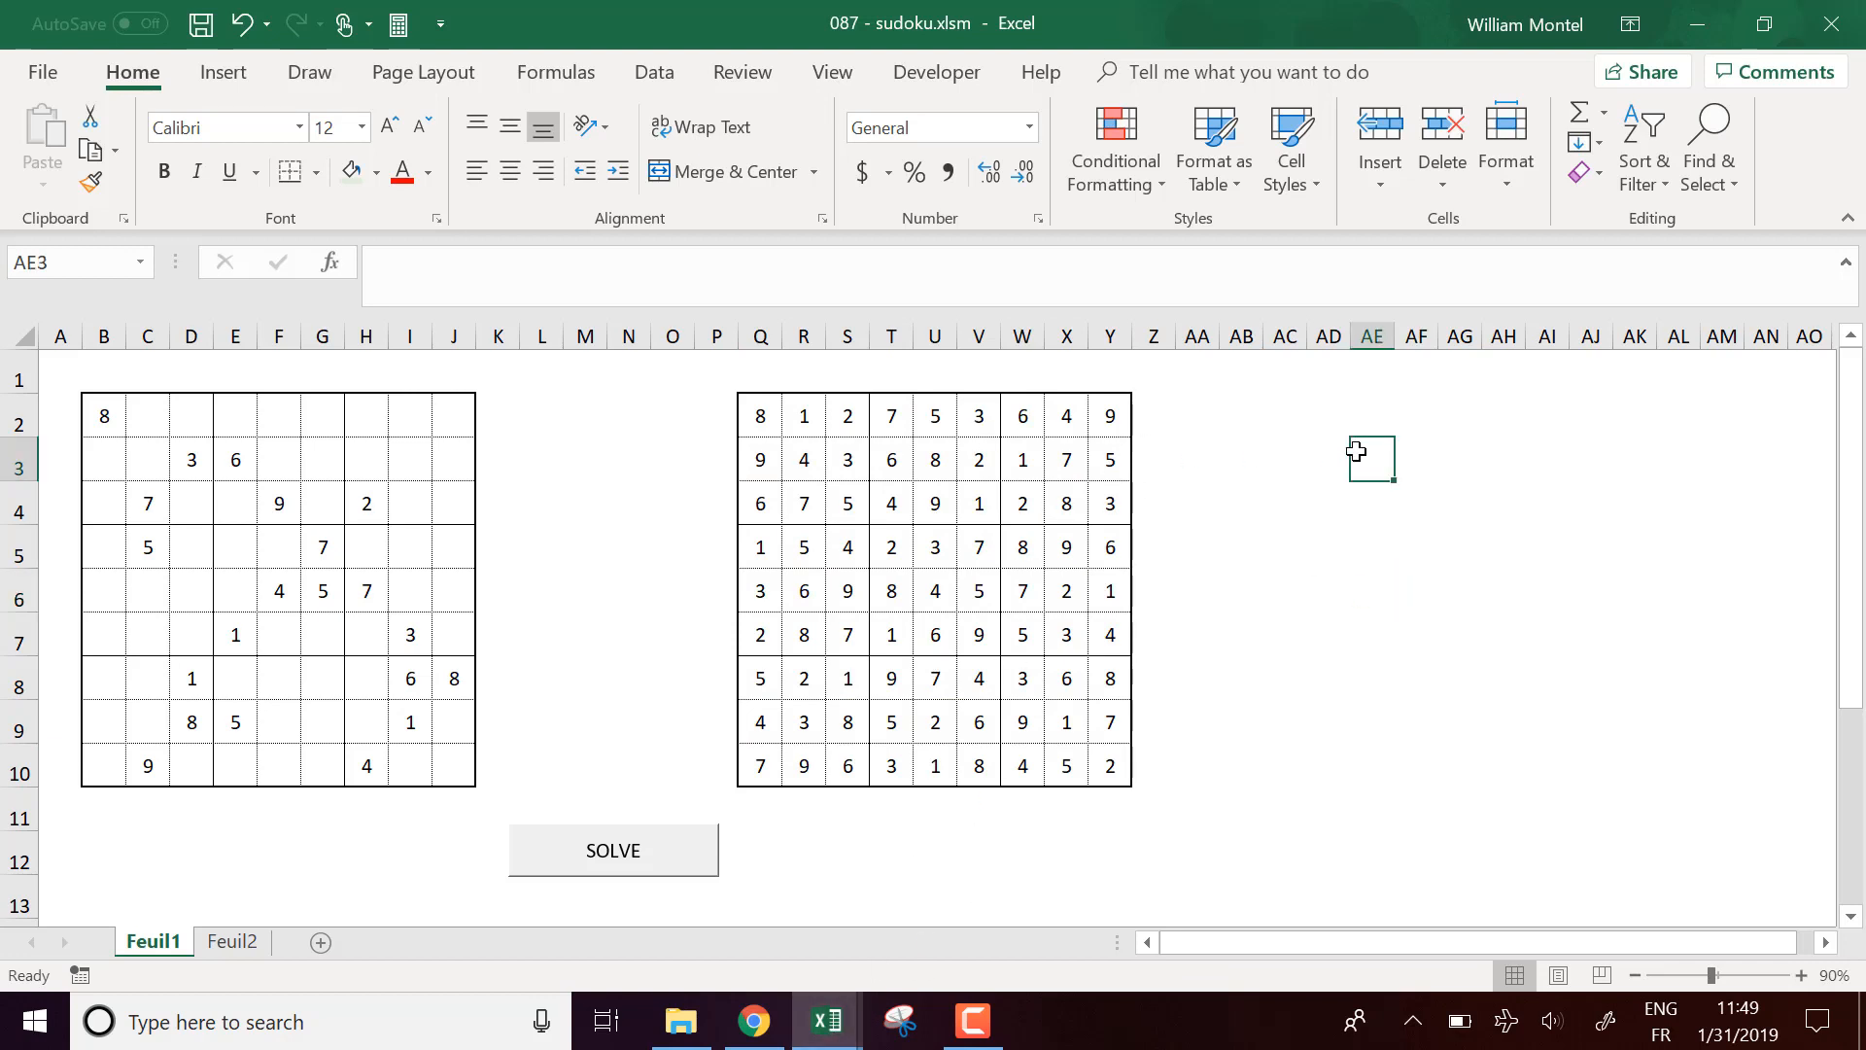
mouse_move(1220, 410)
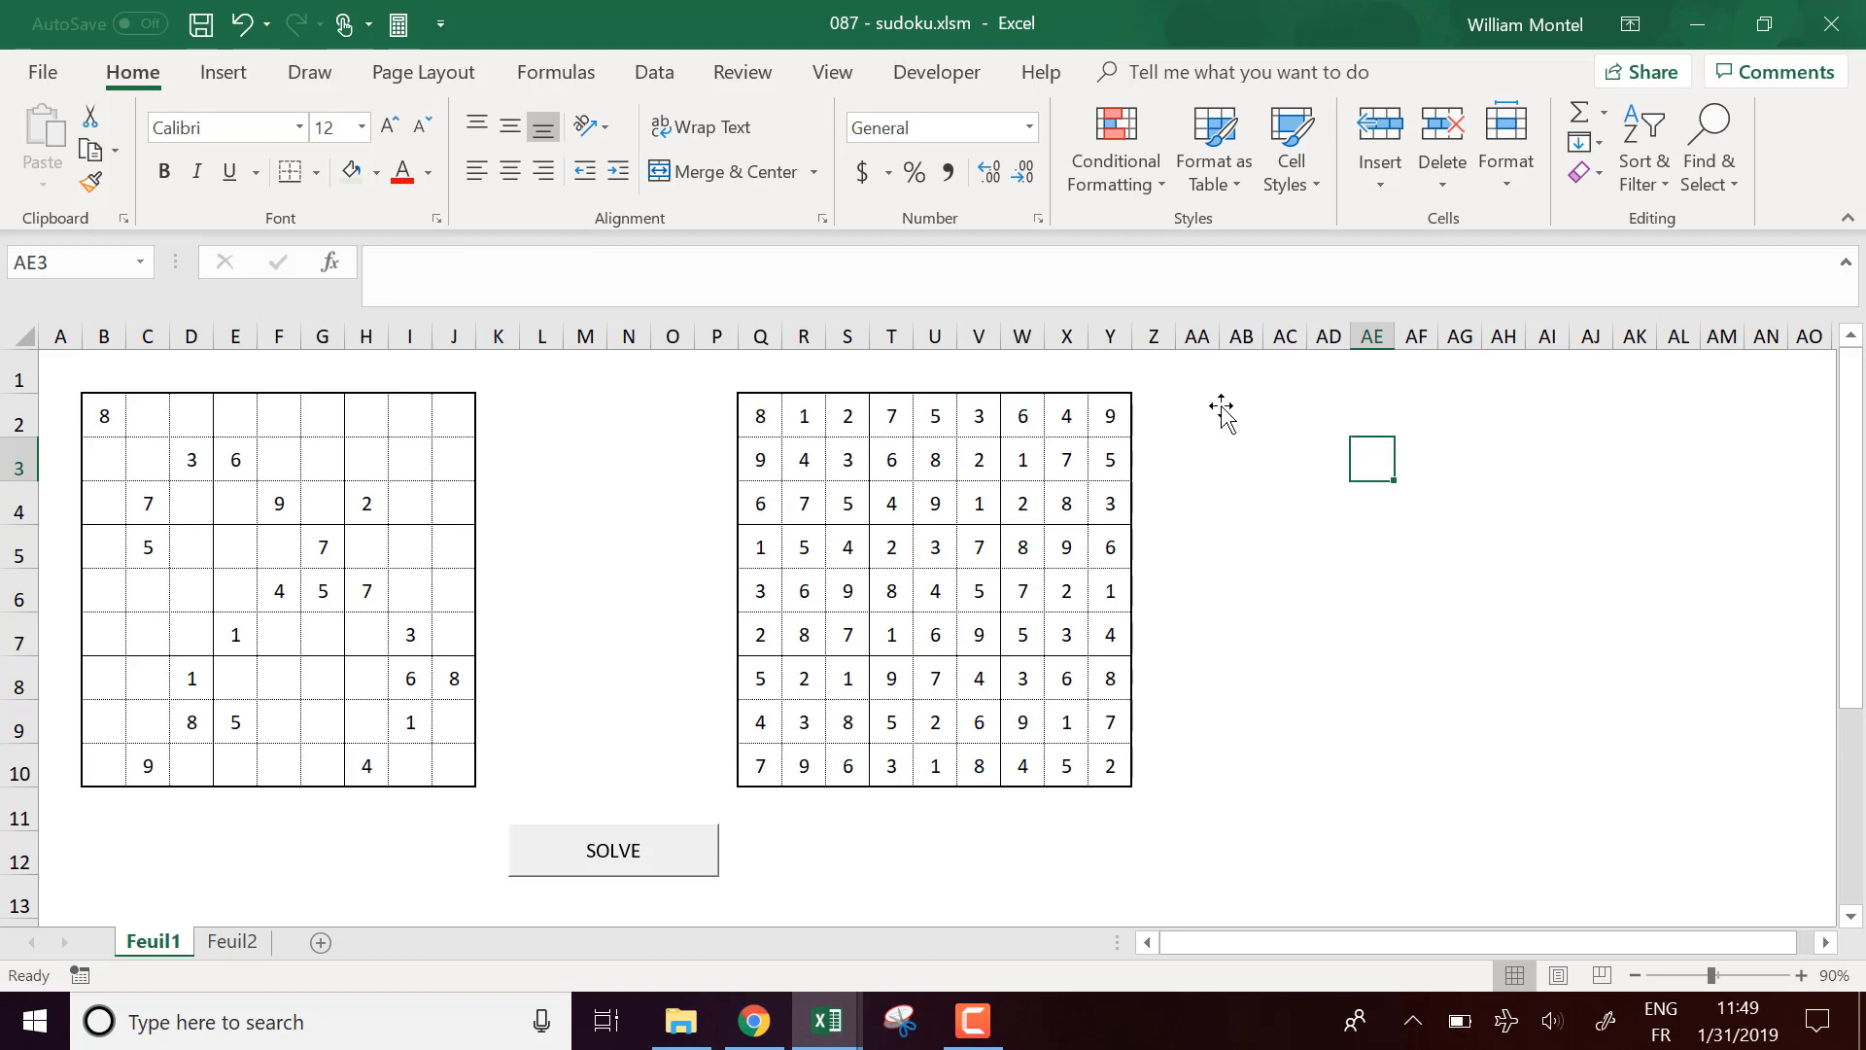
mouse_move(548, 397)
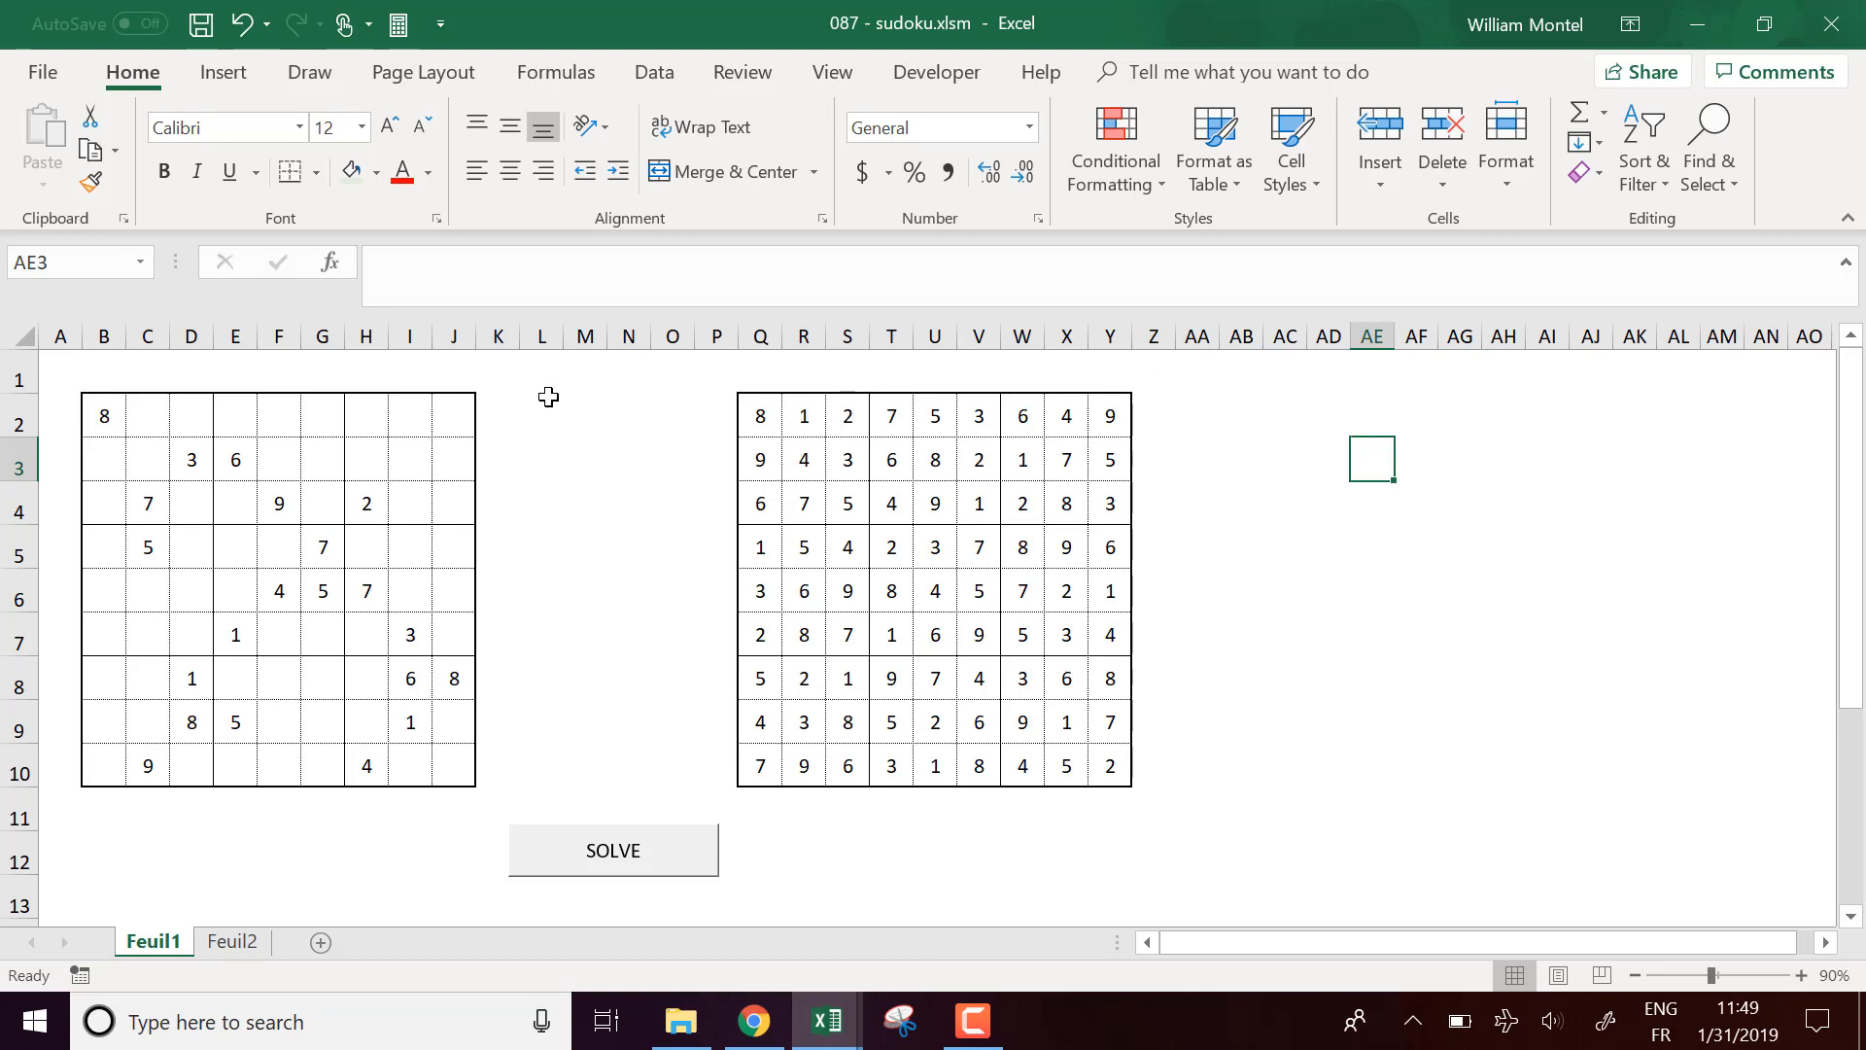
left_click_drag(543, 416, 1242, 774)
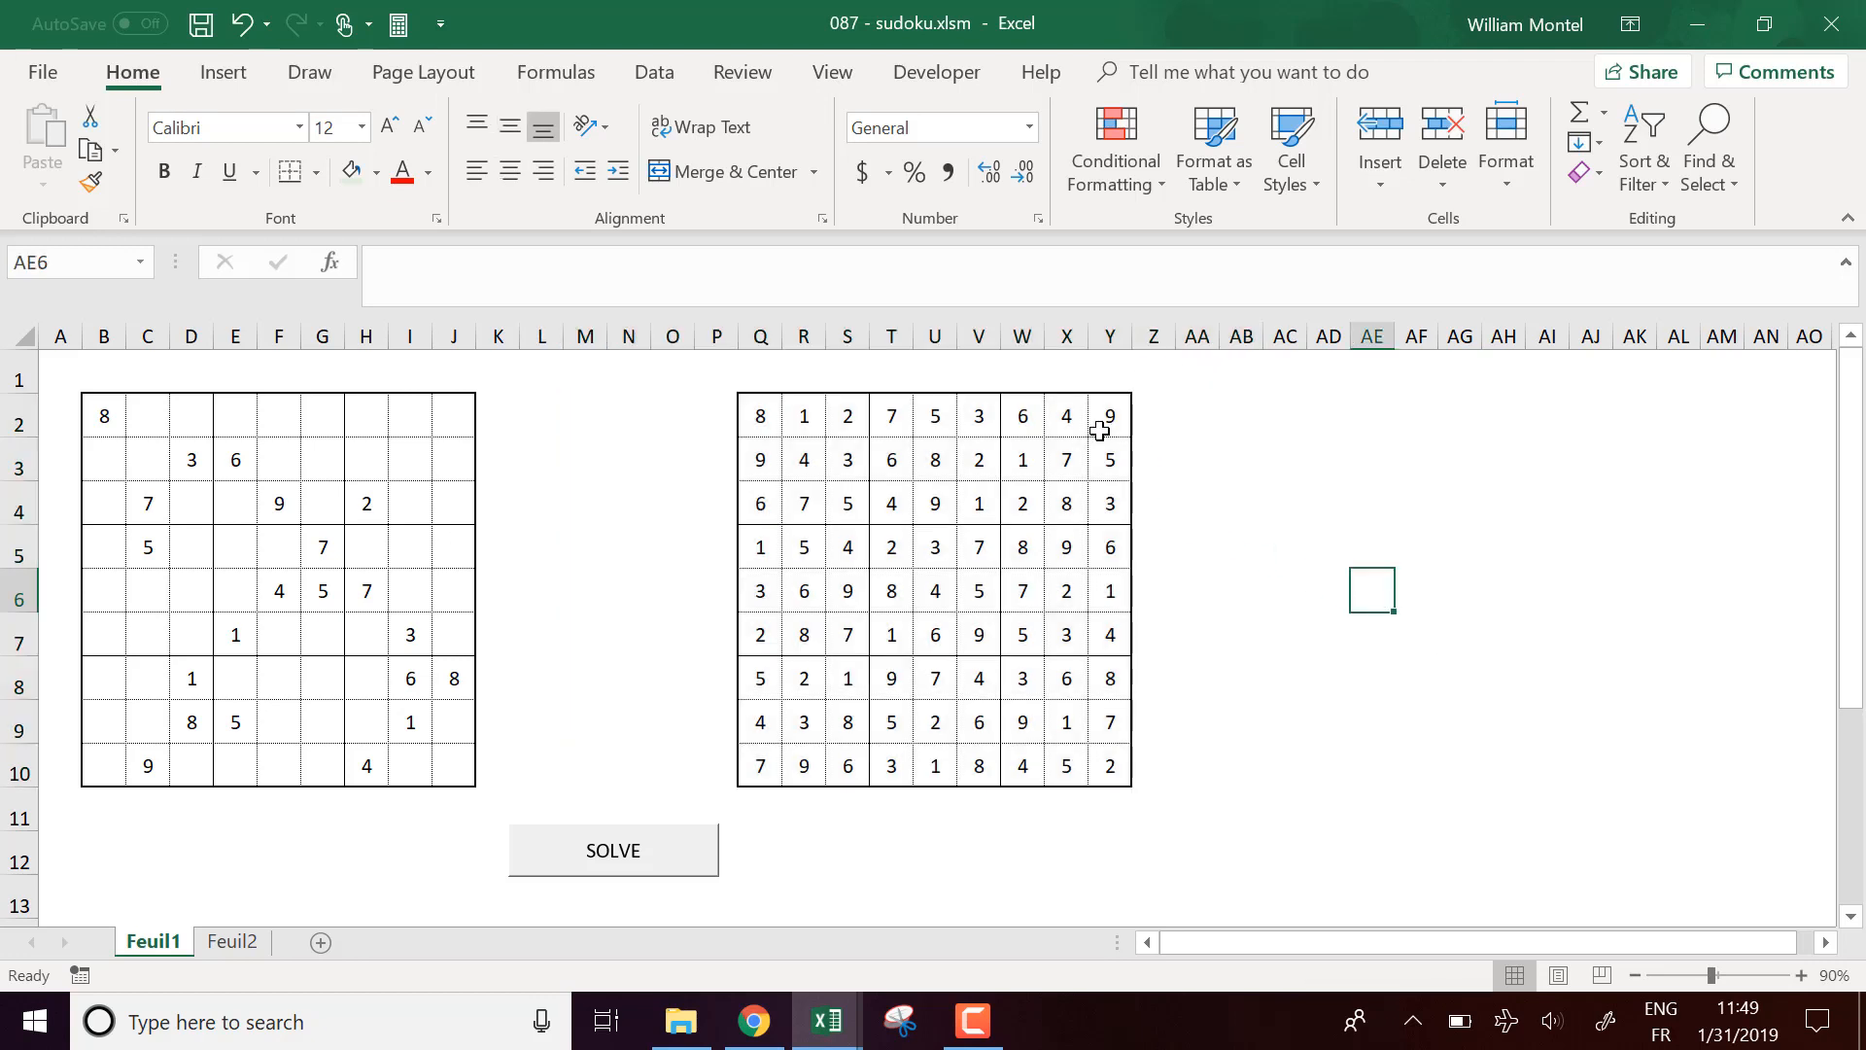
mouse_move(766, 412)
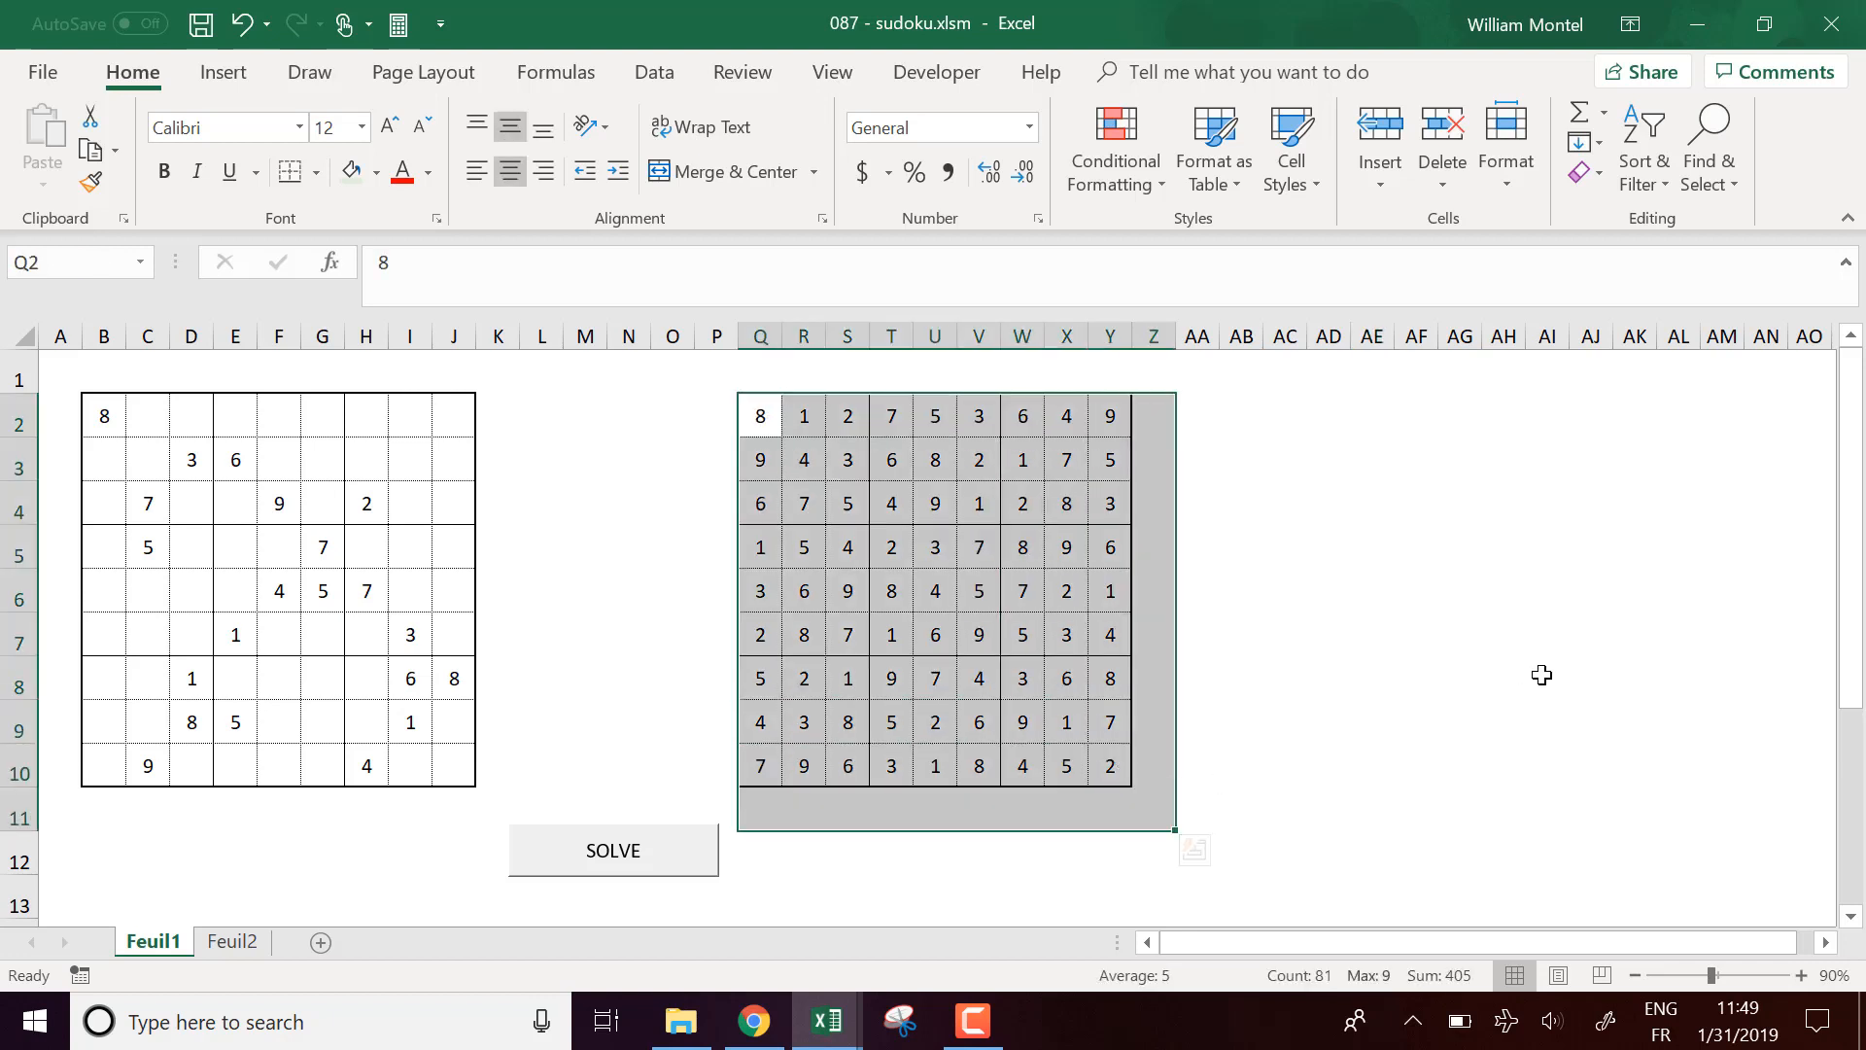
mouse_move(1260, 456)
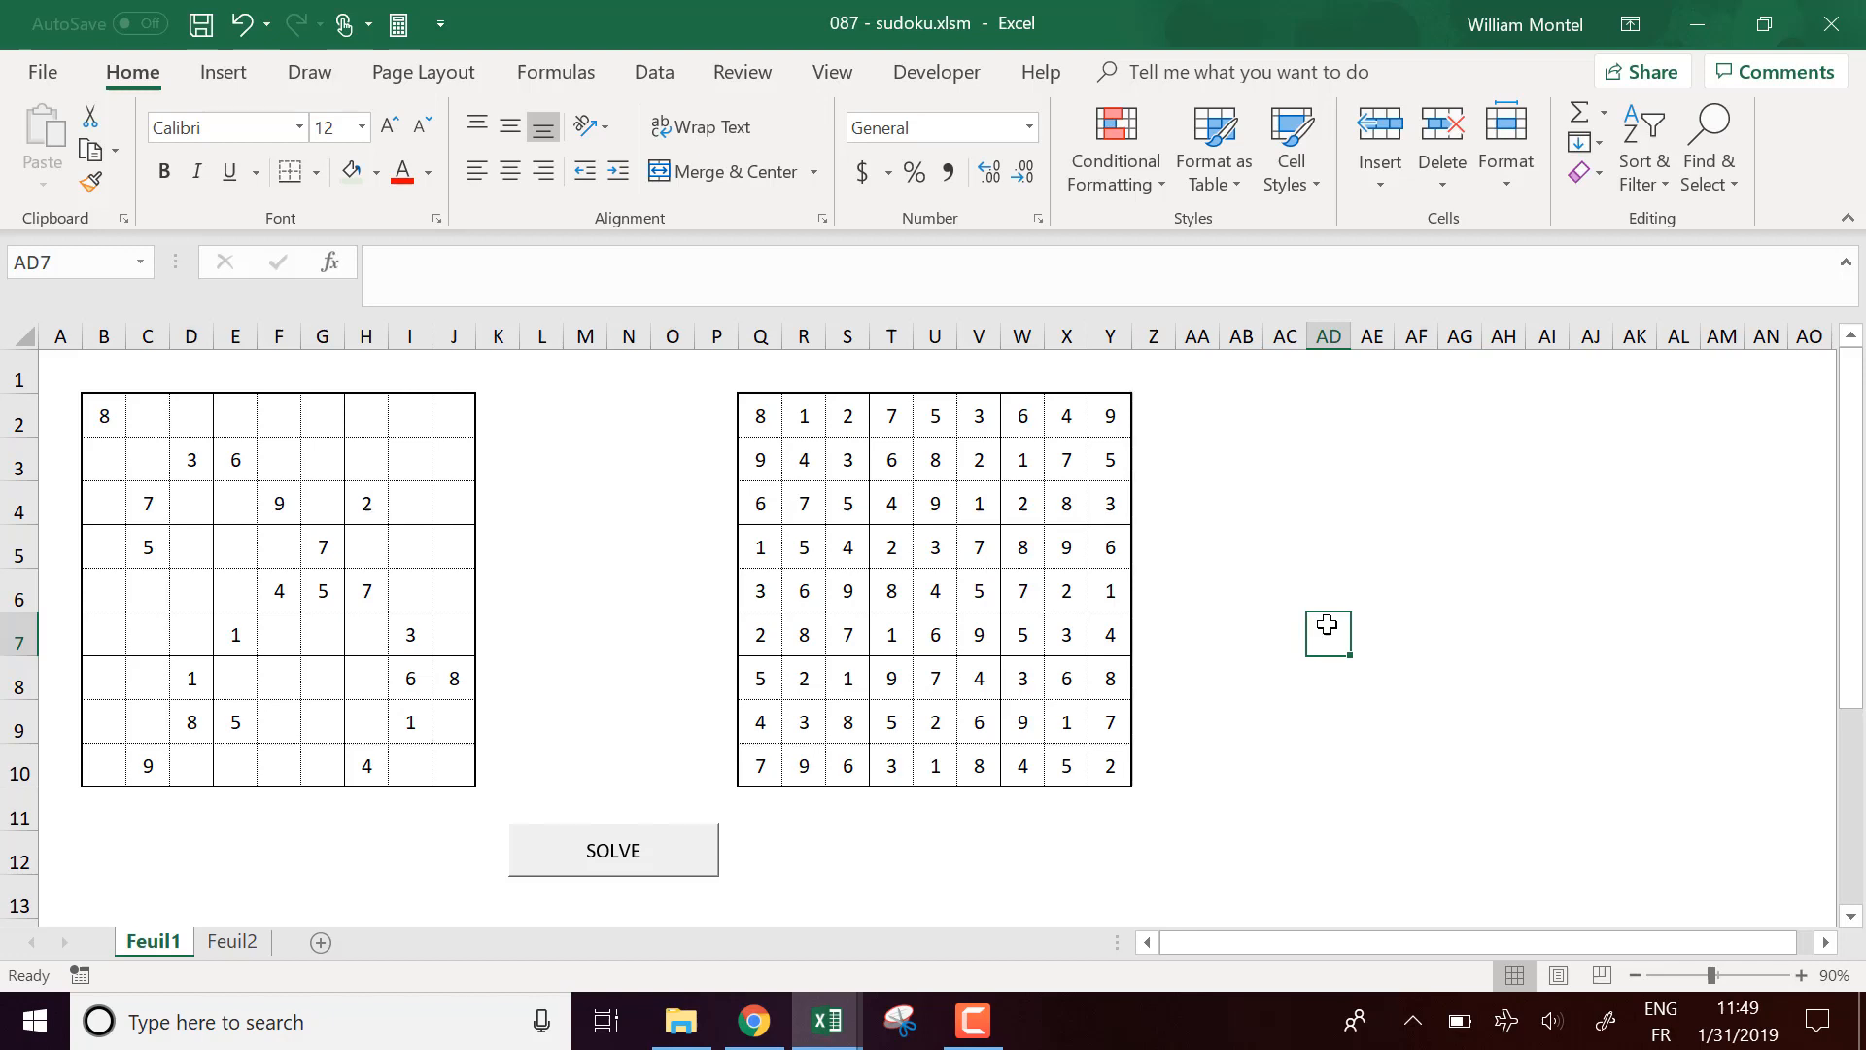
mouse_move(1327, 643)
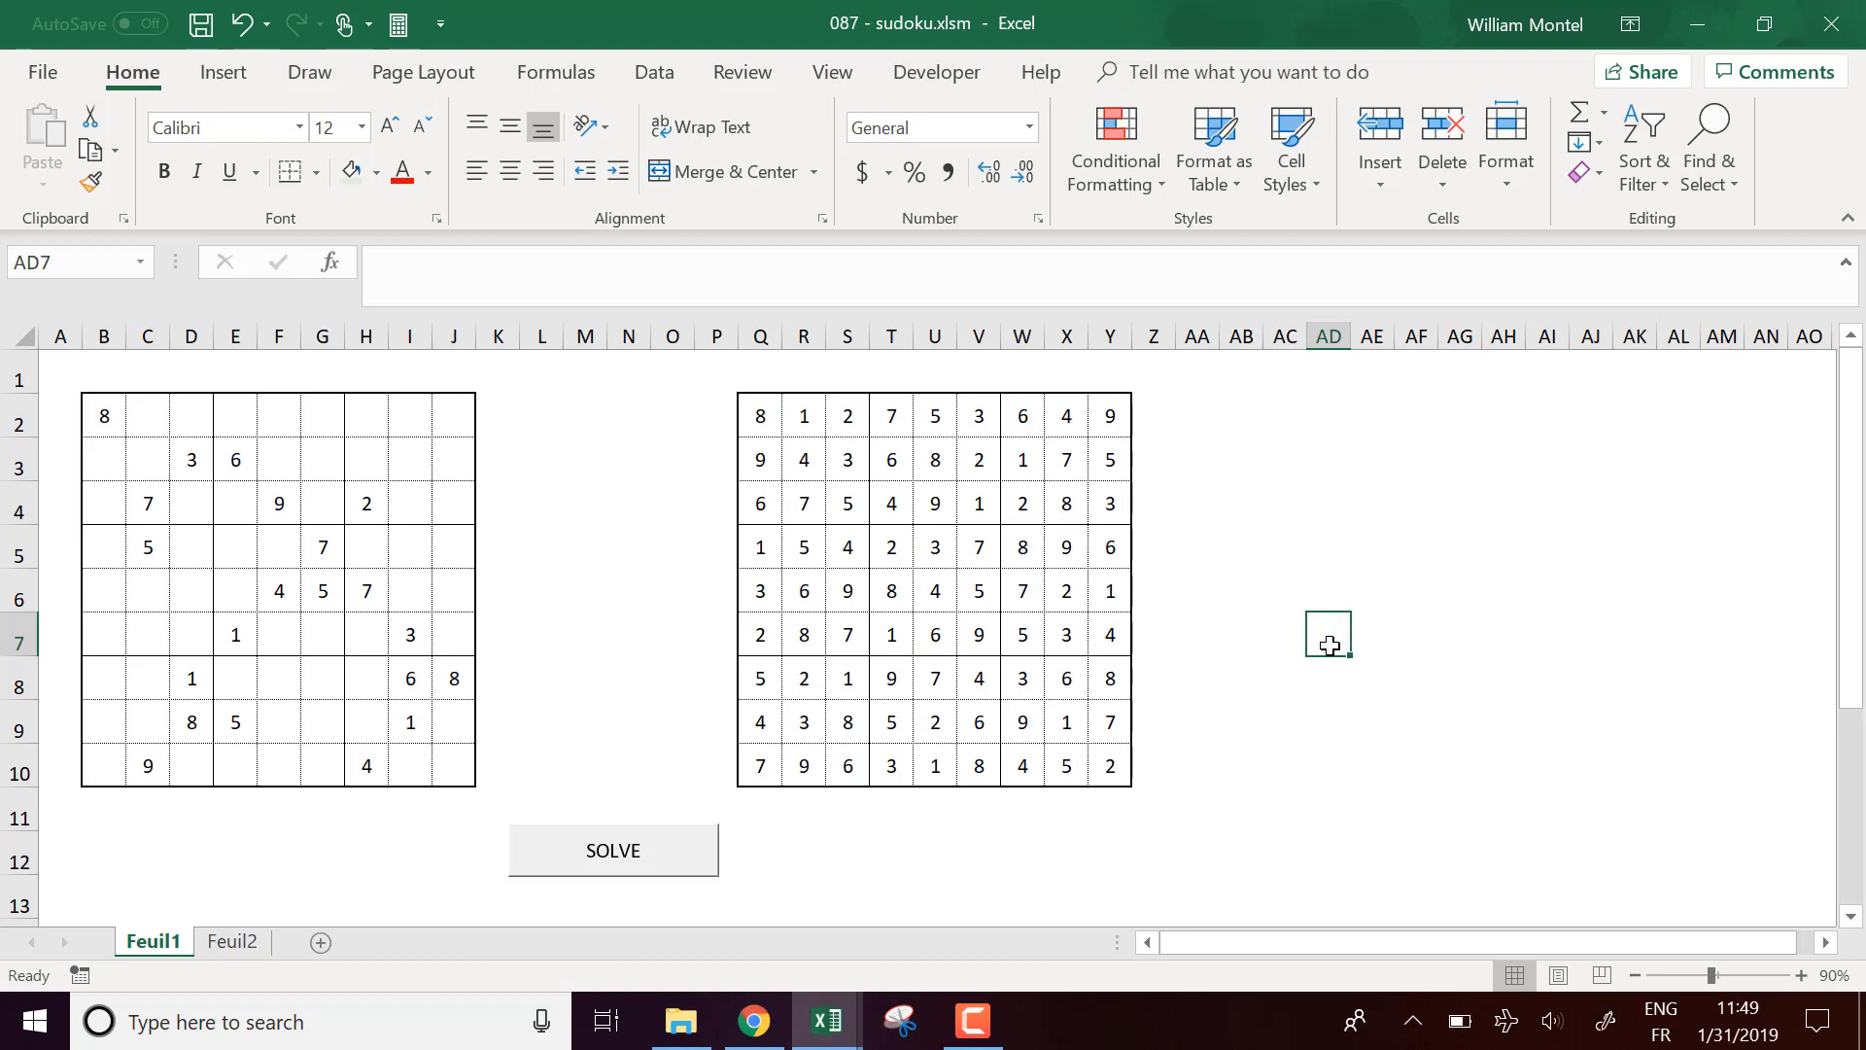